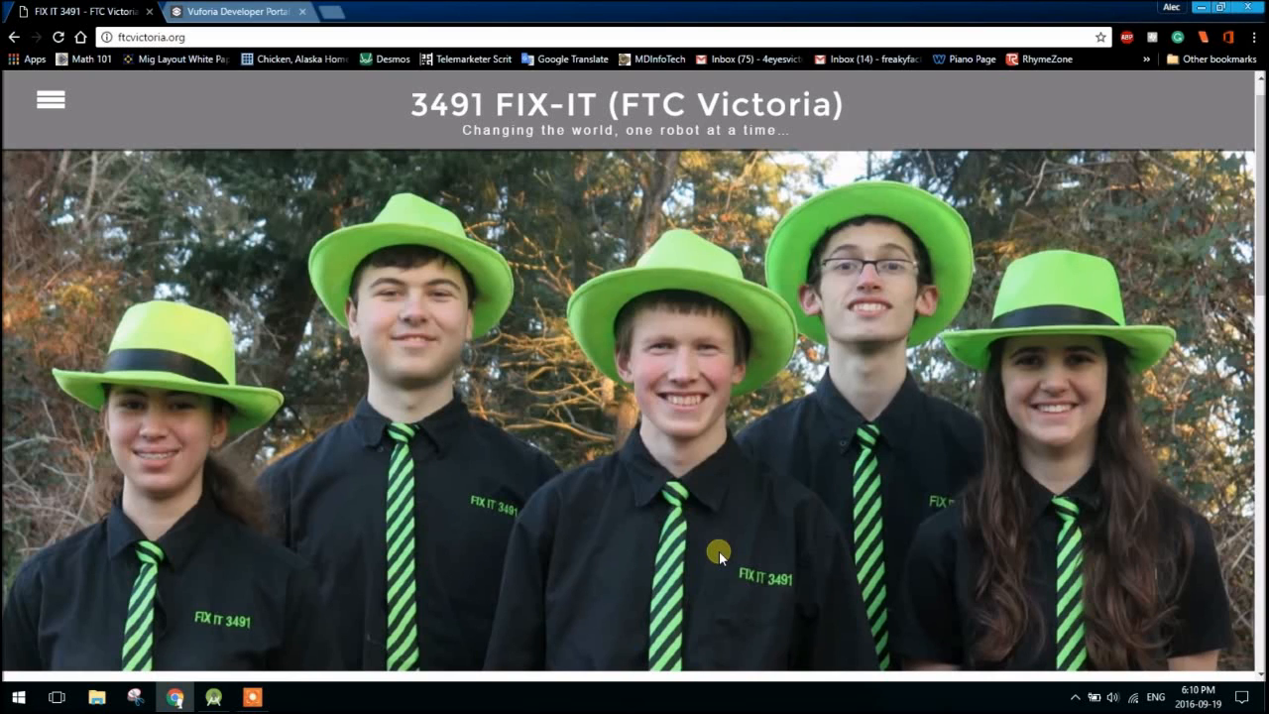
pyautogui.moveTo(698, 543)
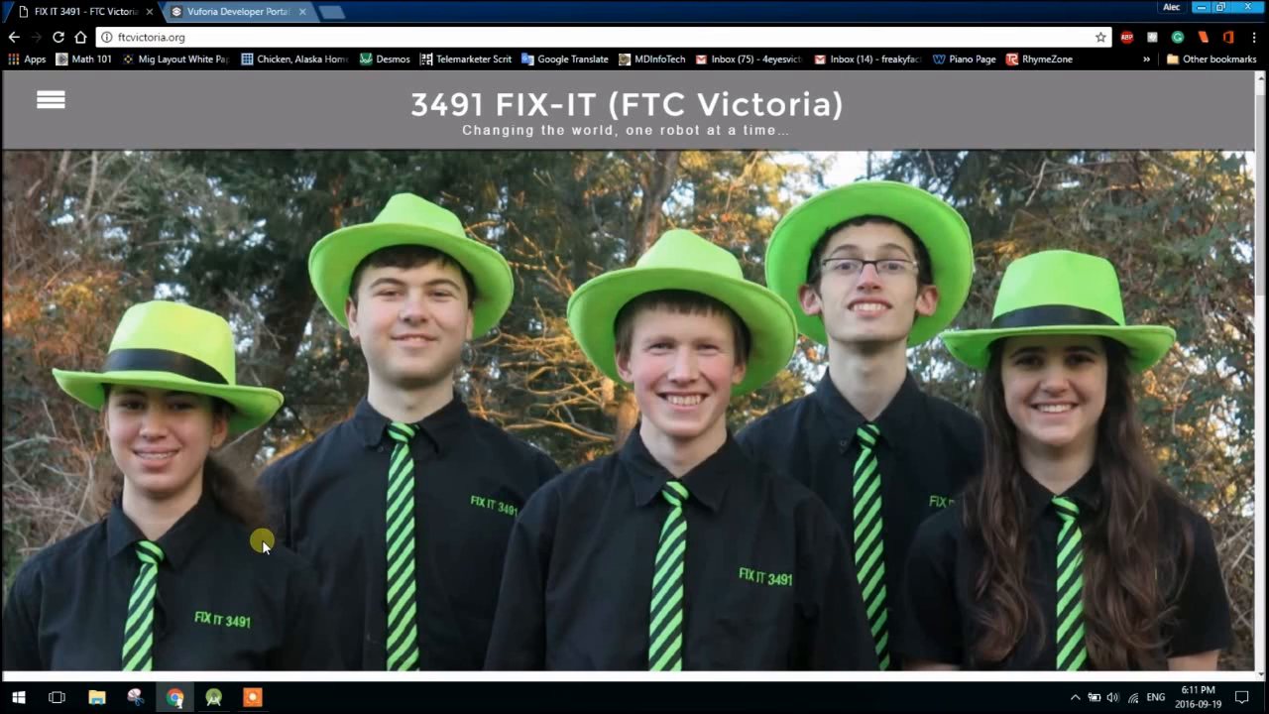
pyautogui.moveTo(218, 654)
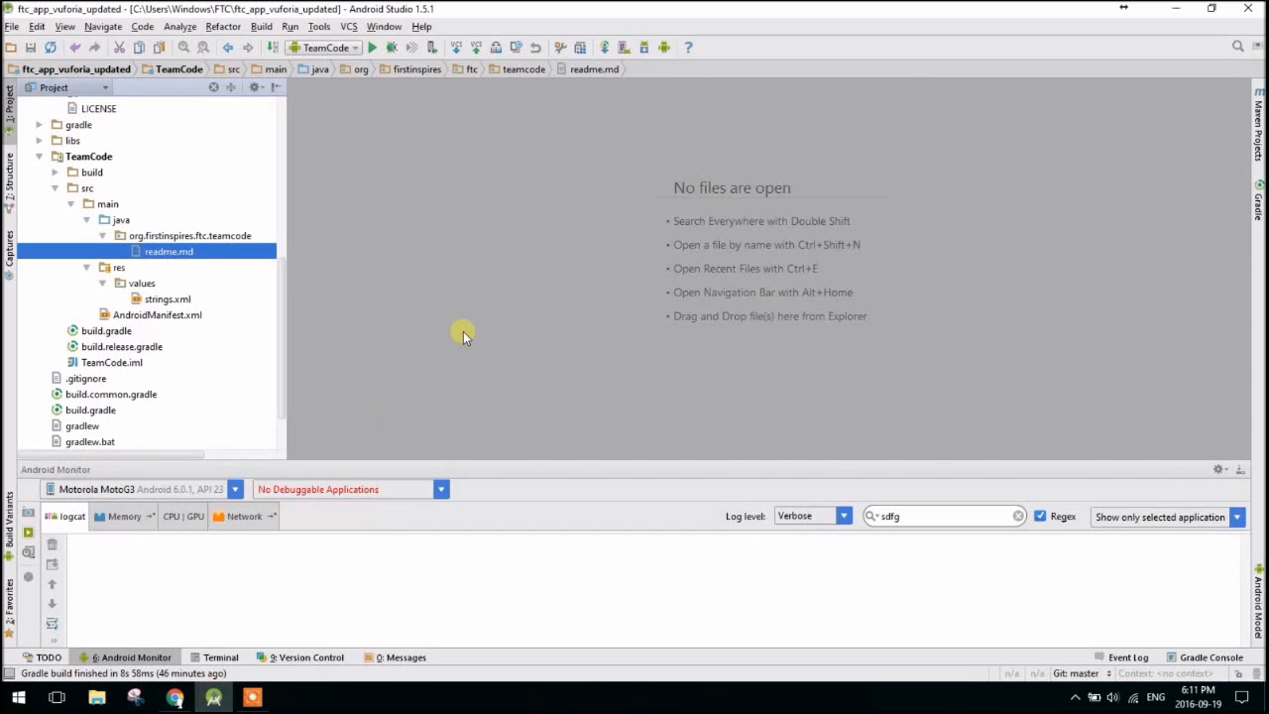
pyautogui.moveTo(305, 295)
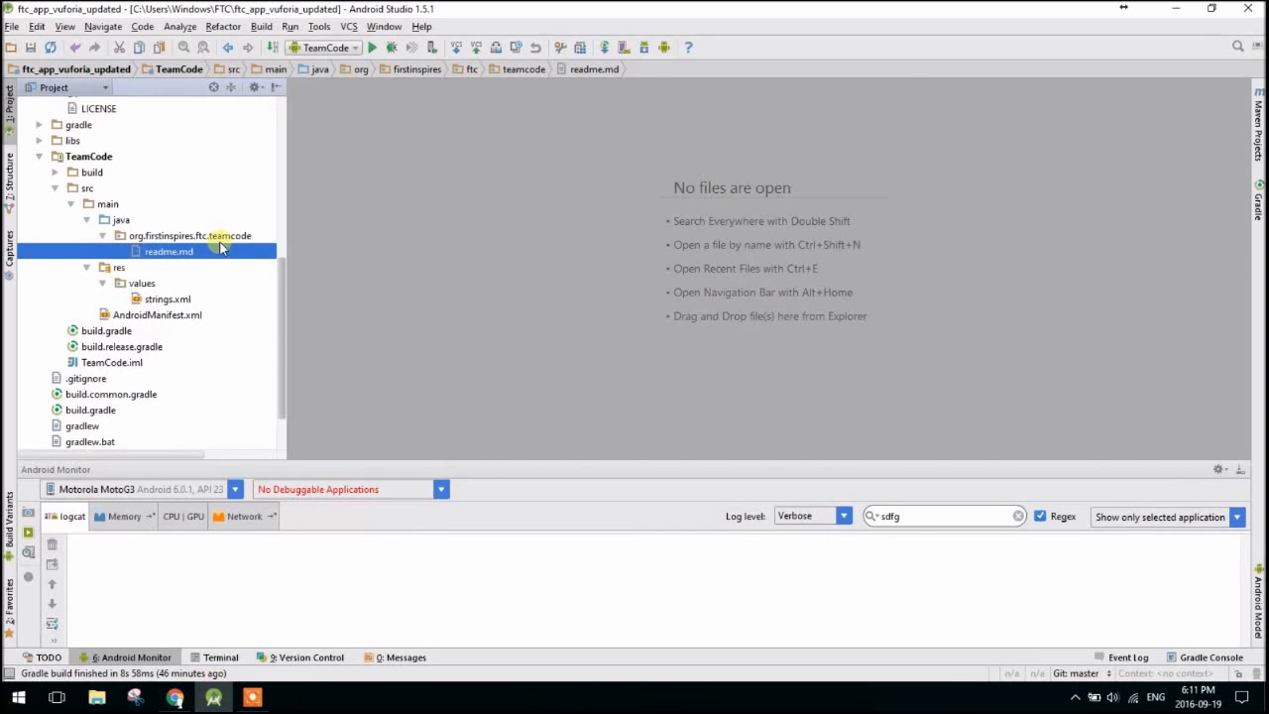
# Create a new Java class in the teamcode package and add it to Git.
pyautogui.click(188, 234)
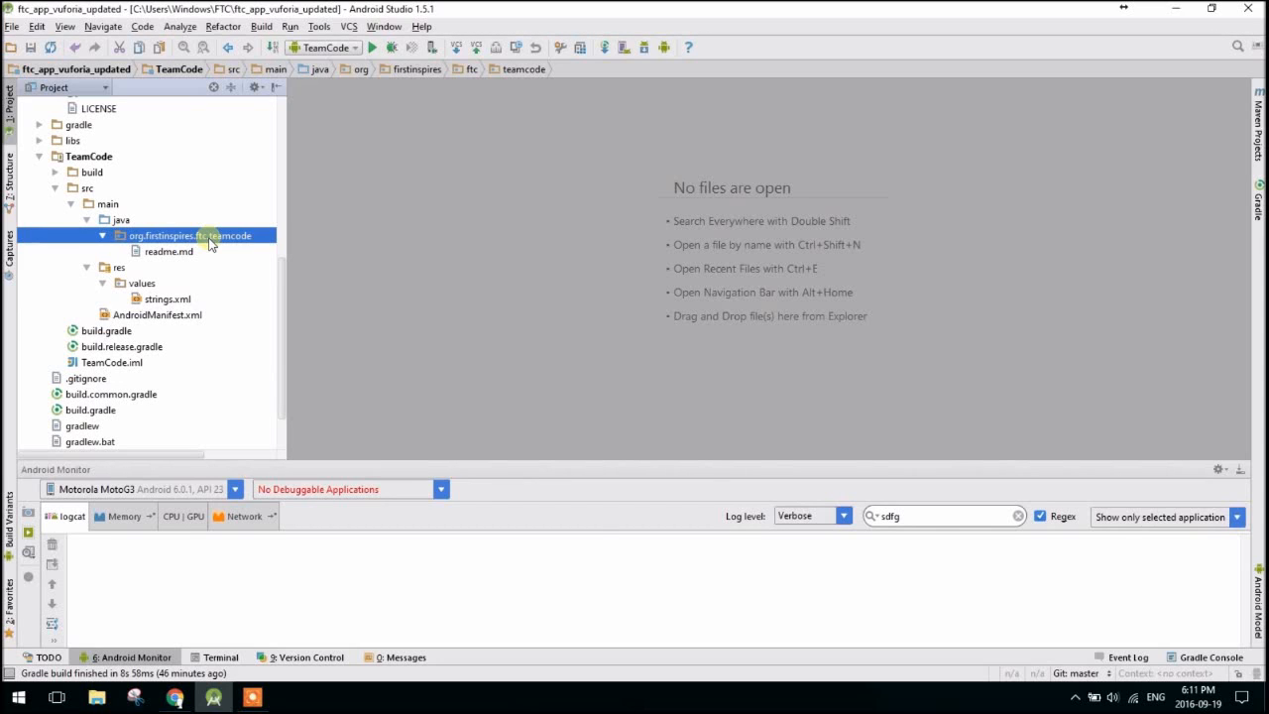
pyautogui.rightClick(189, 234)
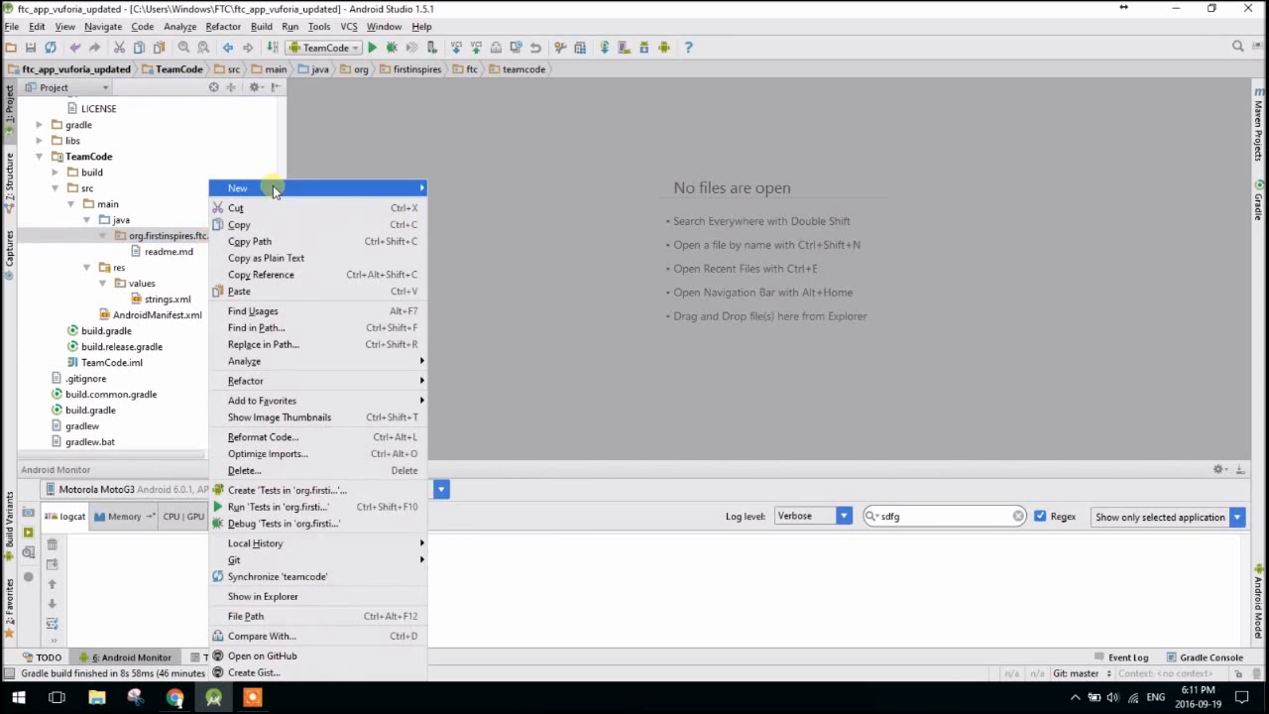
pyautogui.click(238, 187)
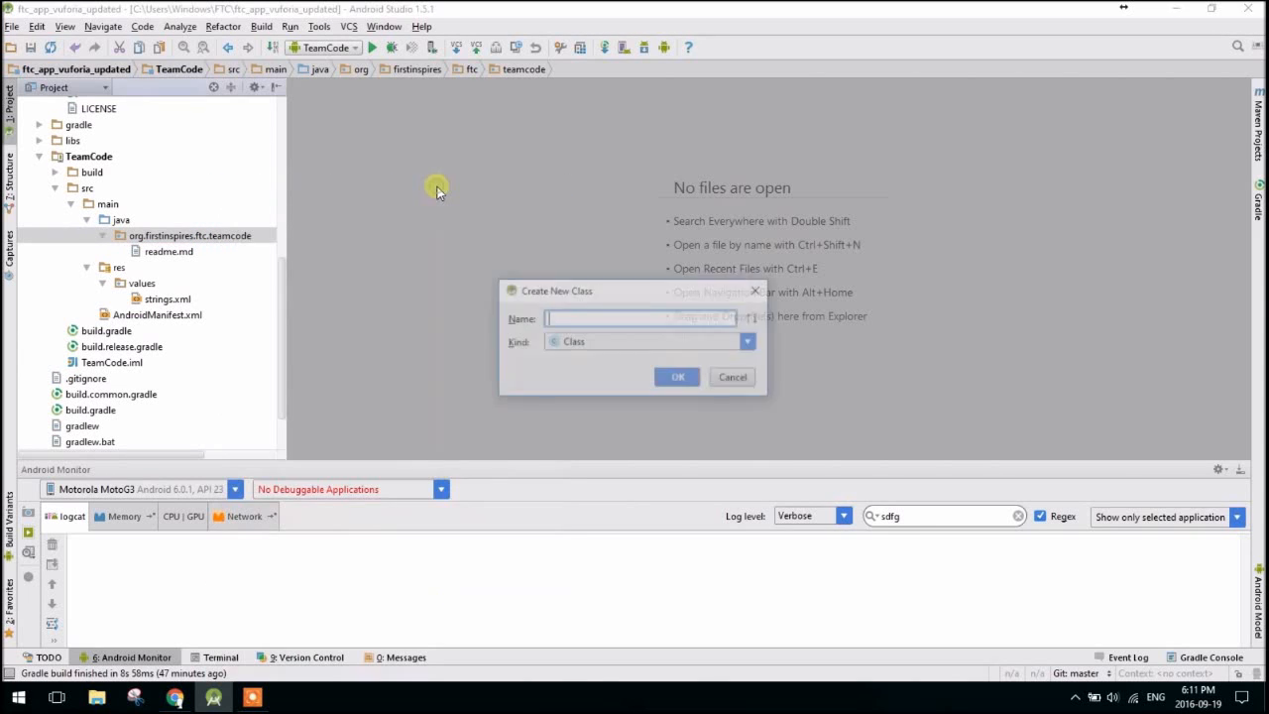
pyautogui.write('Vuf')
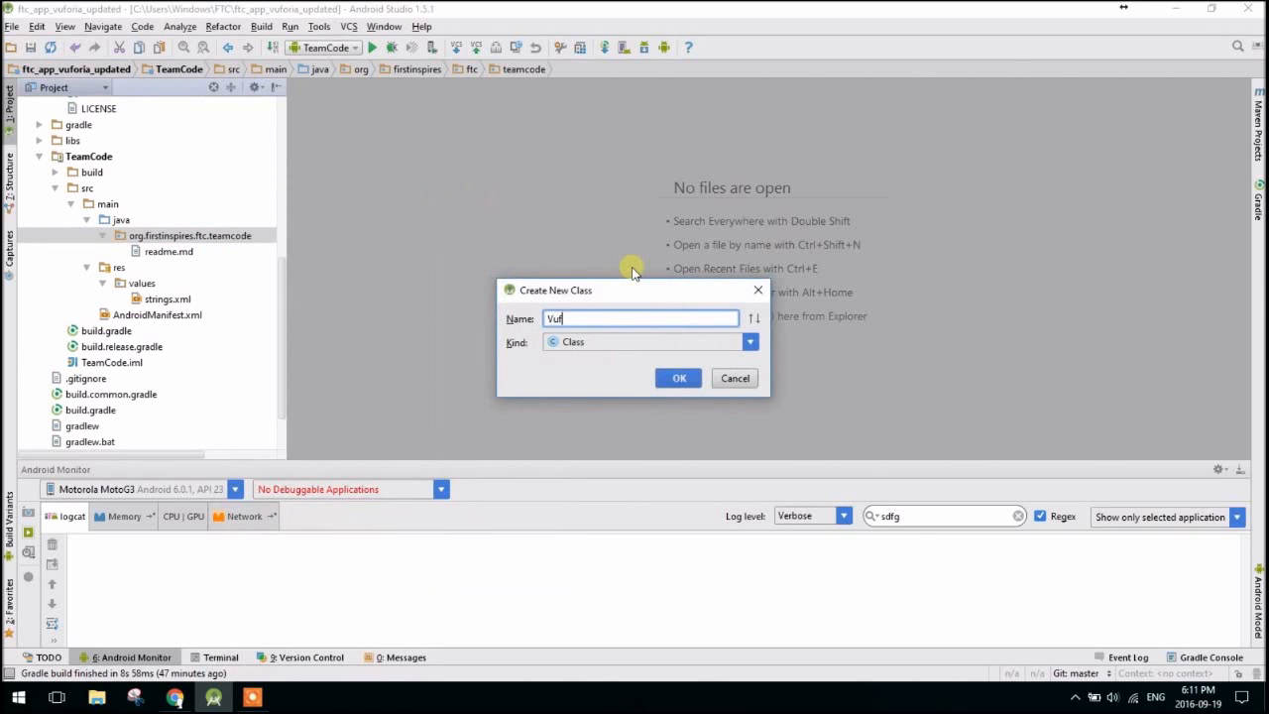
pyautogui.click(678, 376)
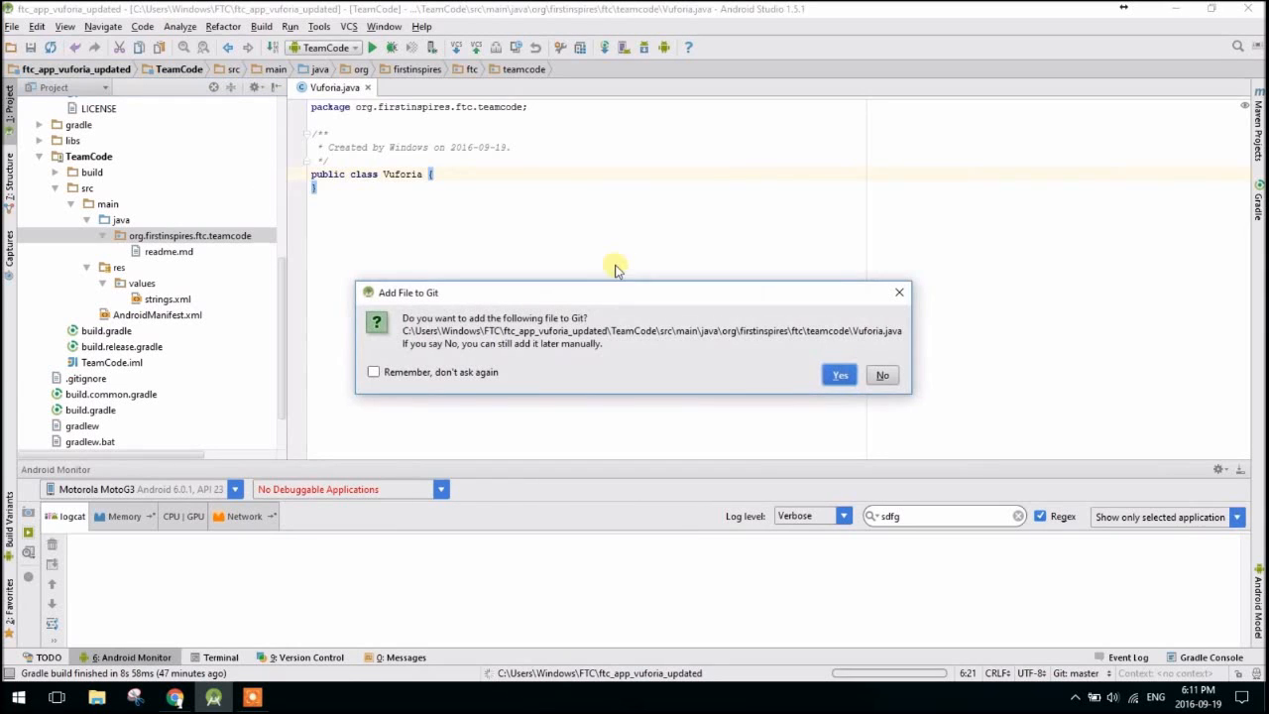
pyautogui.click(840, 375)
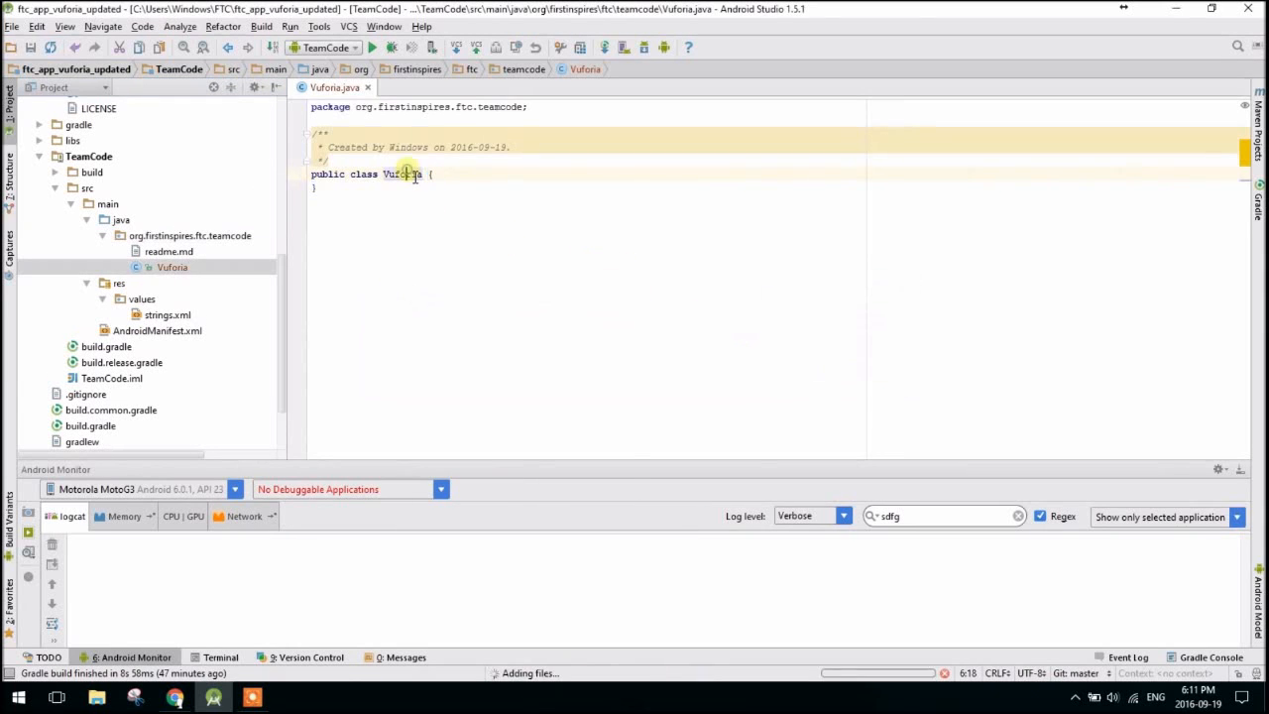
# Name the class VuforiaOp, extend LinearOpMode and implement an empty runOpMode.
pyautogui.rightClick(406, 174)
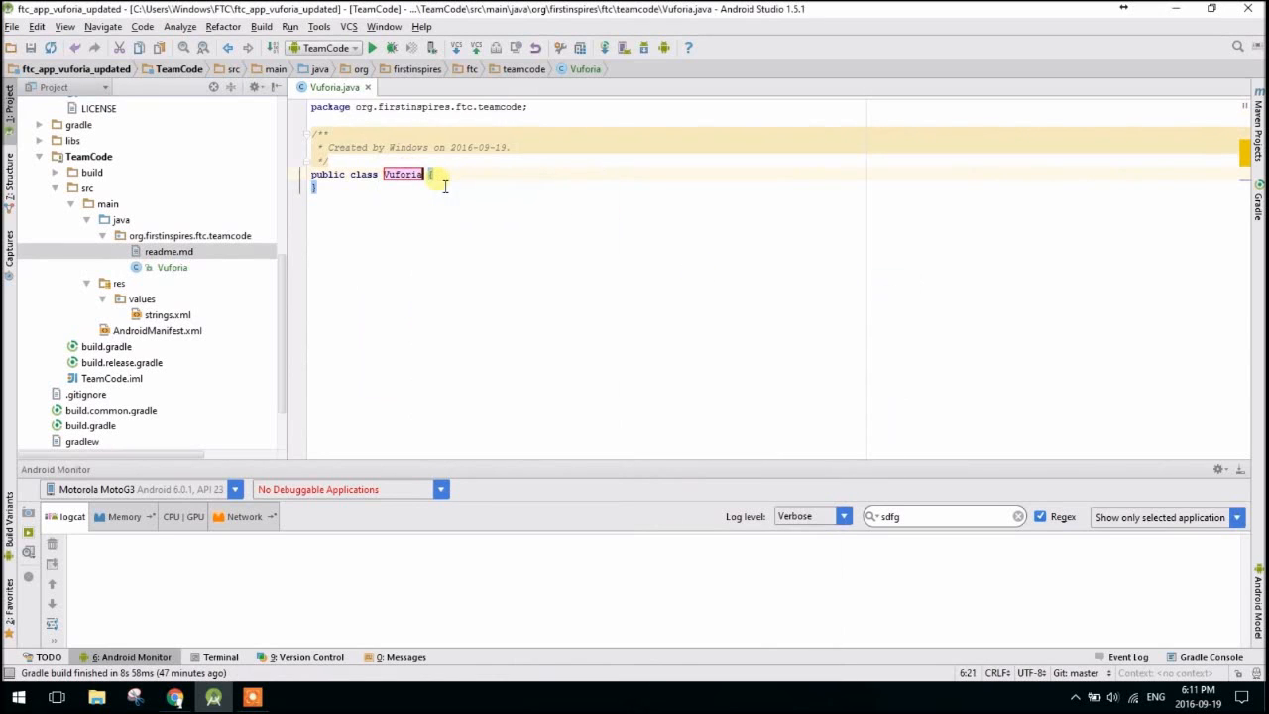
pyautogui.write('Op extends')
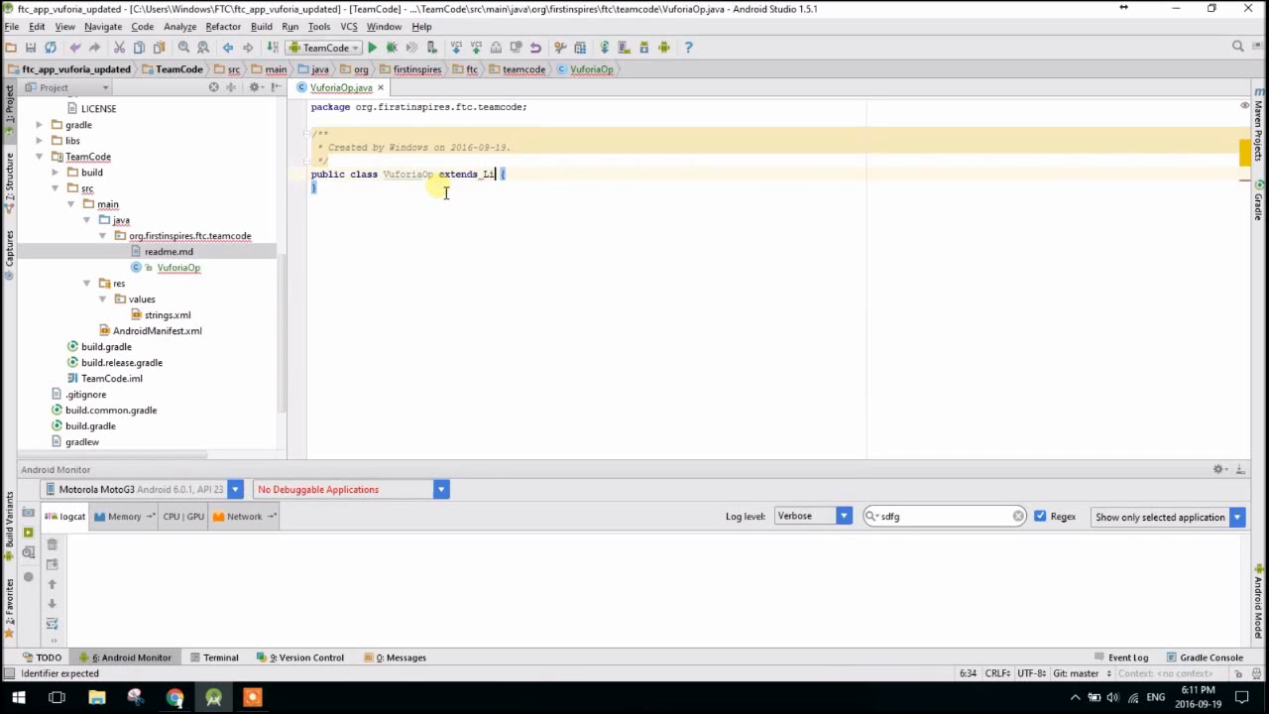
pyautogui.write('LinearOpMode')
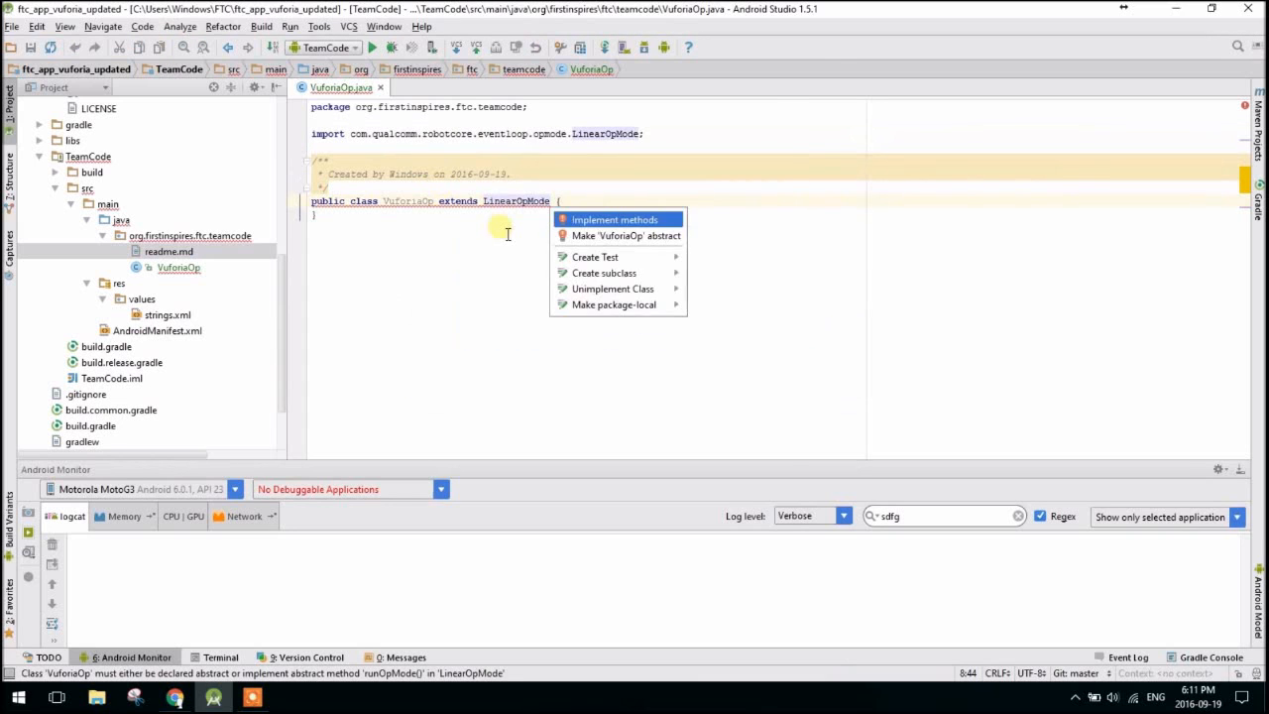
pyautogui.click(614, 218)
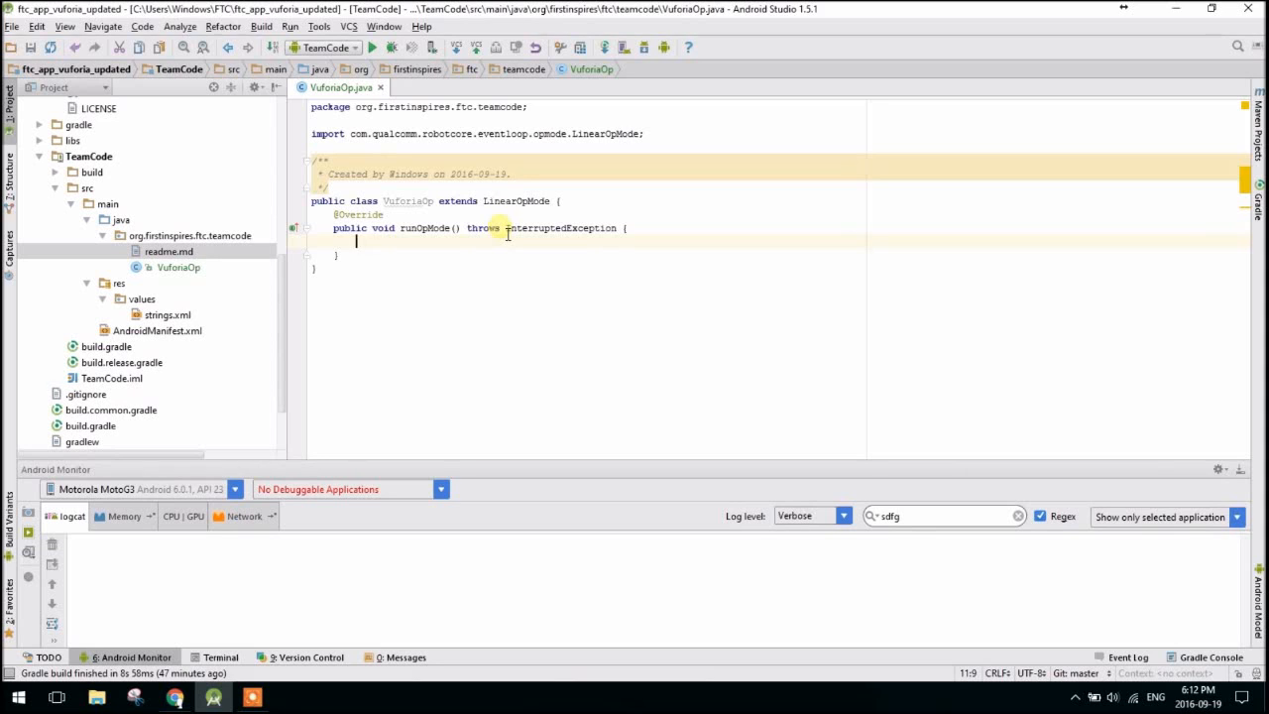
# Declare VuforiaLocalizer.Parameters params built from R.id.cameraMonitorViewId and begin a params line.
pyautogui.write('VuforiaLocalizer.')
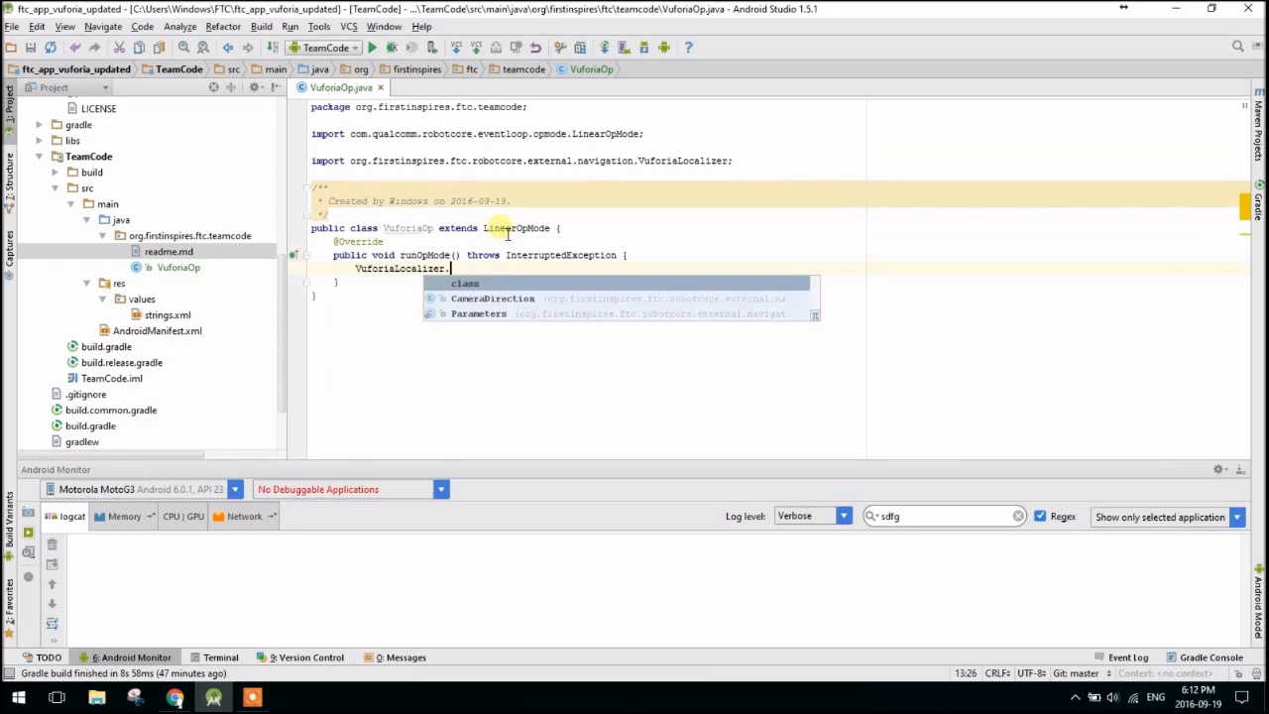
pyautogui.write('Parameters')
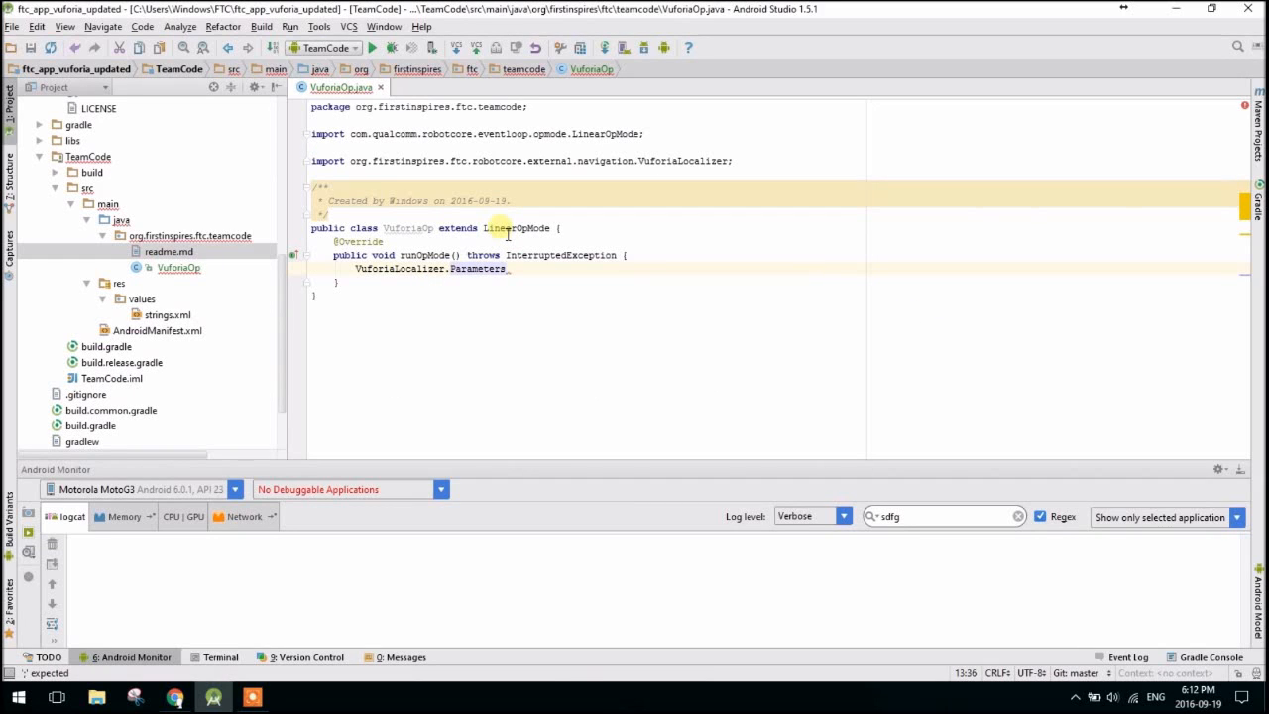
pyautogui.write('params')
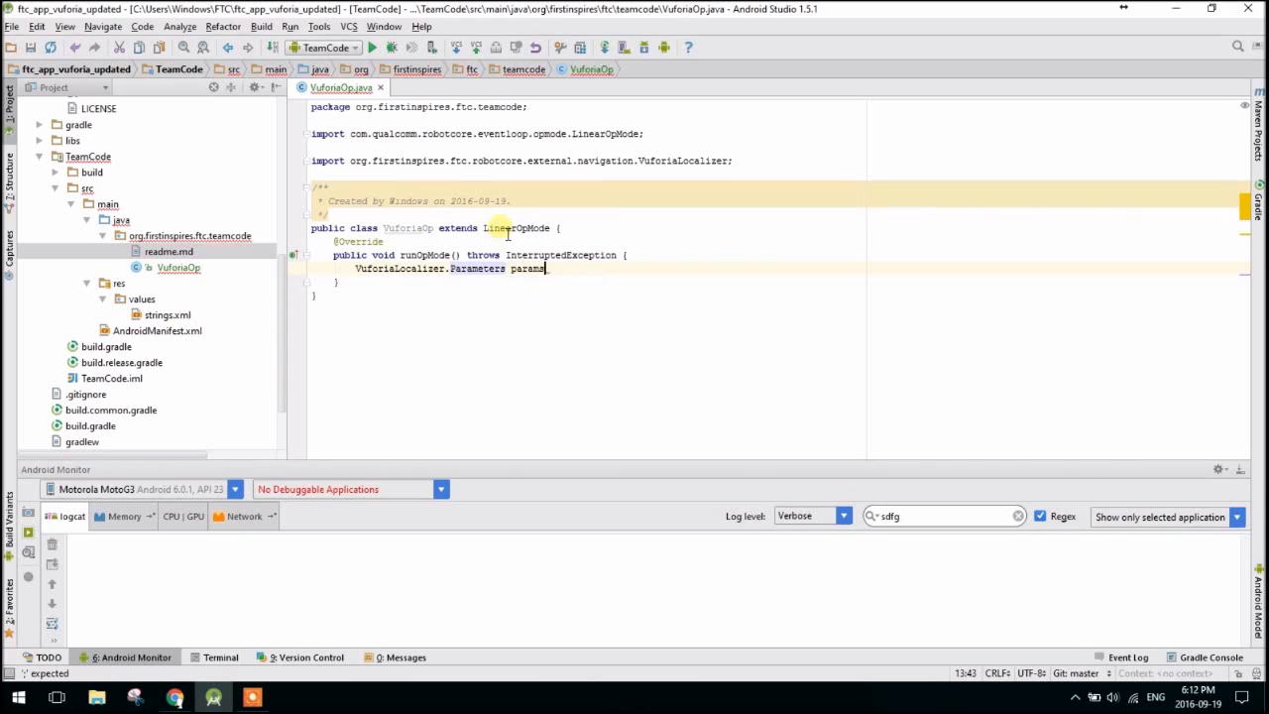
pyautogui.write('= new VuforiaLocalizer().')
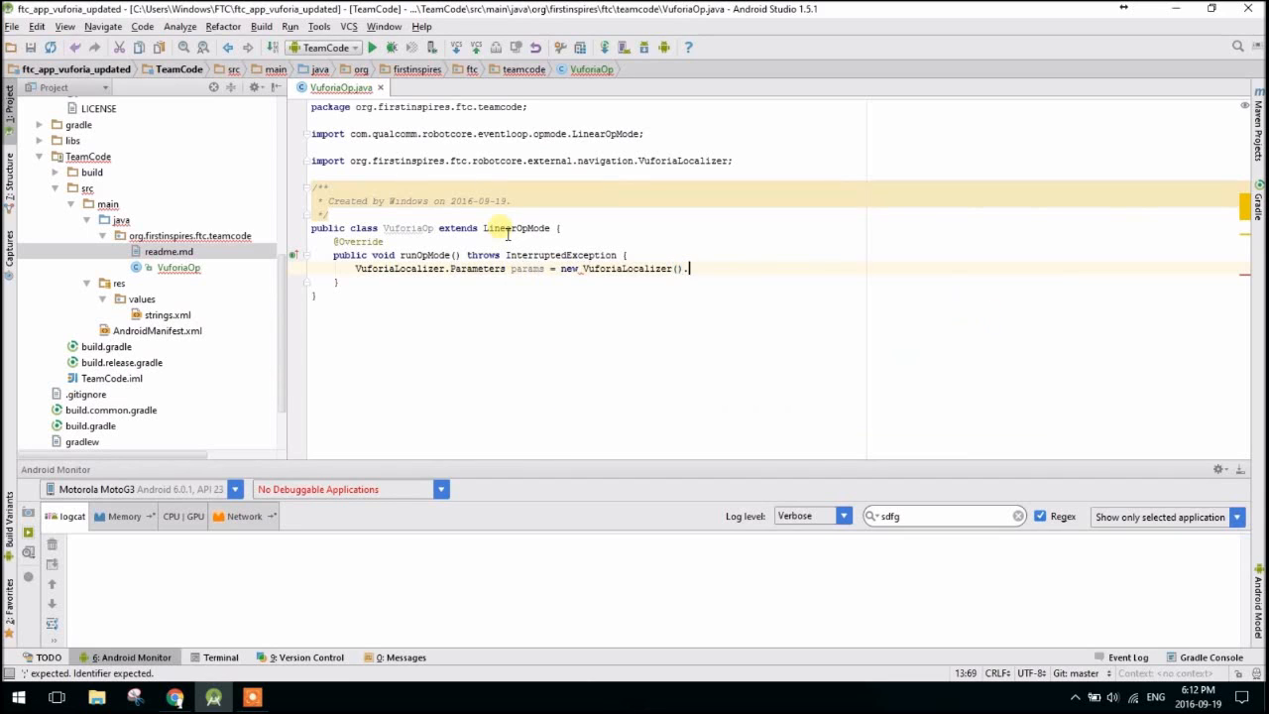
pyautogui.write('B')
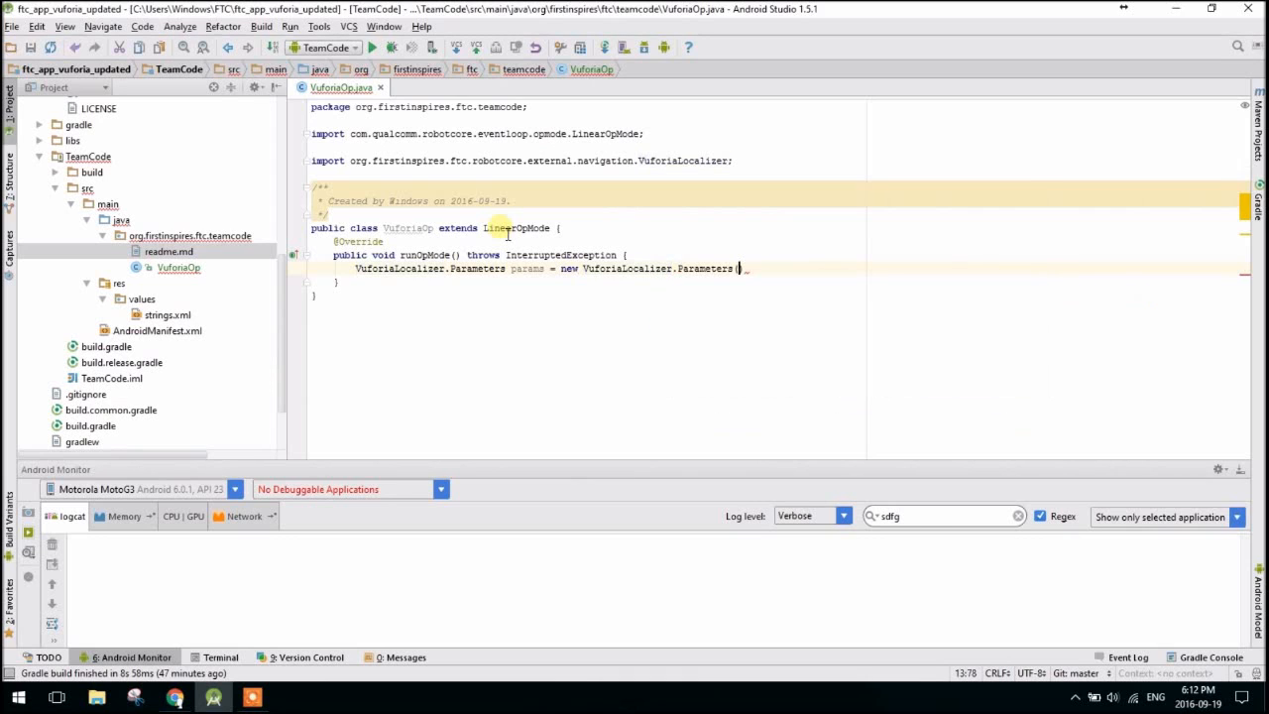
pyautogui.write('(')
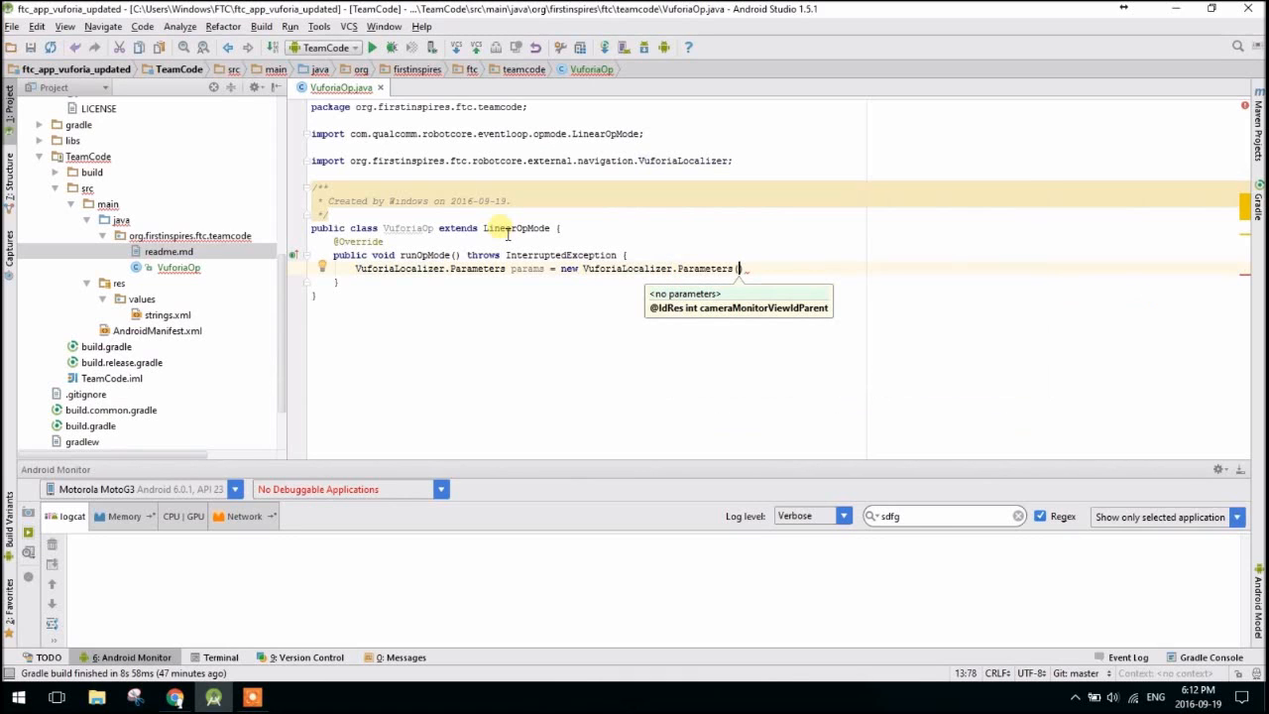
pyautogui.write('R.id')
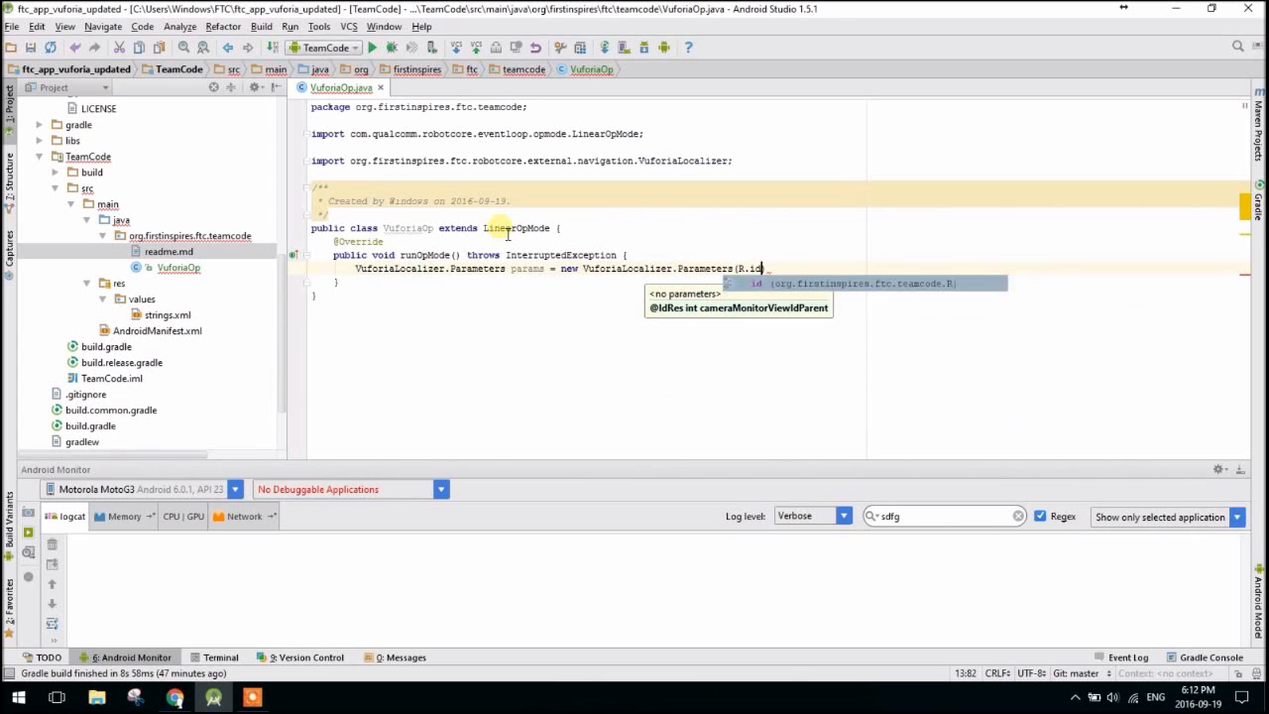
pyautogui.write('.cameraMonitorViewId);')
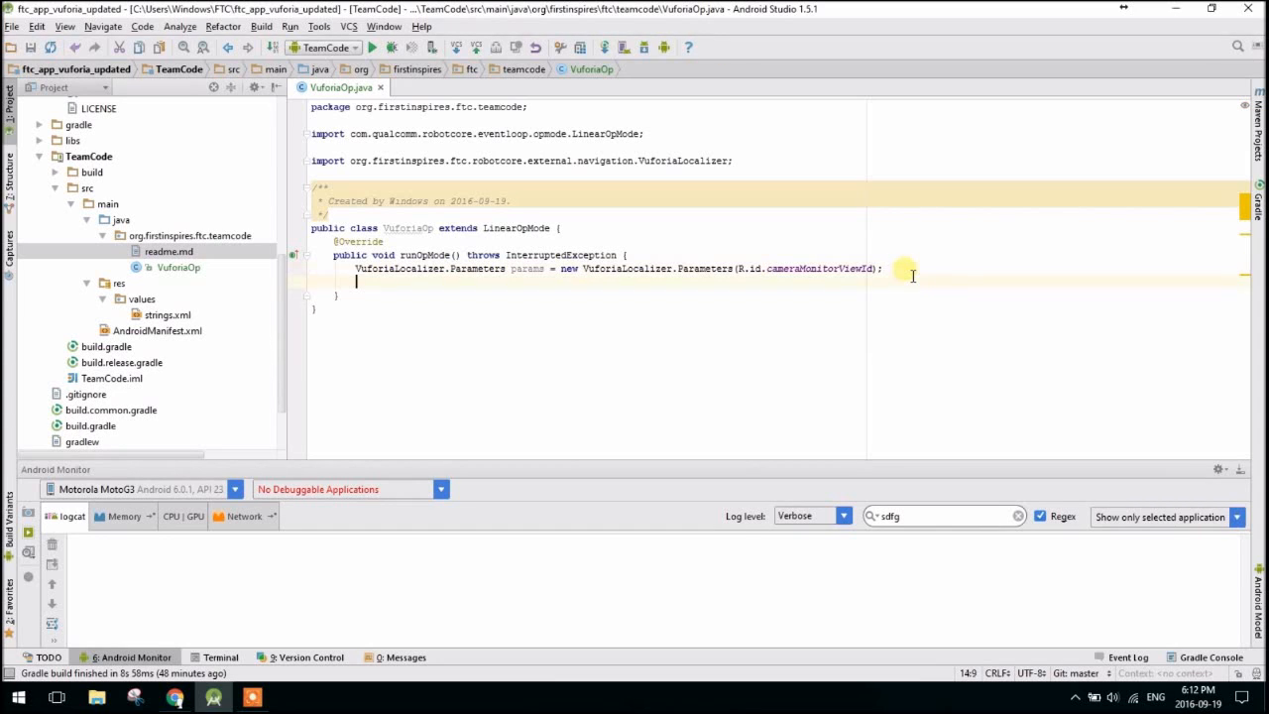
pyautogui.write('params.')
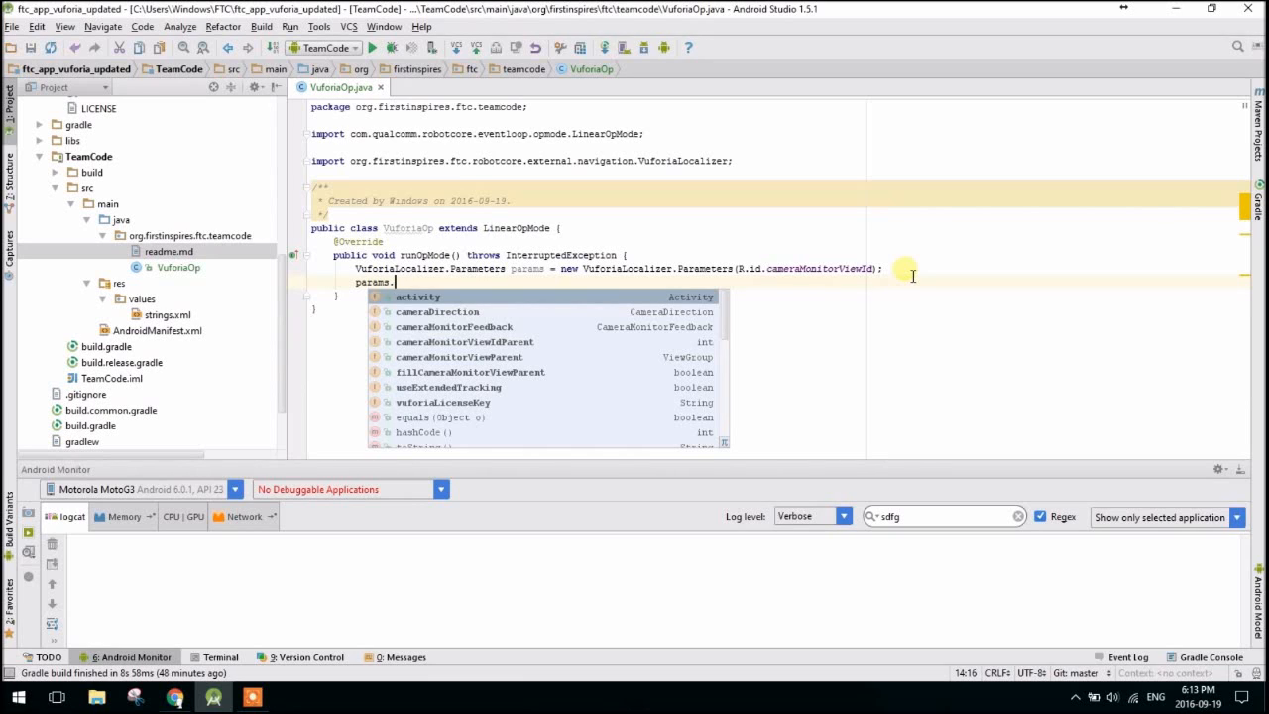
# Set params.cameraDirection to VuforiaLocalizer.CameraDirection.BACK.
pyautogui.write('cameraDirection =')
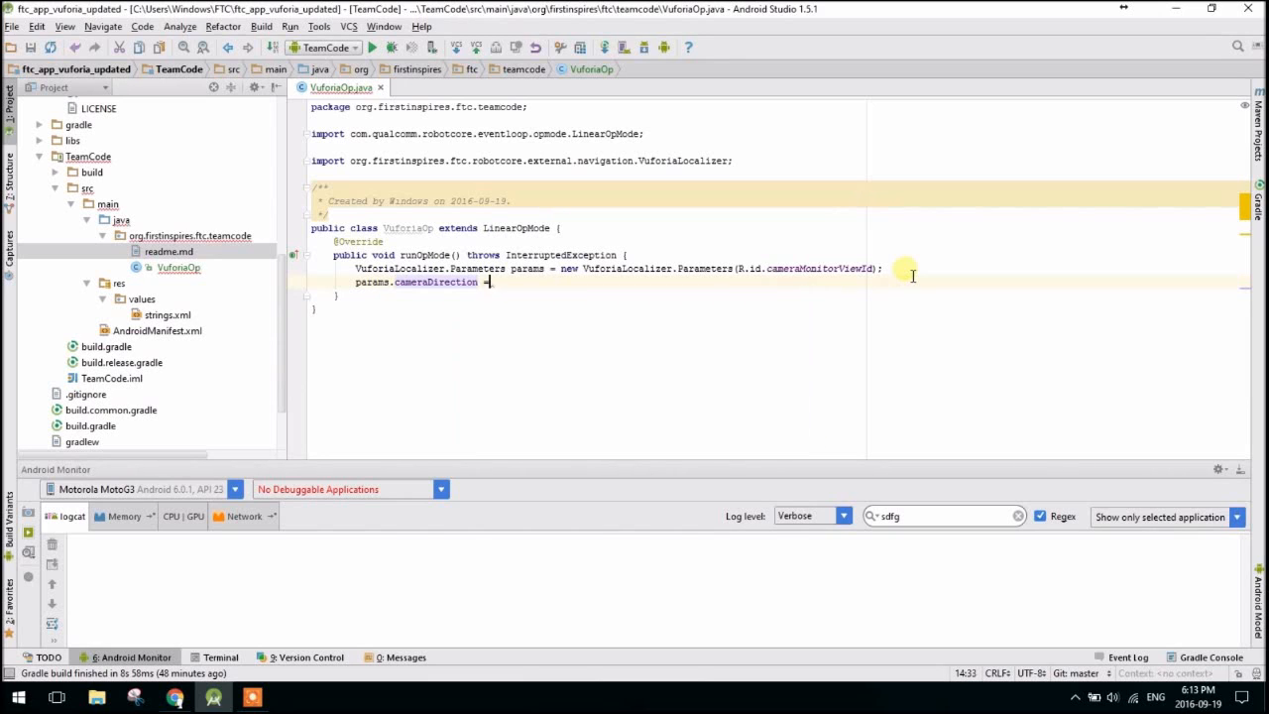
pyautogui.write('BACK')
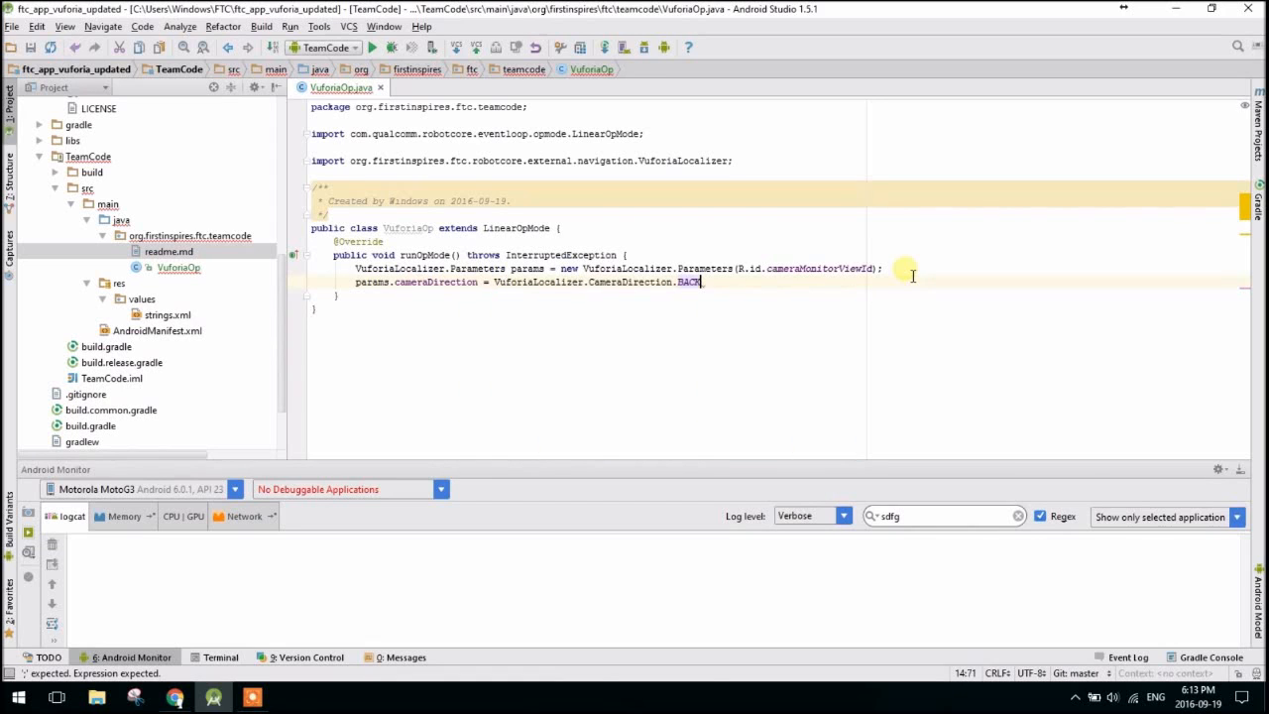
pyautogui.write(';')
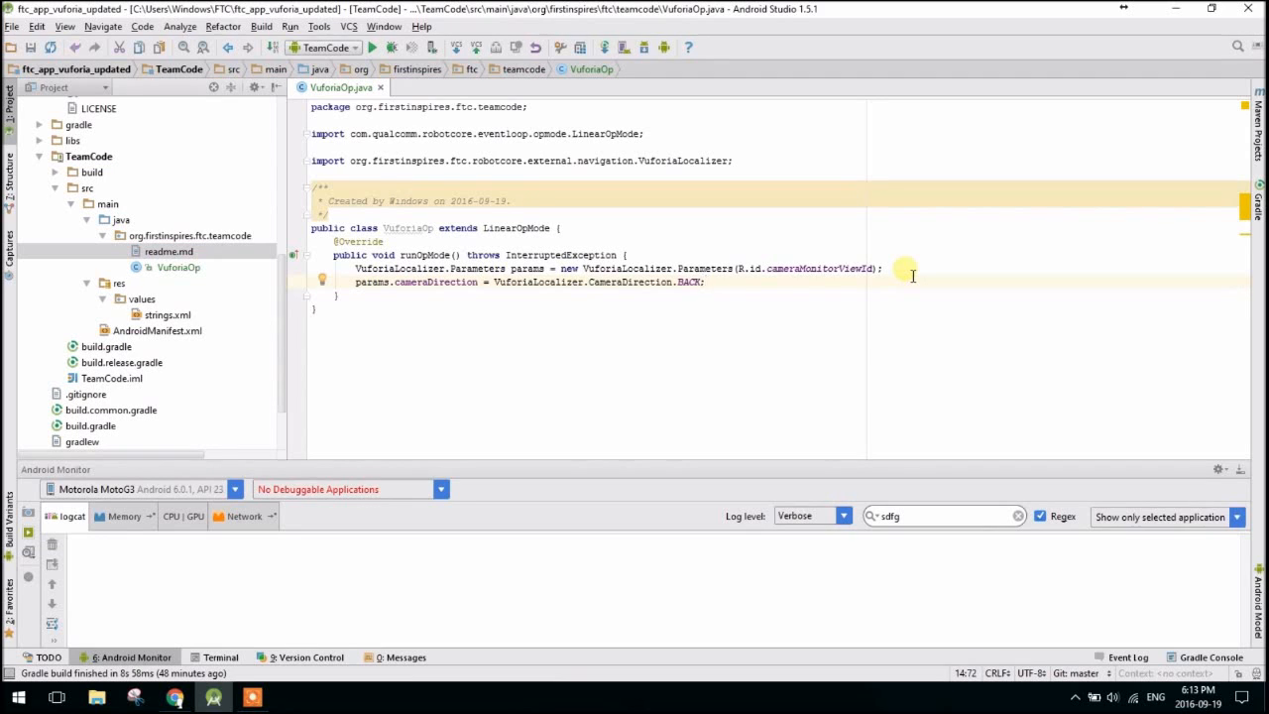
# Add params.vuforiaLicenseKey = ""; and switch to the Vuforia portal in the browser.
pyautogui.write('params.')
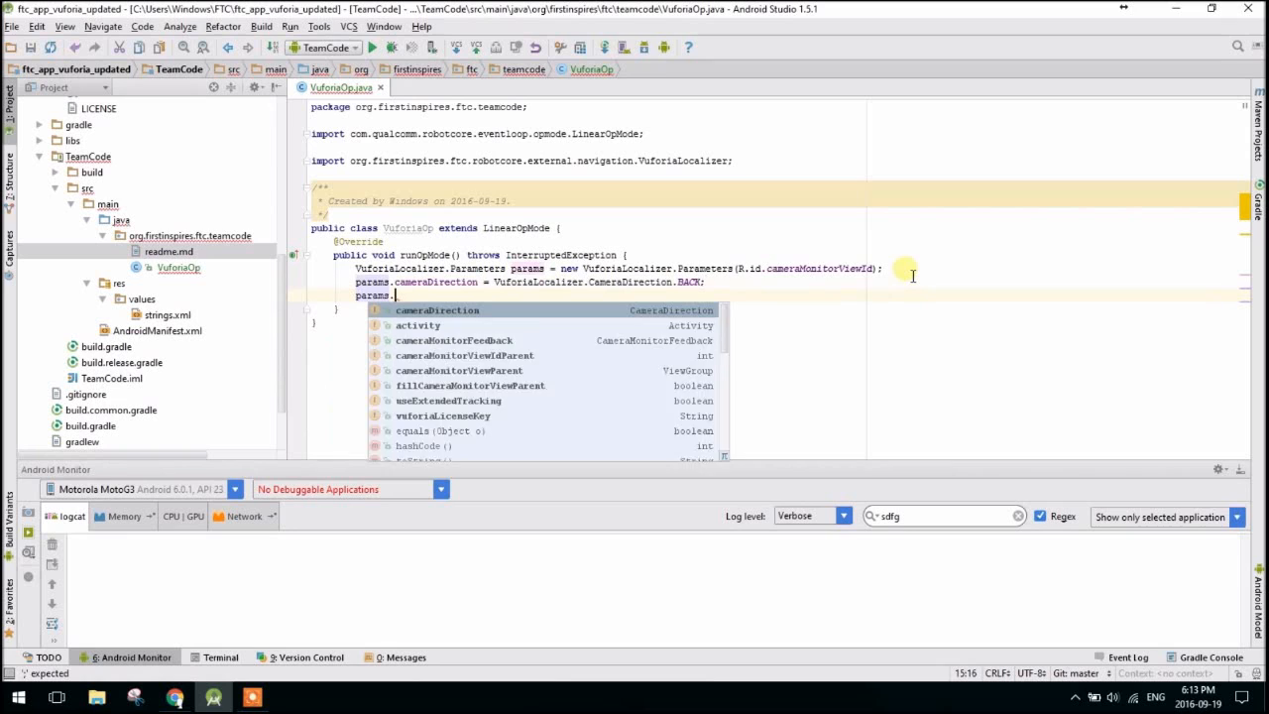
pyautogui.write('vuforiaLicenseKey')
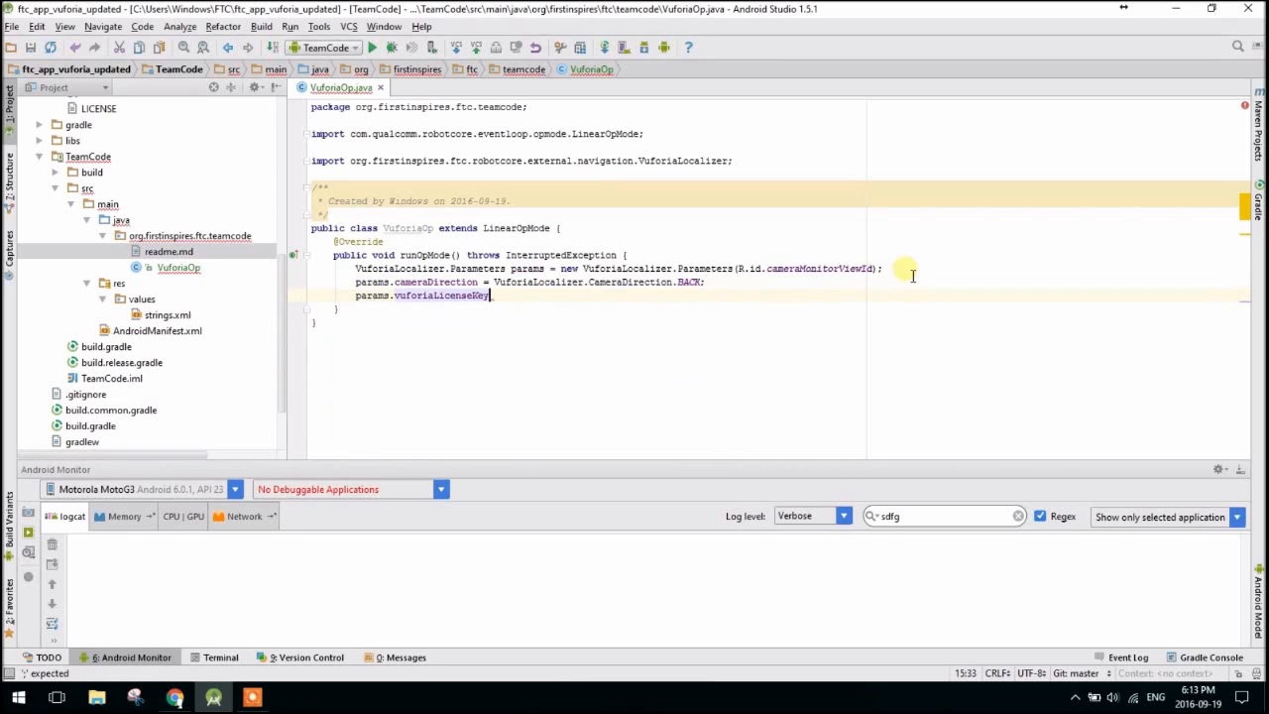
pyautogui.write('=')
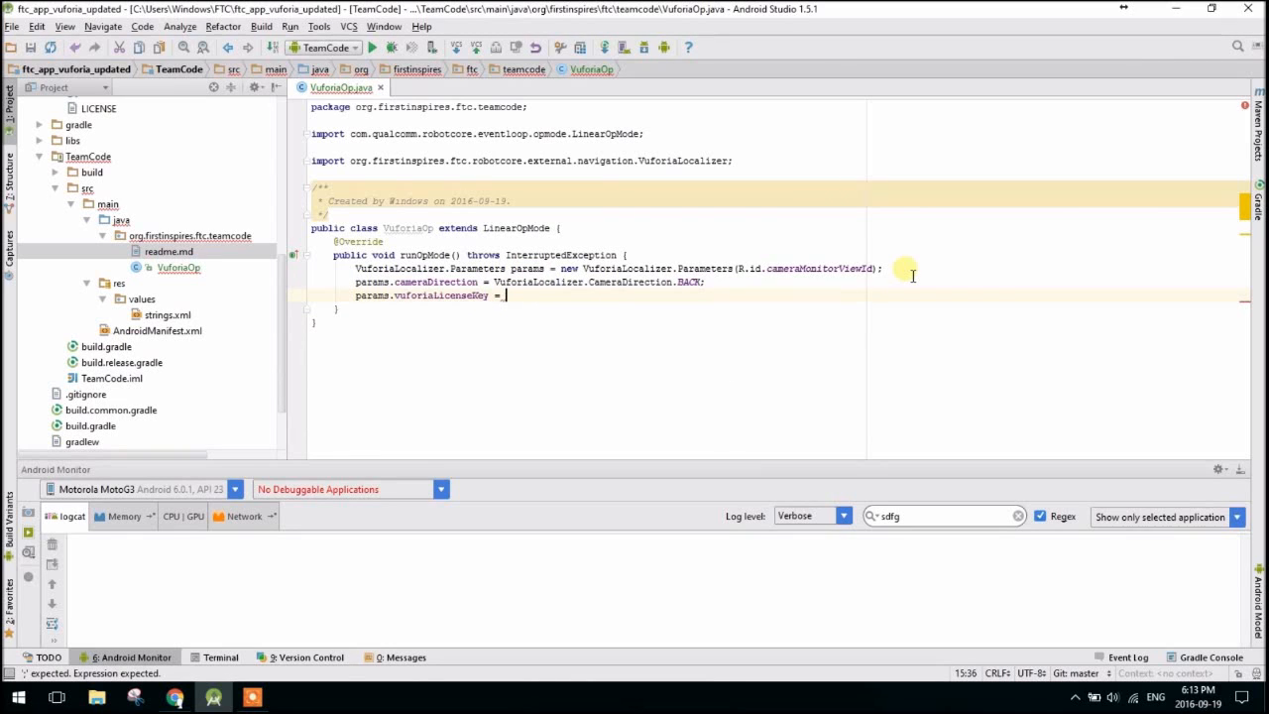
pyautogui.write('"";')
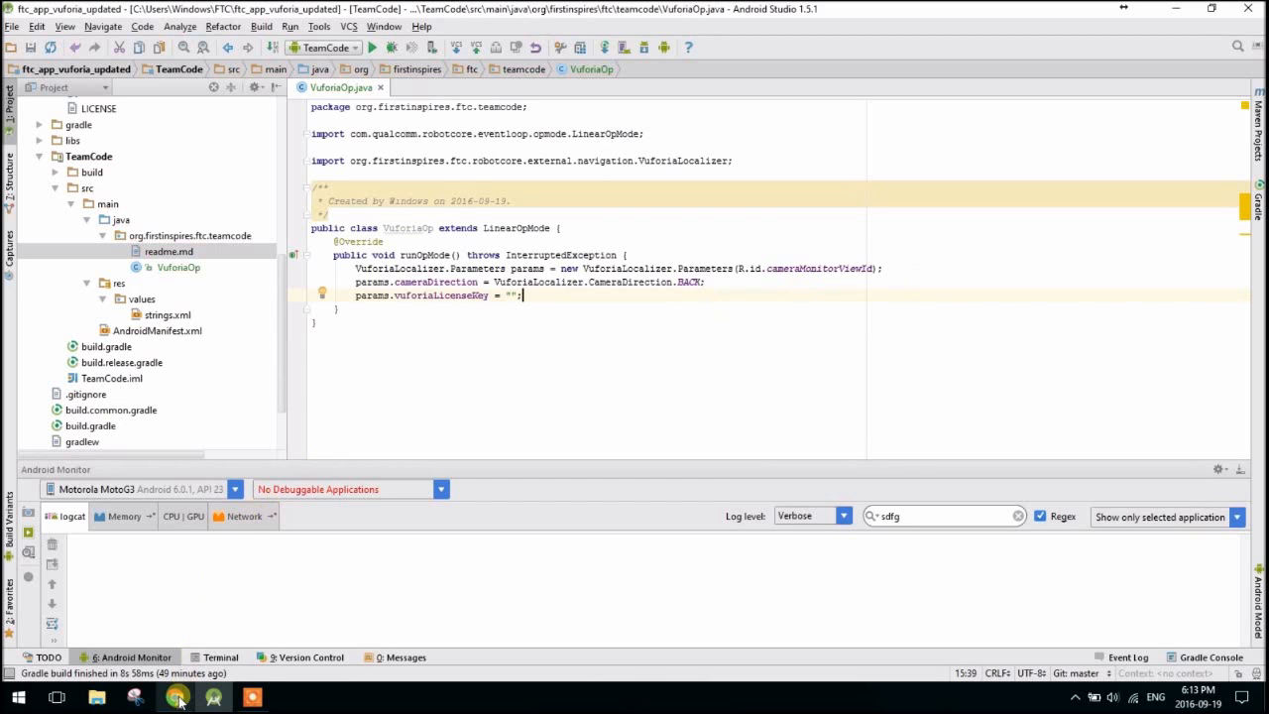
pyautogui.click(174, 698)
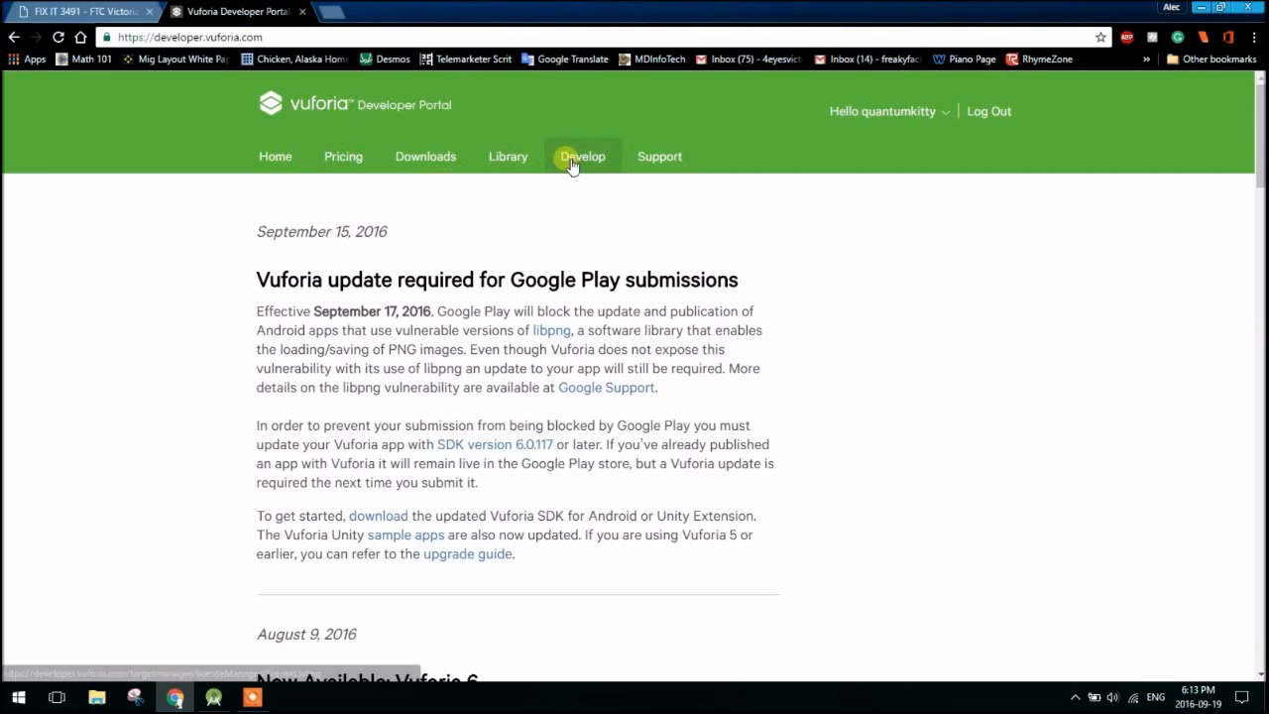
# Start a new Development license key in License Manager with app name FtcApp.
pyautogui.click(583, 155)
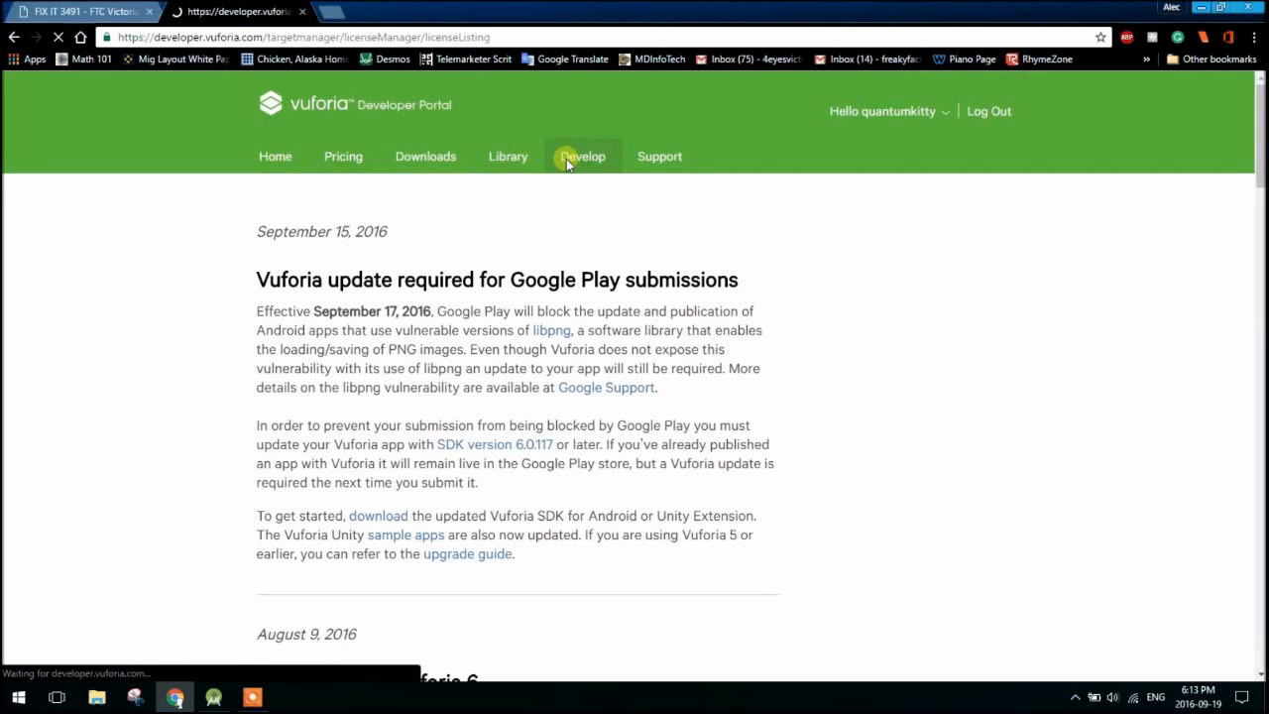
pyautogui.click(583, 155)
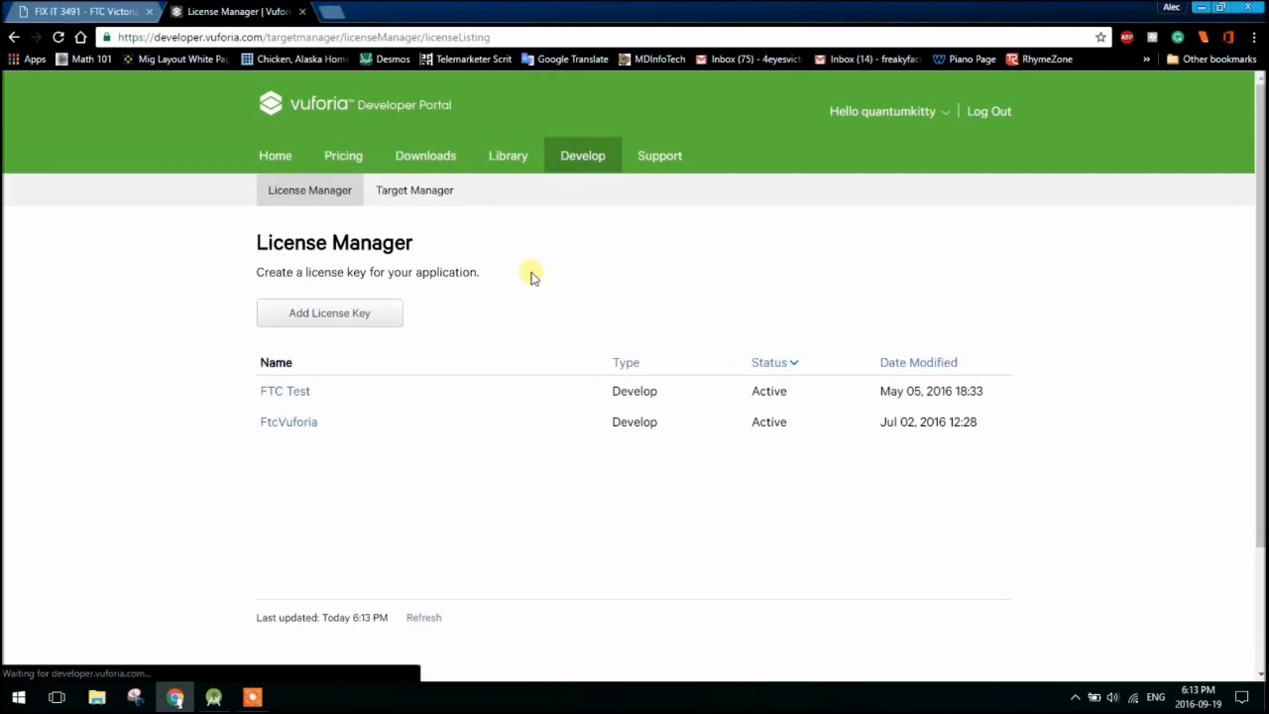
pyautogui.moveTo(384, 325)
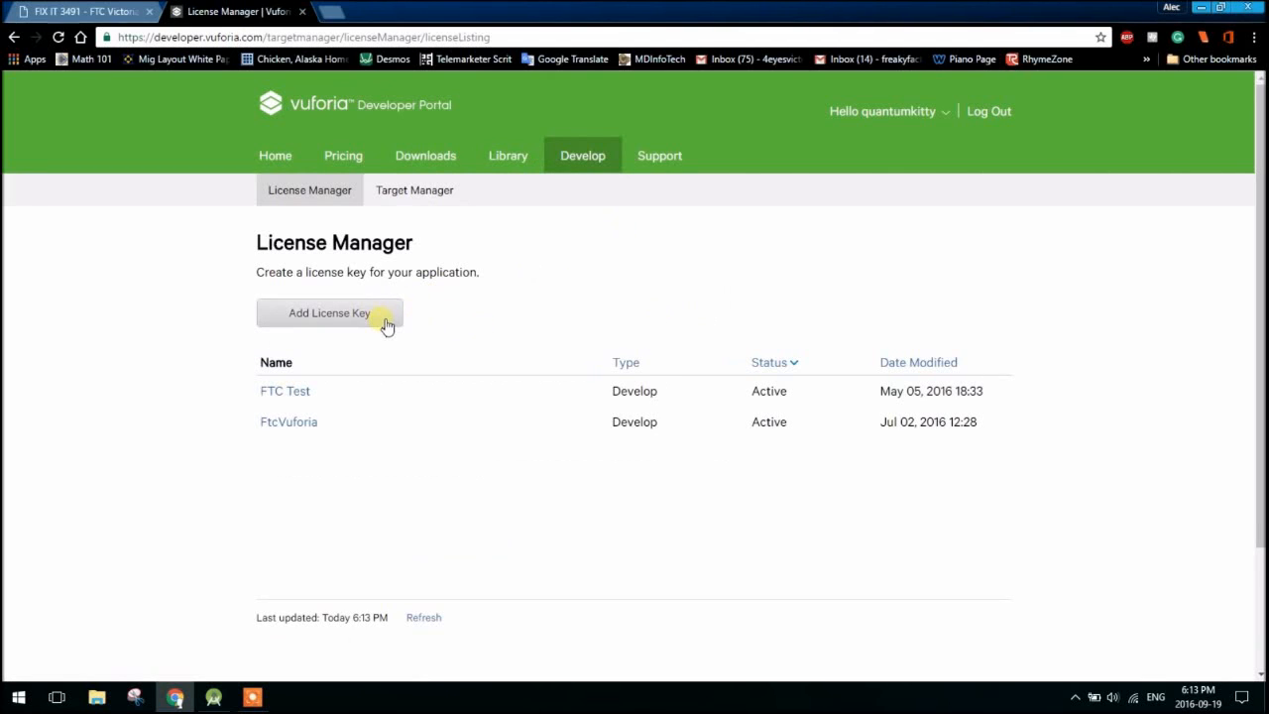
pyautogui.click(329, 313)
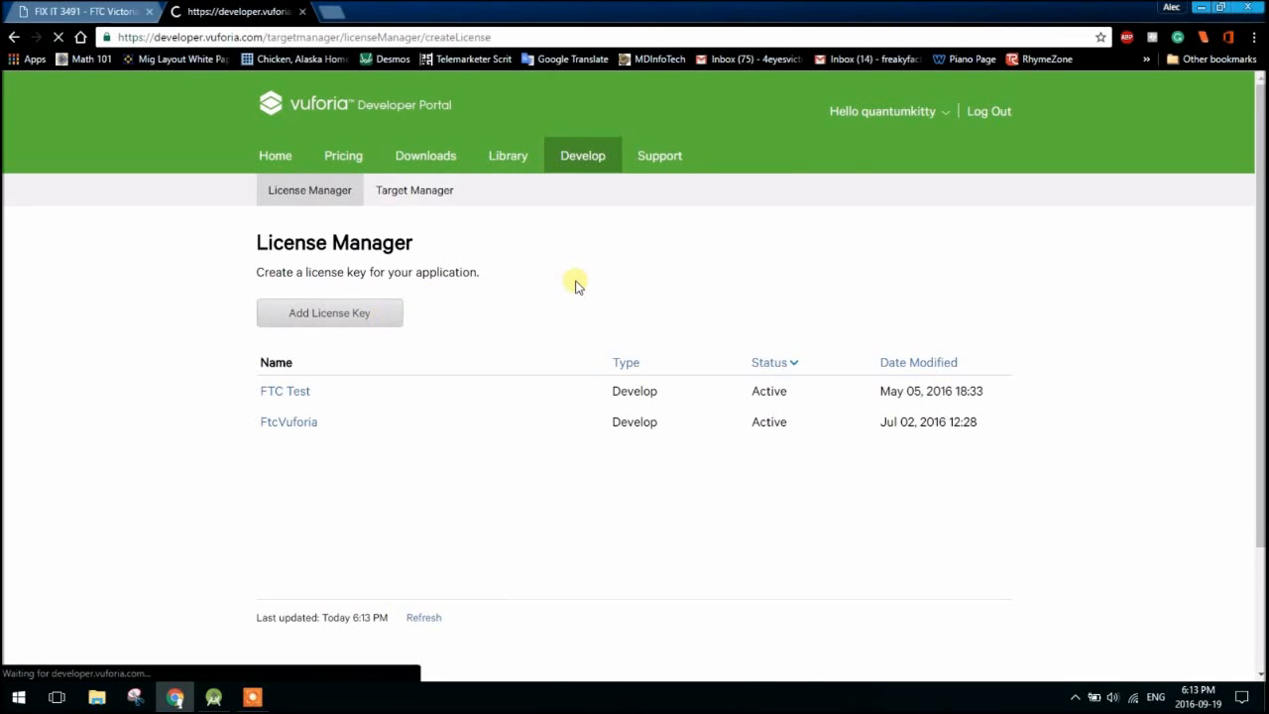
pyautogui.click(329, 313)
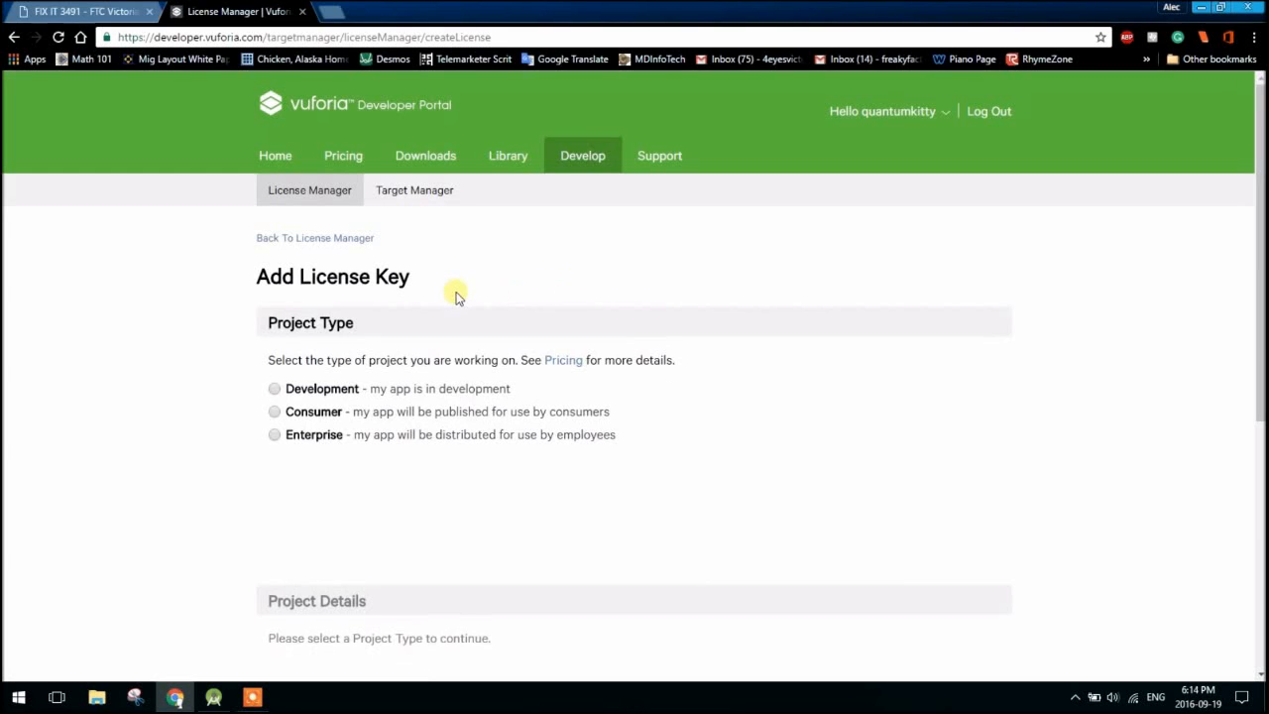
pyautogui.click(274, 387)
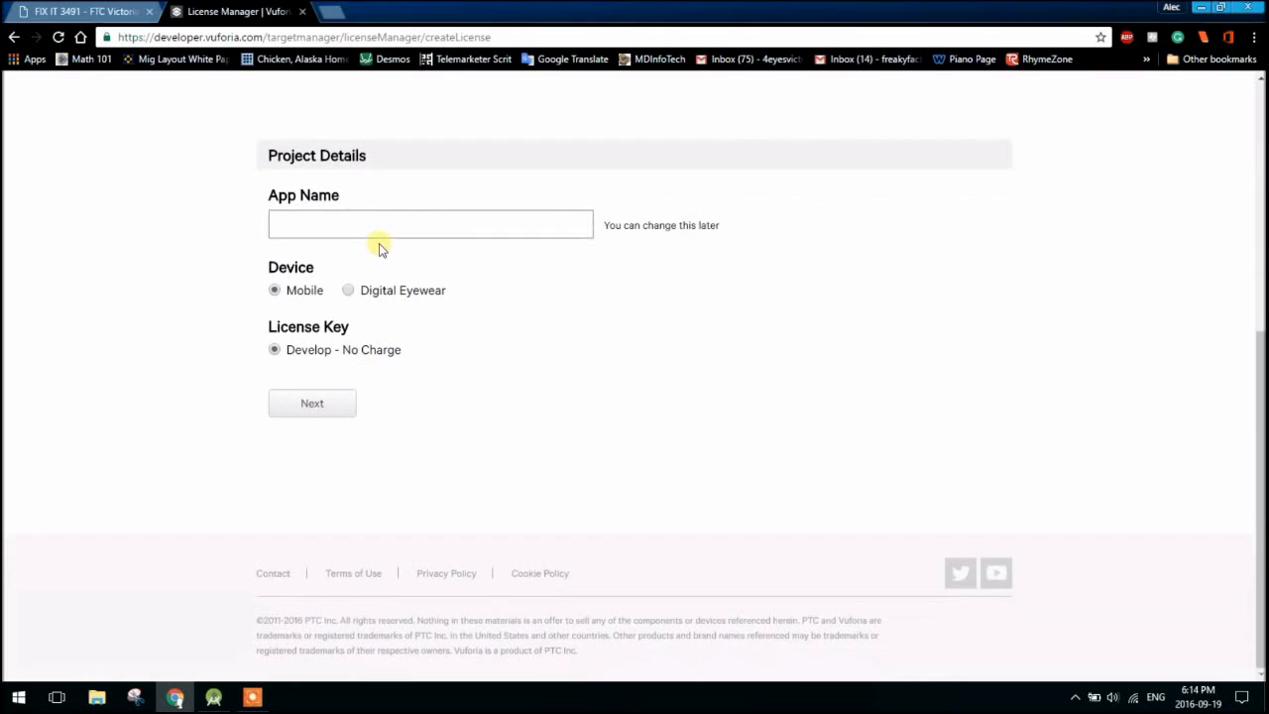
pyautogui.write('FtcApp')
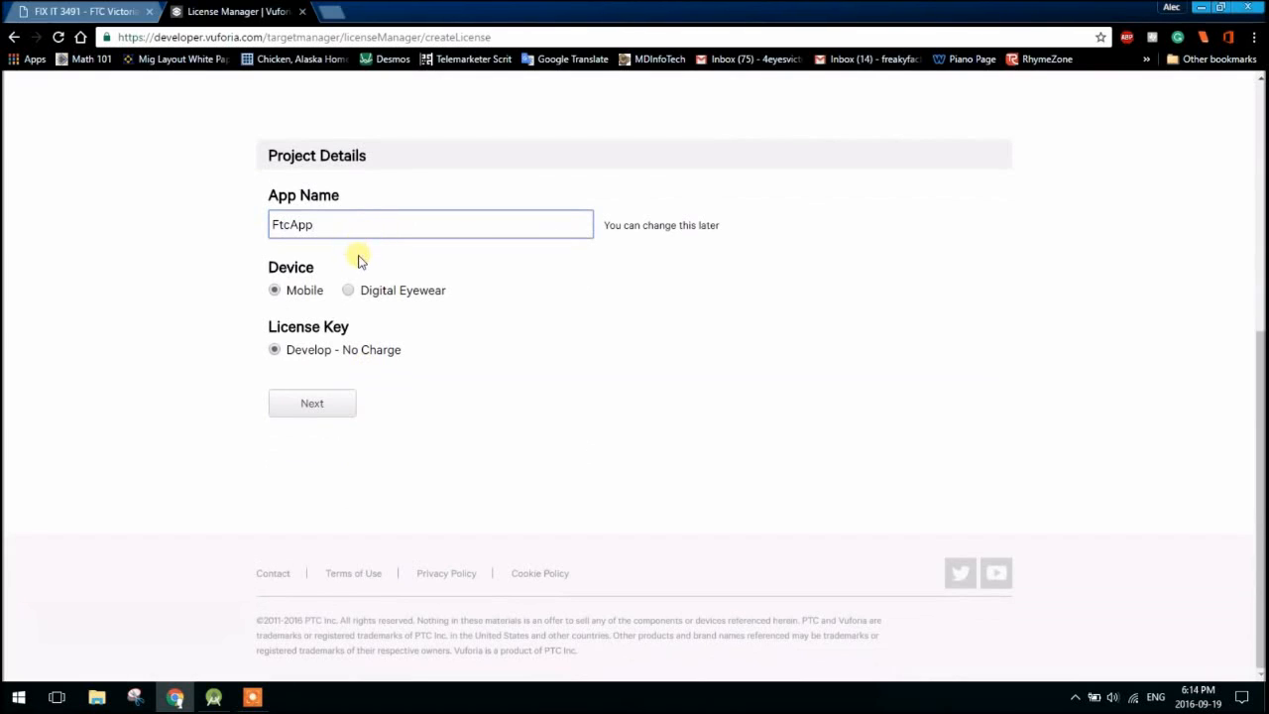
# Accept the developer agreement and confirm creating the FtcApp license key.
pyautogui.click(313, 402)
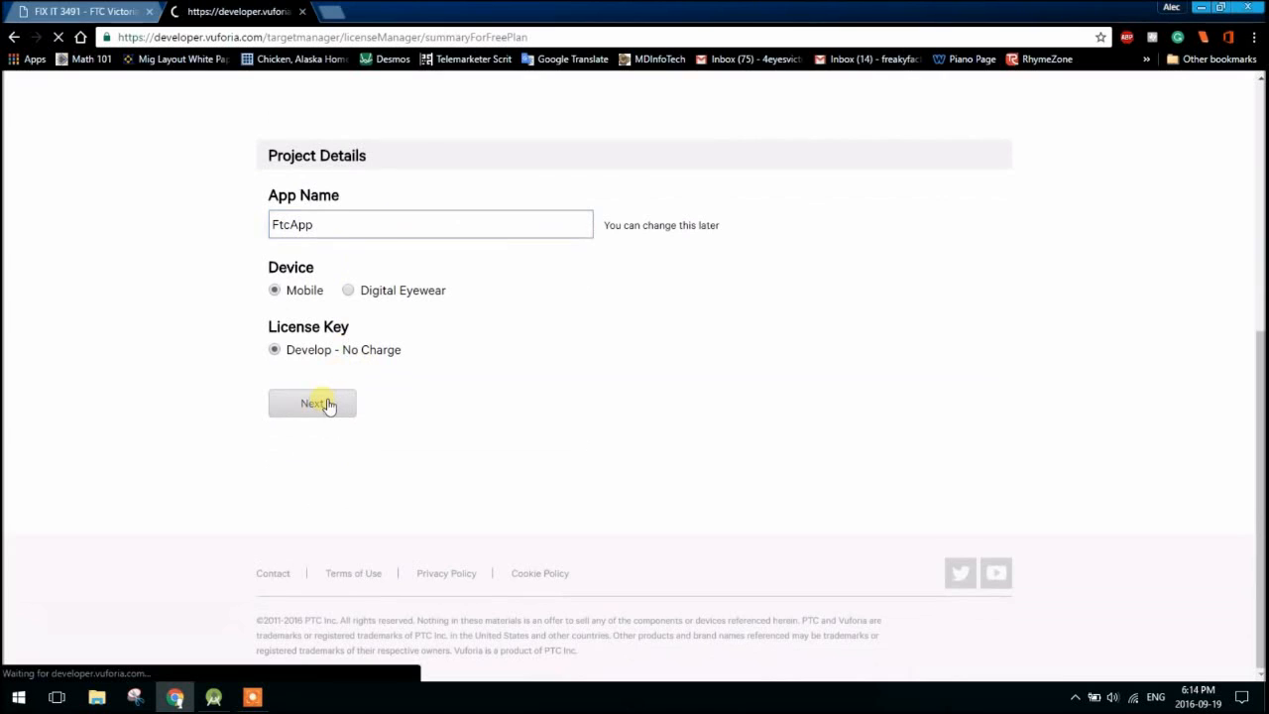
pyautogui.click(313, 405)
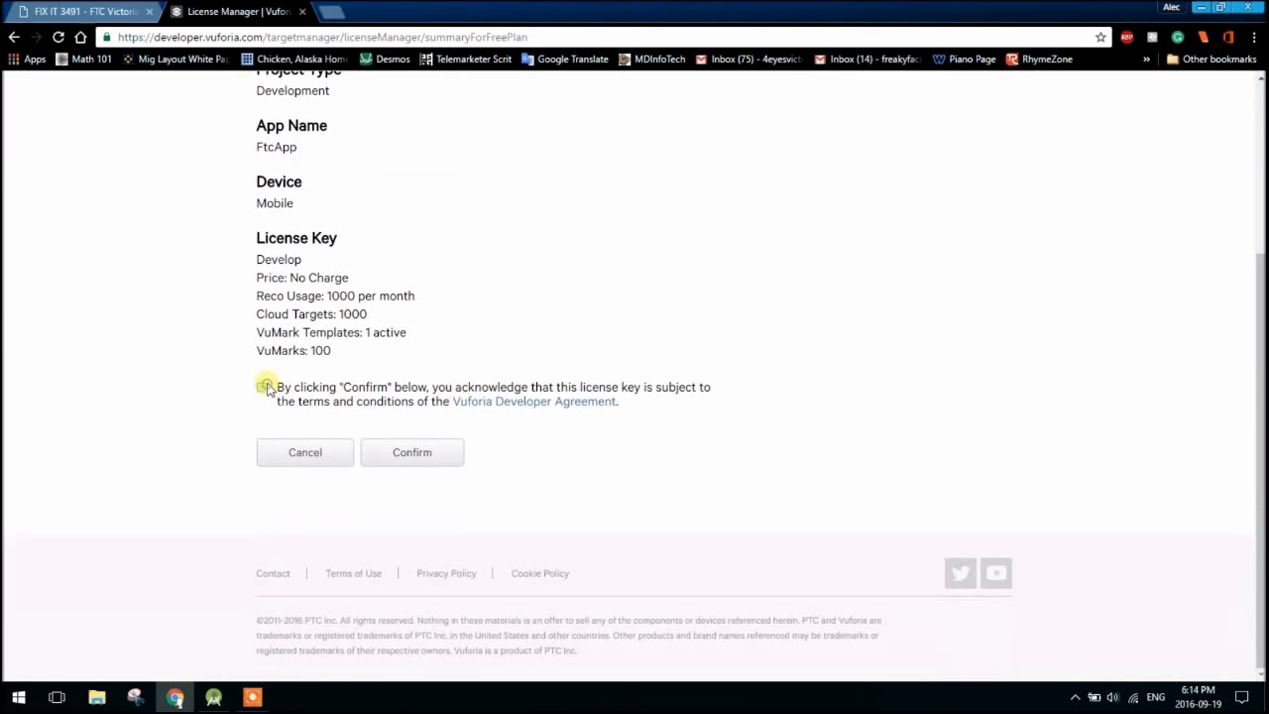
pyautogui.click(262, 387)
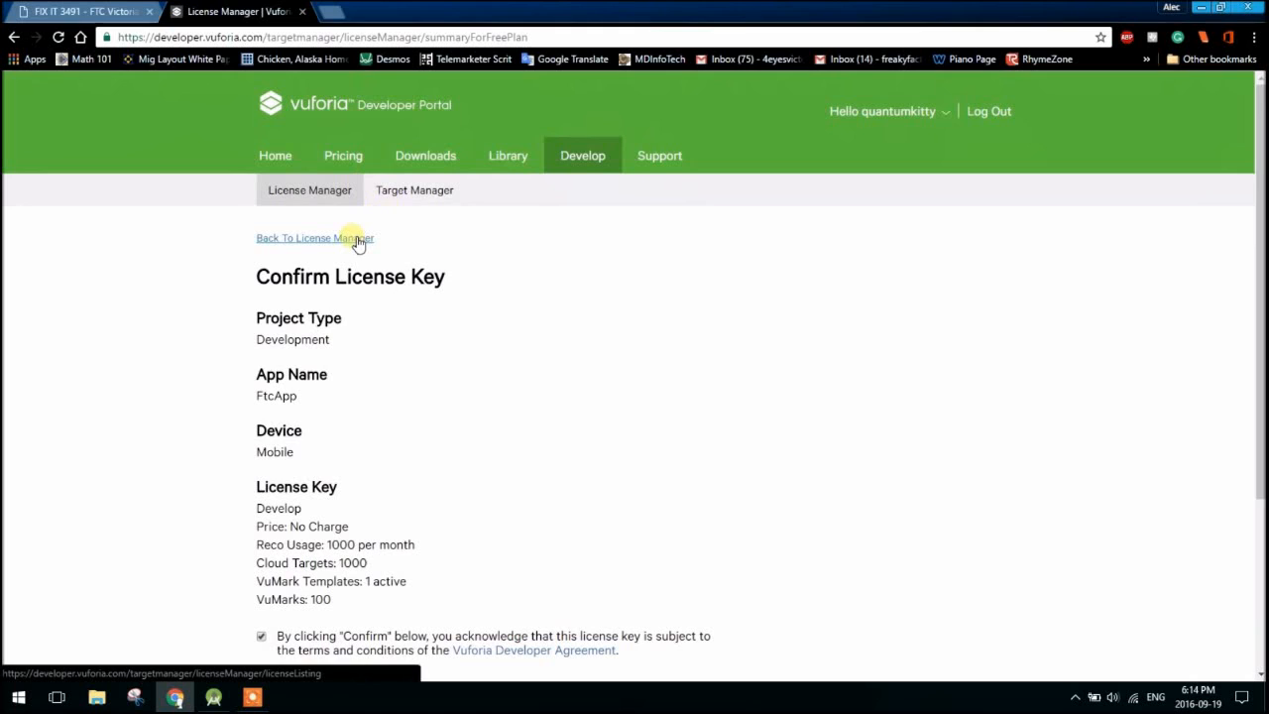
pyautogui.scroll(-3)
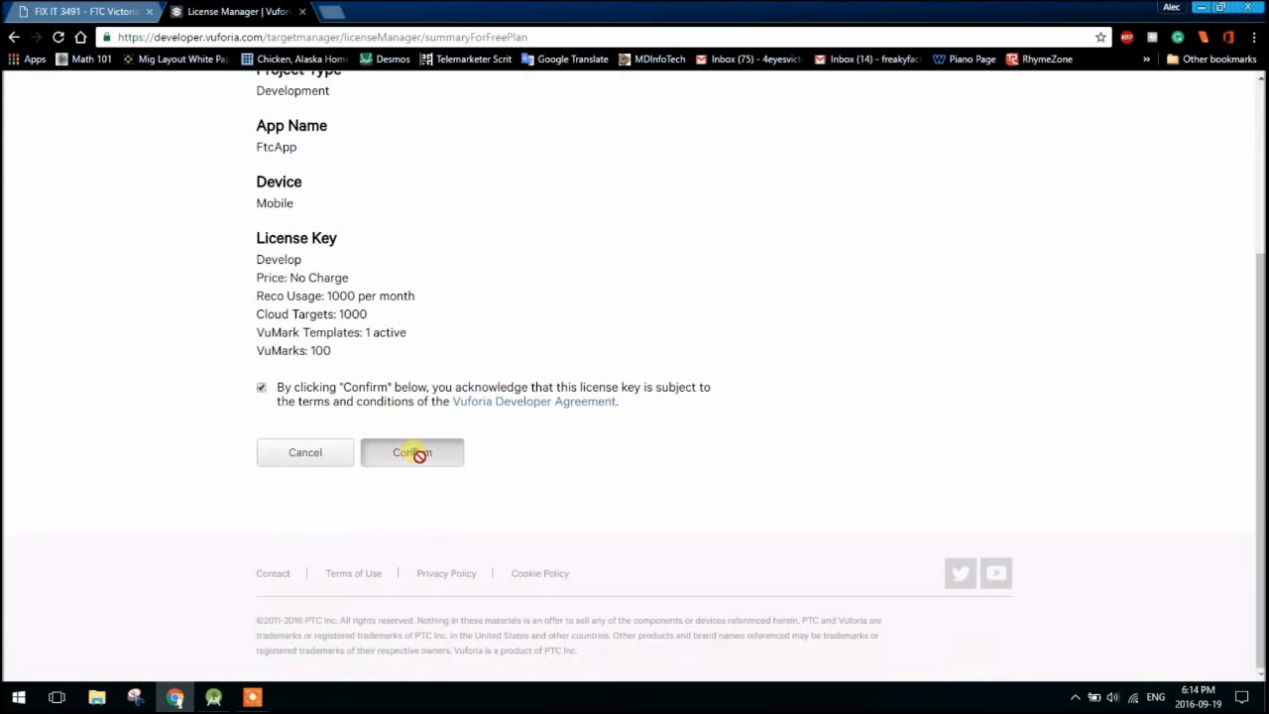
pyautogui.click(412, 452)
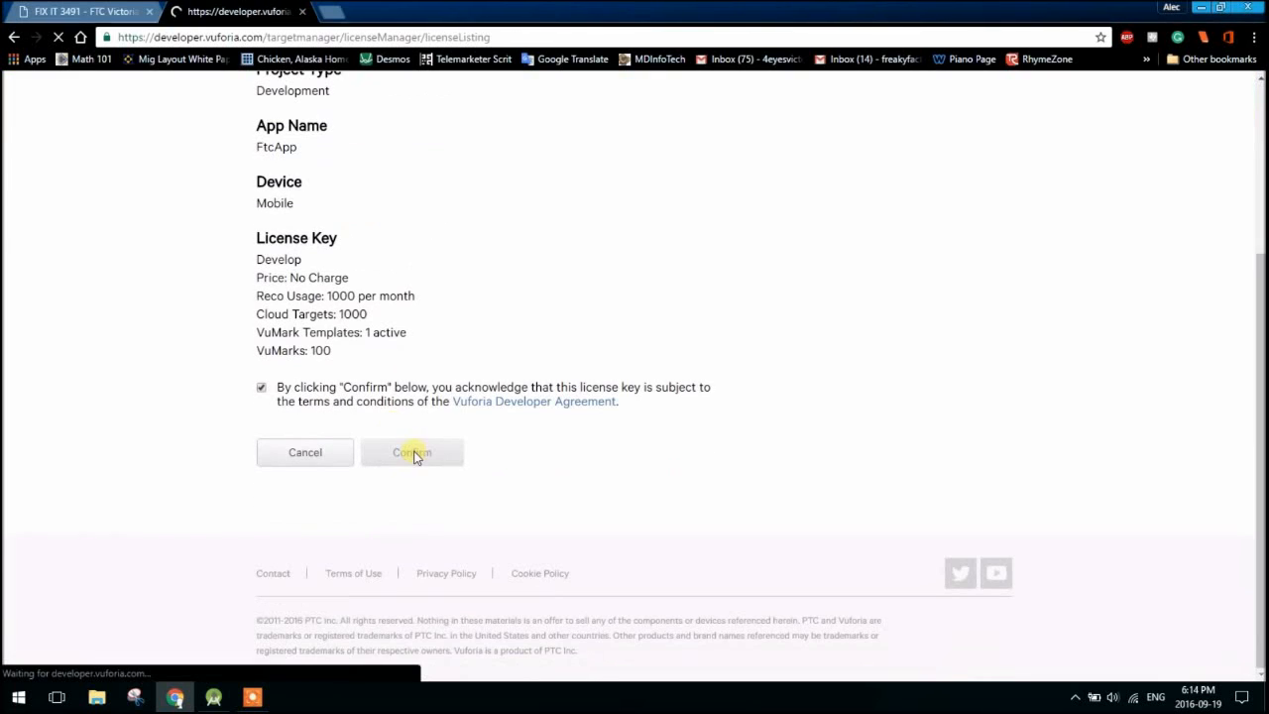
pyautogui.click(412, 452)
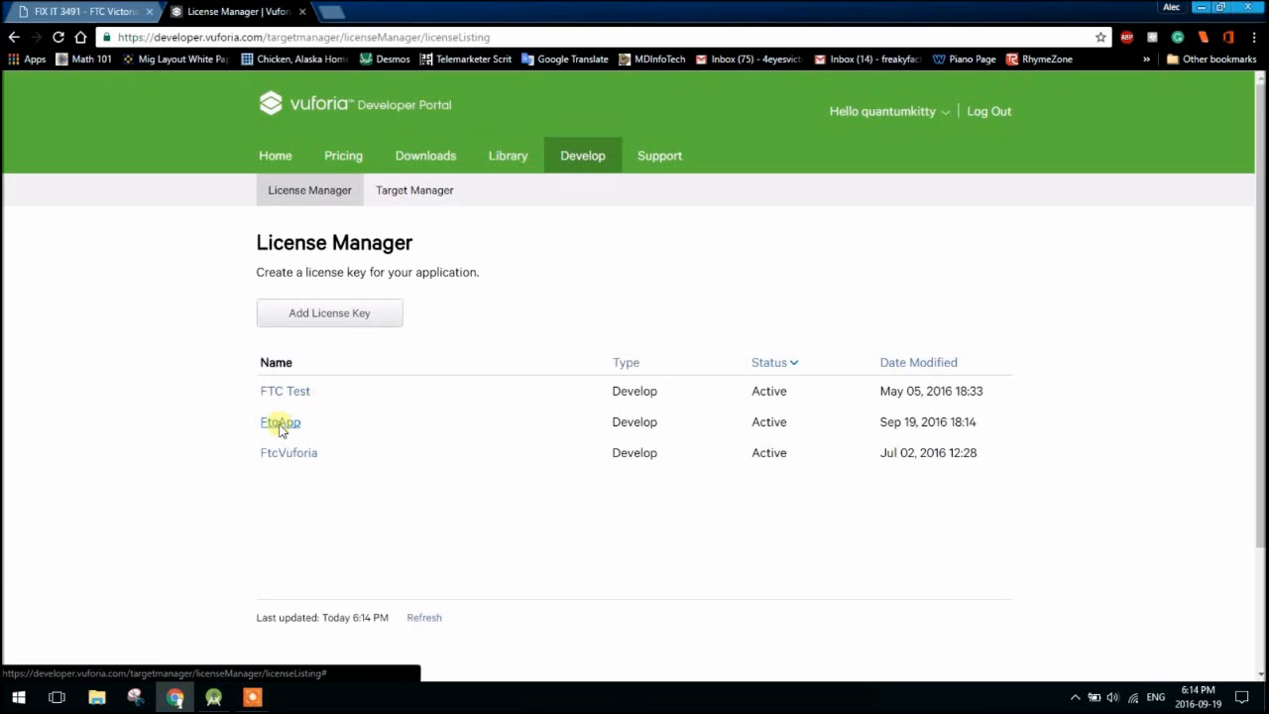
# View the FtcApp license key, paste it into vuforiaLicenseKey and begin a params.cameraMonitorFeedback line.
pyautogui.click(280, 420)
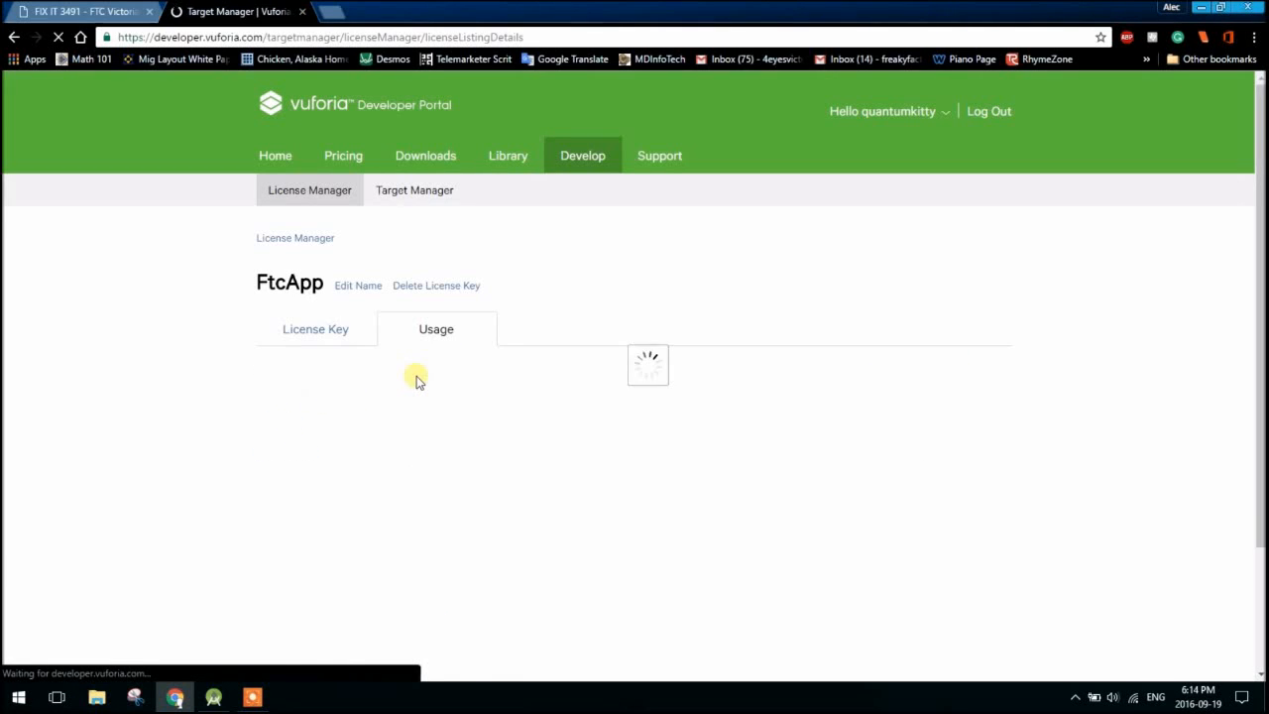
pyautogui.click(315, 329)
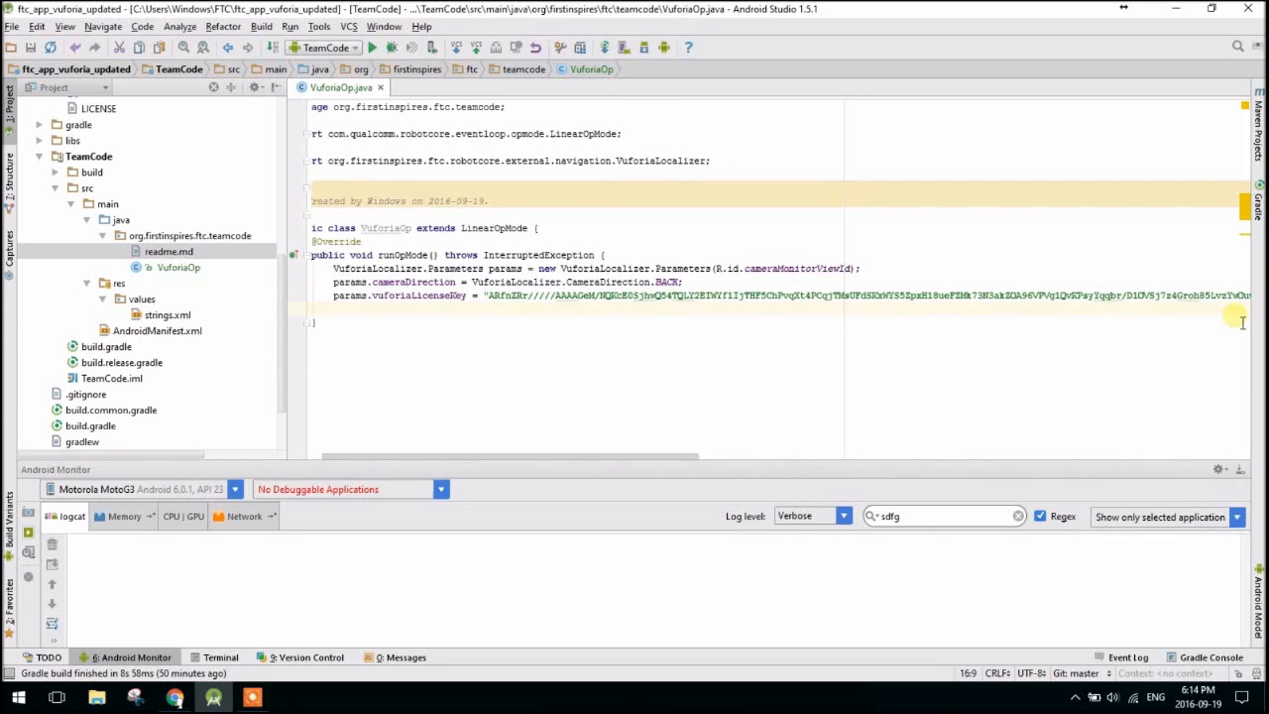
pyautogui.write('params.')
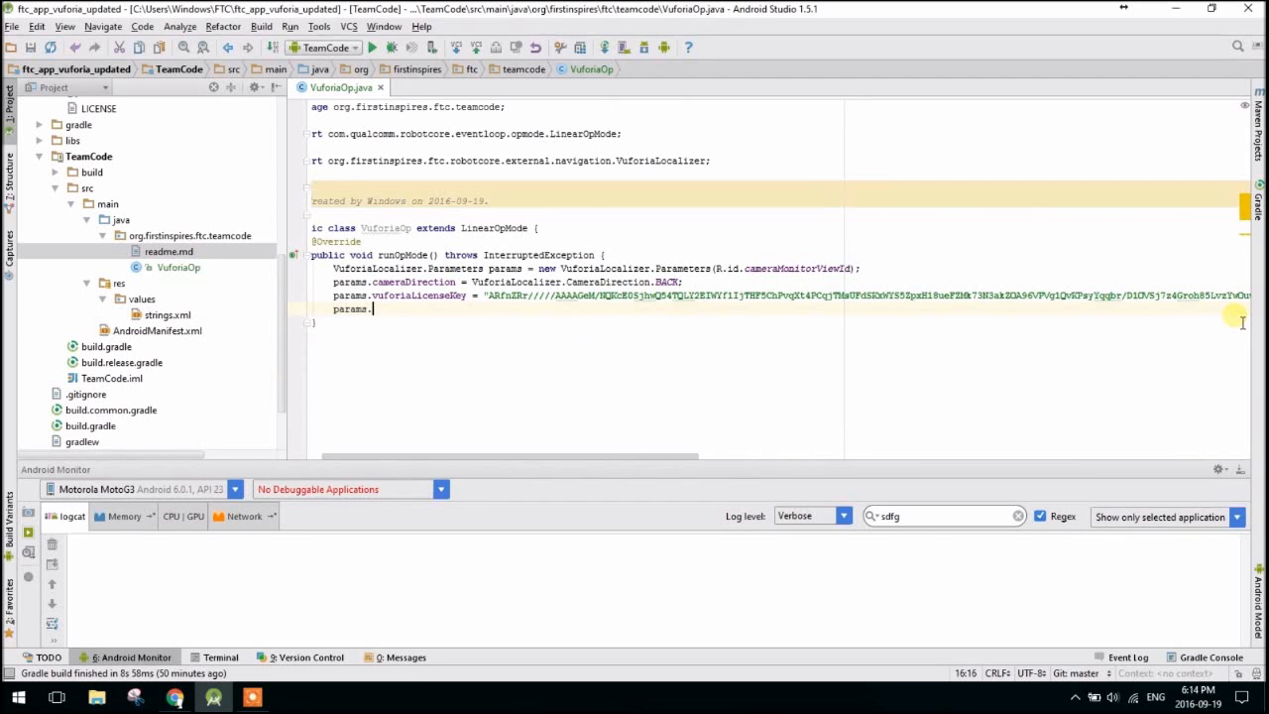
pyautogui.write('.')
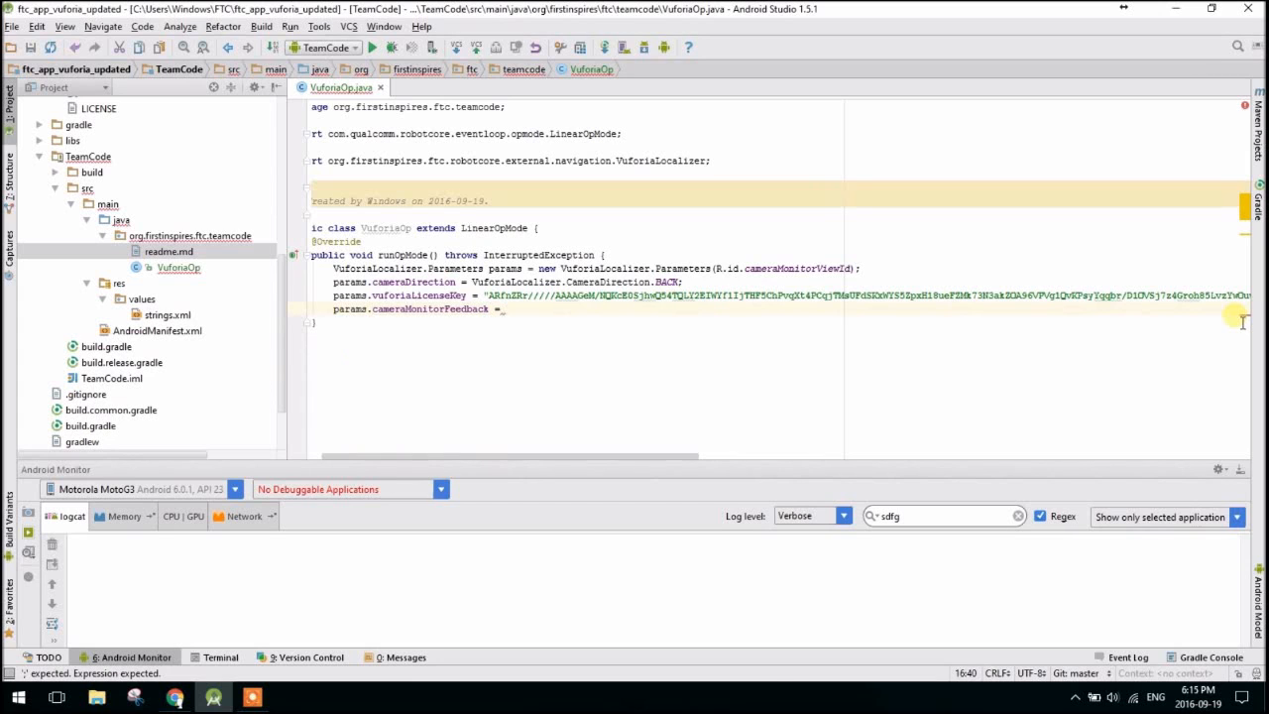
# Assign params.cameraMonitorFeedback = VuforiaLocalizer.Parameters.CameraMonitorFeedback.AXES via autocomplete.
pyautogui.write('AX')
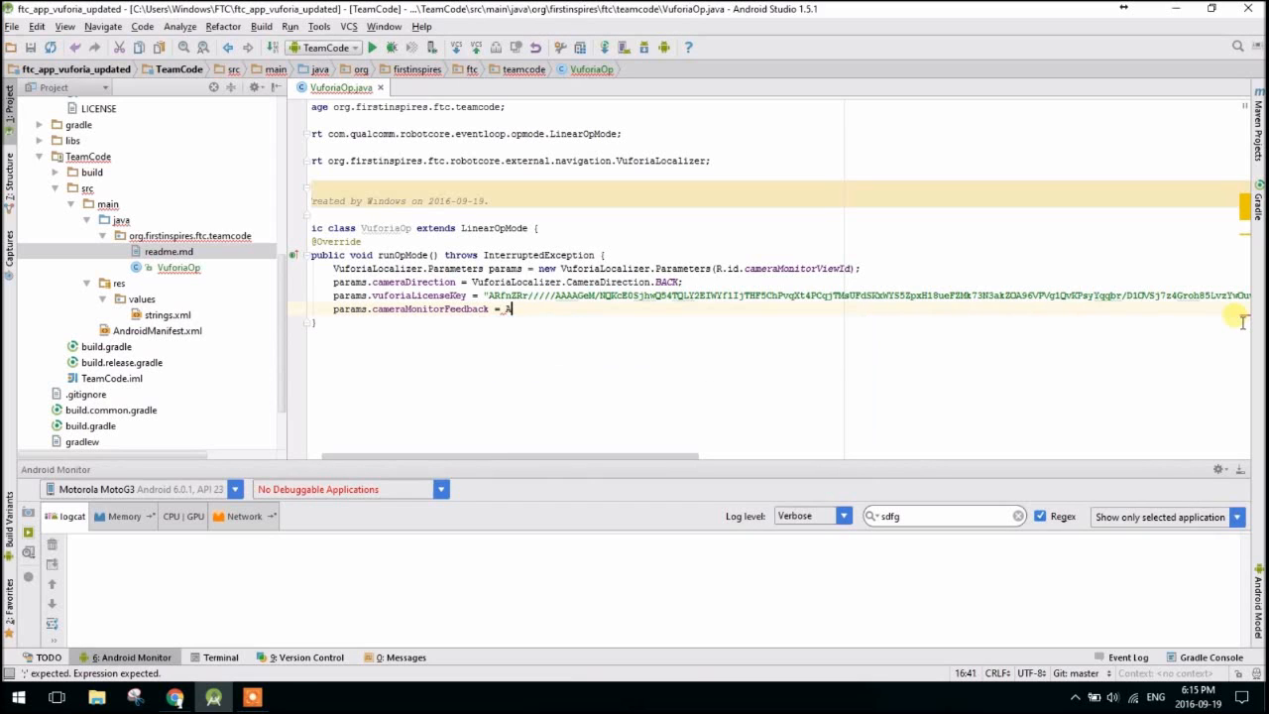
pyautogui.write('TE')
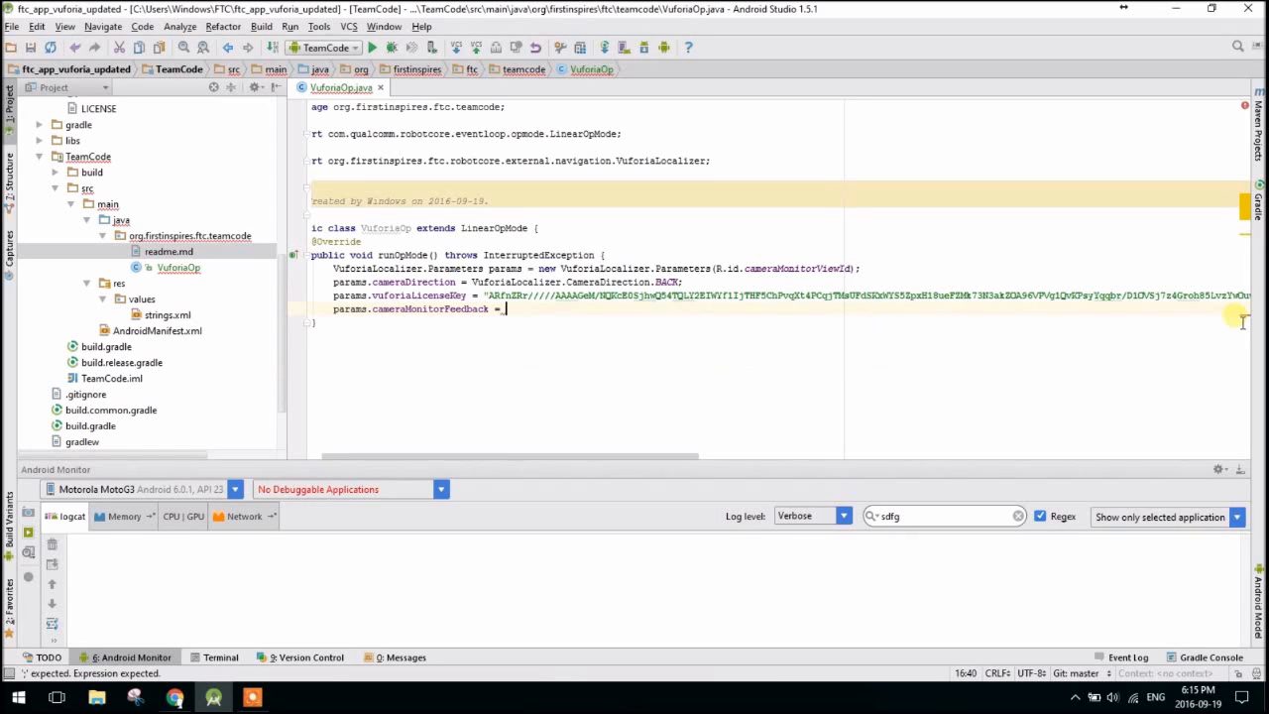
pyautogui.write('B')
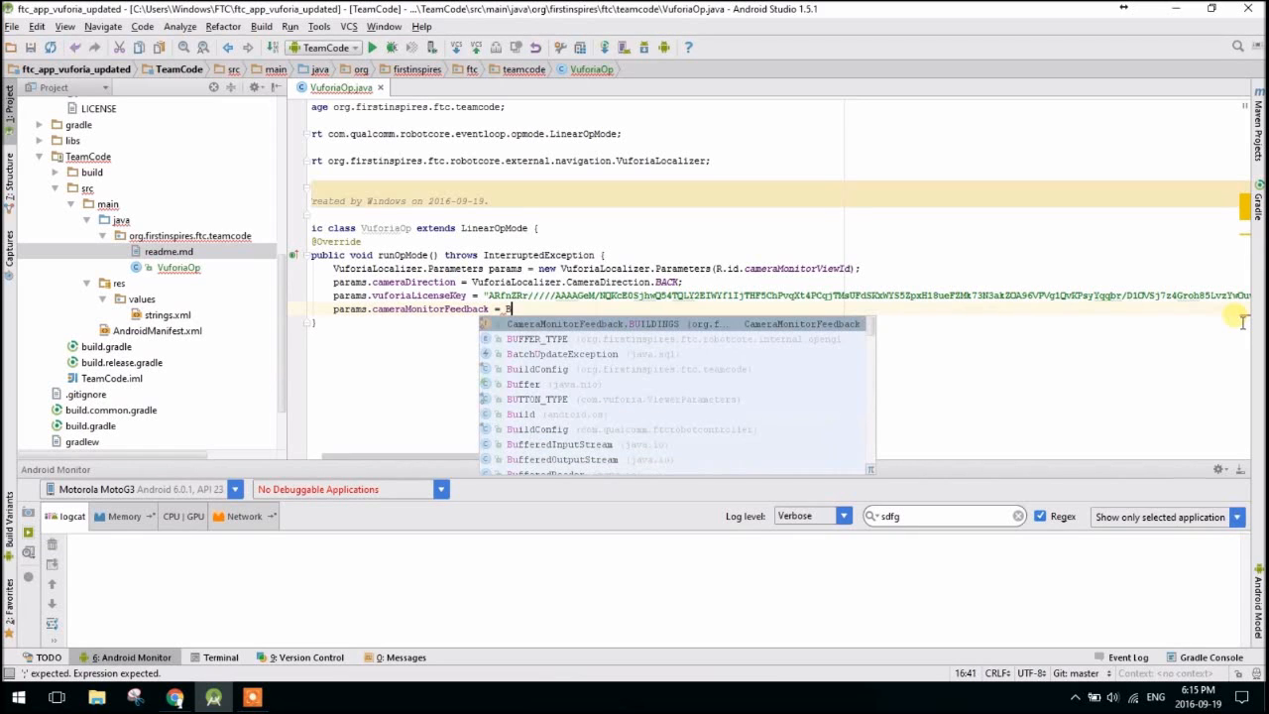
pyautogui.write('N')
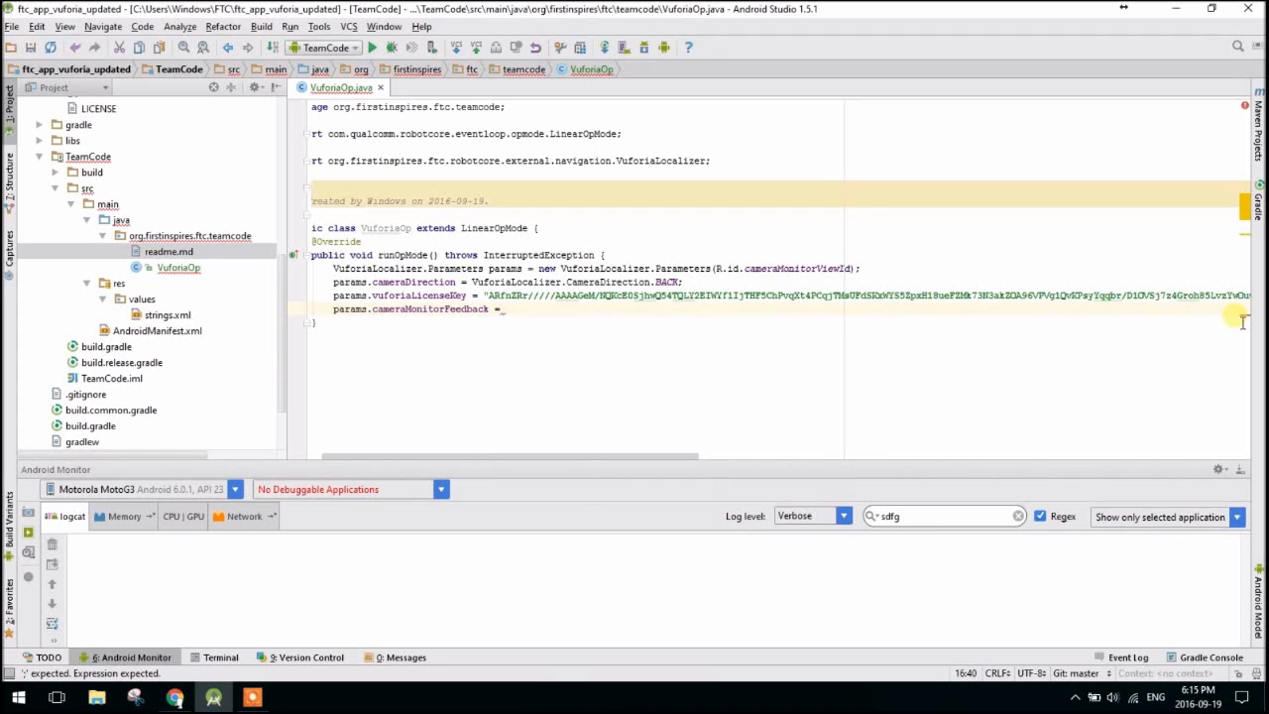
pyautogui.write('AXES')
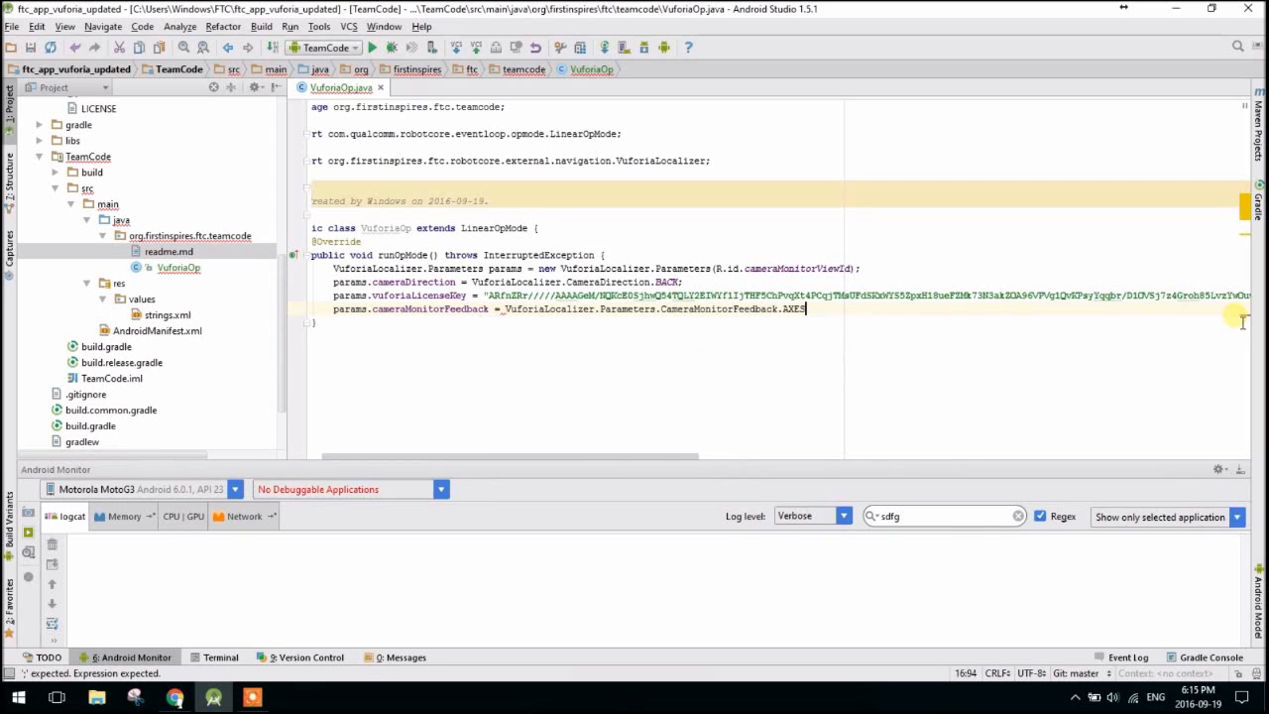
pyautogui.write(';')
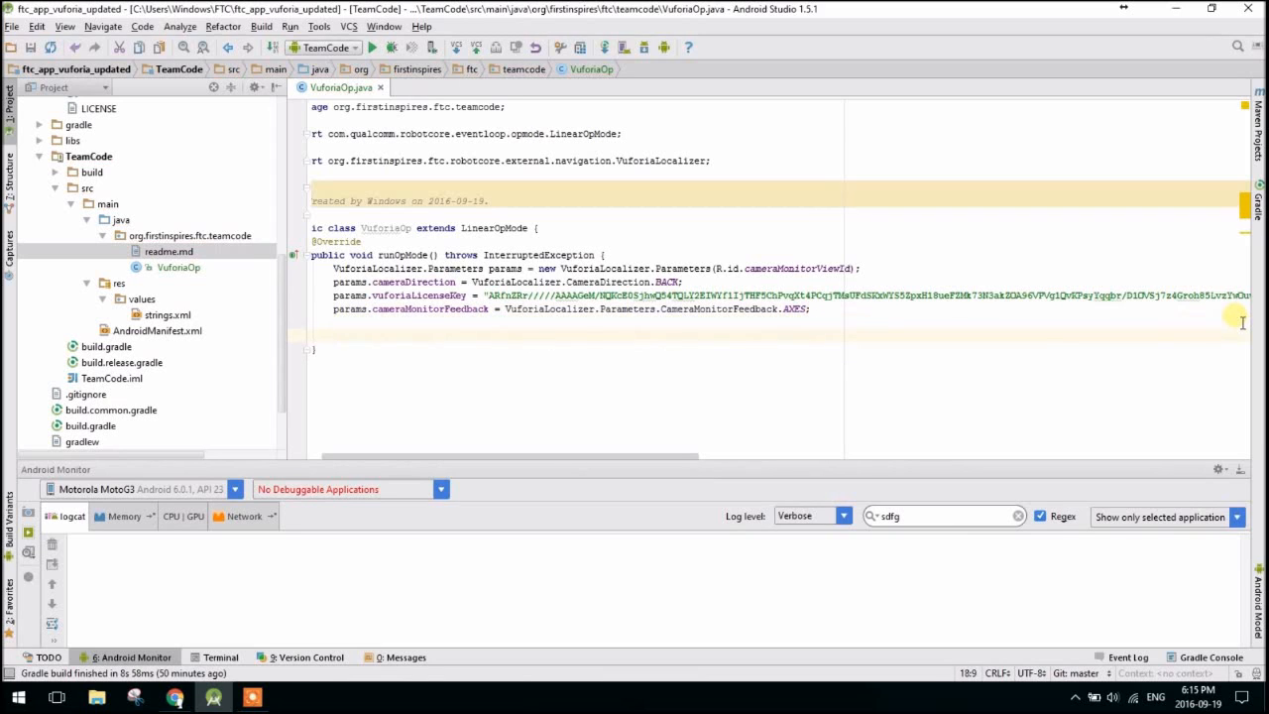
# Declare VuforiaLocalizer vuforia = ClassFactory.createVuforiaLocalizer(params) with ClassFactory imported.
pyautogui.write('VuforiaLocalizer')
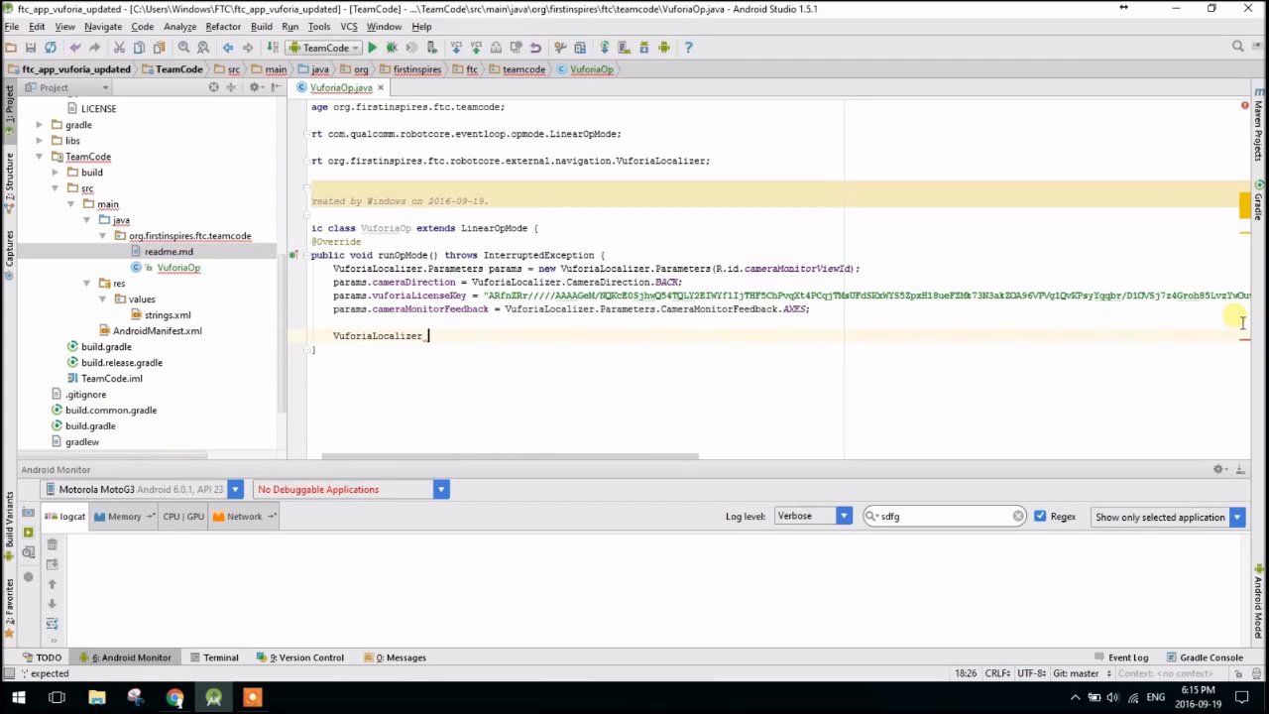
pyautogui.write('vufo')
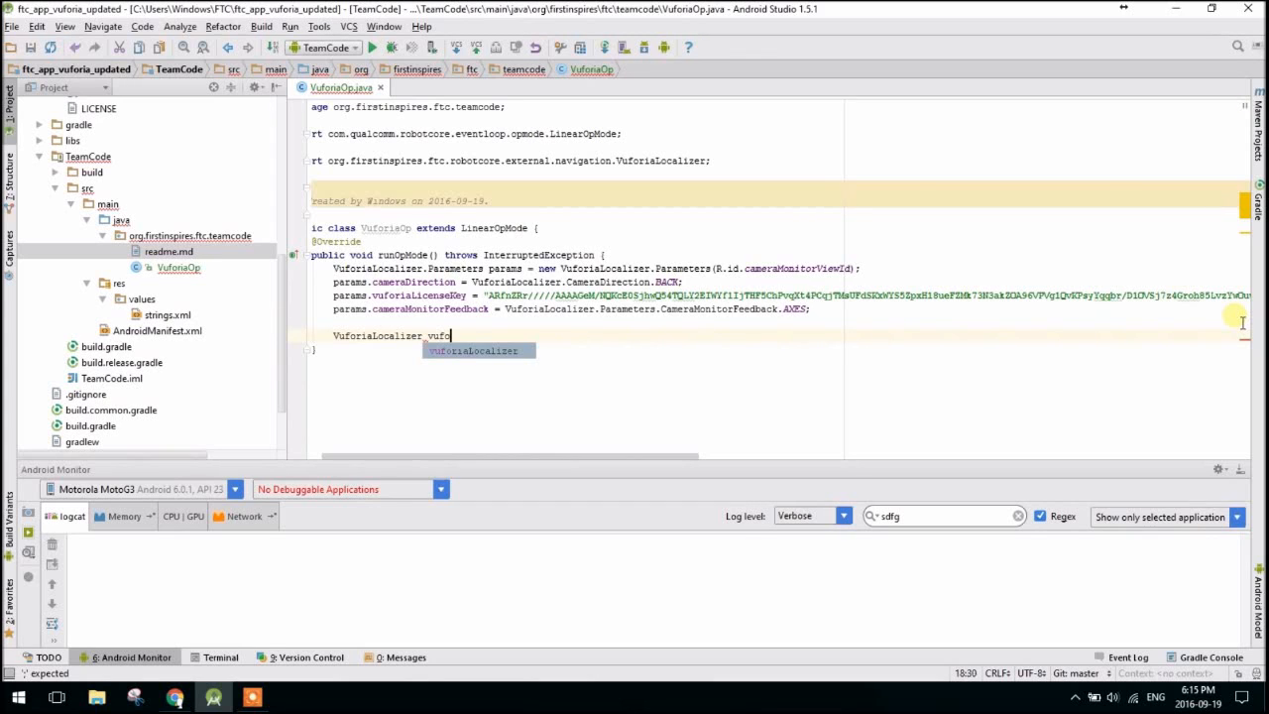
pyautogui.write('ria =')
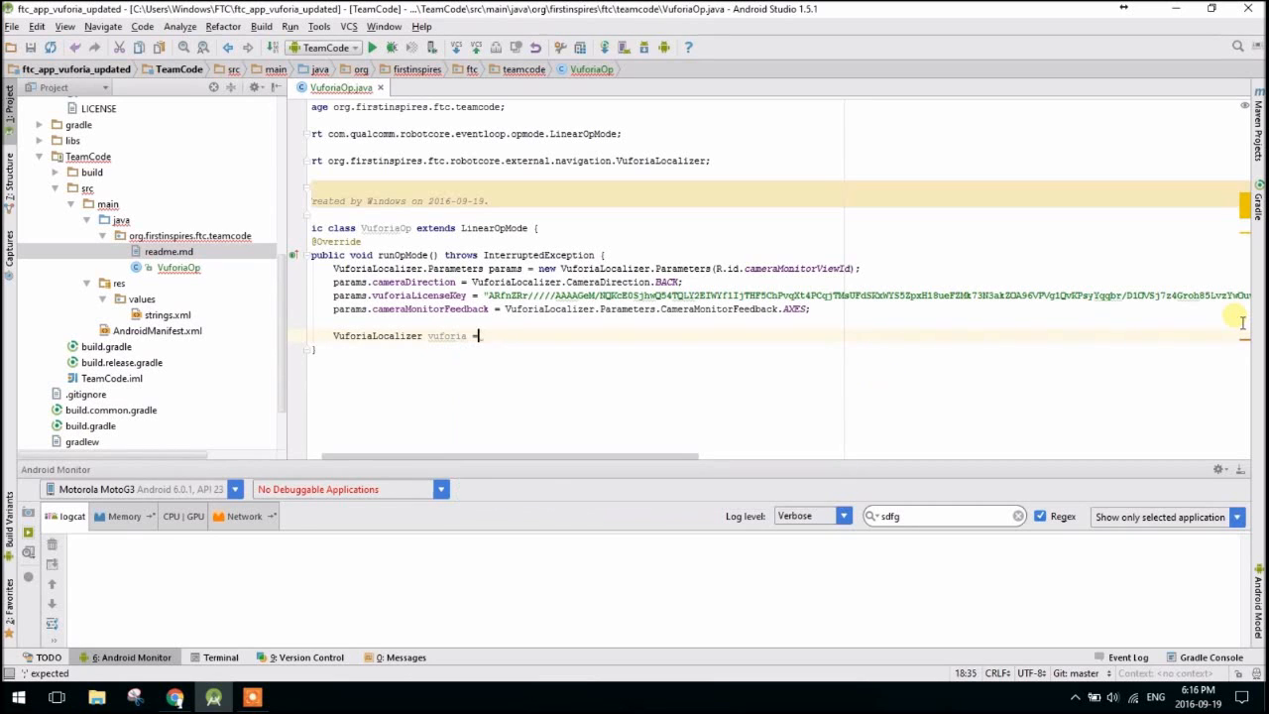
pyautogui.write('ClassFactory.createVuforiaLocalizer(params')
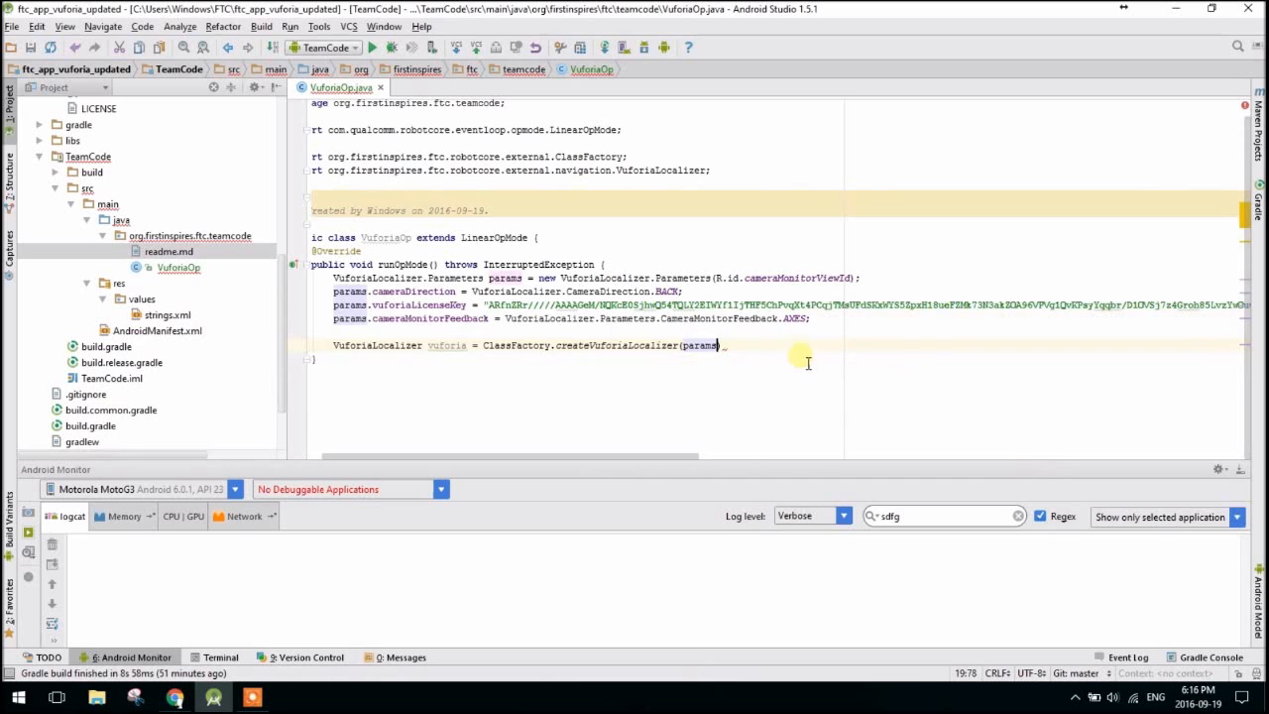
pyautogui.write(');')
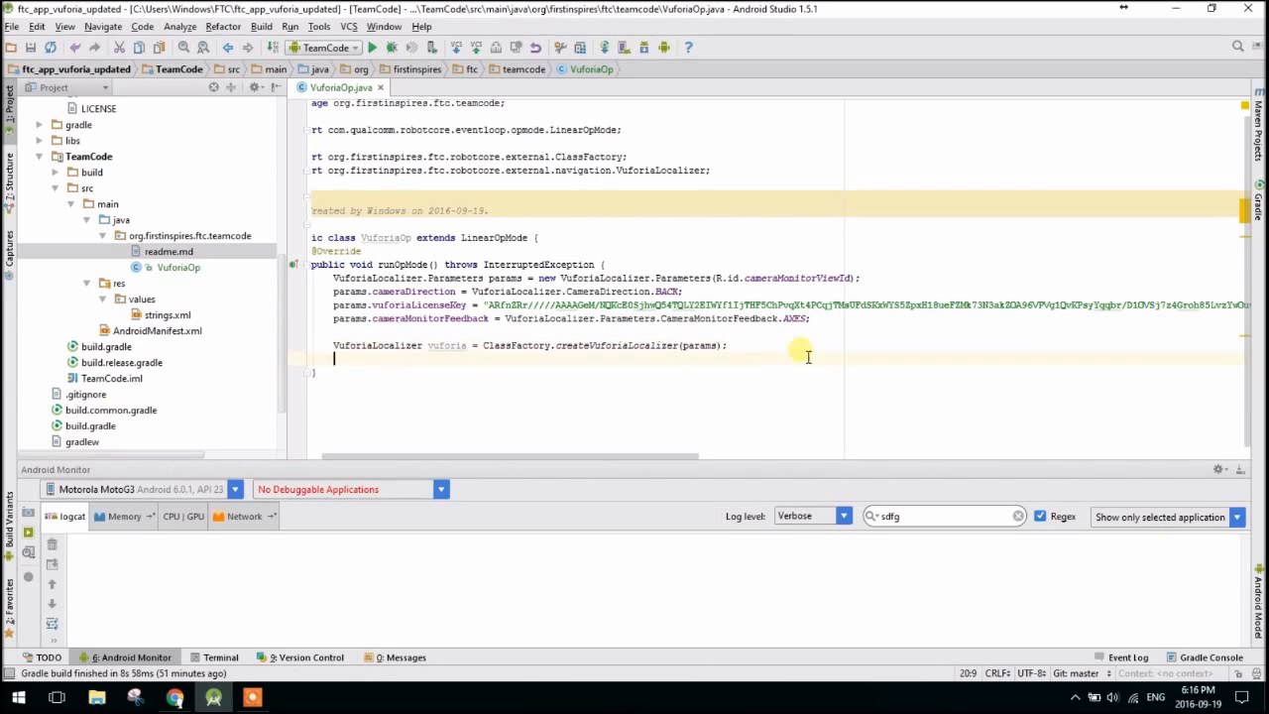
# Call Vuforia.setHint(HINT.HINT_MAX_SIMULTANEOUS_IMAGE_TARGETS, 4) with Vuforia and HINT imported.
pyautogui.write('V')
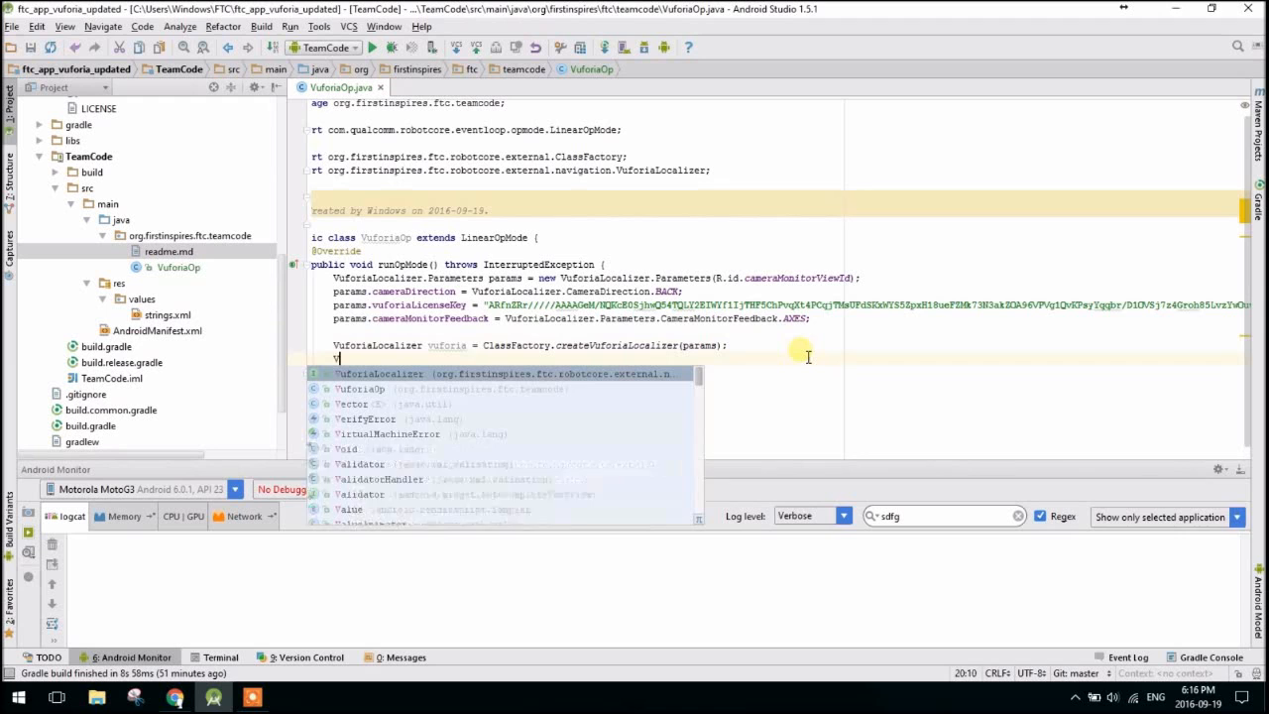
pyautogui.write('uforia.setHint()')
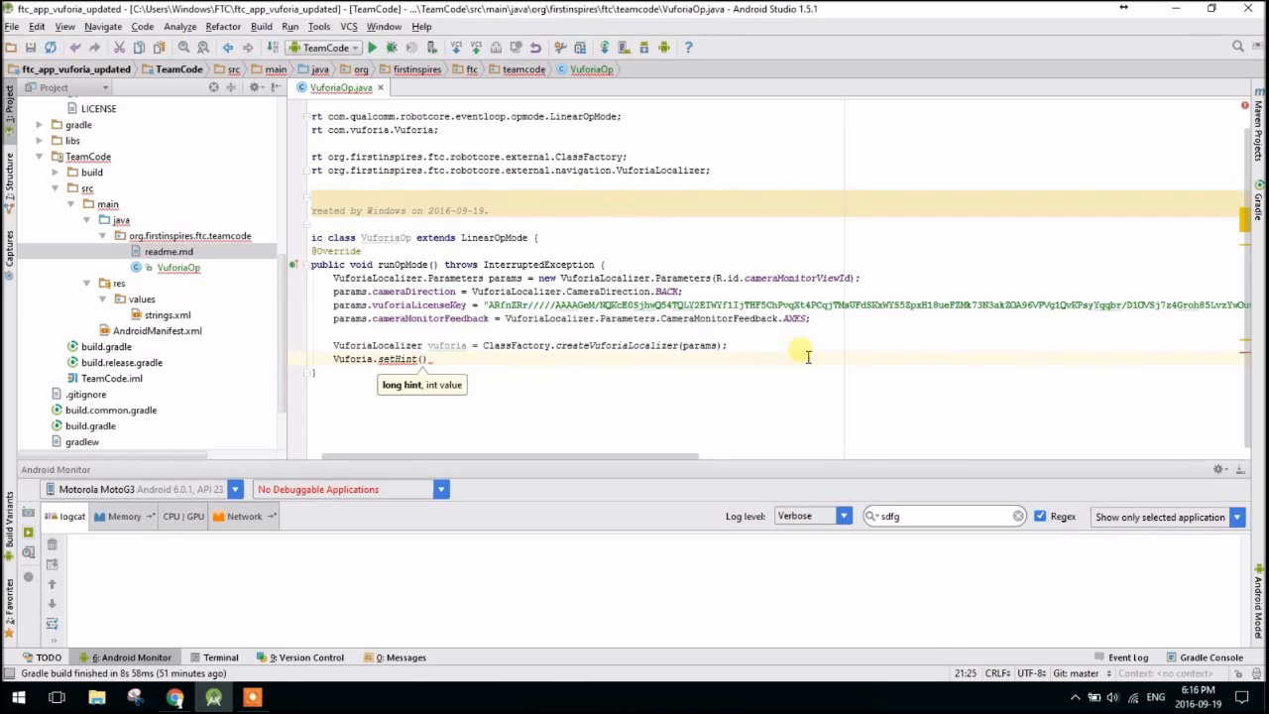
pyautogui.write('HIN')
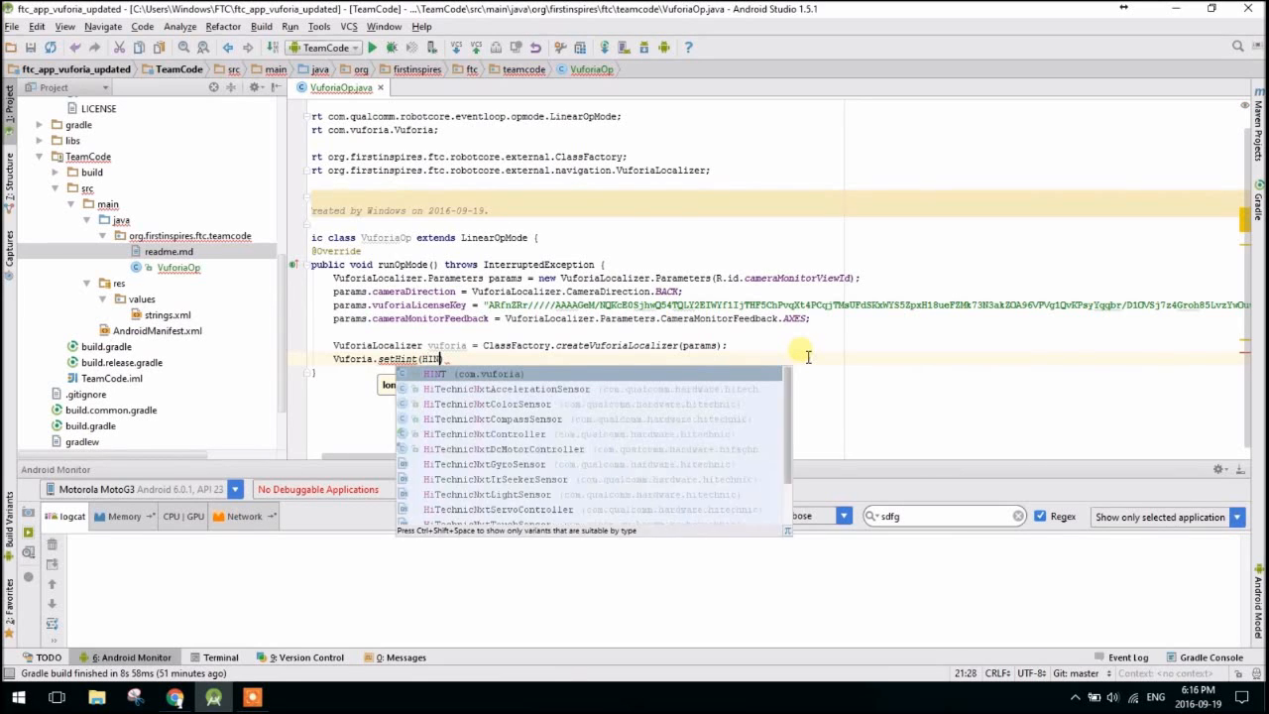
pyautogui.write('HINT.')
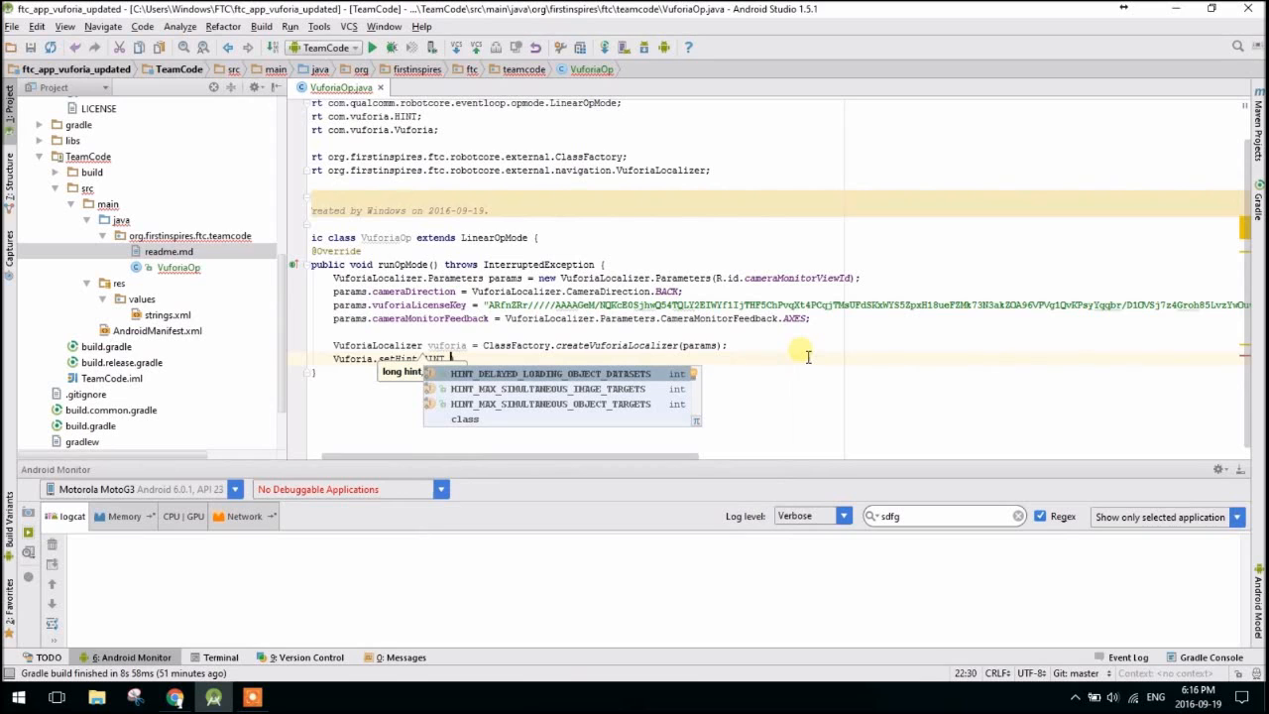
pyautogui.press('Down')
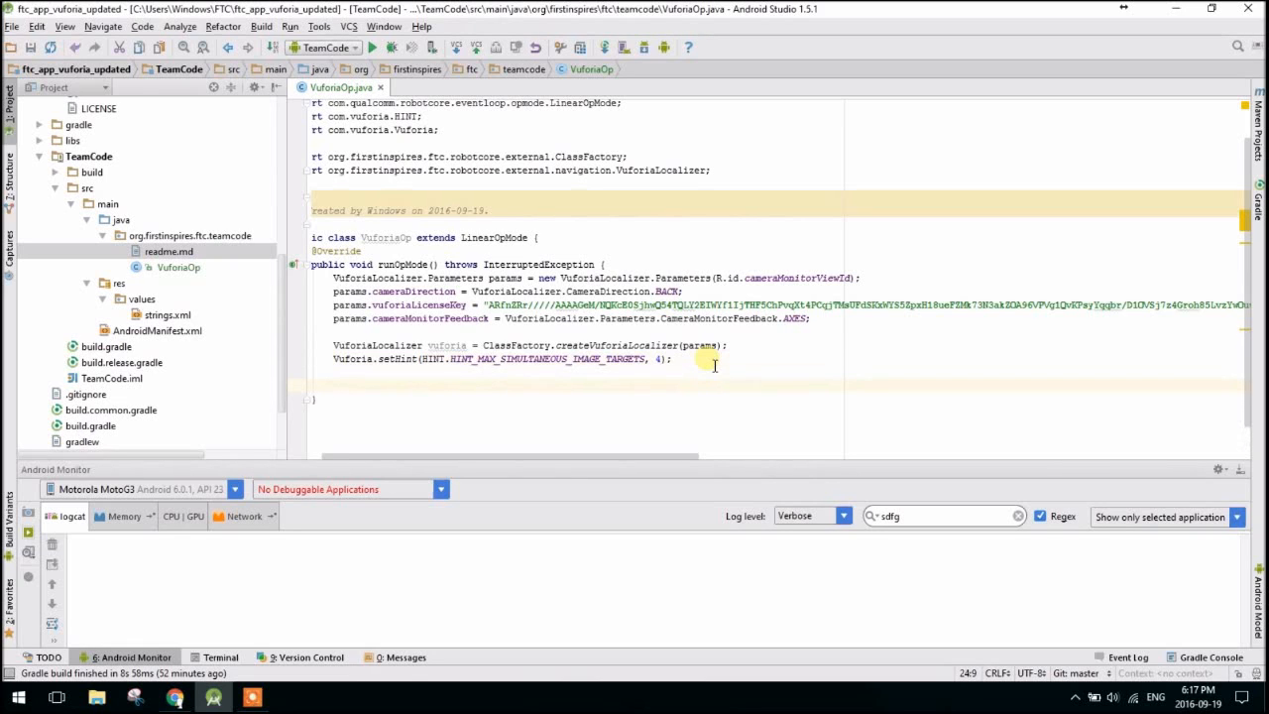
# Declare VuforiaTrackables beacons = vuforia.loadTrackablesFromAsset("FTC_2016-17").
pyautogui.write('V')
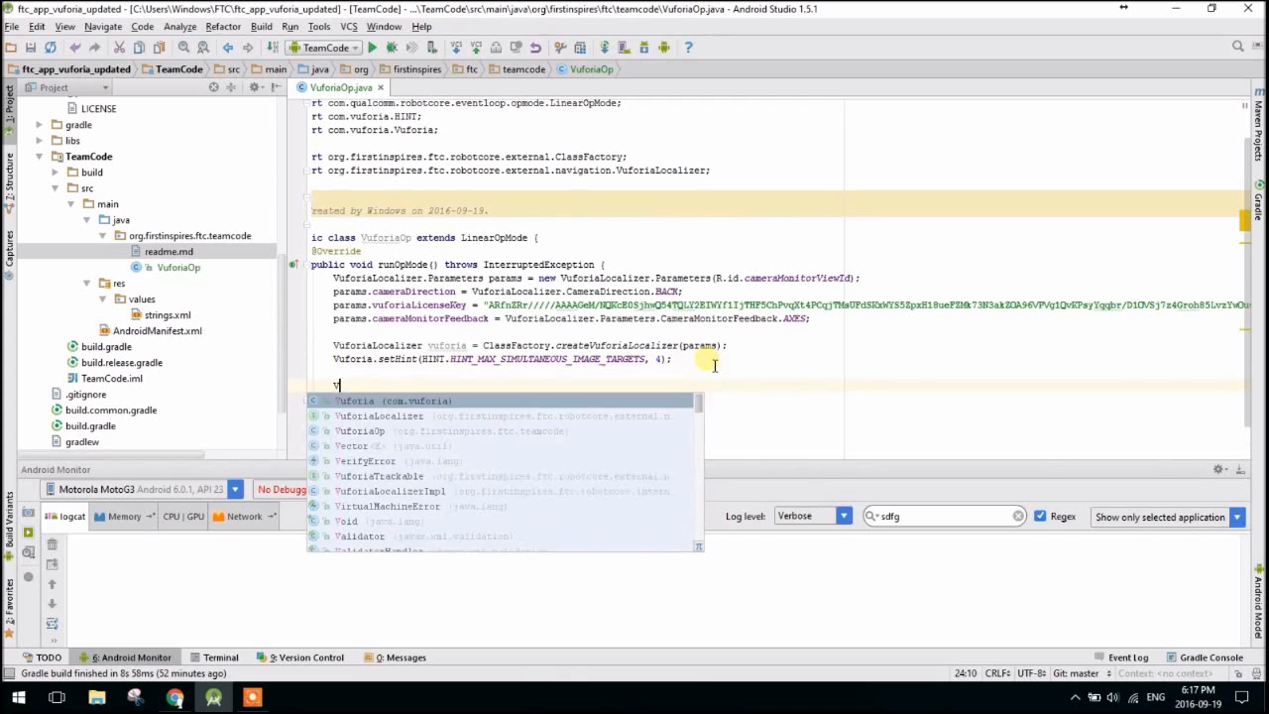
pyautogui.write('f')
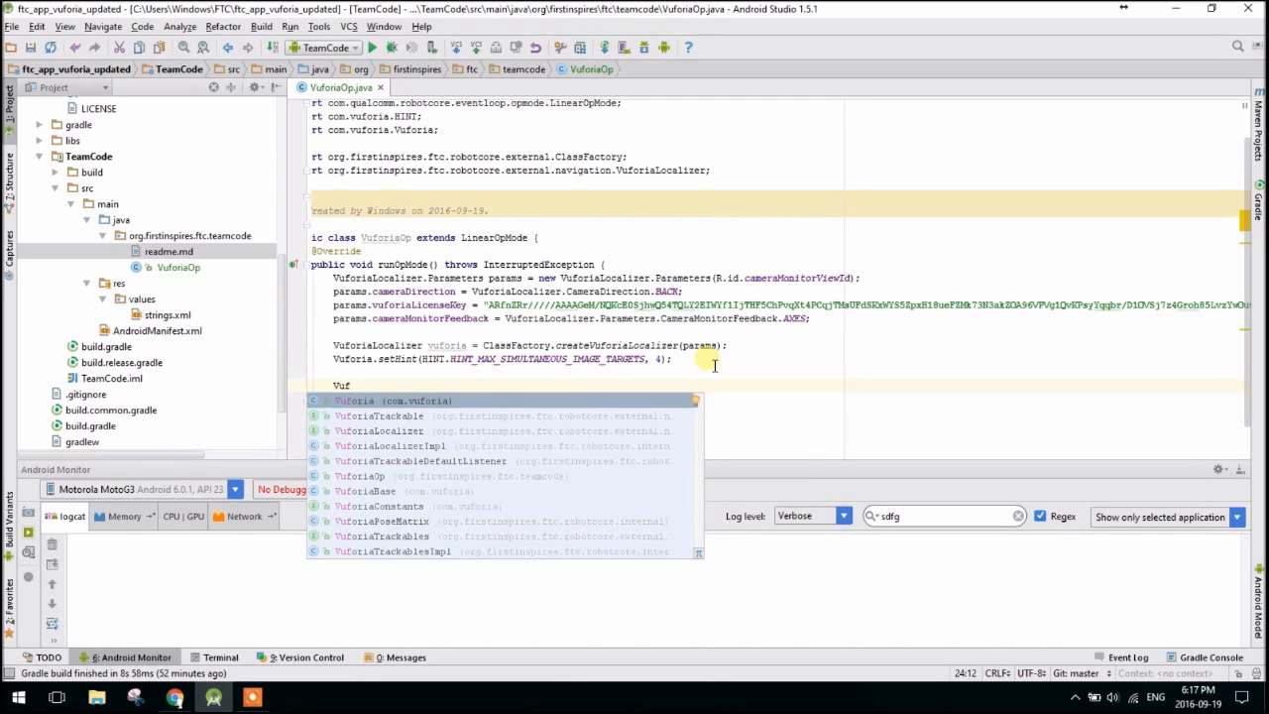
pyautogui.write('oriaTrackables')
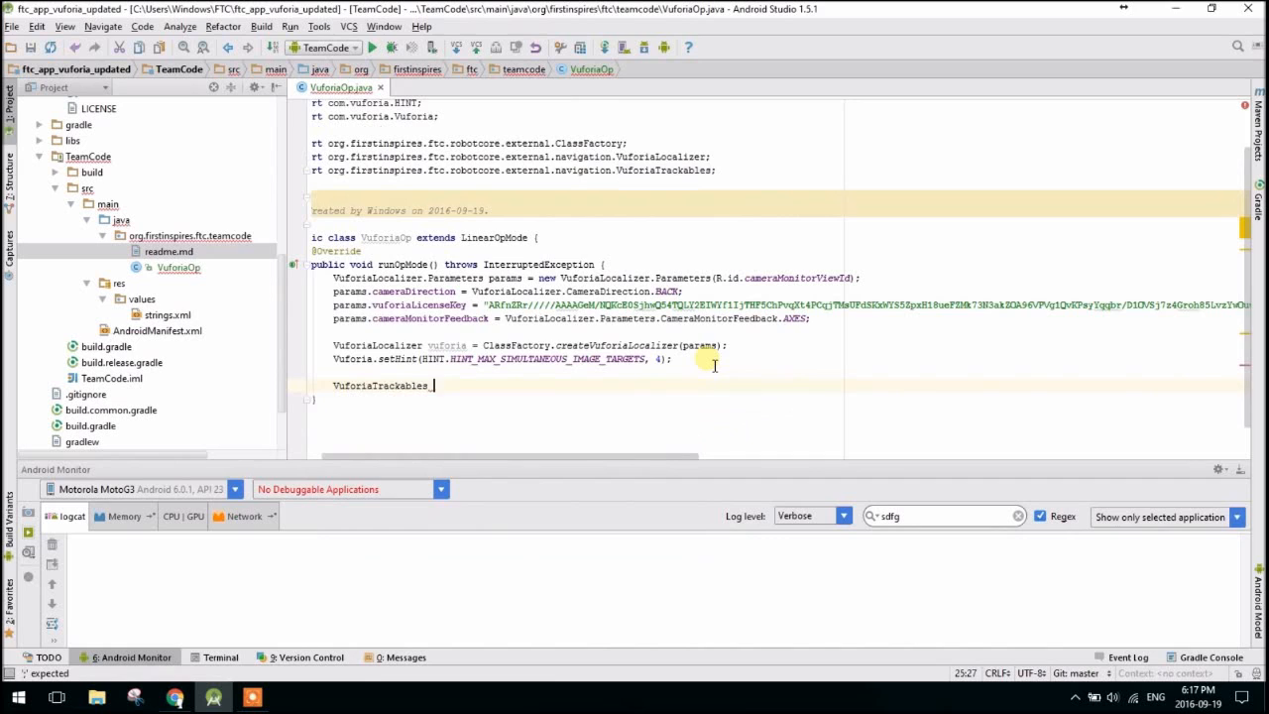
pyautogui.write('beacons')
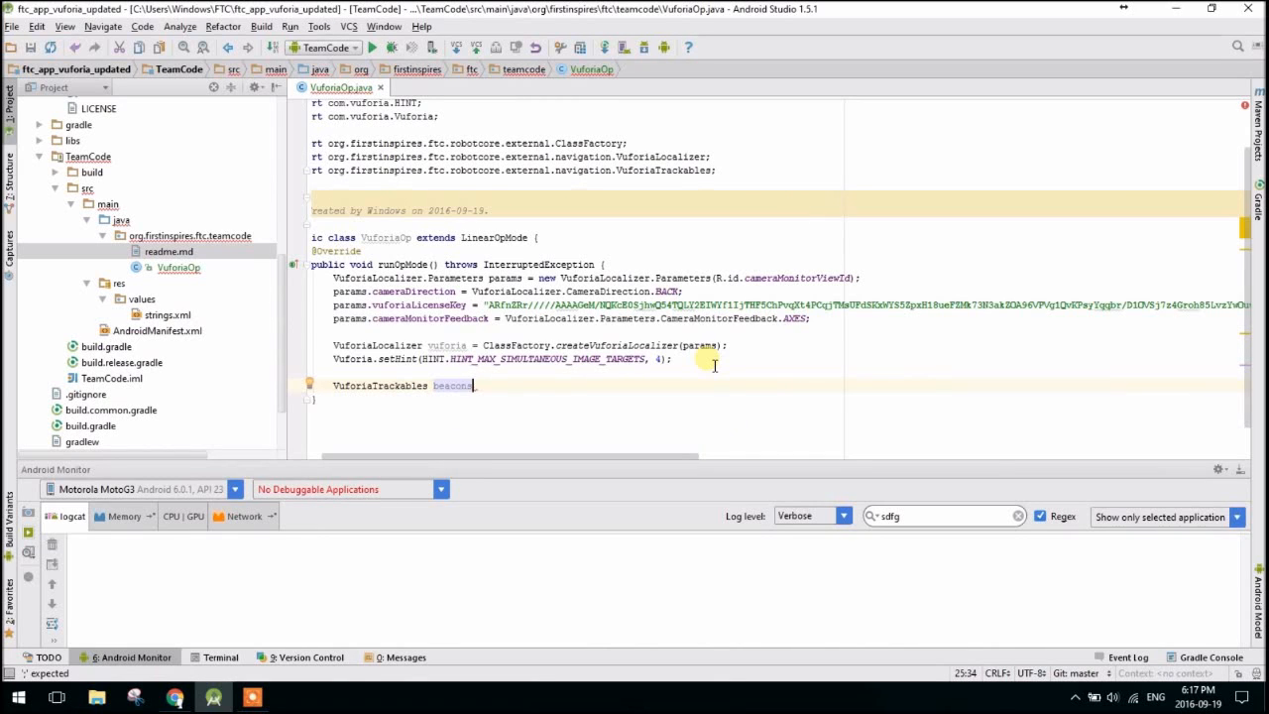
pyautogui.write('= vuforia.loadTrackablesFromAsset("')
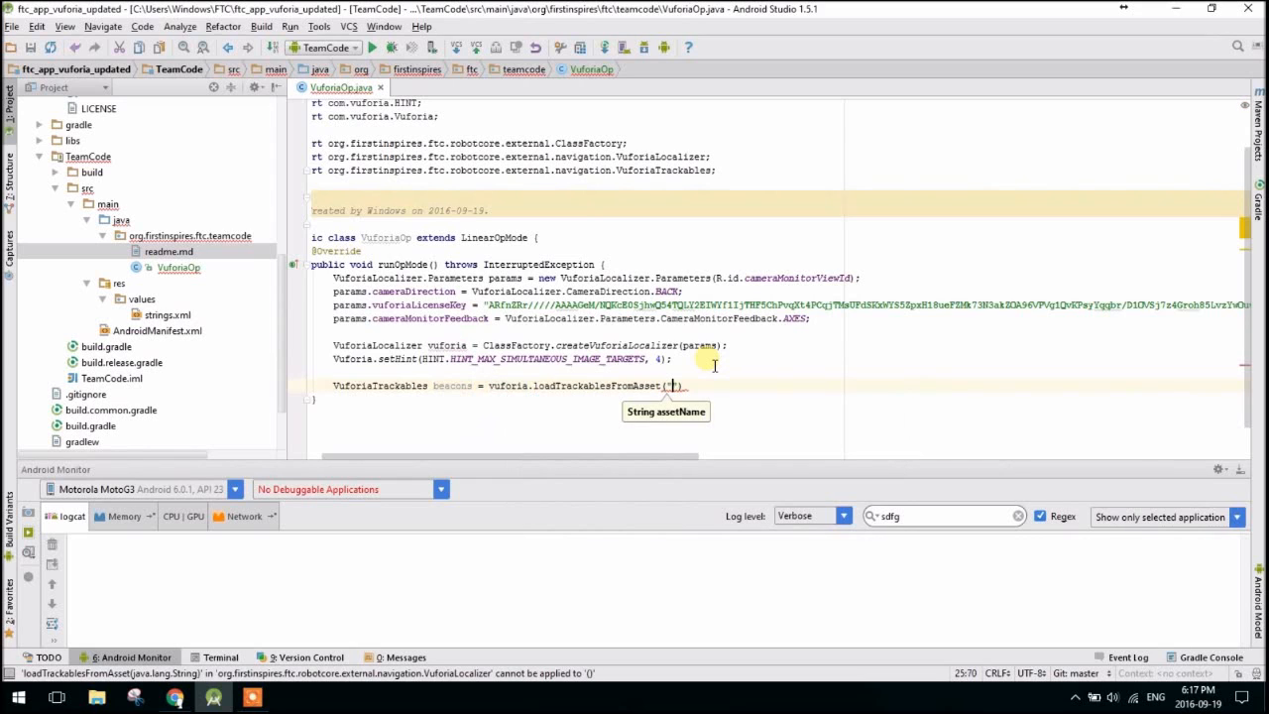
pyautogui.write('FTC')
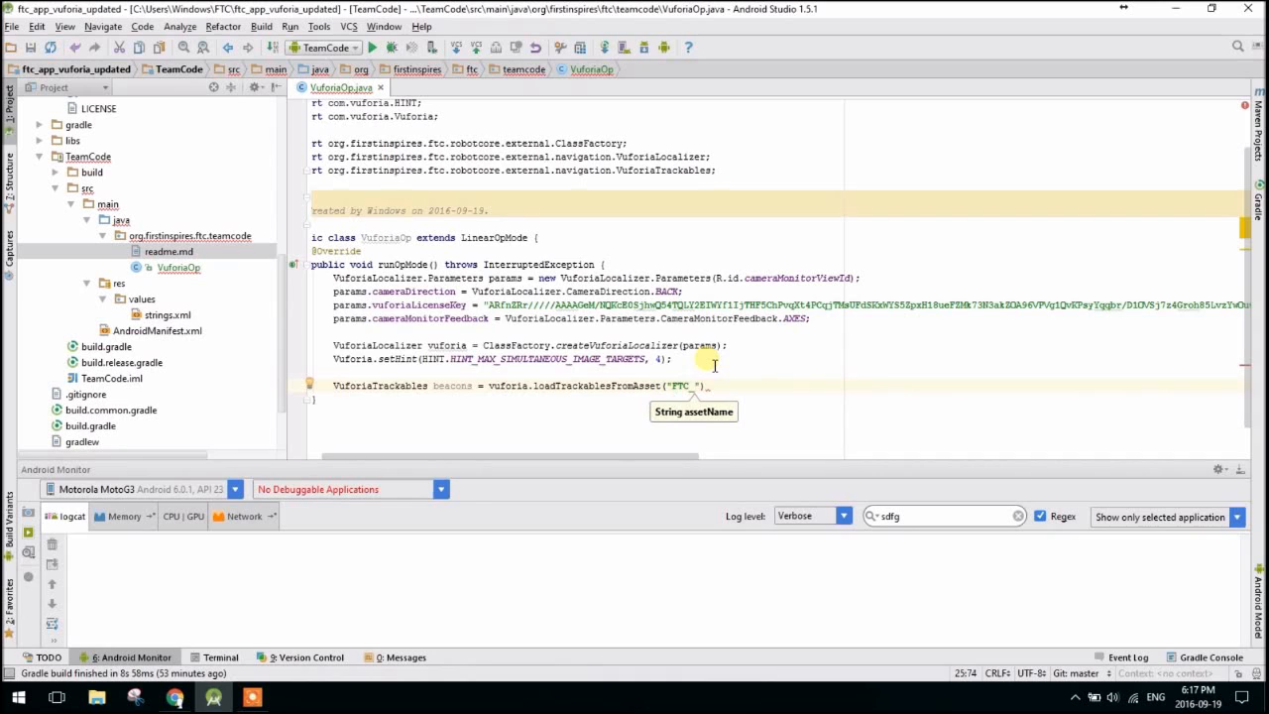
pyautogui.write('_2016')
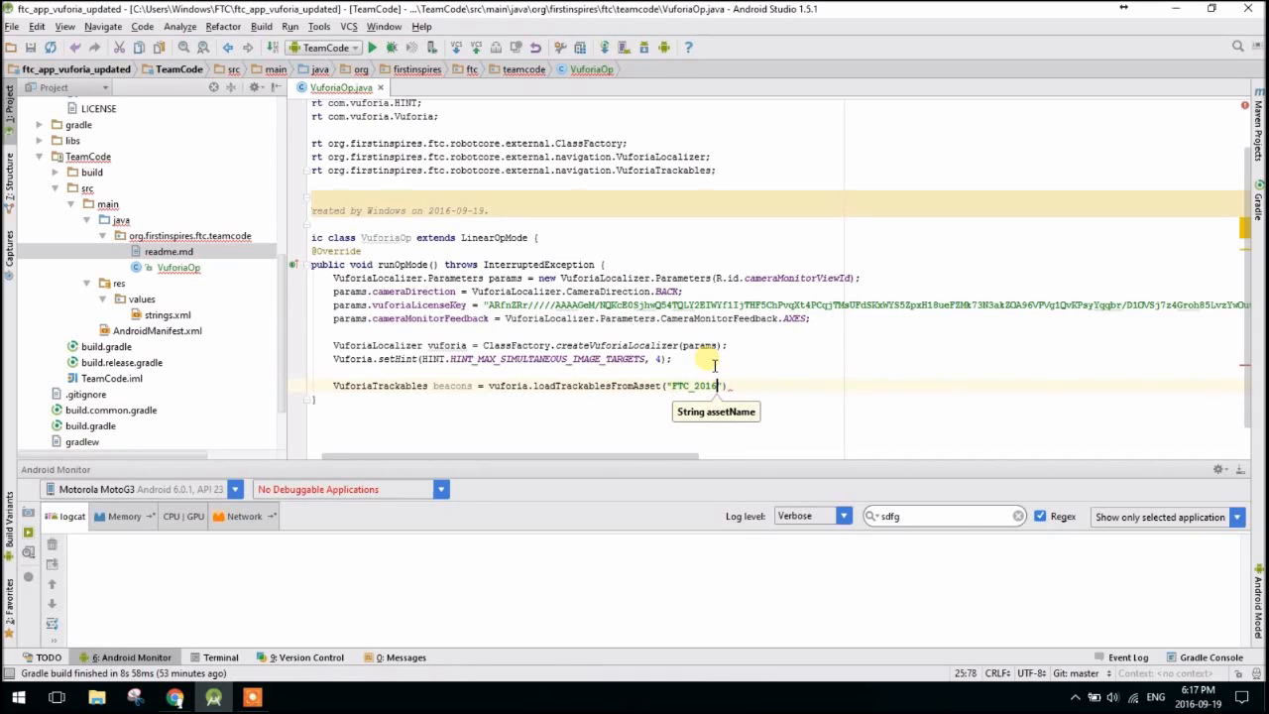
pyautogui.write('-17')
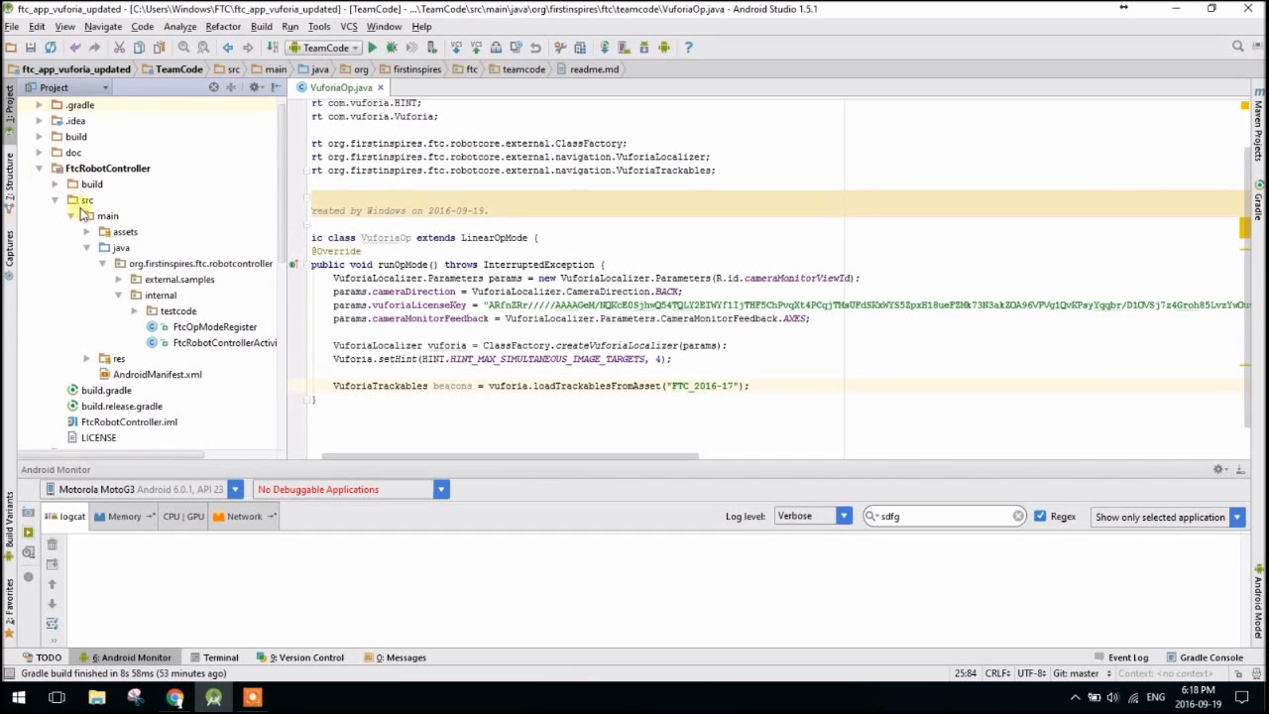
# View FTC_2016-17.xml's Wheels, Tools, Legos, Gears target names, then return to VuforiaOp.java.
pyautogui.click(104, 230)
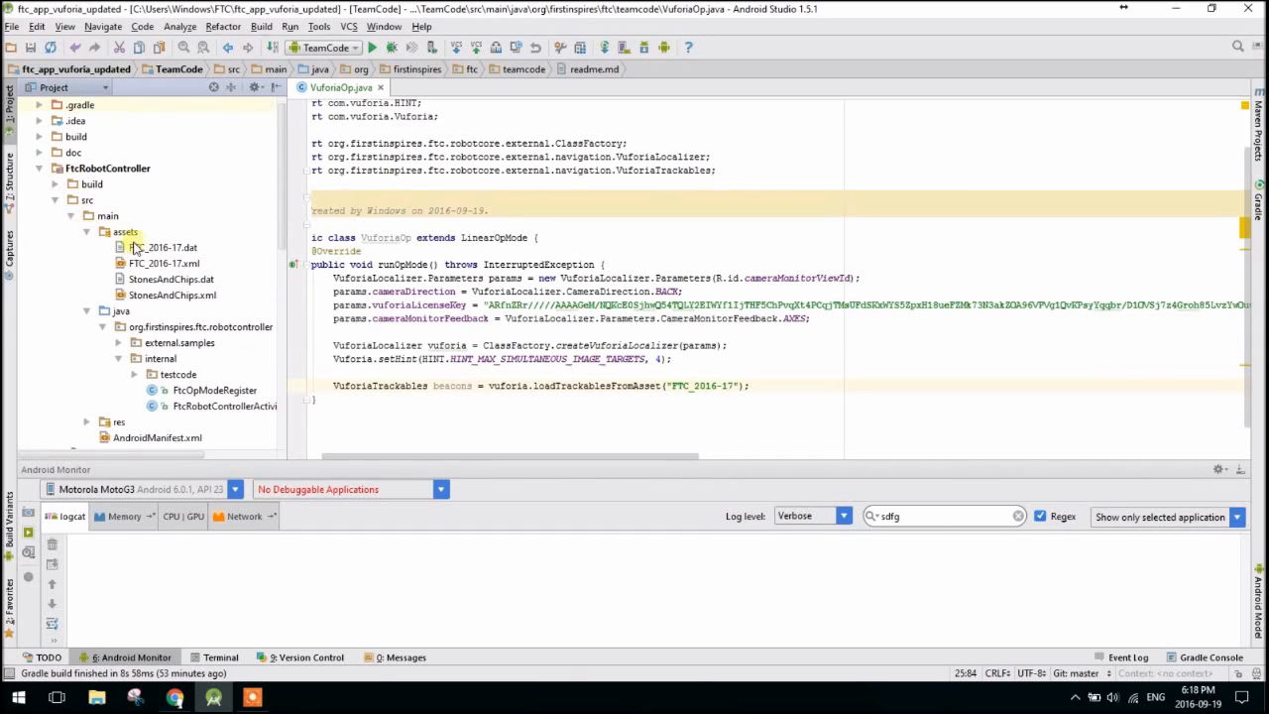
pyautogui.click(163, 262)
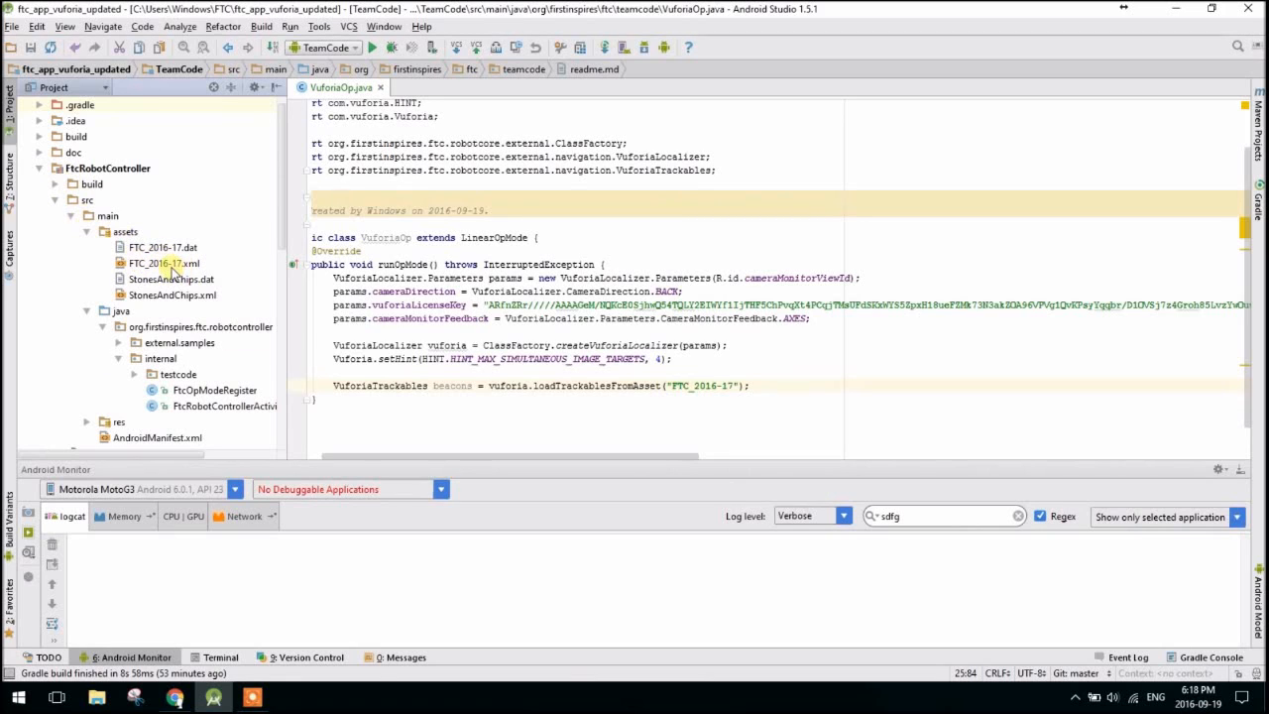
pyautogui.click(162, 262)
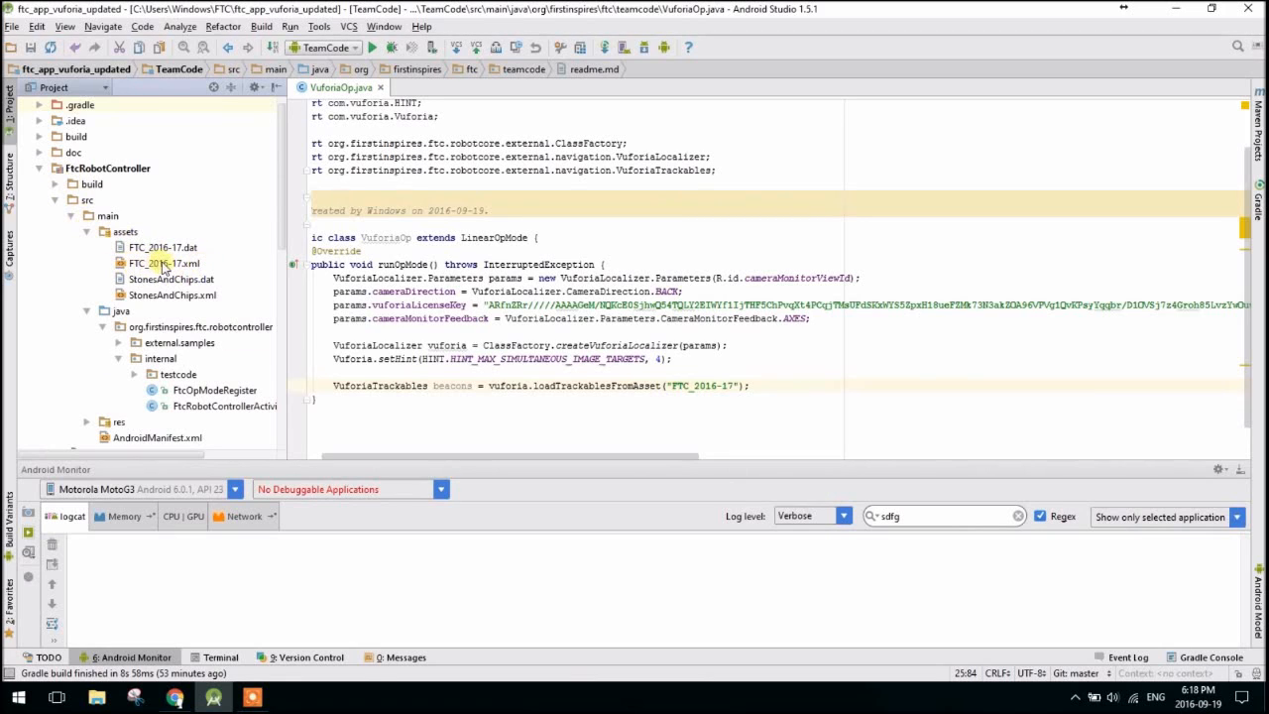
pyautogui.doubleClick(163, 261)
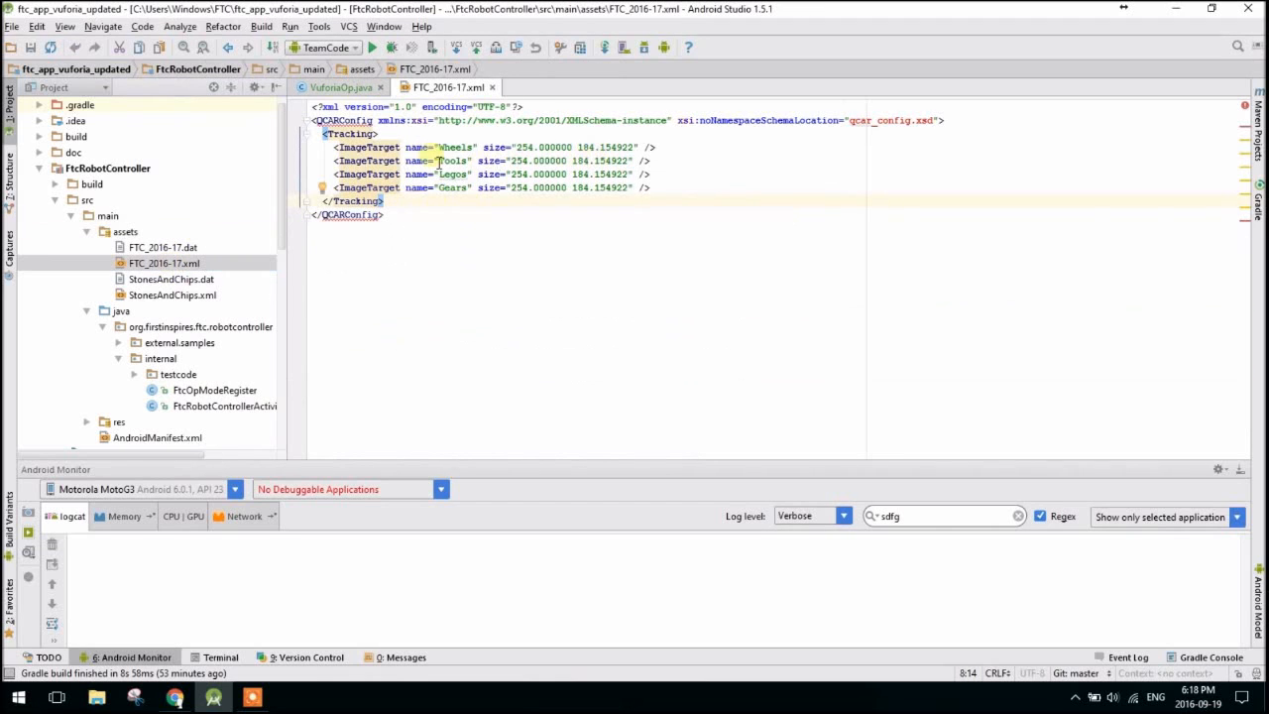
pyautogui.doubleClick(454, 146)
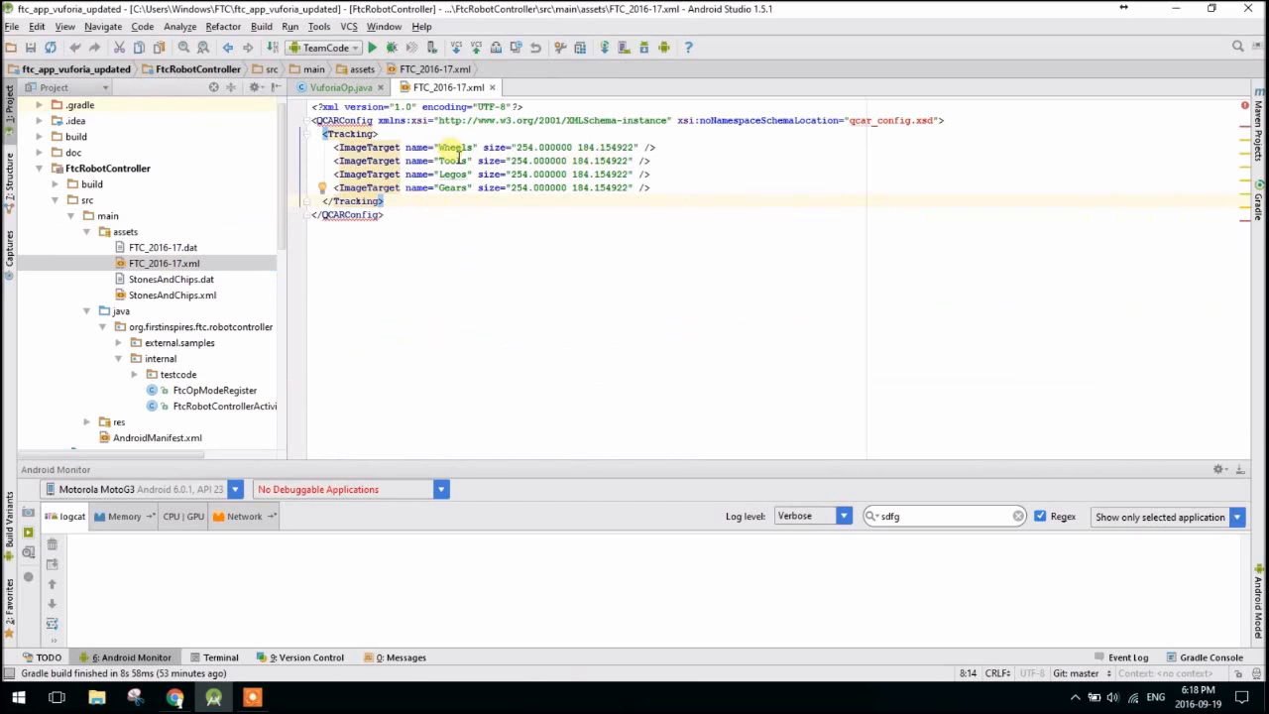
pyautogui.moveTo(452, 174)
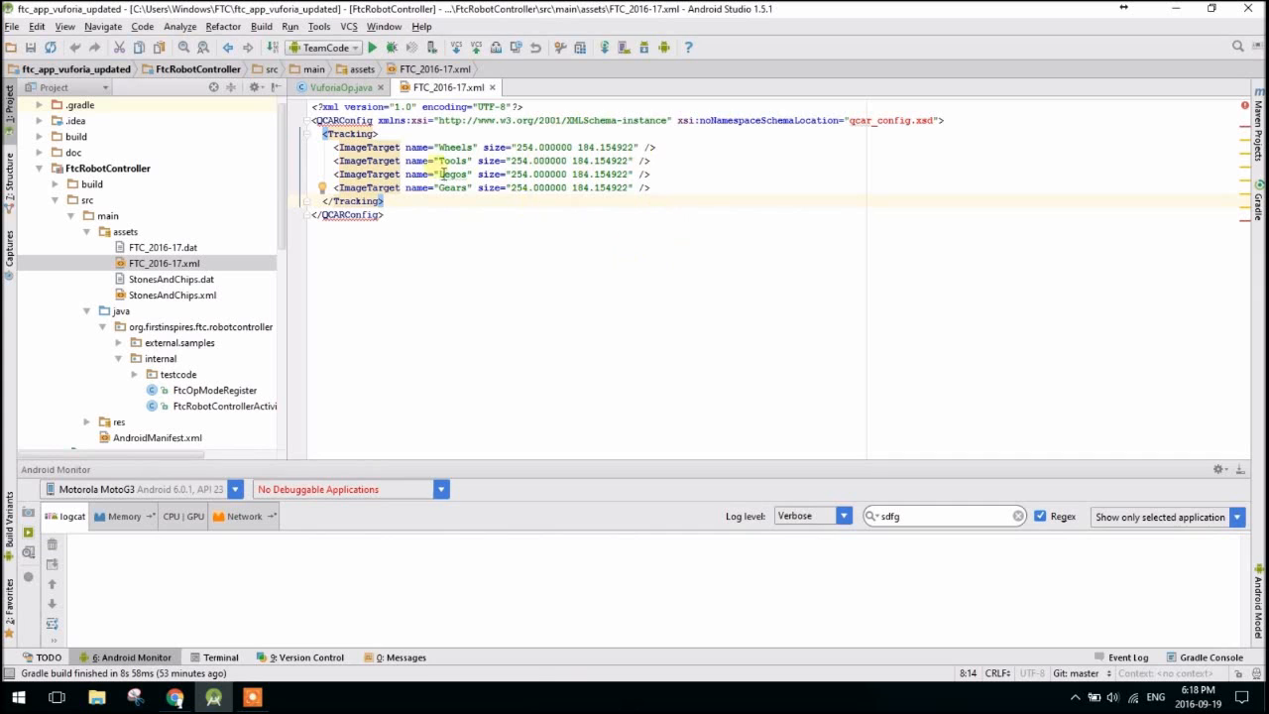
pyautogui.click(337, 87)
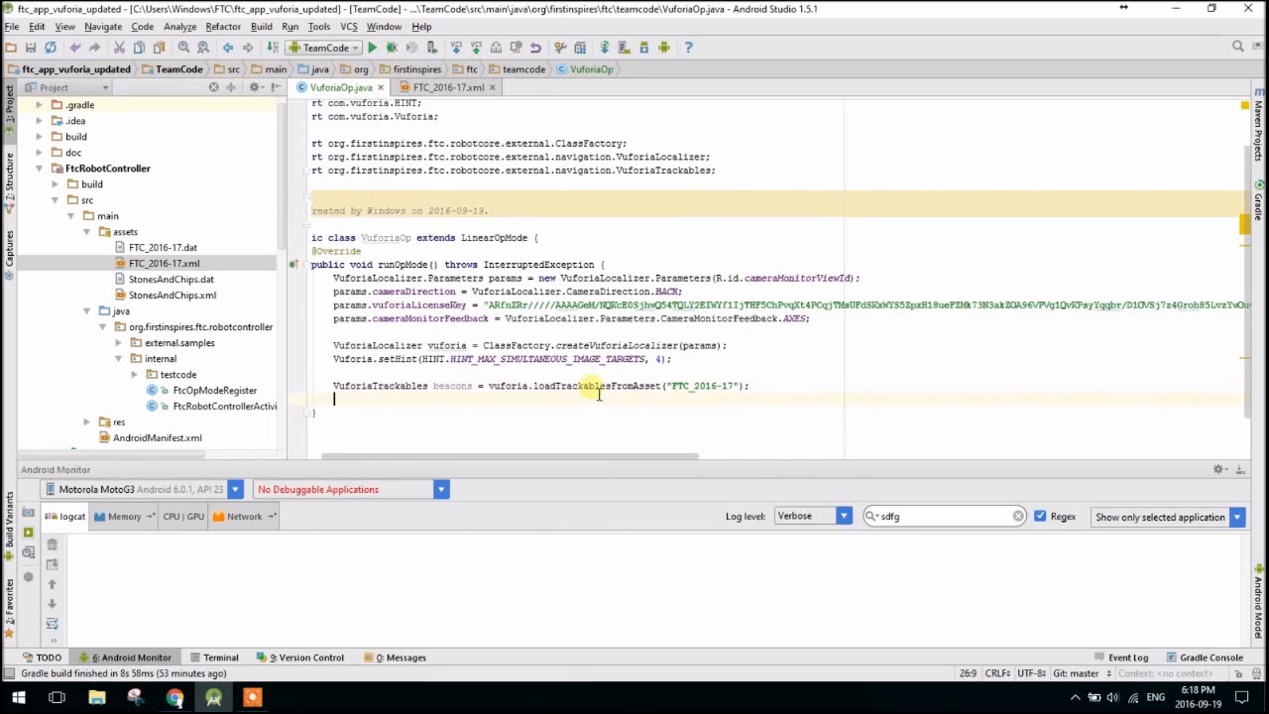
# Name the first beacon with beacons.get(0).setName("Wheels");.
pyautogui.write('beacons.')
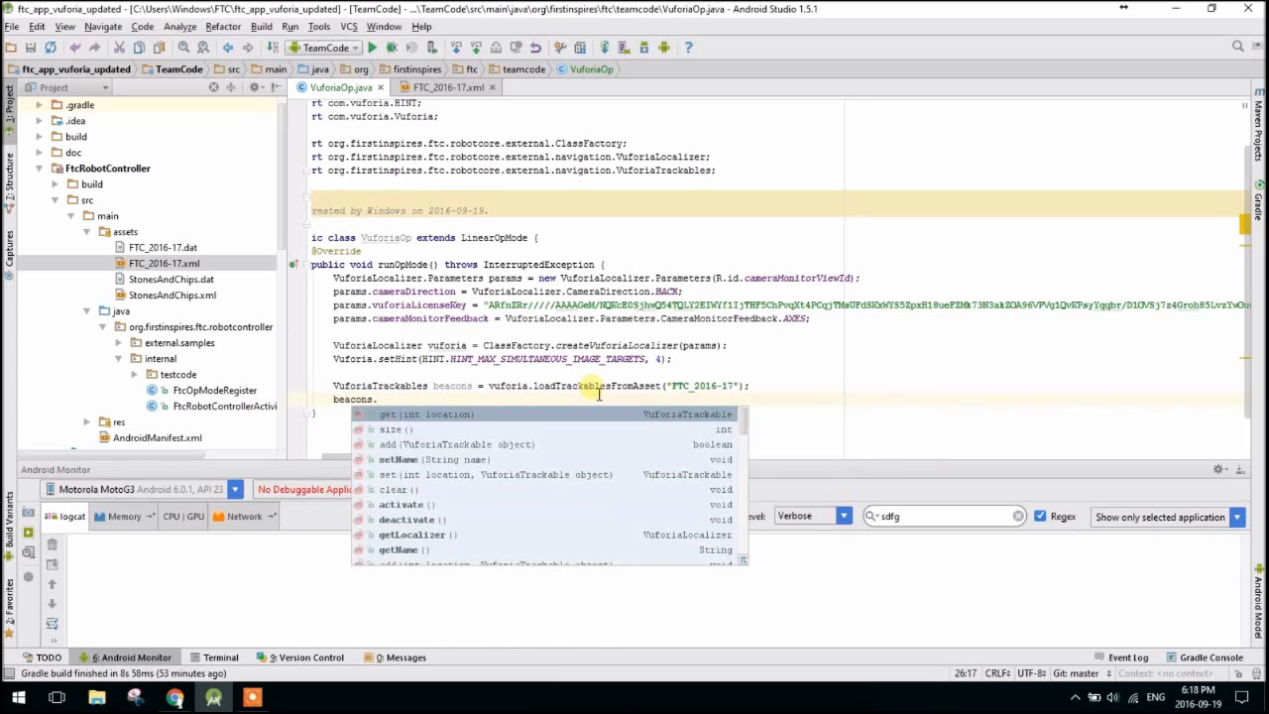
pyautogui.write('g')
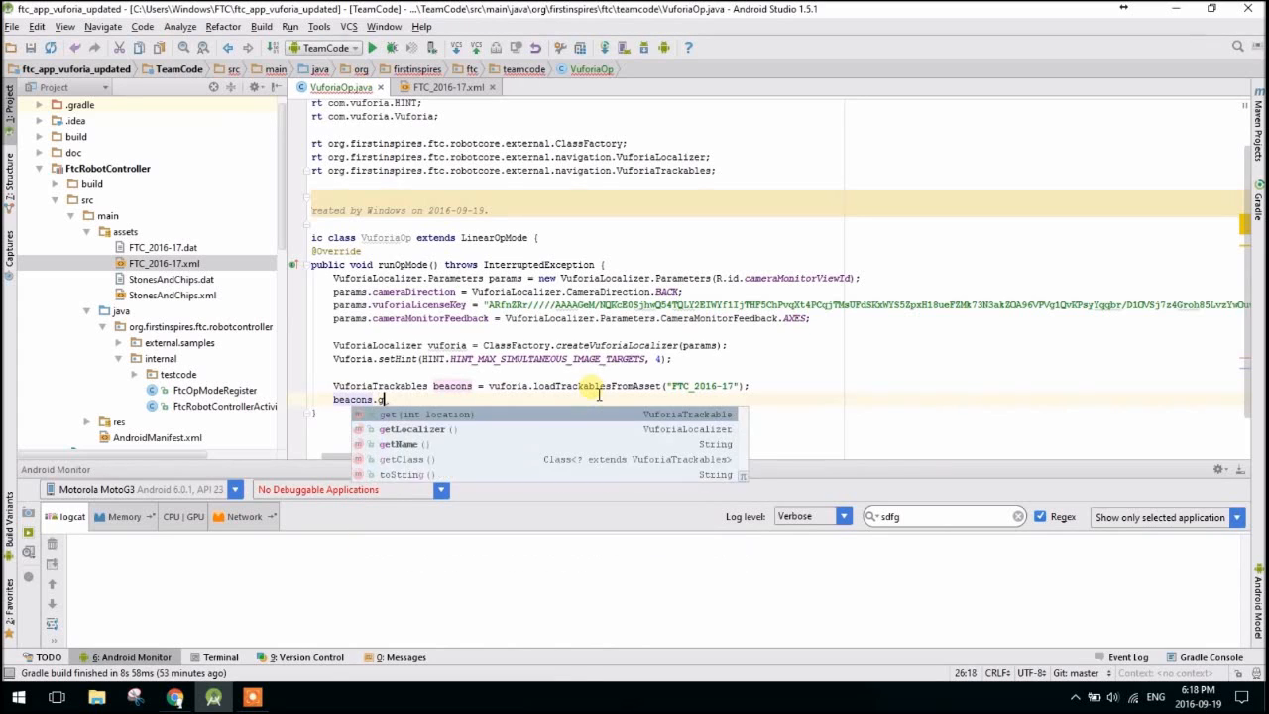
pyautogui.write('get(0')
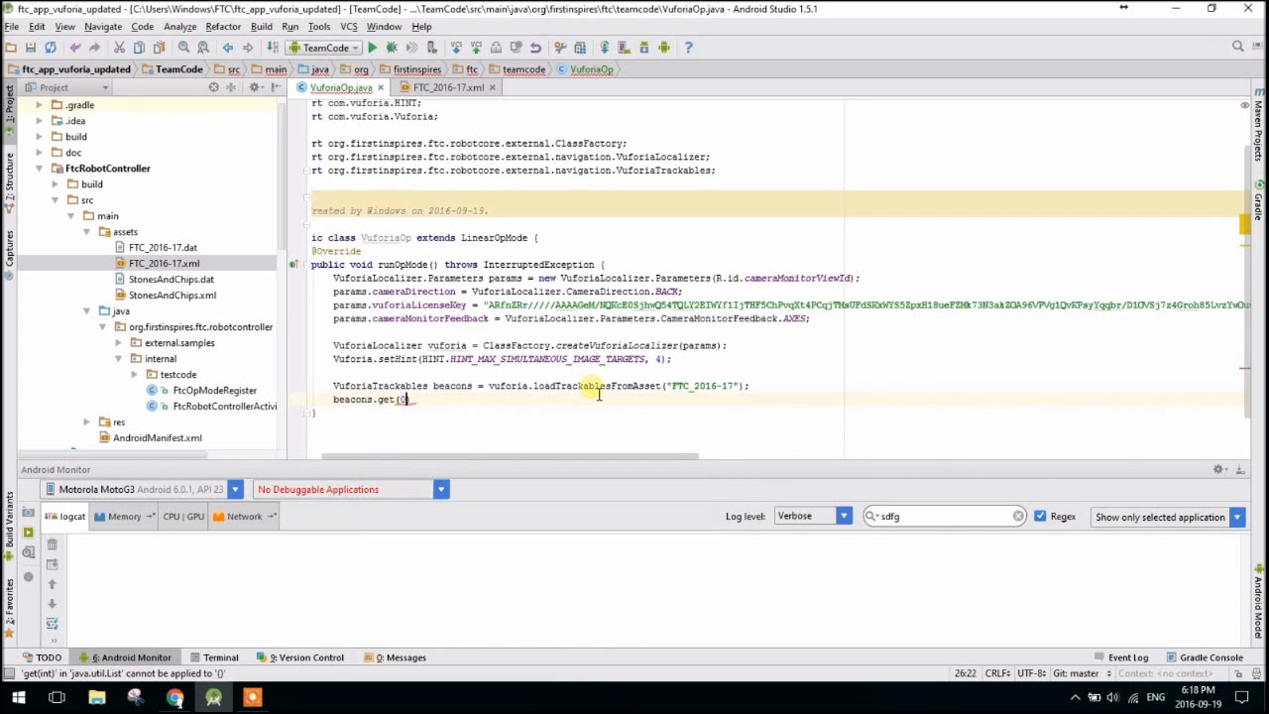
pyautogui.write('se')
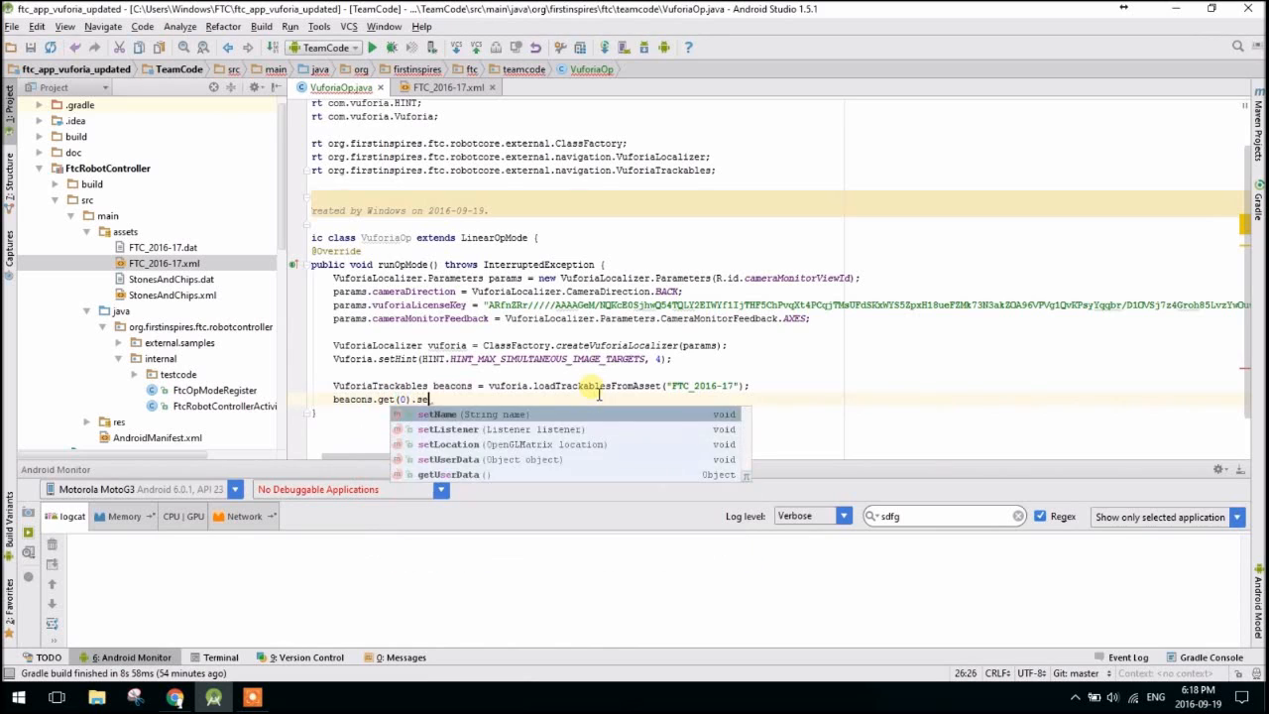
pyautogui.click(436, 415)
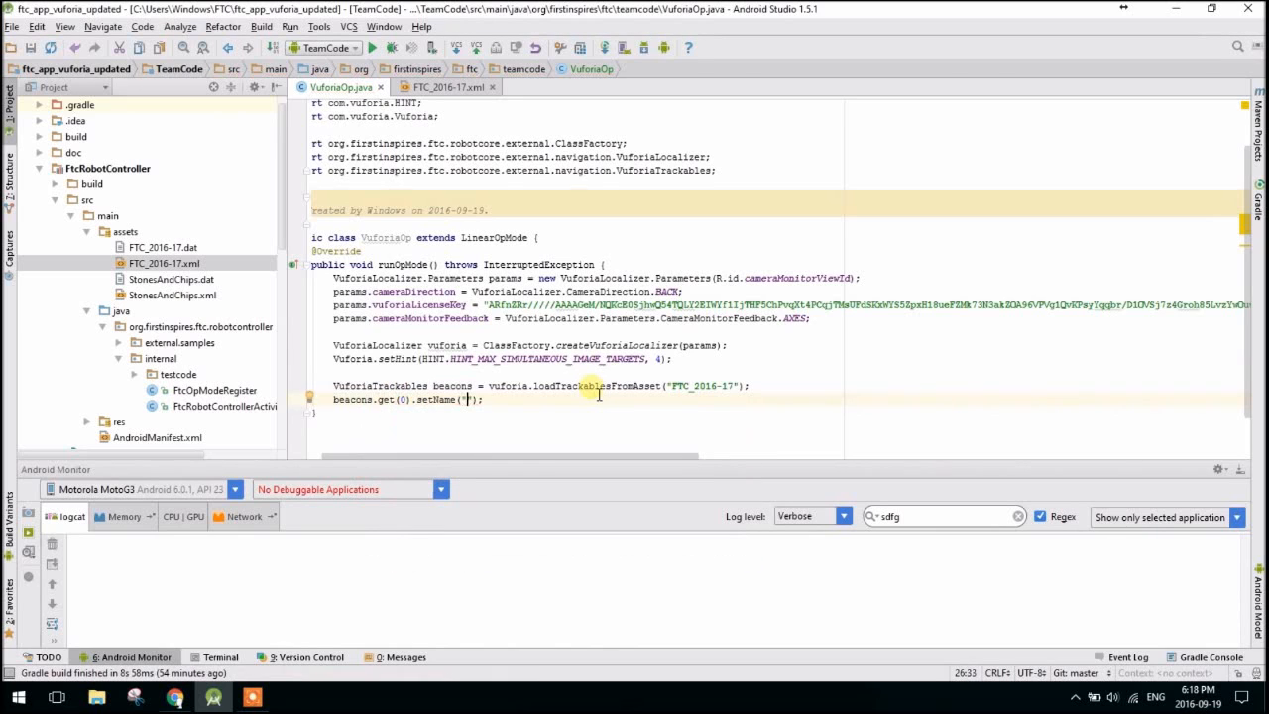
pyautogui.write('Wheels')
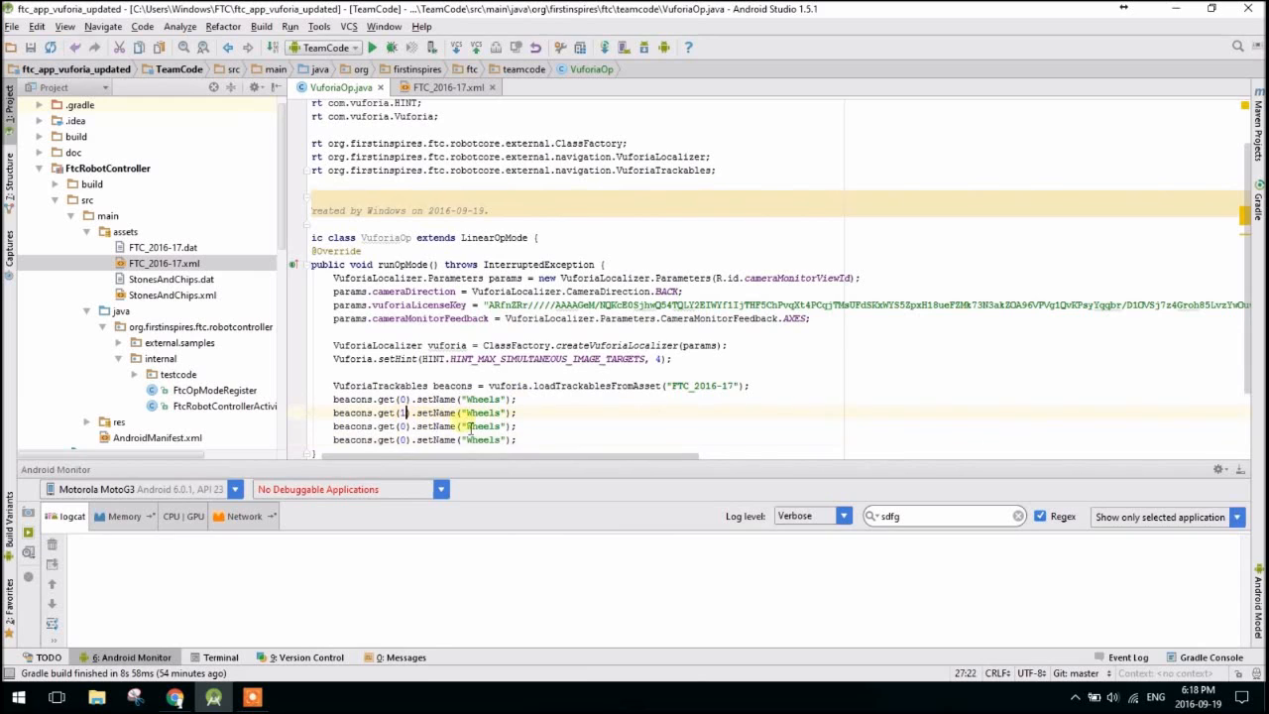
# Rename the duplicated lines' targets to Tools, Legos and Gears.
pyautogui.doubleClick(484, 412)
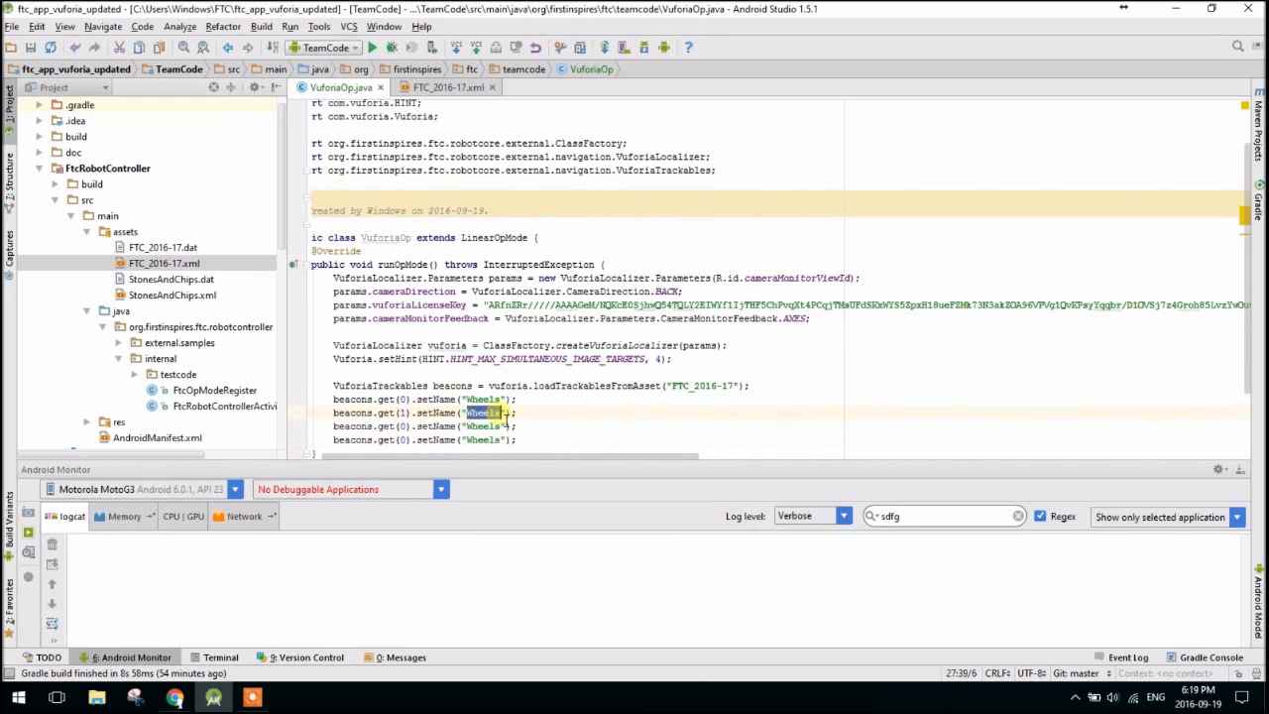
pyautogui.write('Tools')
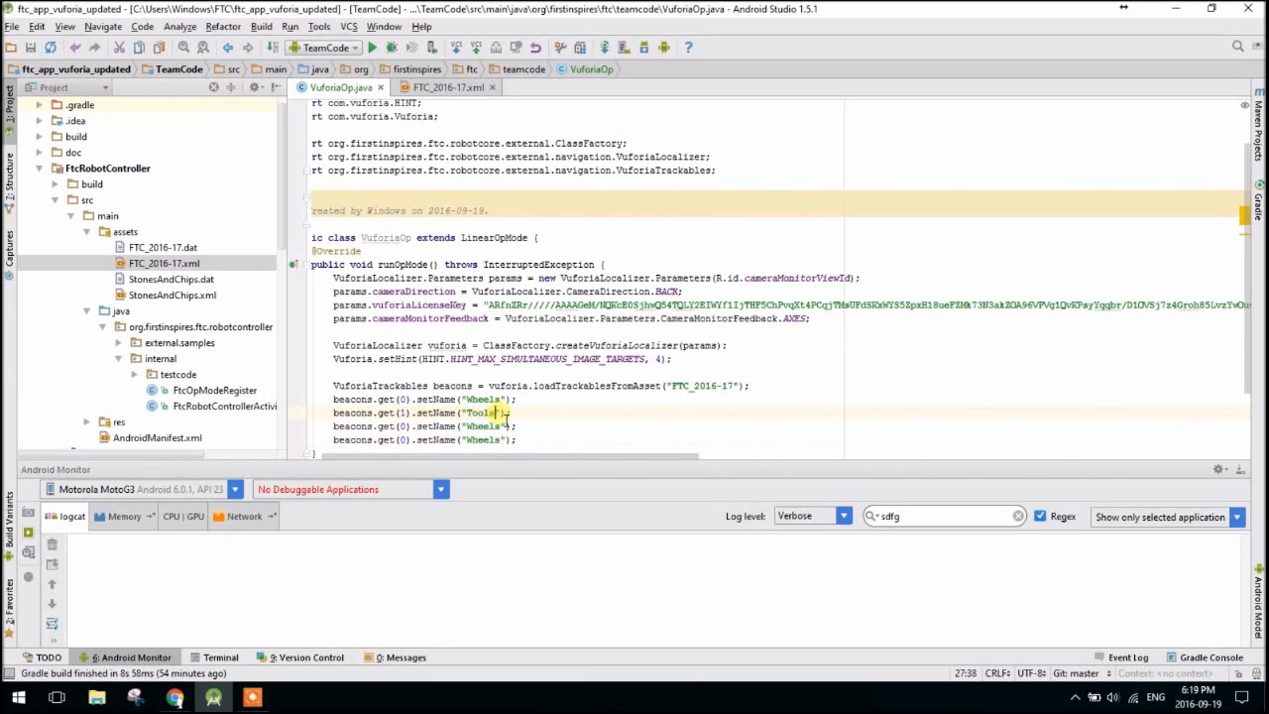
pyautogui.doubleClick(484, 426)
pyautogui.write('Lego')
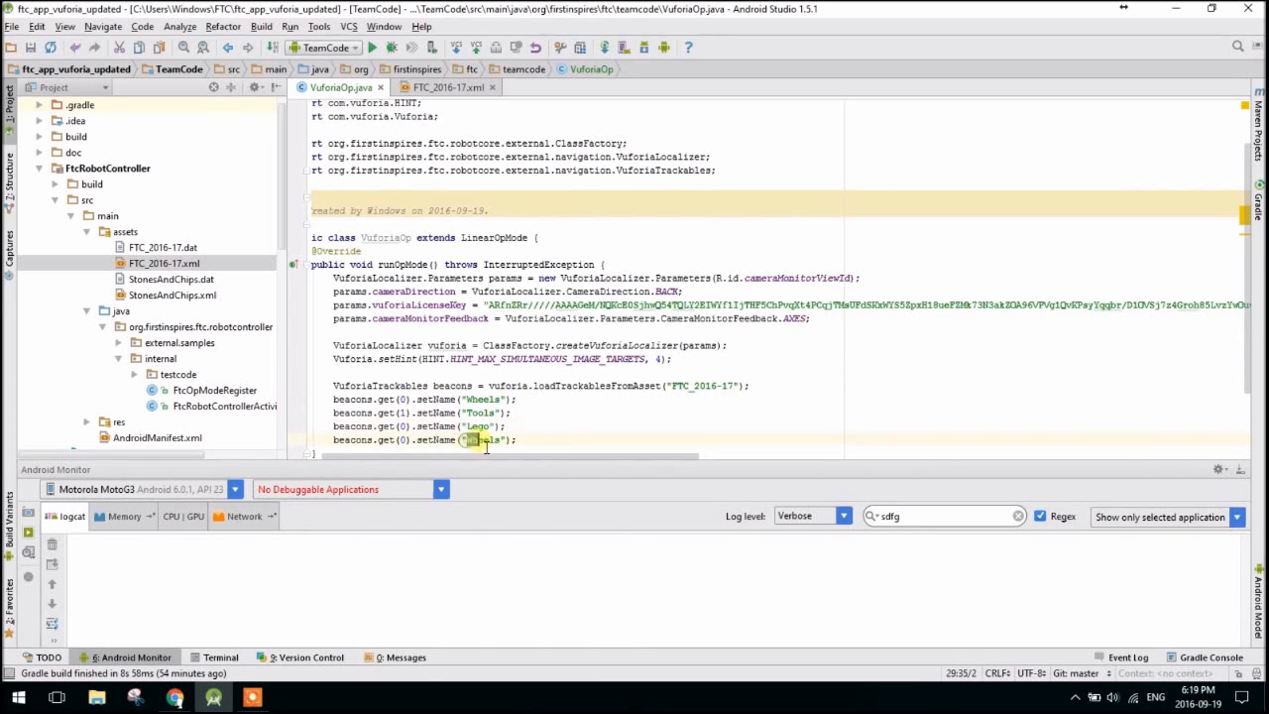
pyautogui.doubleClick(483, 440)
pyautogui.write('Gear')
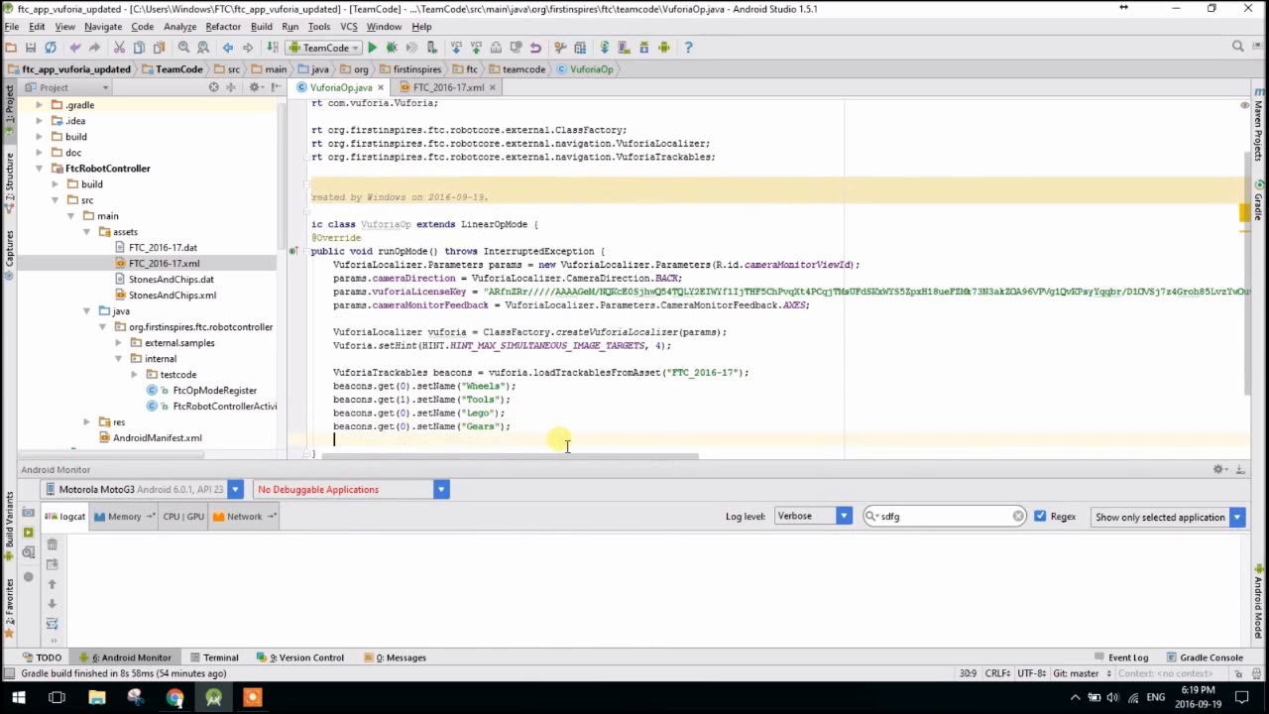
# Add waitForStart(); beacons.activate(); and a while (opModeIsActive()) loop starting with for().
pyautogui.write('waitForStart();')
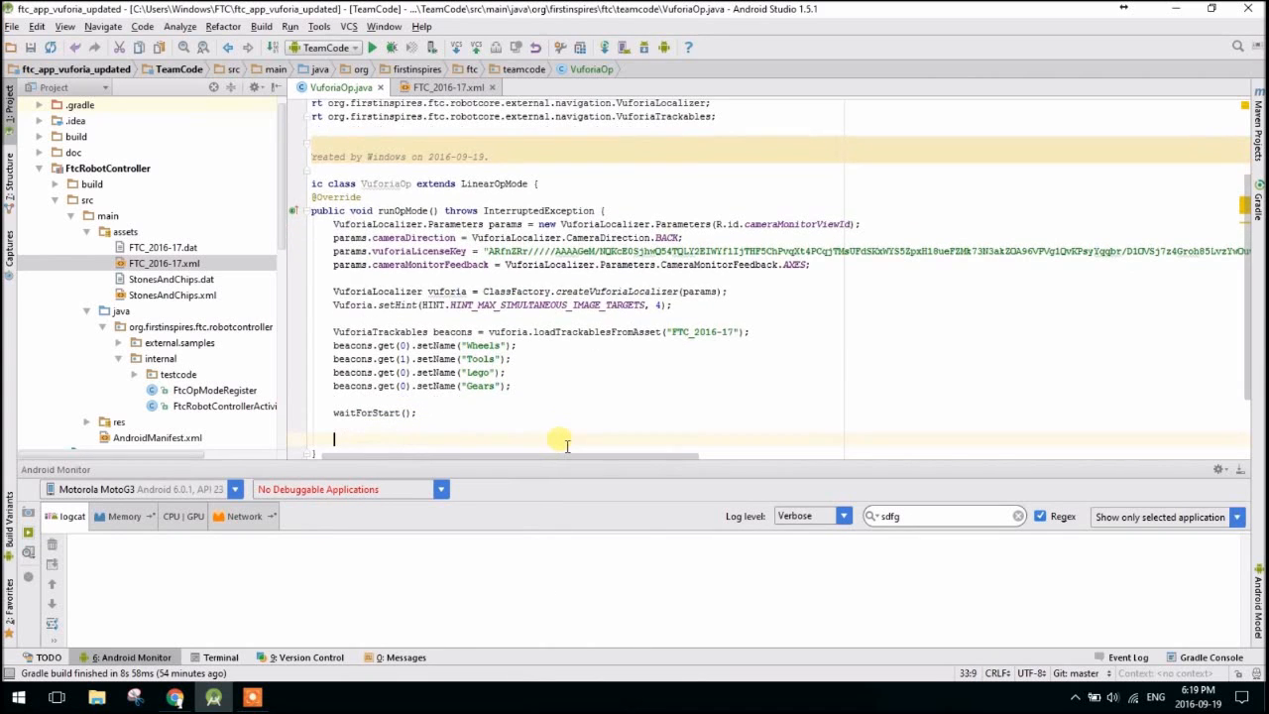
pyautogui.write('beacons.')
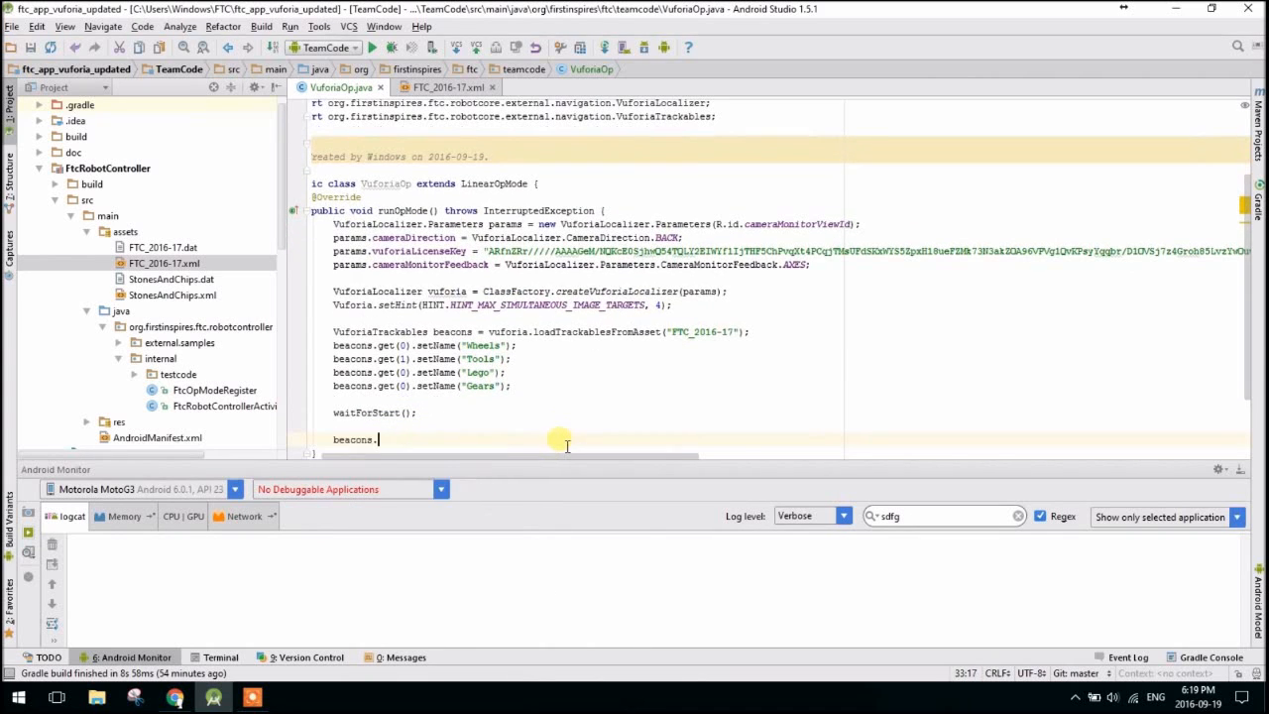
pyautogui.write('activate();')
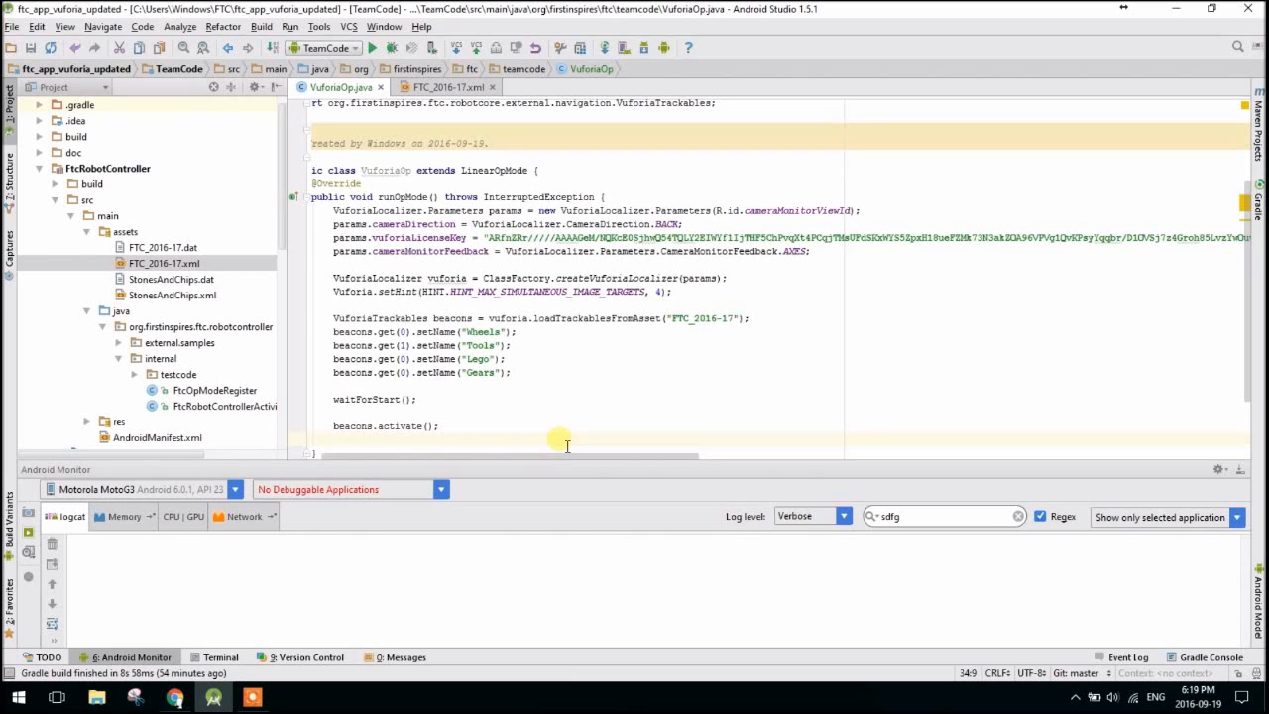
pyautogui.write('while (opModeIsActive()){')
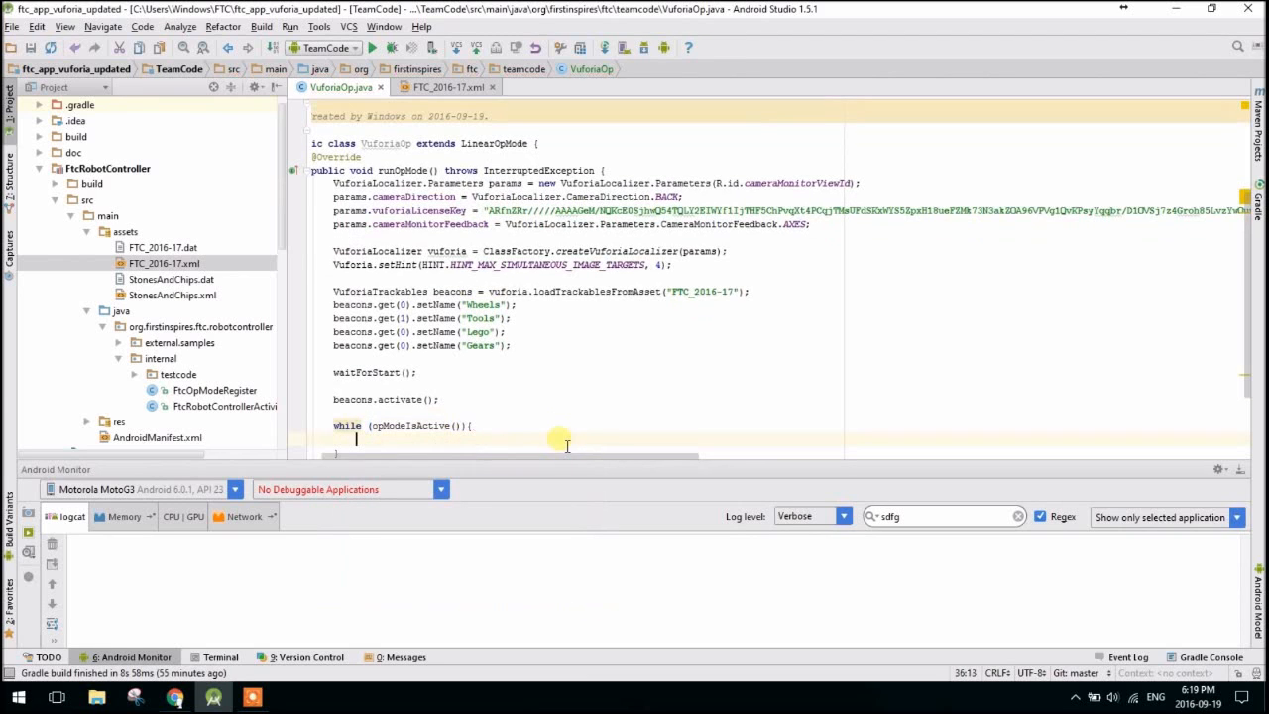
pyautogui.write('for')
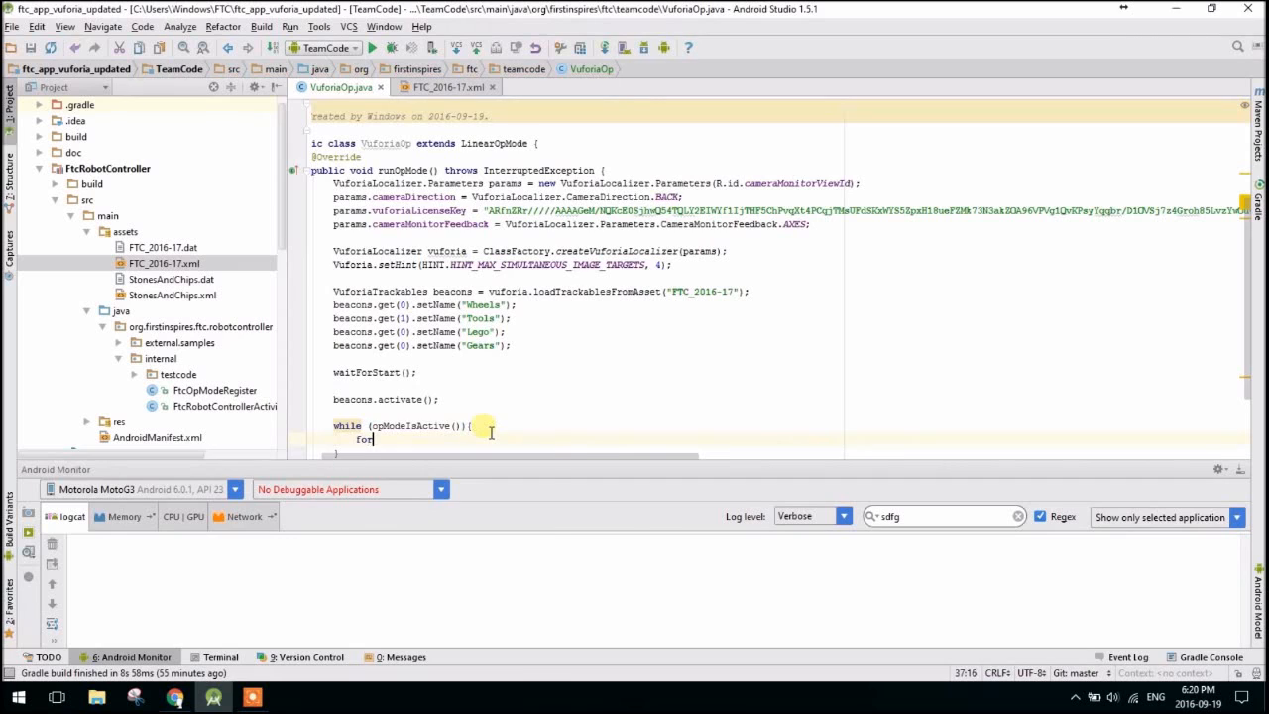
pyautogui.write('()')
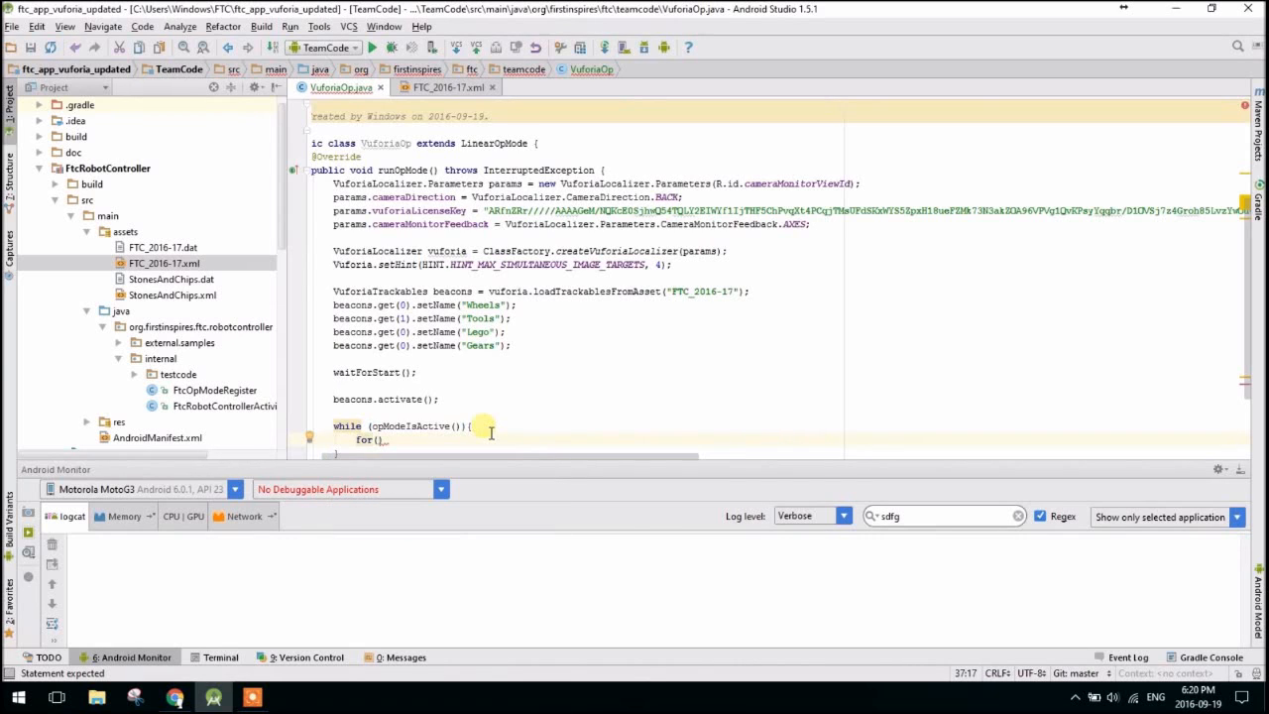
# Write the for-each loop for(VuforiaTrackable beac : beacons) inside the while loop.
pyautogui.write('V')
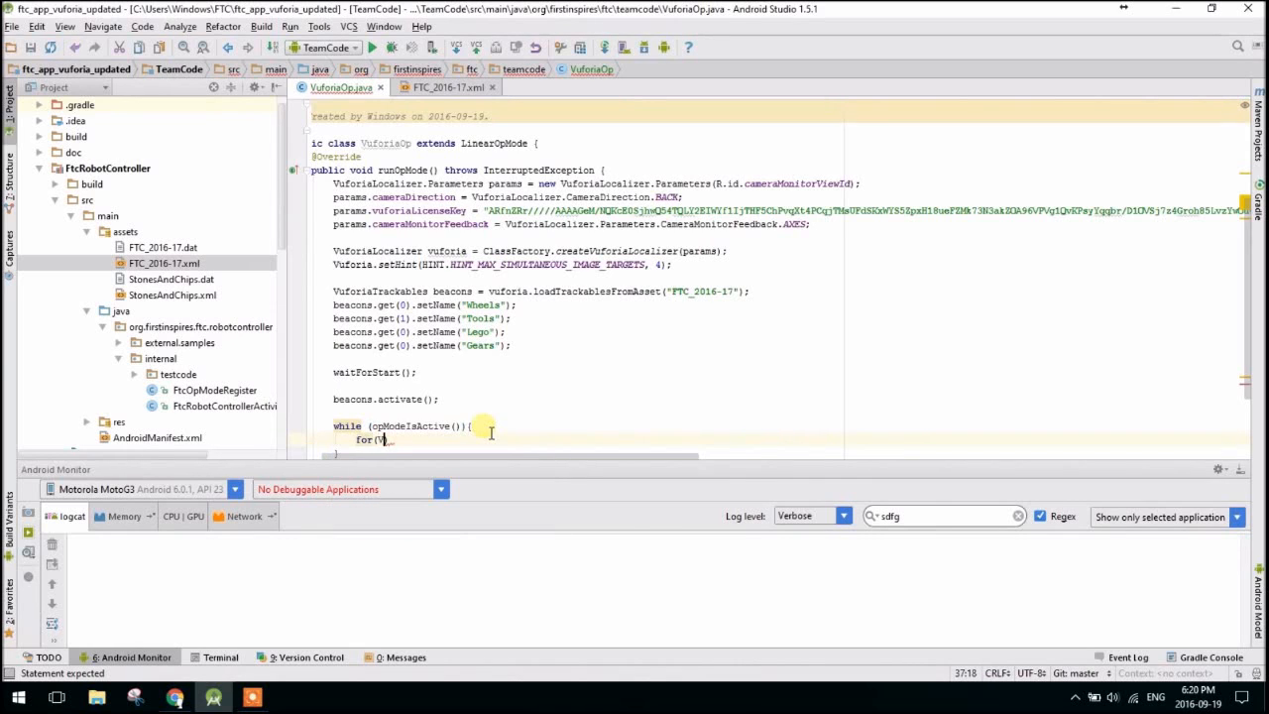
pyautogui.write('uforiaTrackable beac')
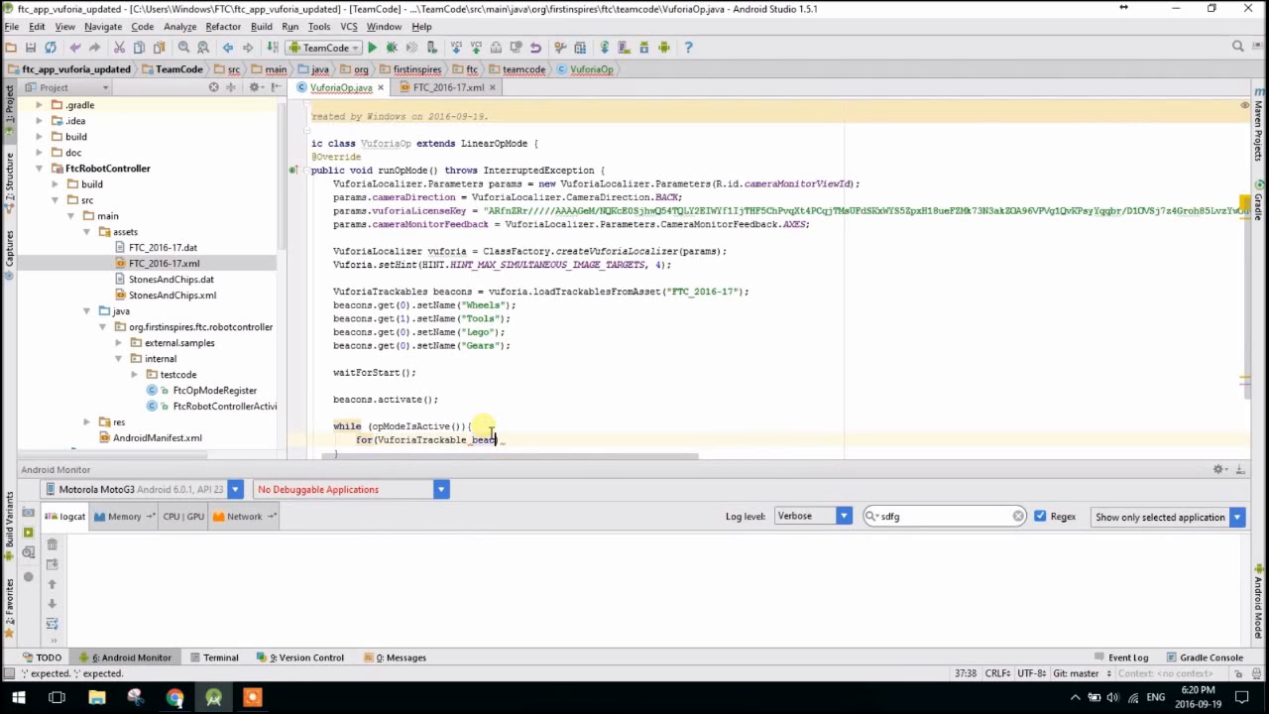
pyautogui.write(':')
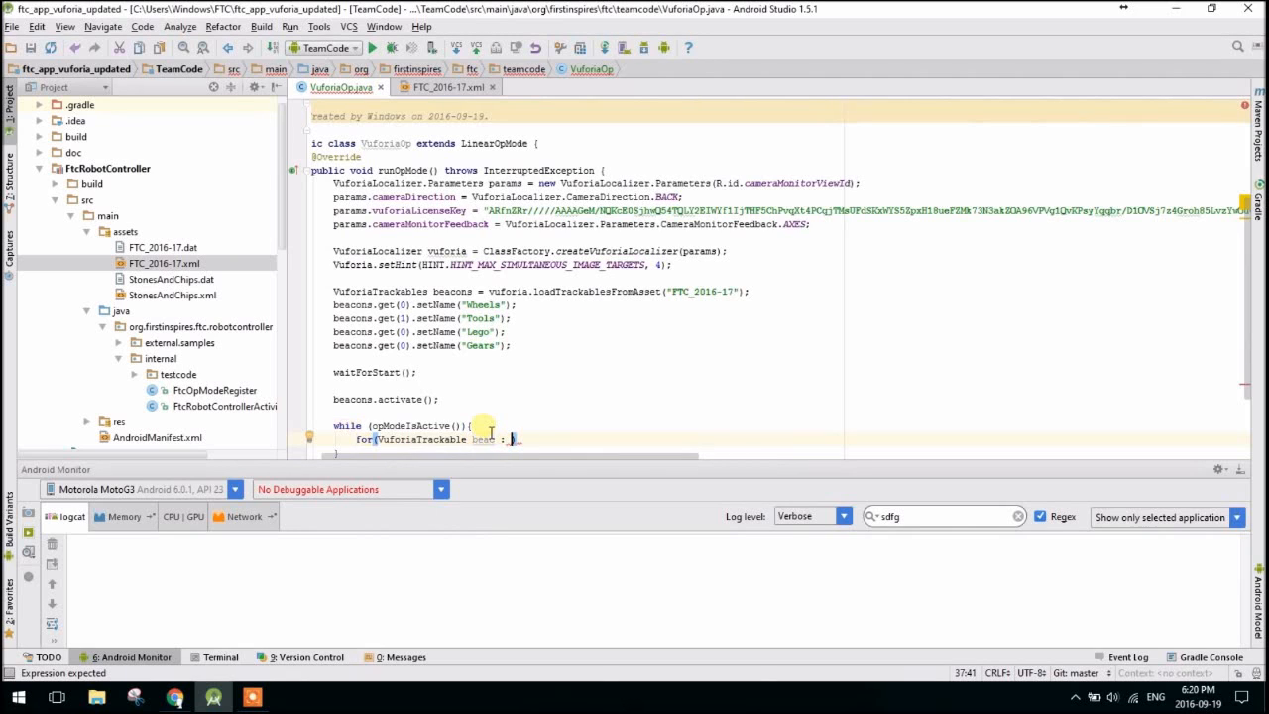
pyautogui.write('beacons')
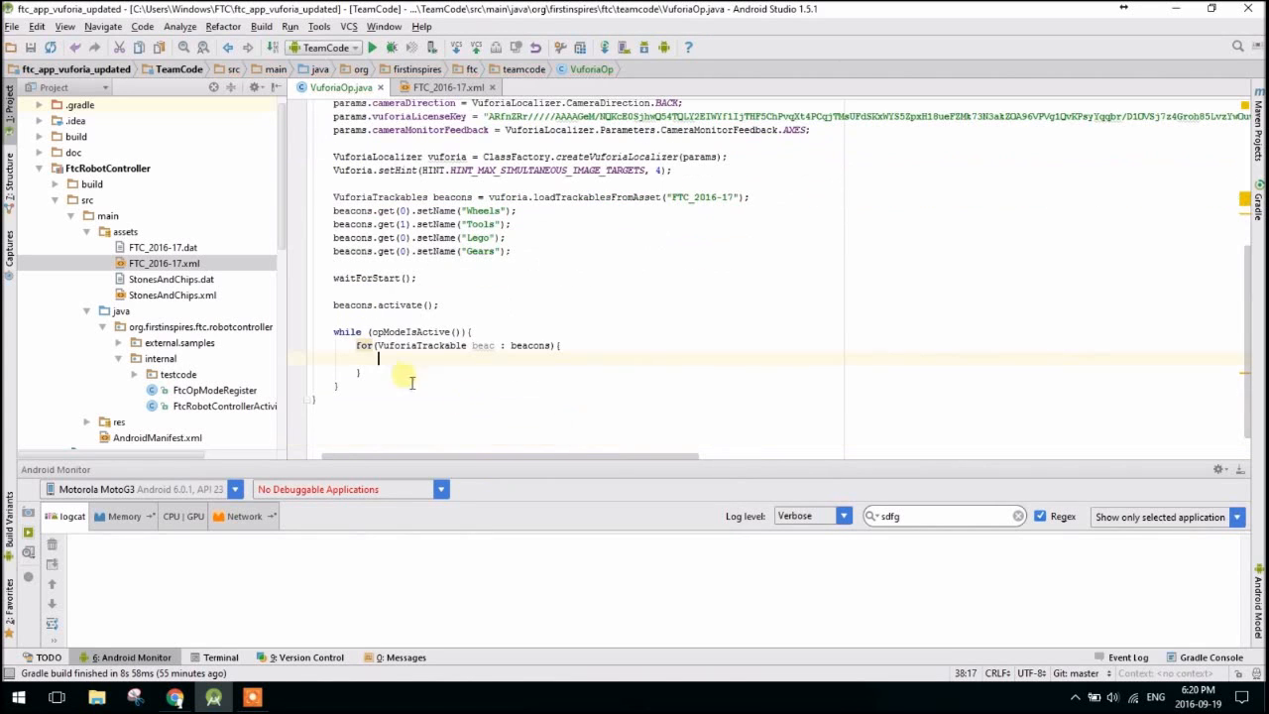
# Draft an indexed for loop to beacons.size() declaring VuforiaTrackable beac = beacons.get(i).
pyautogui.write('for(int i =')
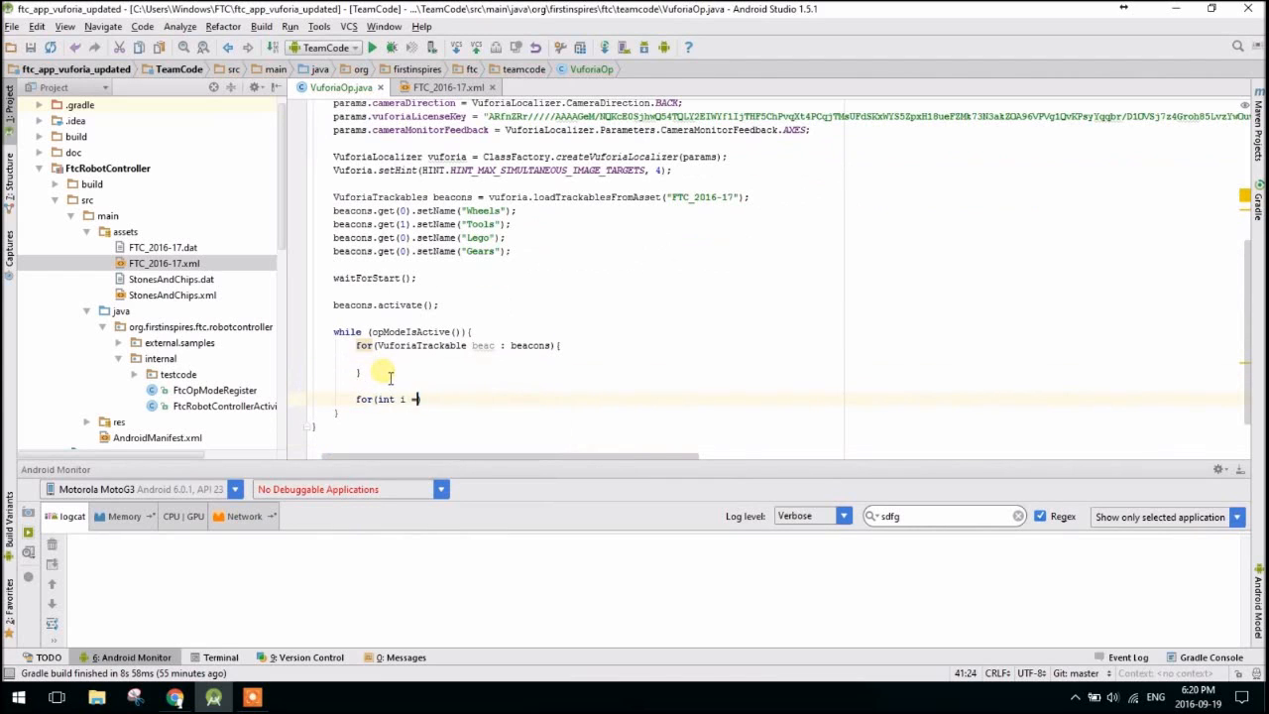
pyautogui.write('0; i < )')
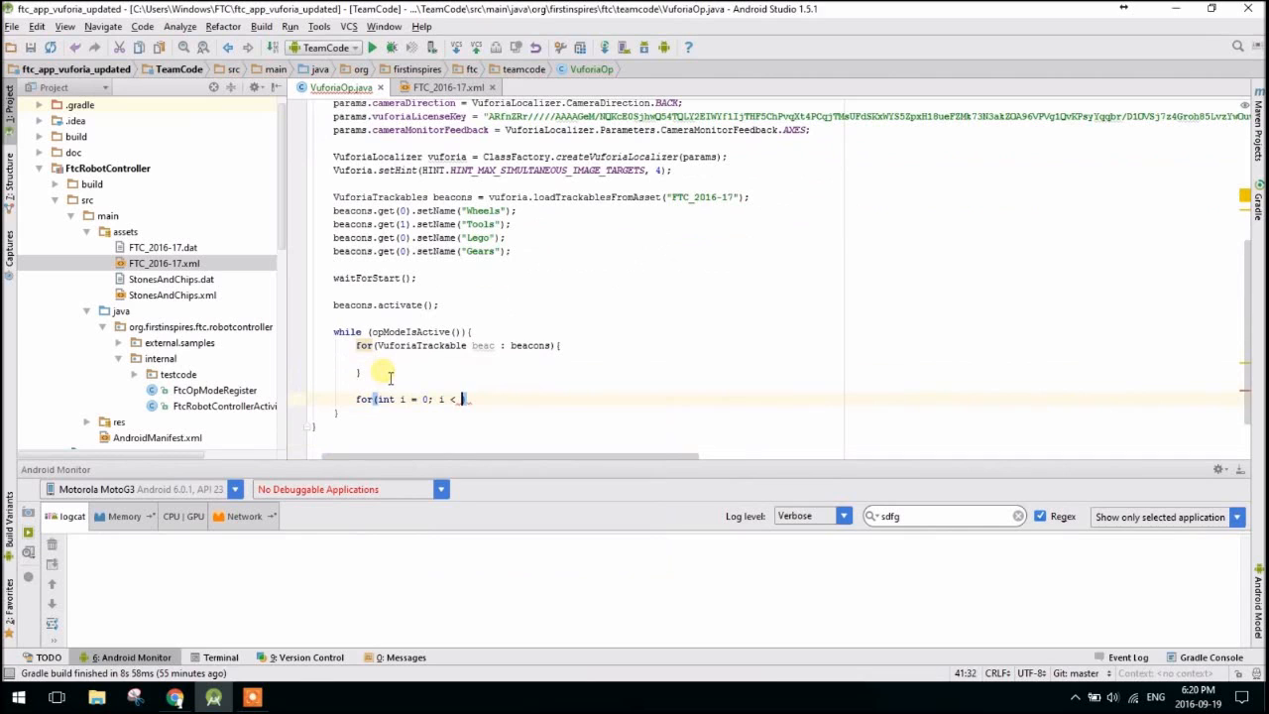
pyautogui.write('becon')
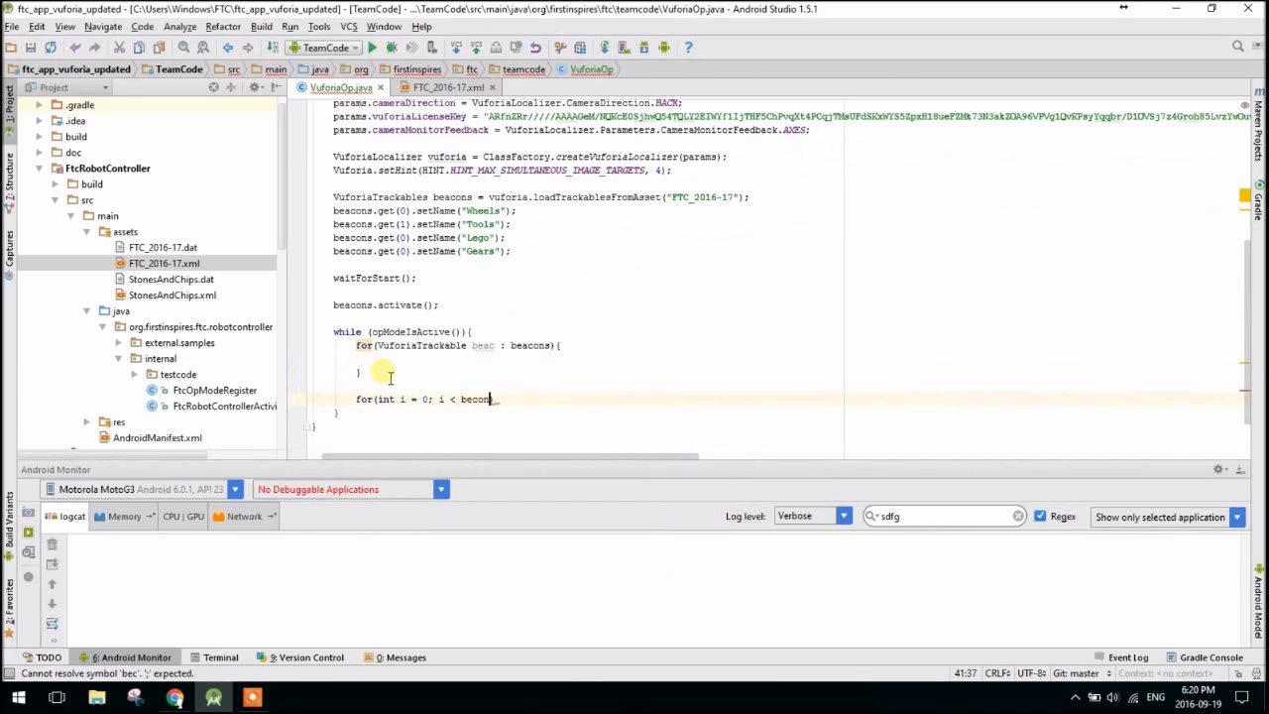
pyautogui.write('s.size(')
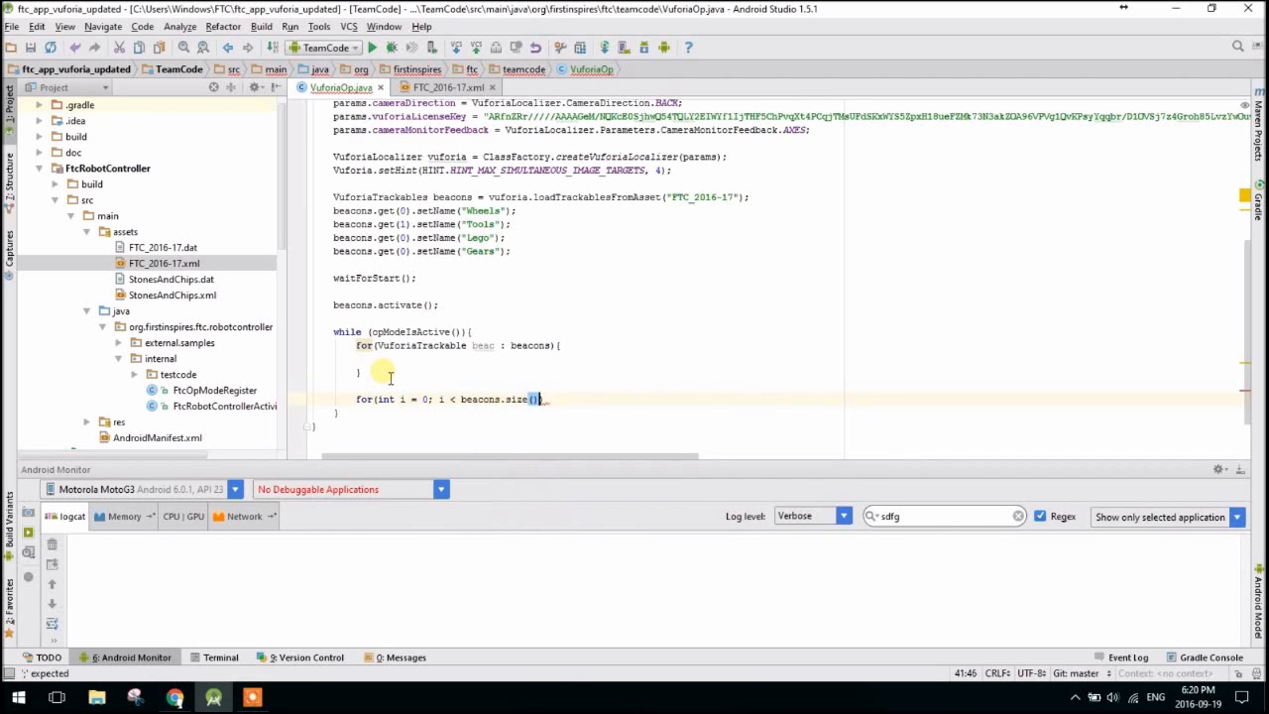
pyautogui.write('i++){')
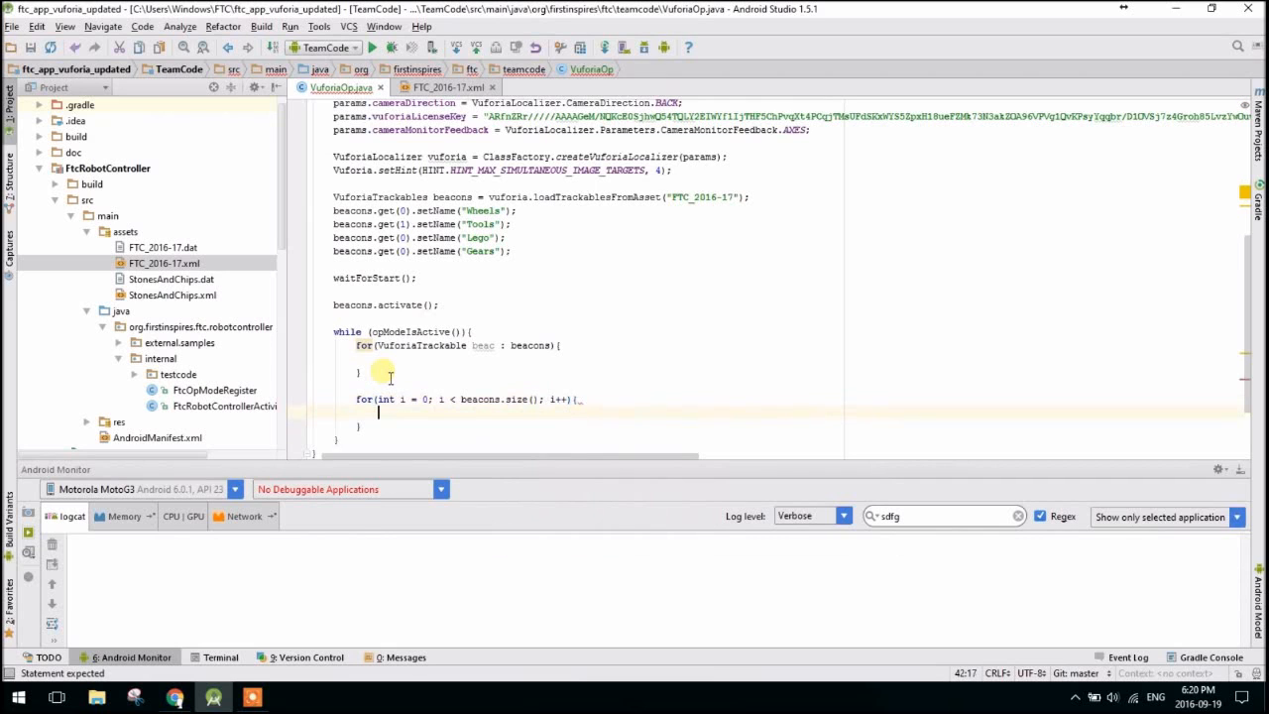
pyautogui.write('VuforiaTrackable beac =')
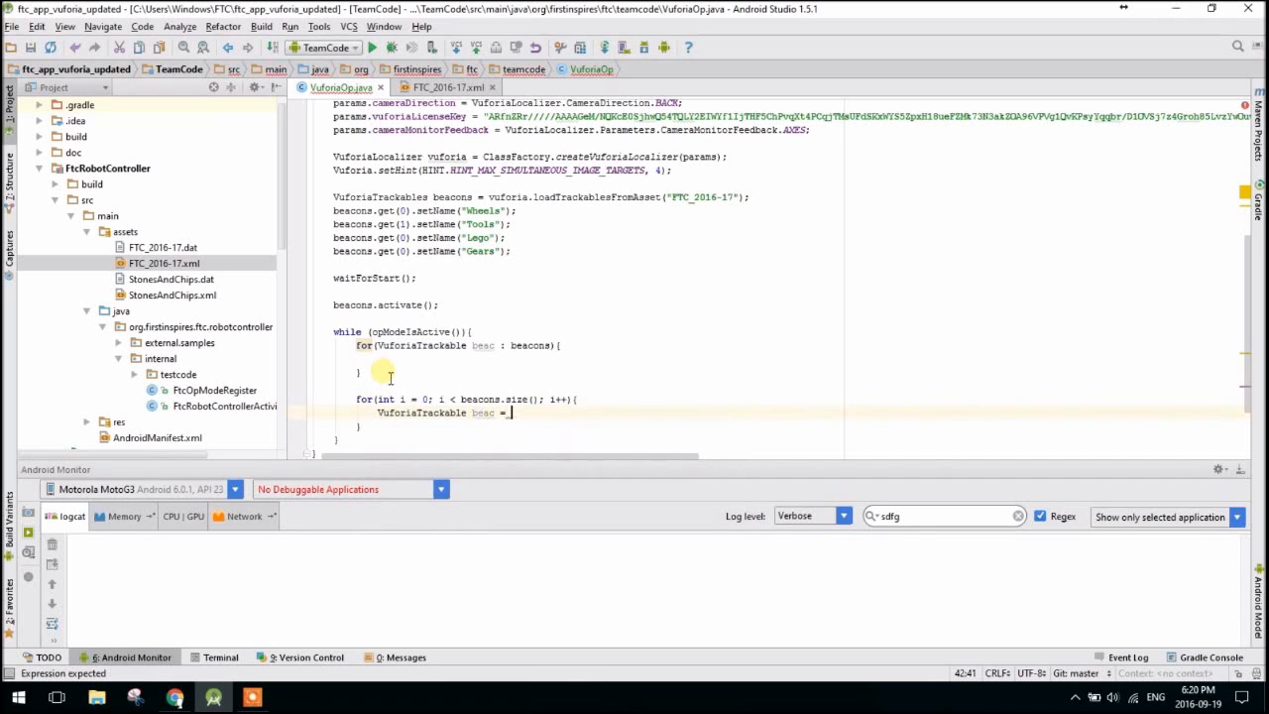
pyautogui.write('_beacons.')
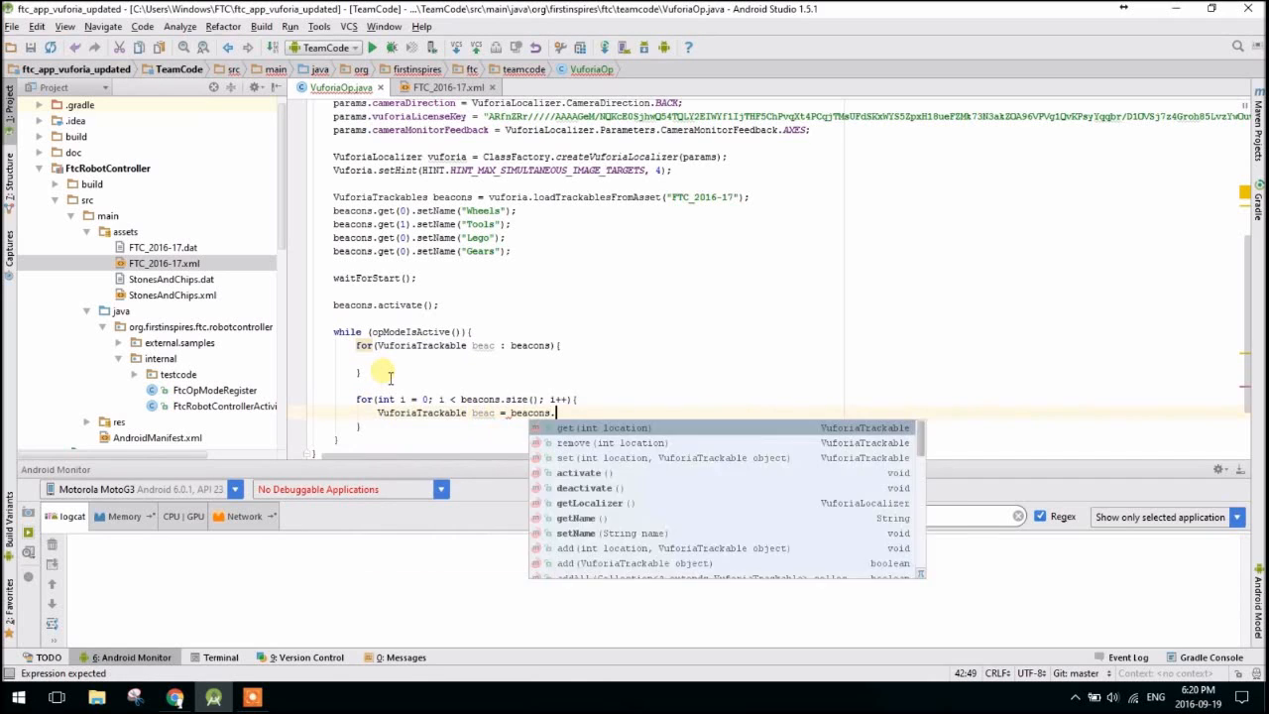
pyautogui.write('get(i);')
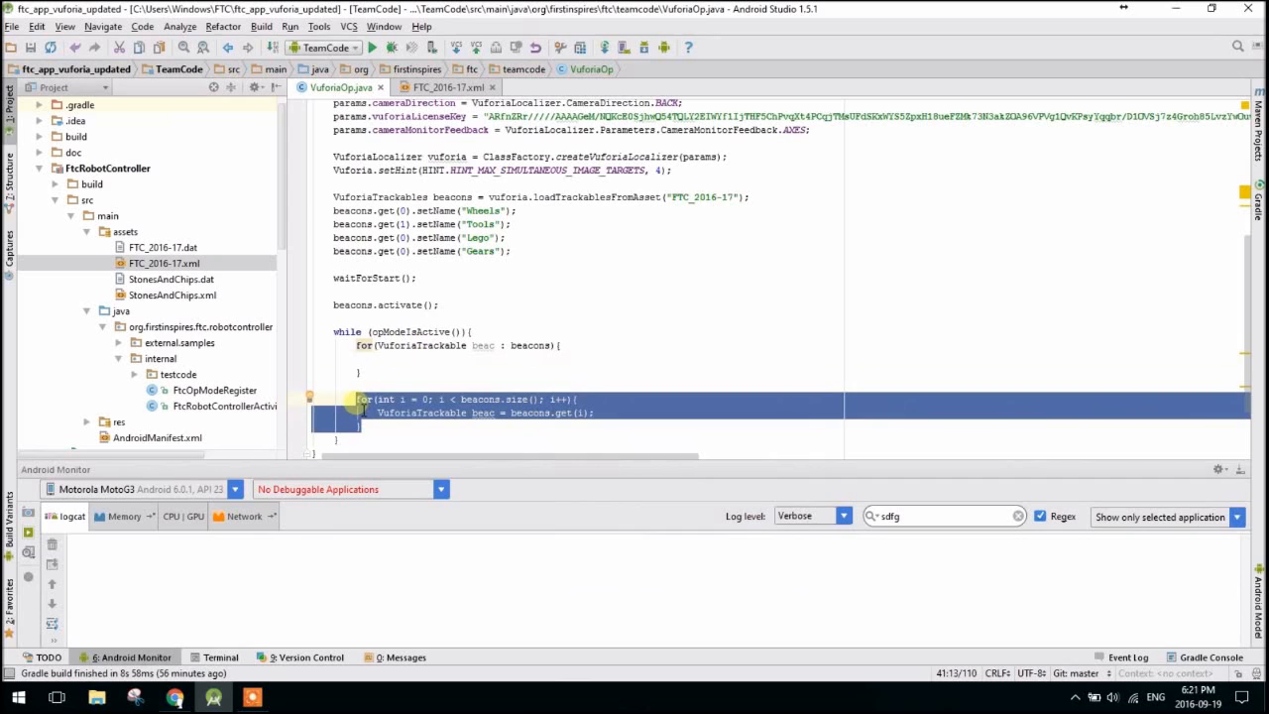
# Delete the indexed loop and begin declaring OpenGLMatrix pose = (...).
pyautogui.press('Delete')
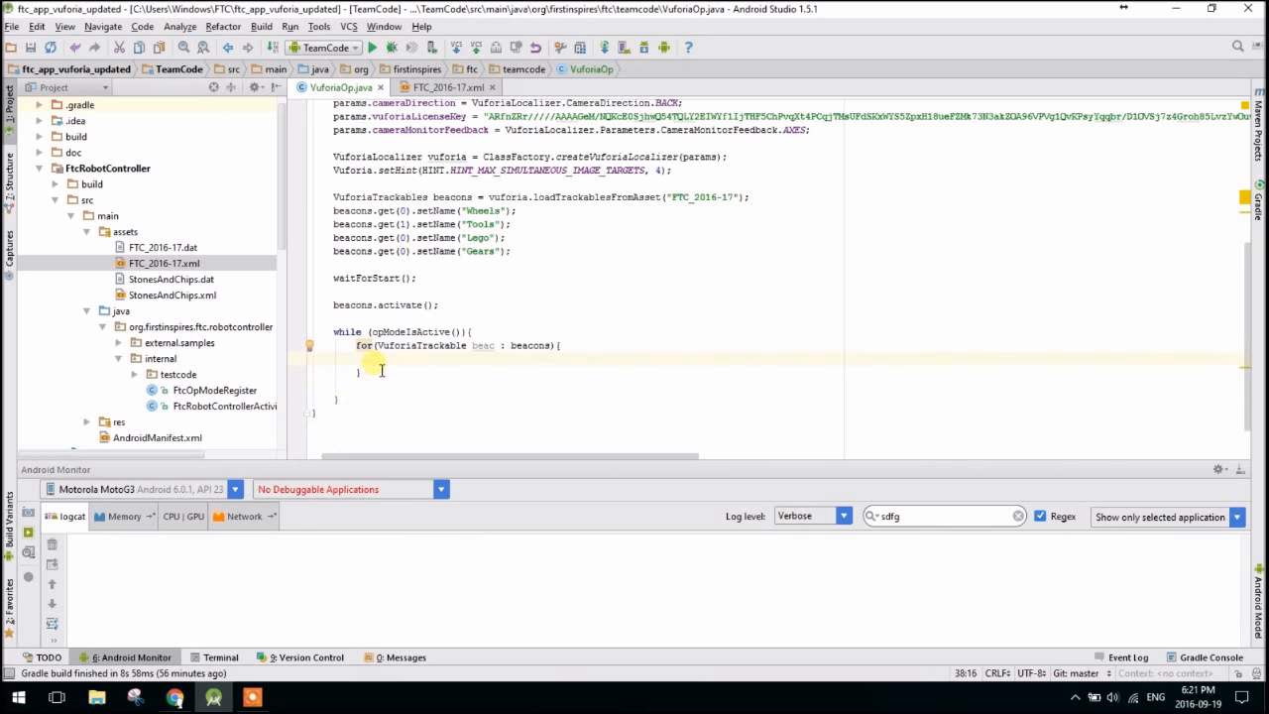
pyautogui.write('Op')
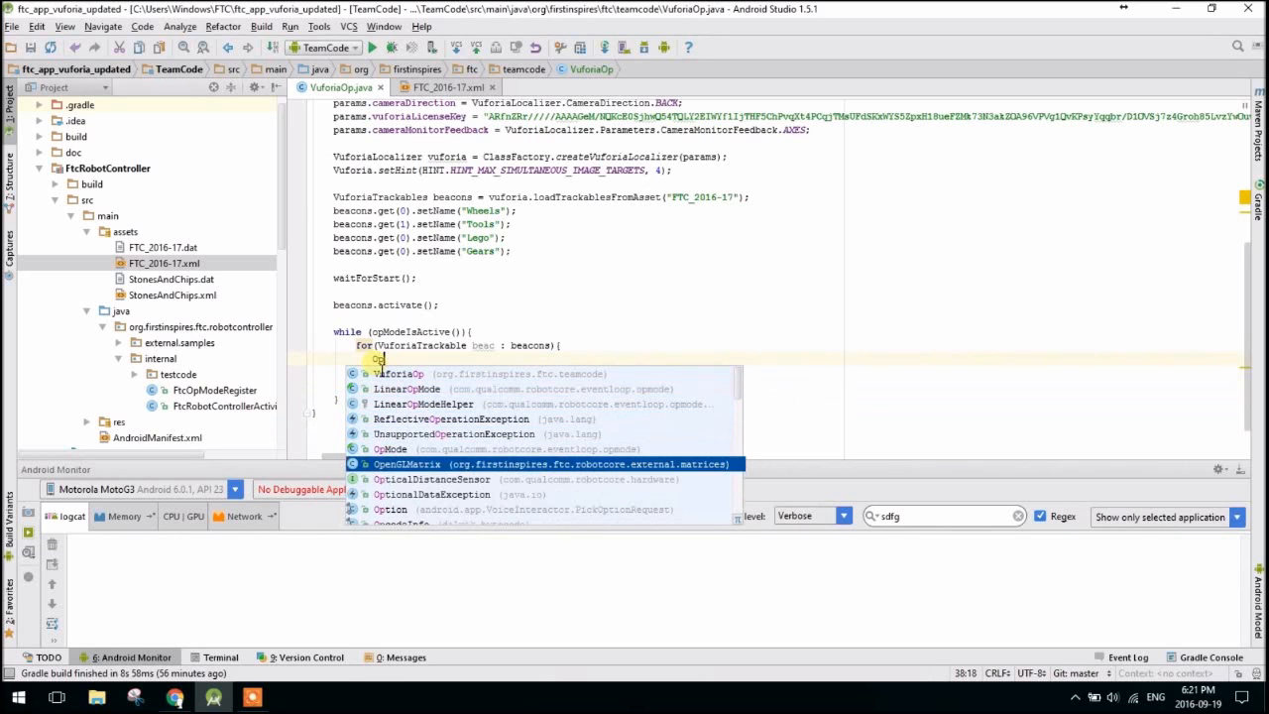
pyautogui.doubleClick(406, 464)
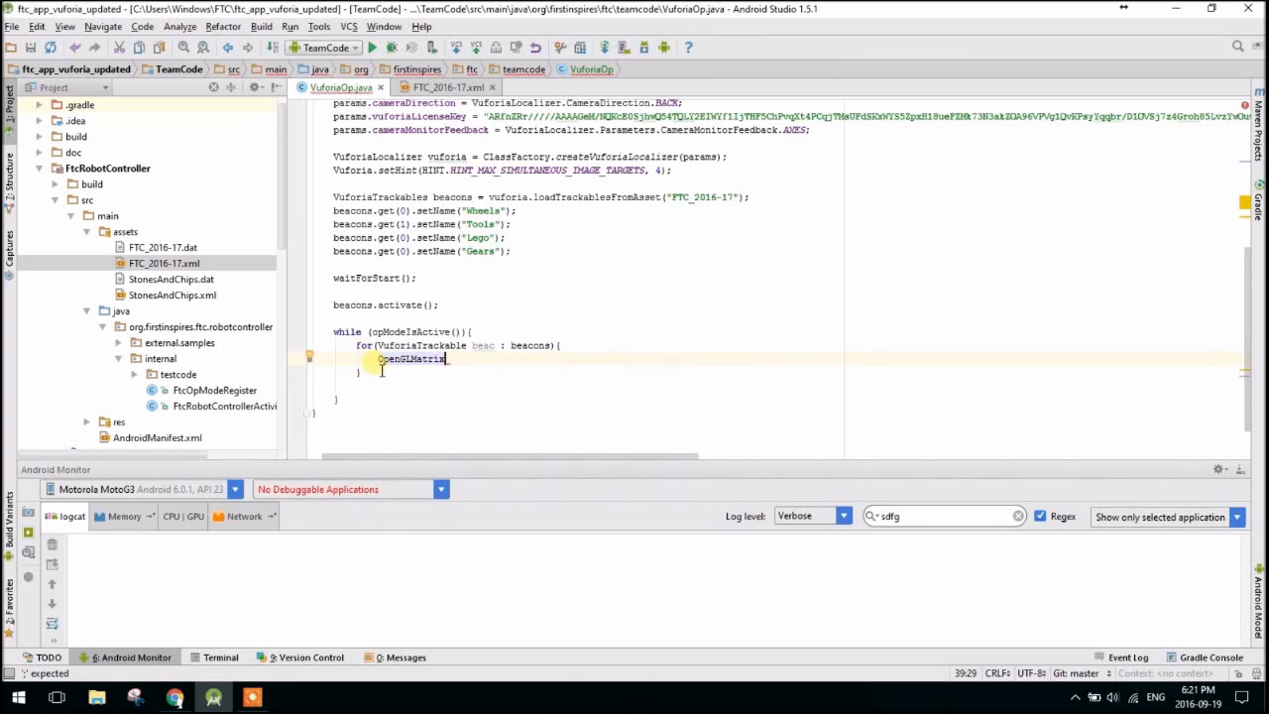
pyautogui.write('pose')
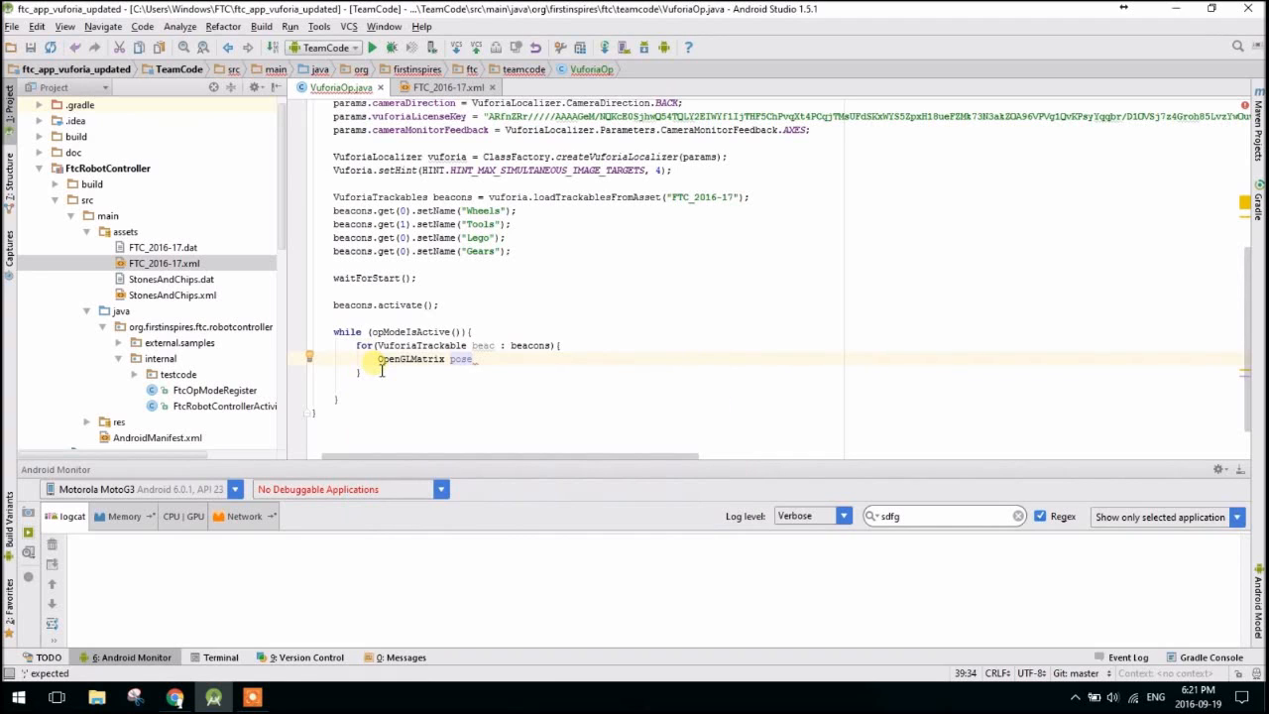
pyautogui.write('= ()')
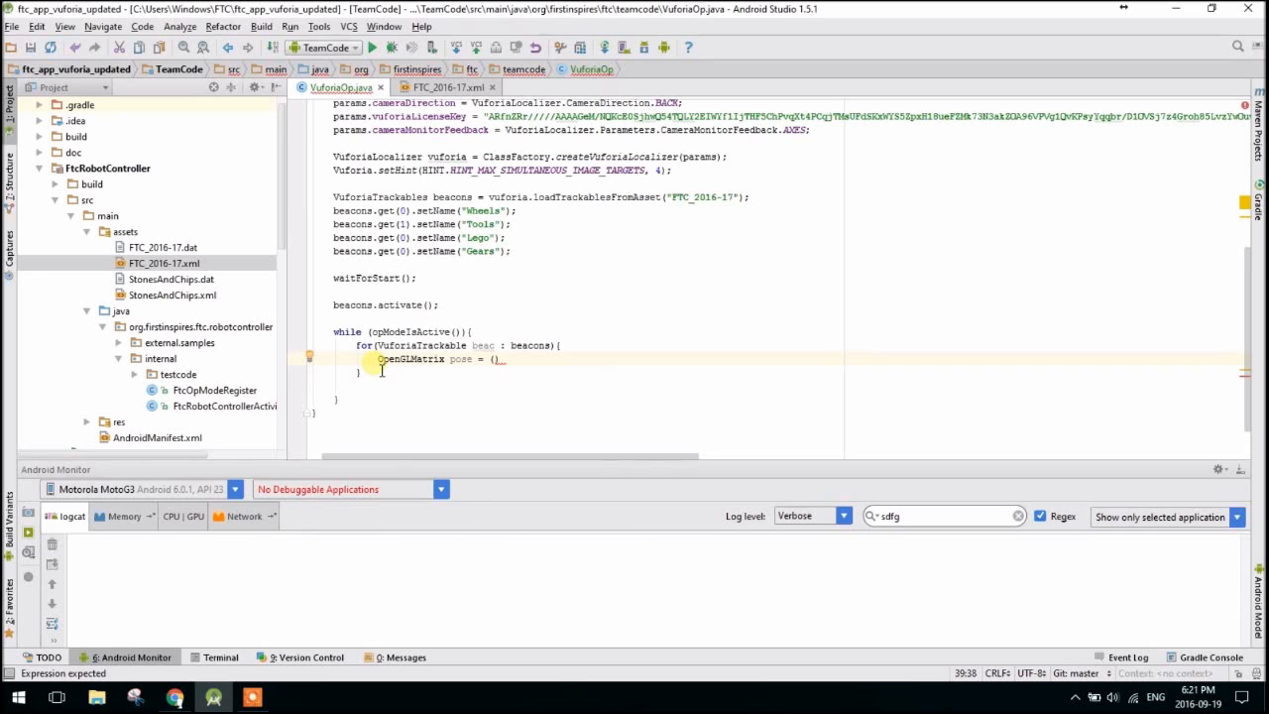
# Complete pose as ((VuforiaTrackableDefaultListener) beac.getListener()).getPose();.
pyautogui.write('(')
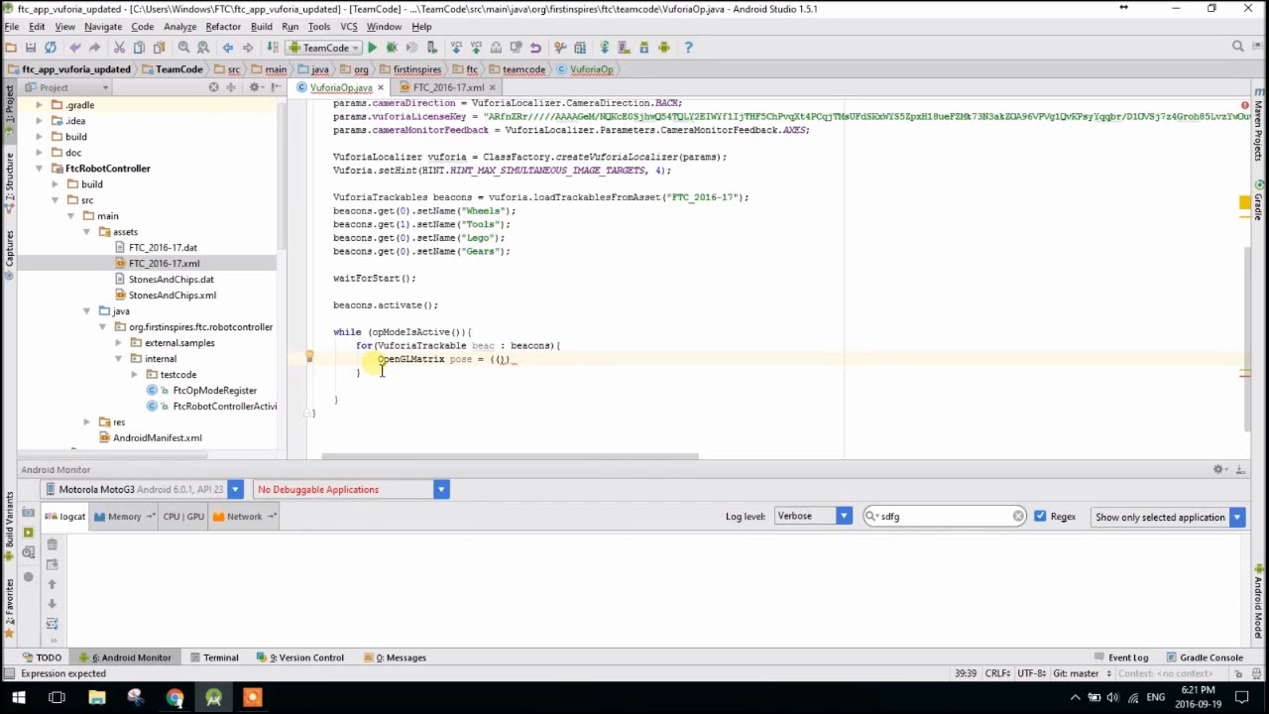
pyautogui.write('VuforiaTrackableDefaultListener')
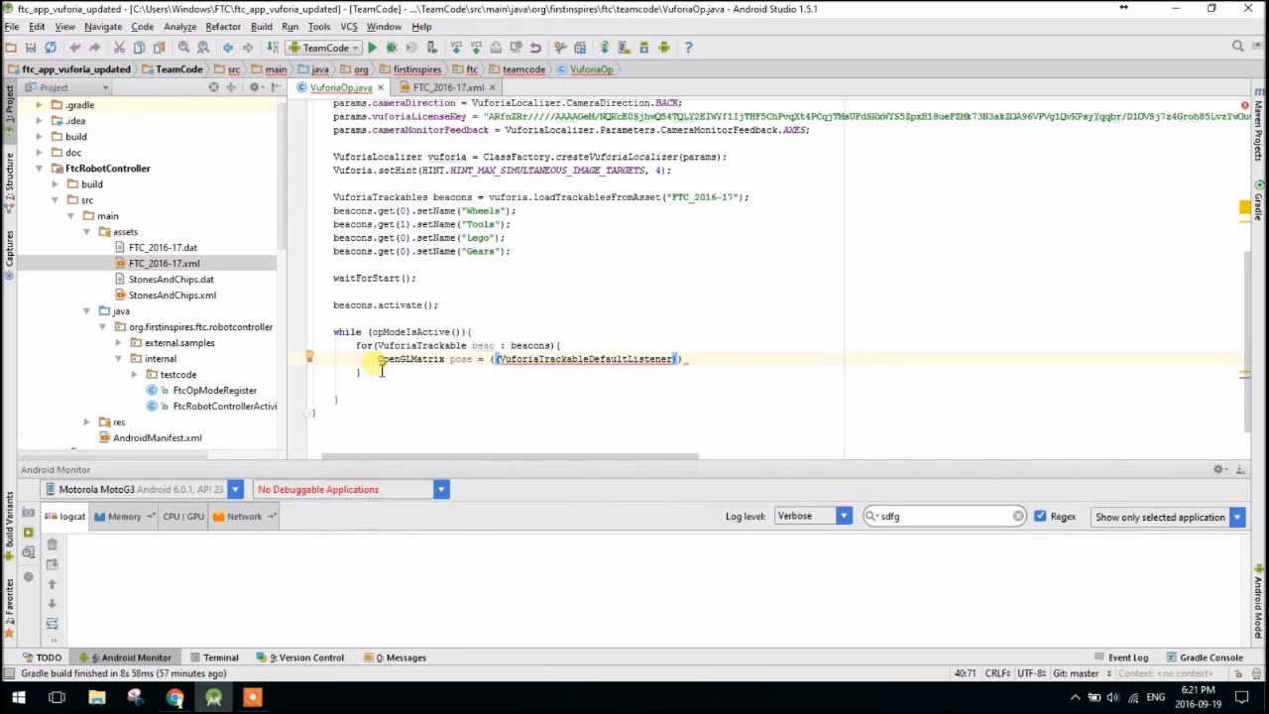
pyautogui.write('beac')
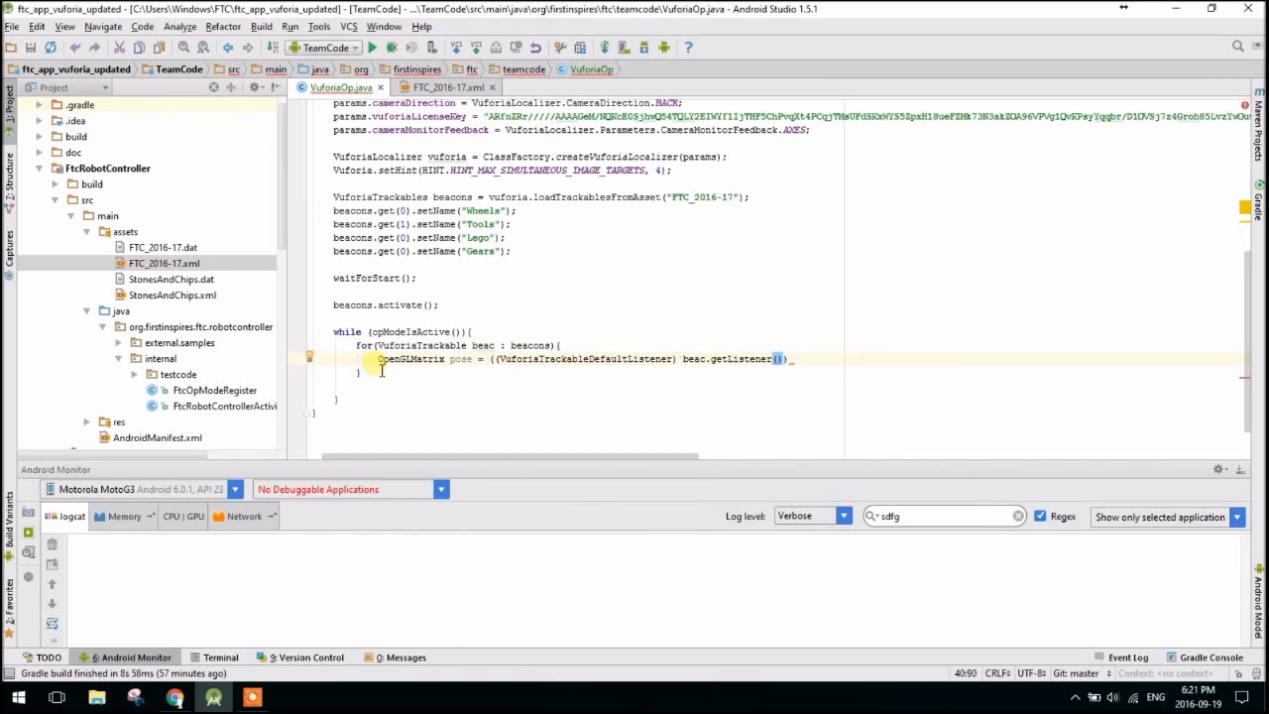
pyautogui.write('.getPo')
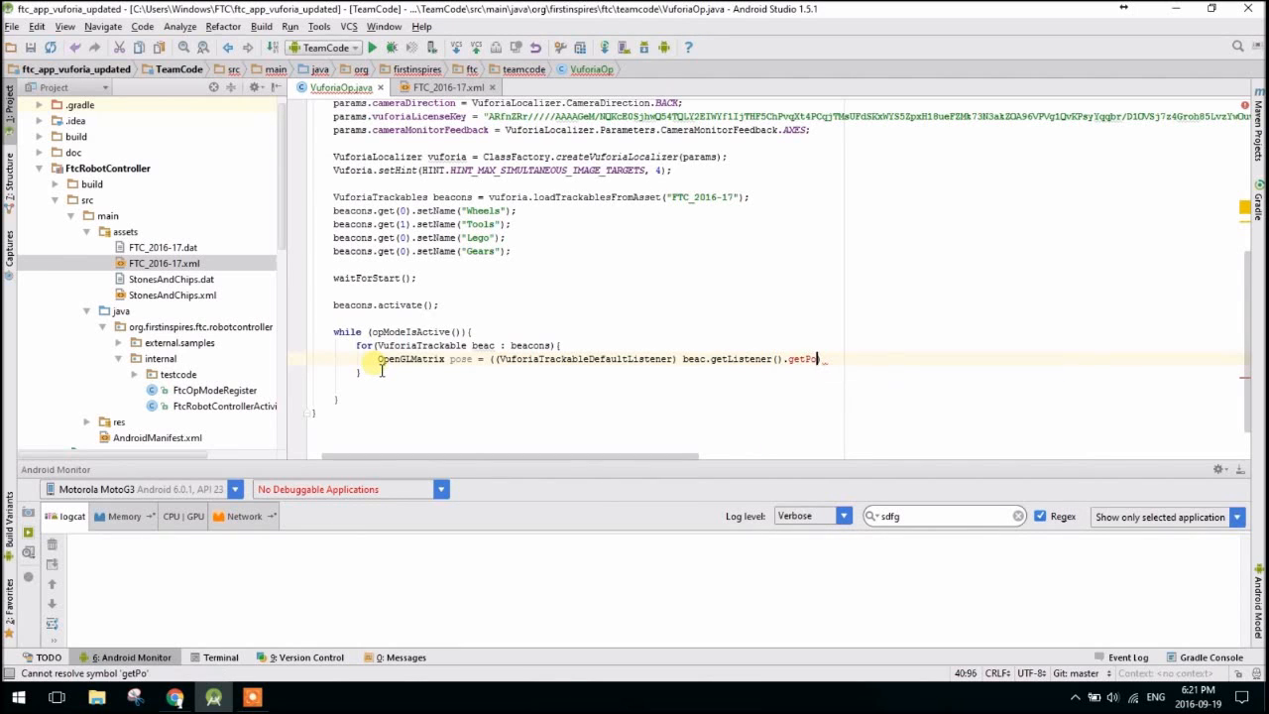
pyautogui.press('BackSpace')
pyautogui.write(')')
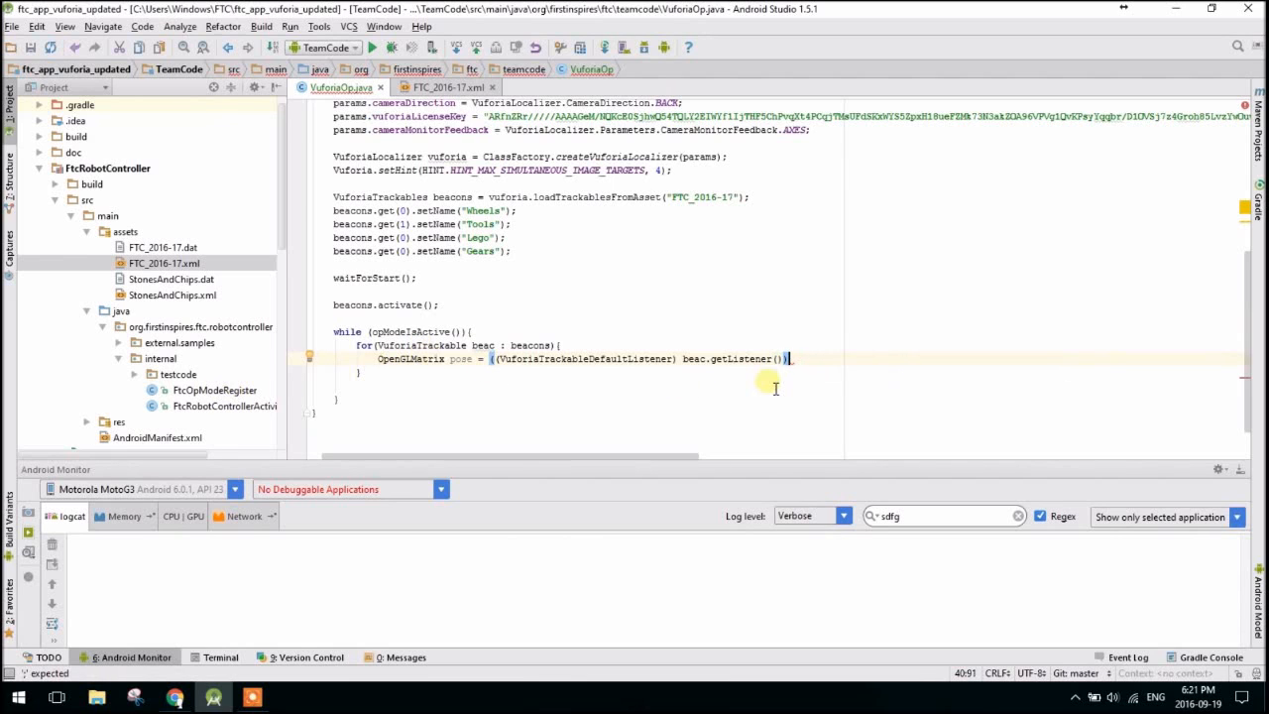
pyautogui.write('.getPose();')
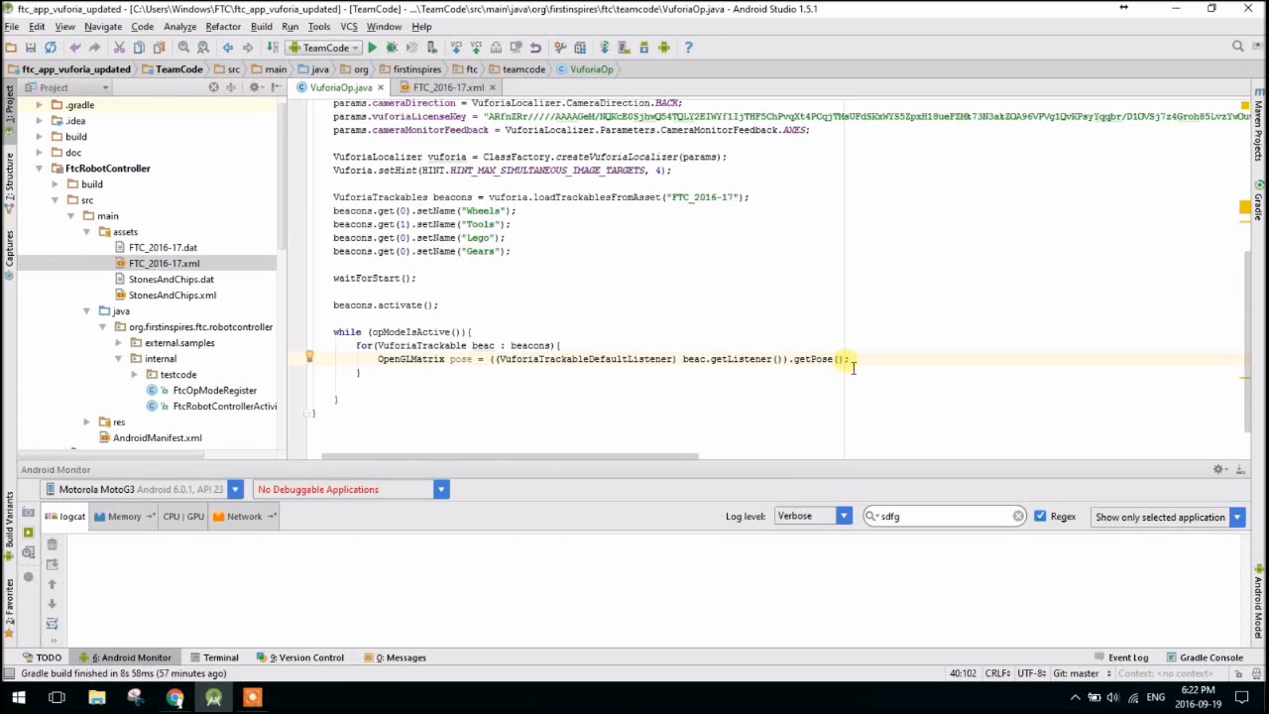
# Add the null check if (pose != null) { }.
pyautogui.write('if')
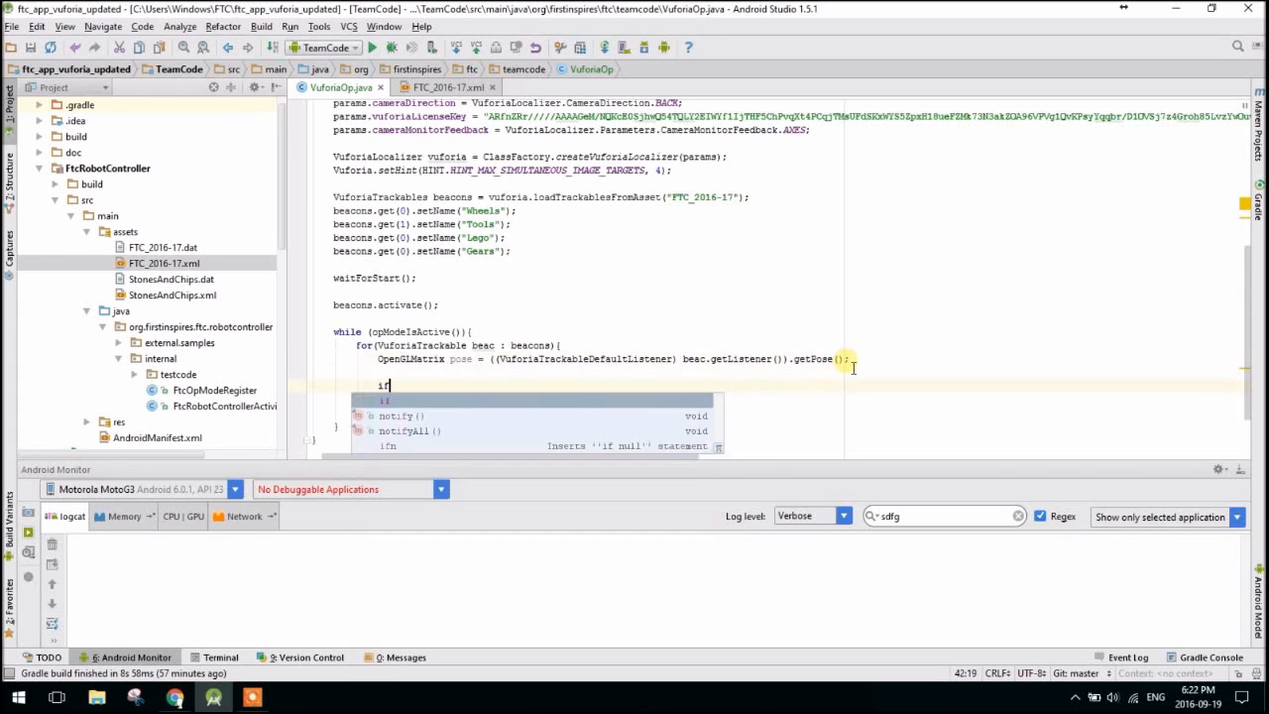
pyautogui.write('(pose != n')
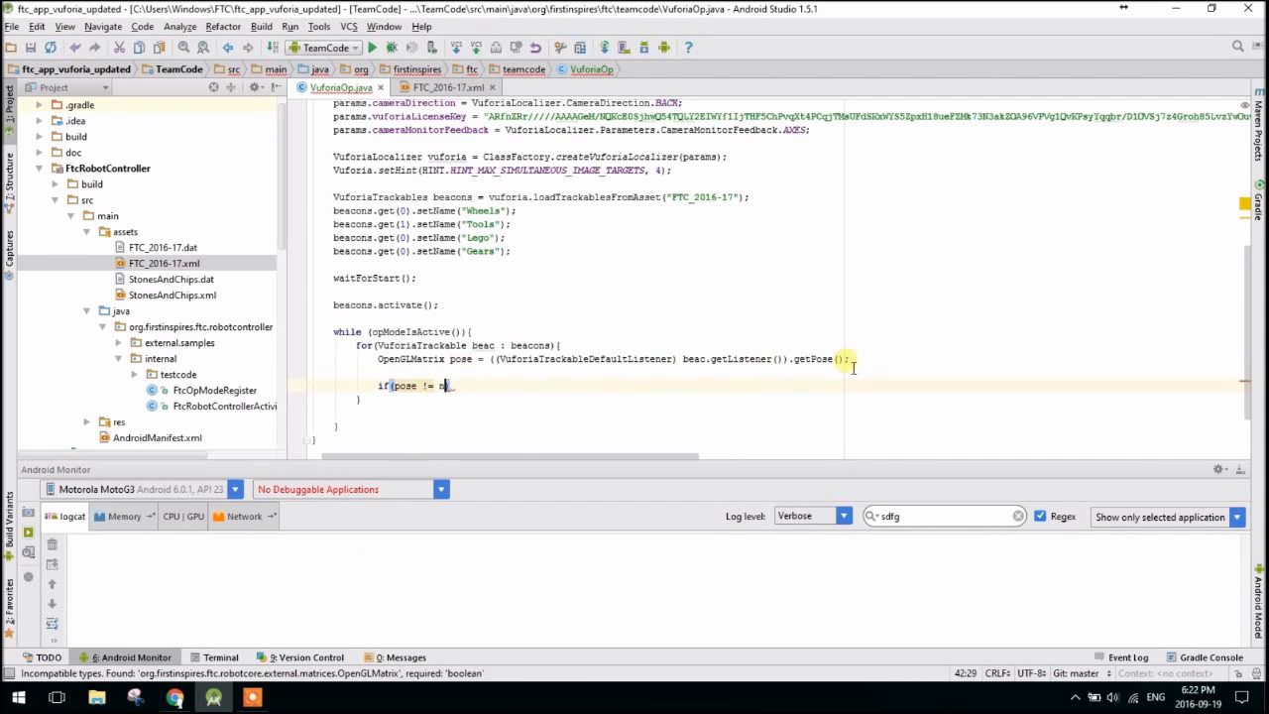
pyautogui.write('ull){')
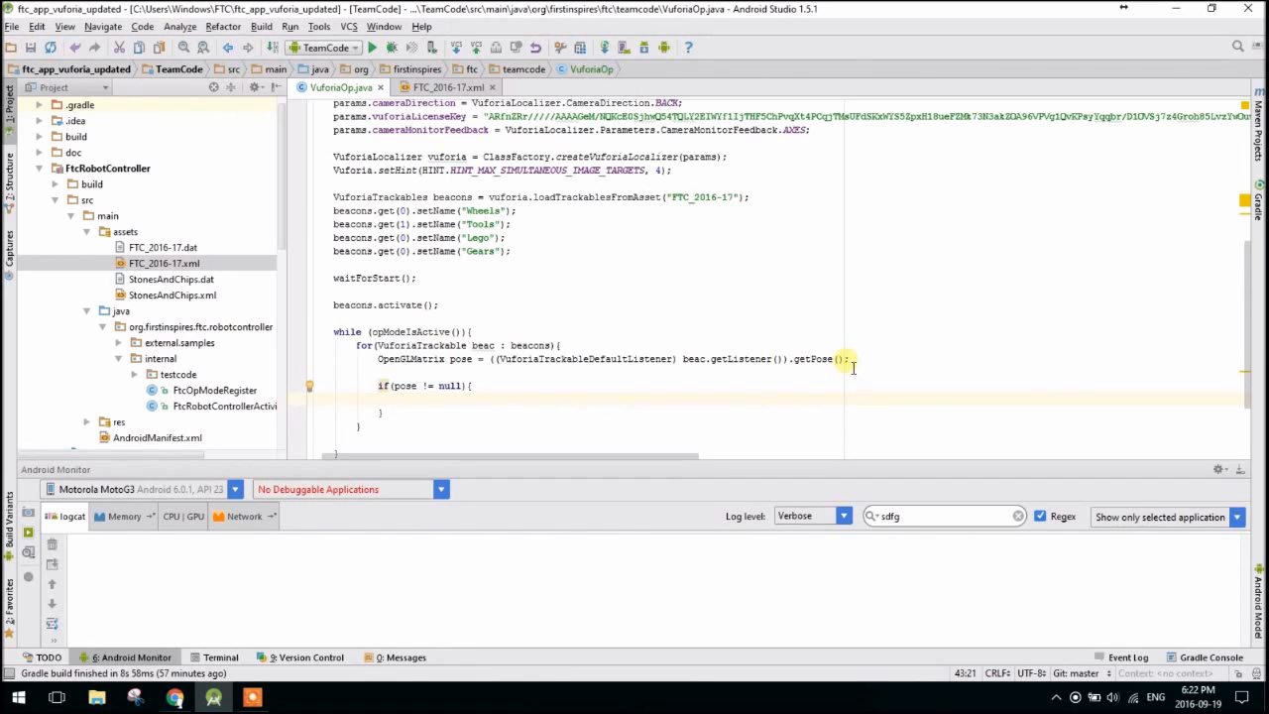
# Declare VectorF translation = pose.getTranslation(); inside the null check.
pyautogui.write('VectorF')
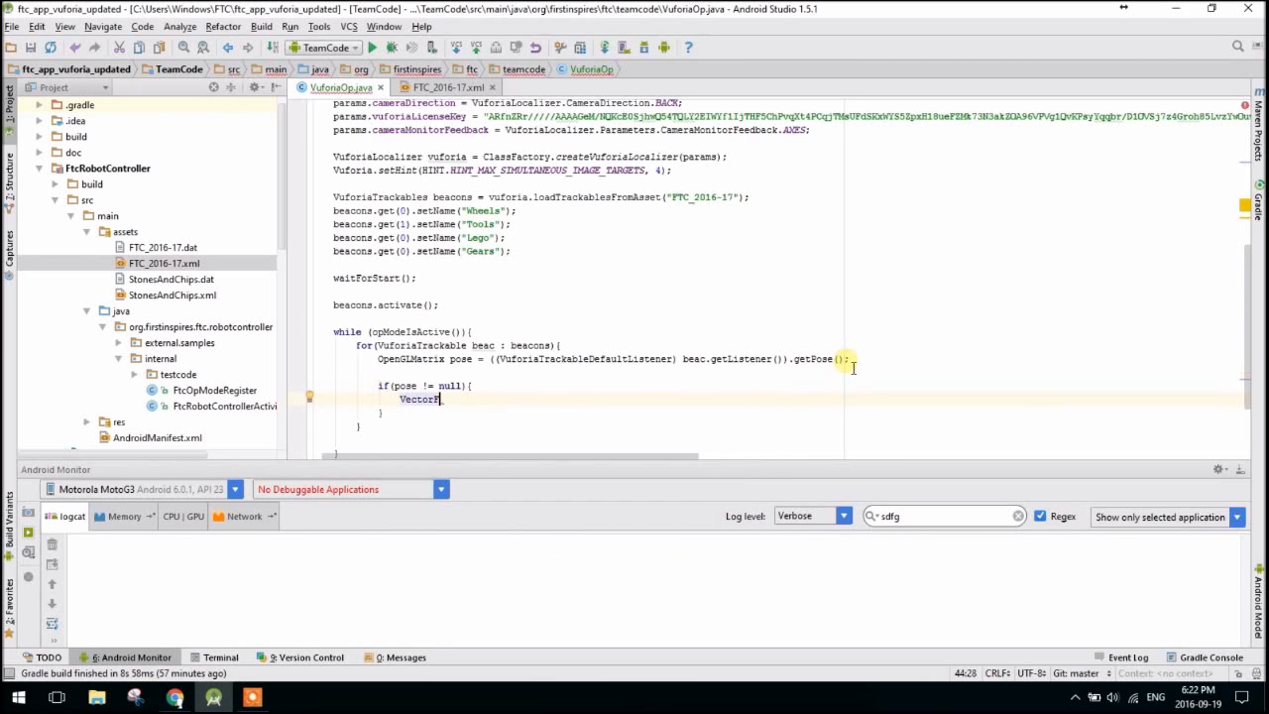
pyautogui.write('tran')
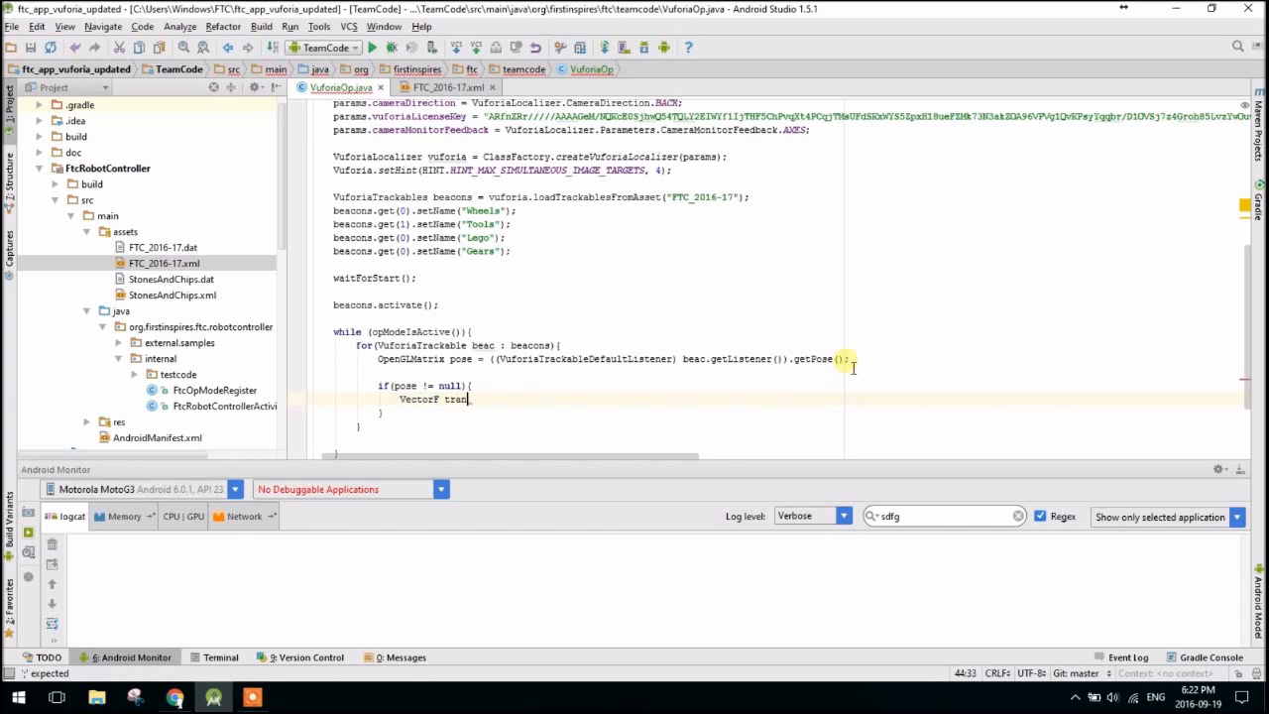
pyautogui.write('slation =')
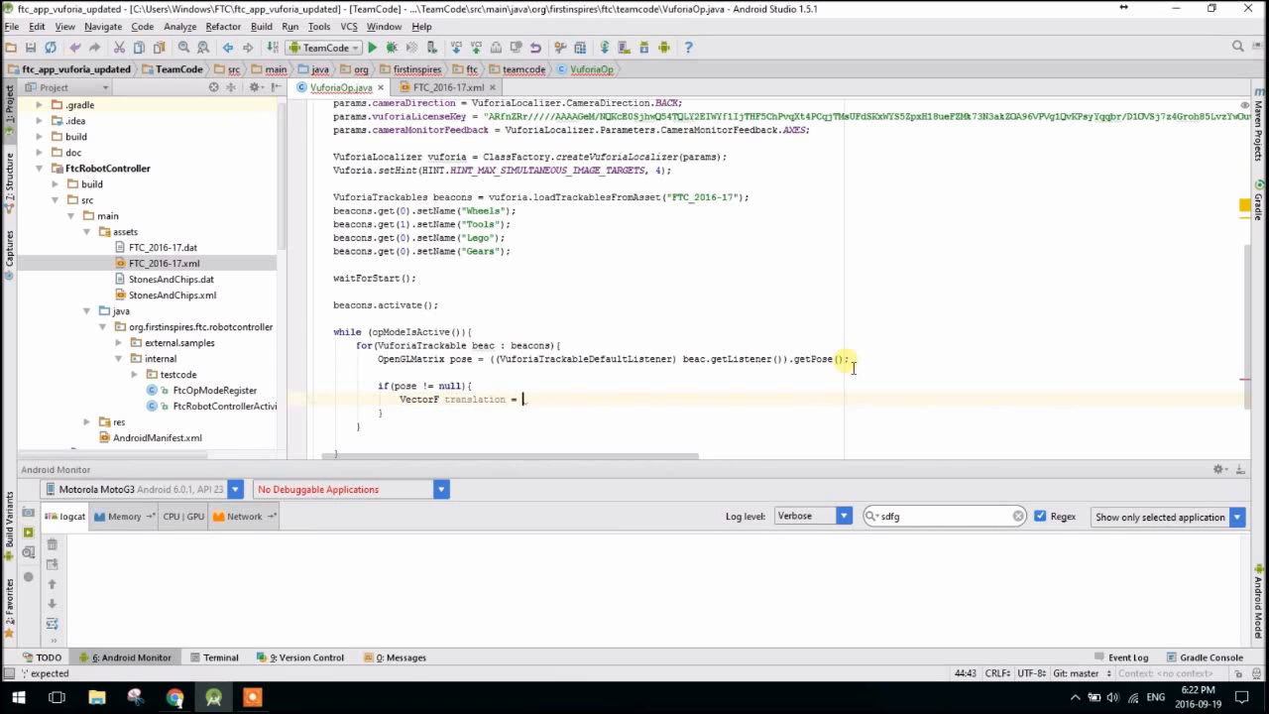
pyautogui.write('pose.get')
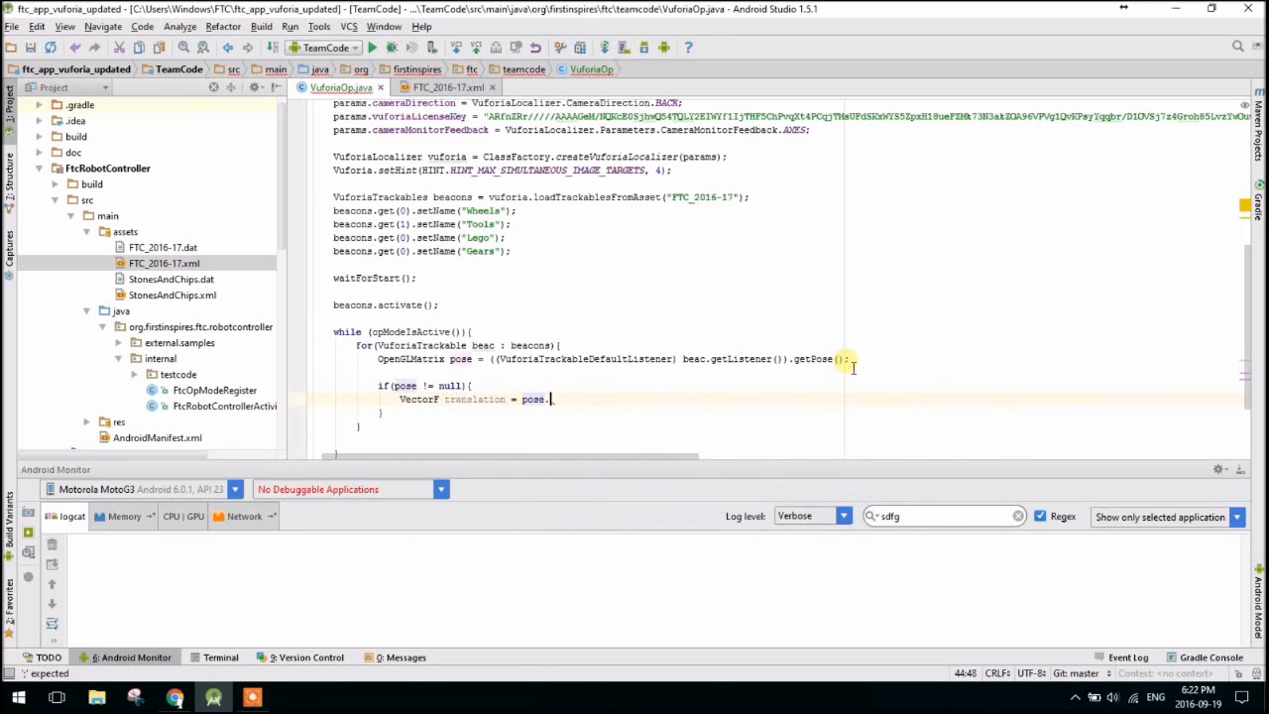
pyautogui.write('getTranslation()')
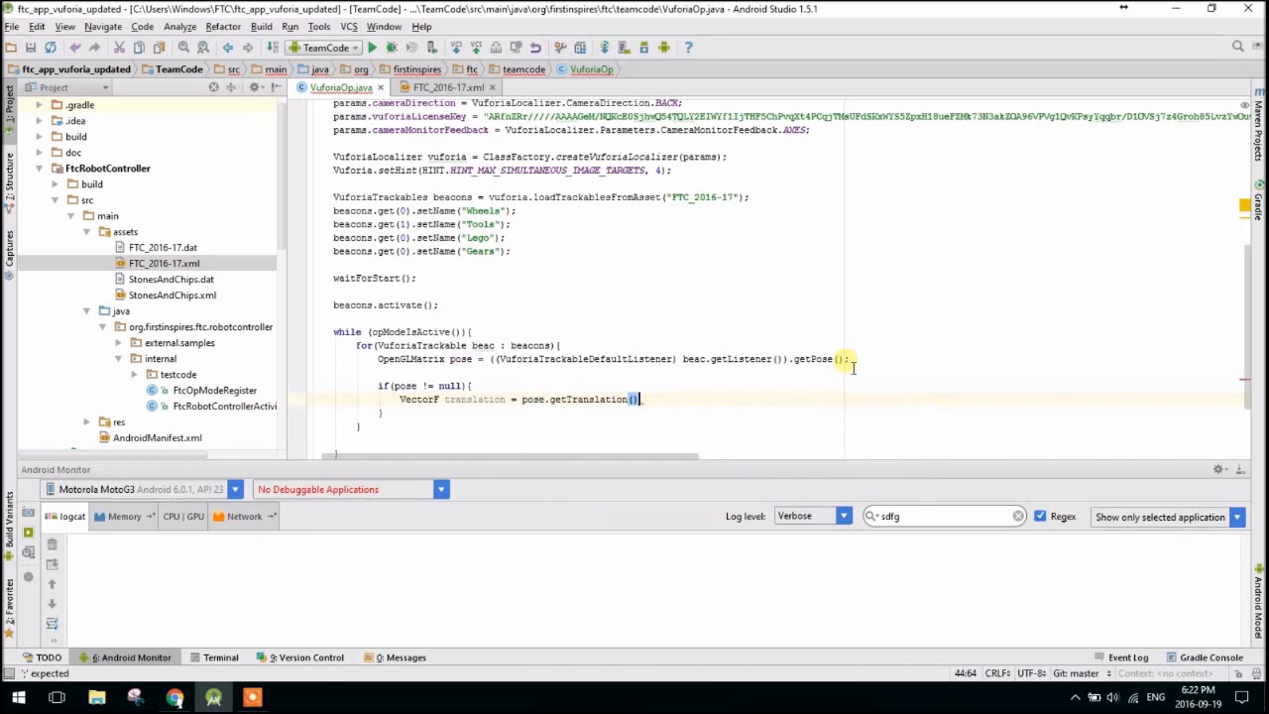
pyautogui.write(';')
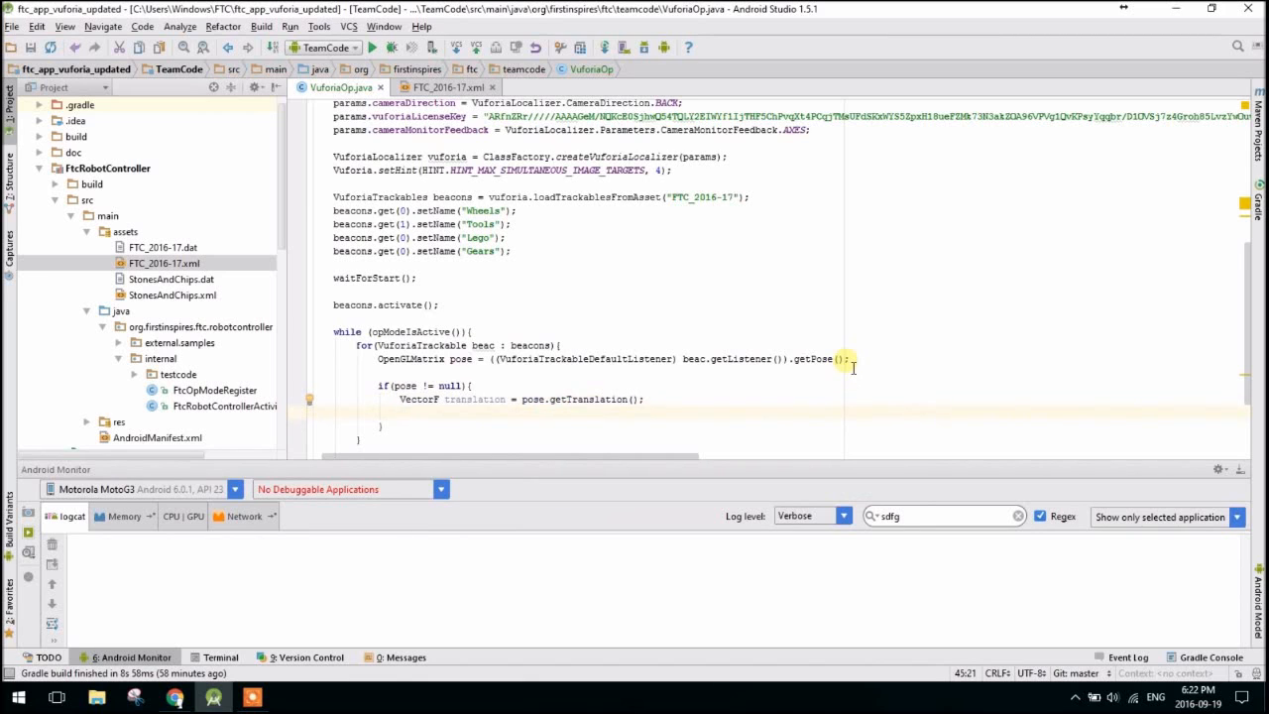
pyautogui.write('telemetry.')
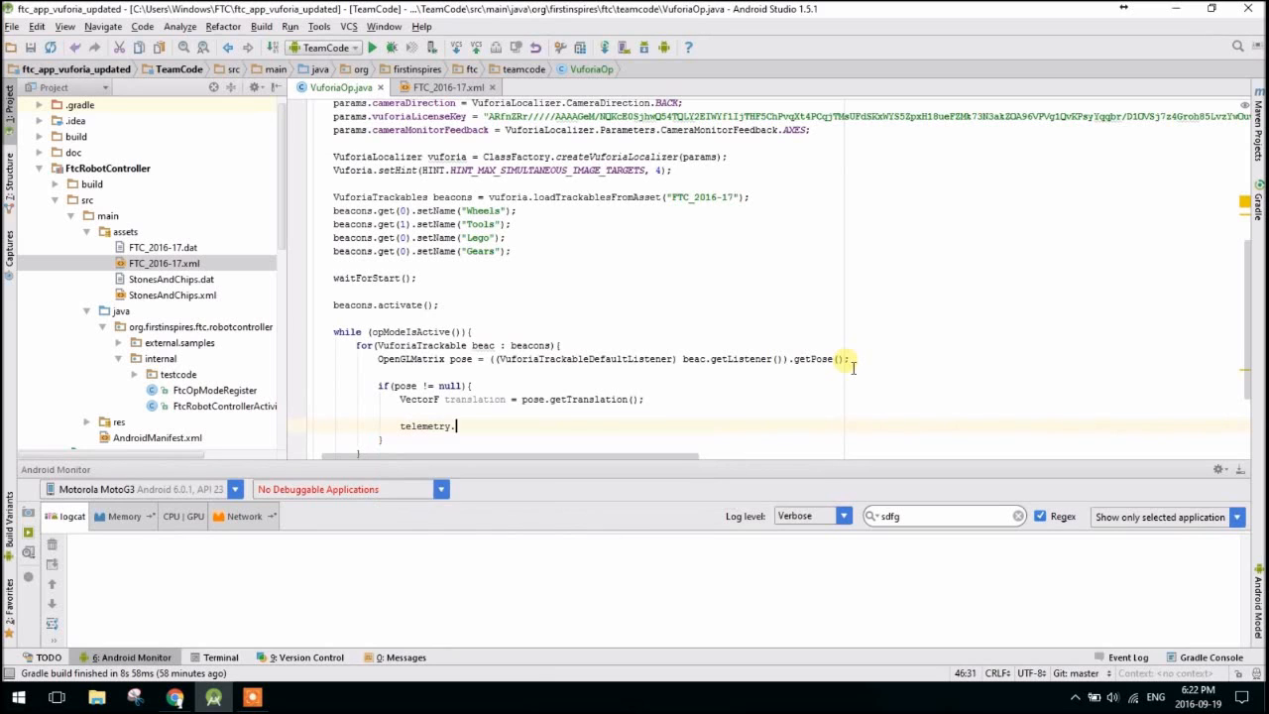
# Add telemetry.addData(beac.getName() + "-Translation", translation);.
pyautogui.write('addData(')
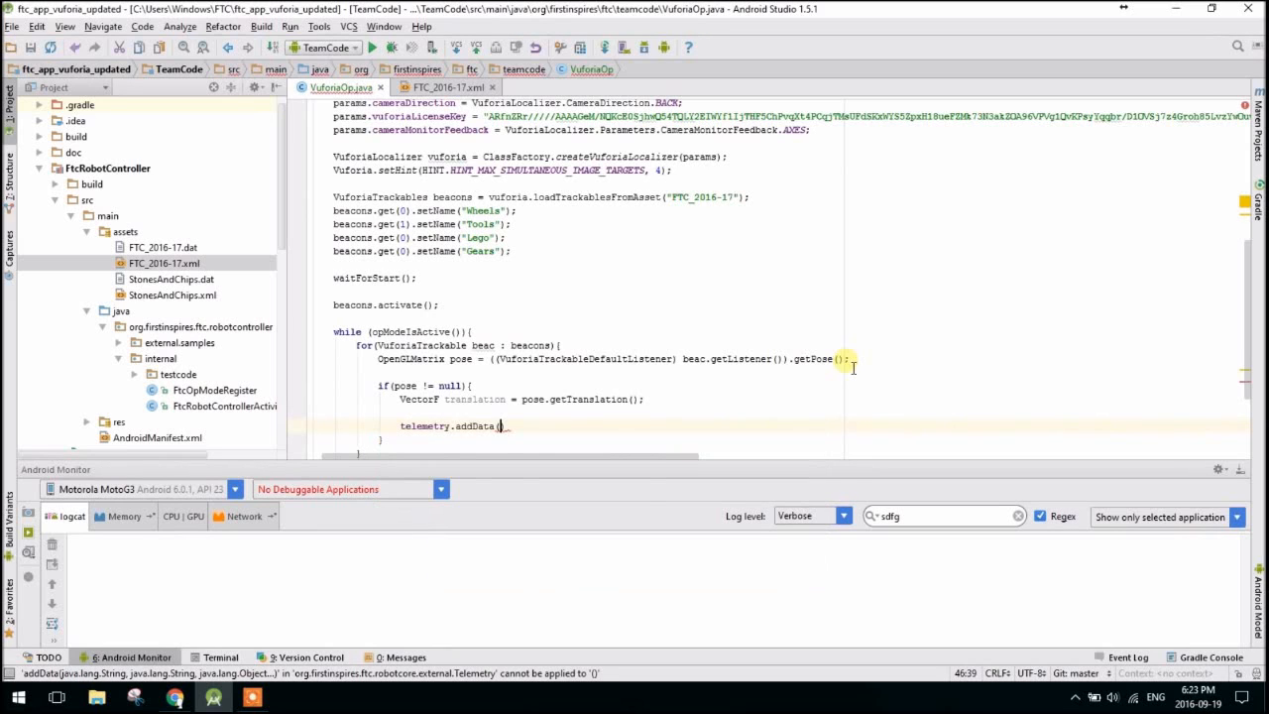
pyautogui.write('beac.getName(')
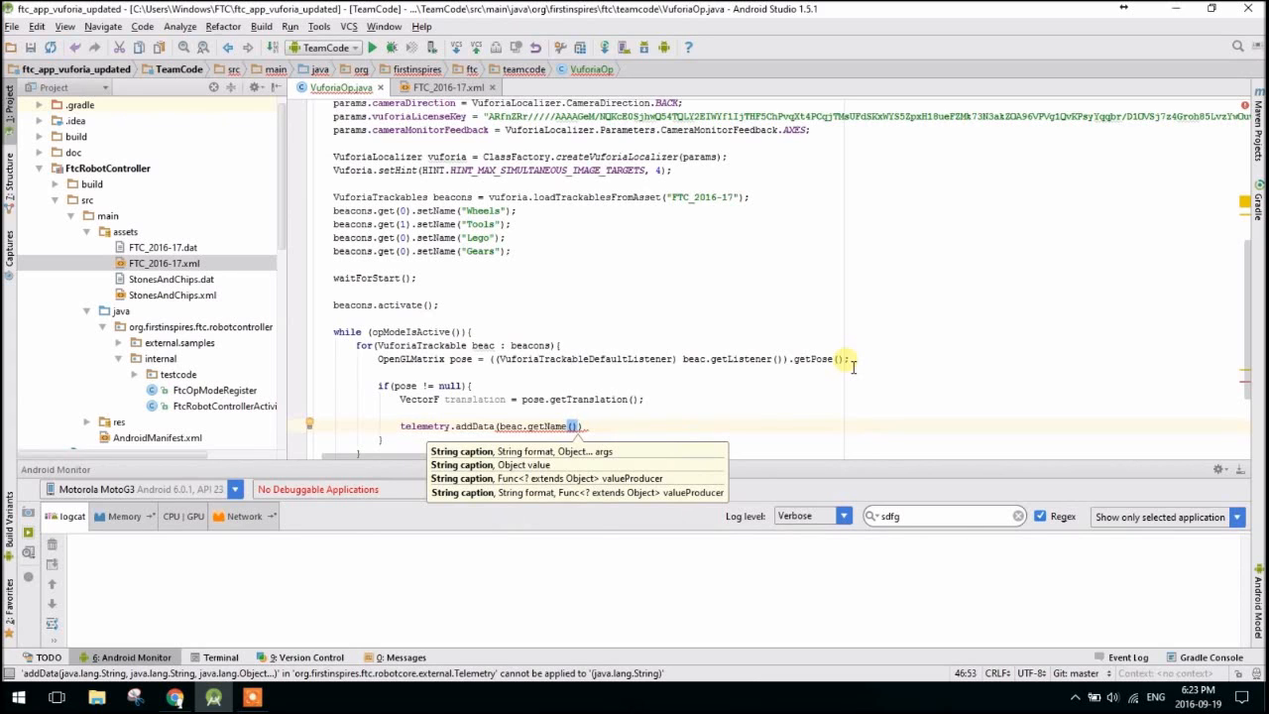
pyautogui.write('+ "-T')
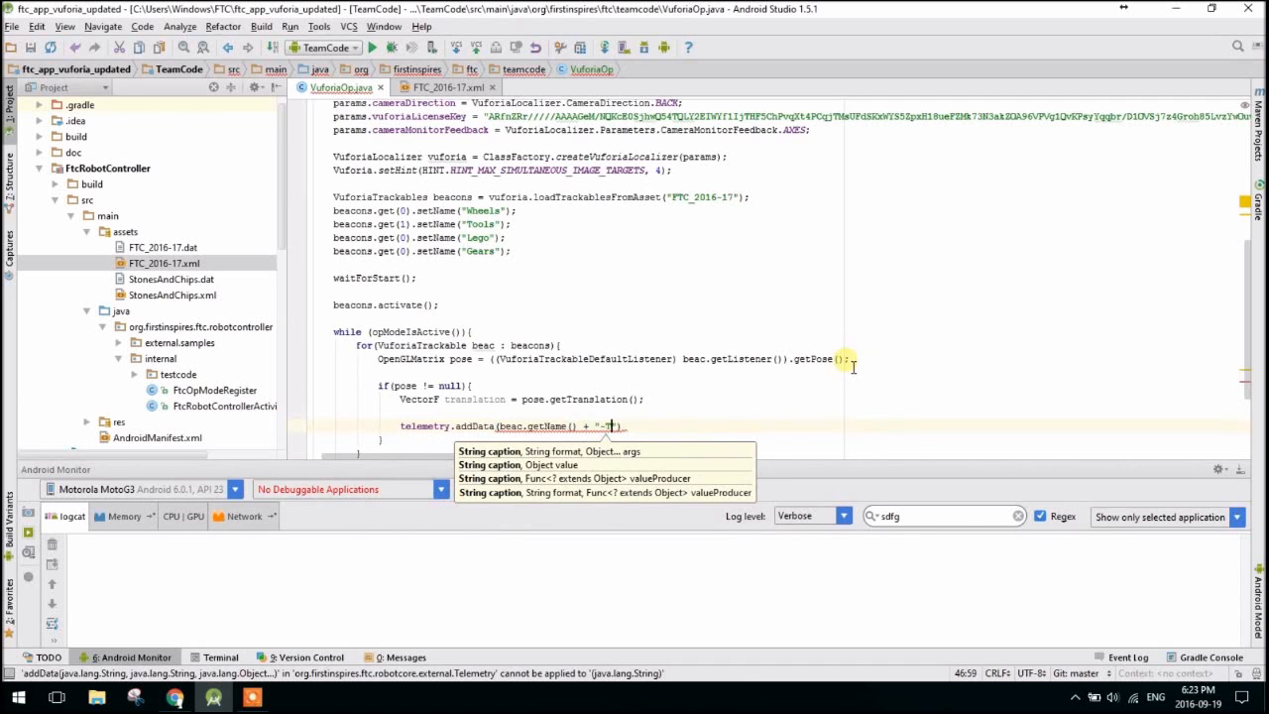
pyautogui.write('Translation')
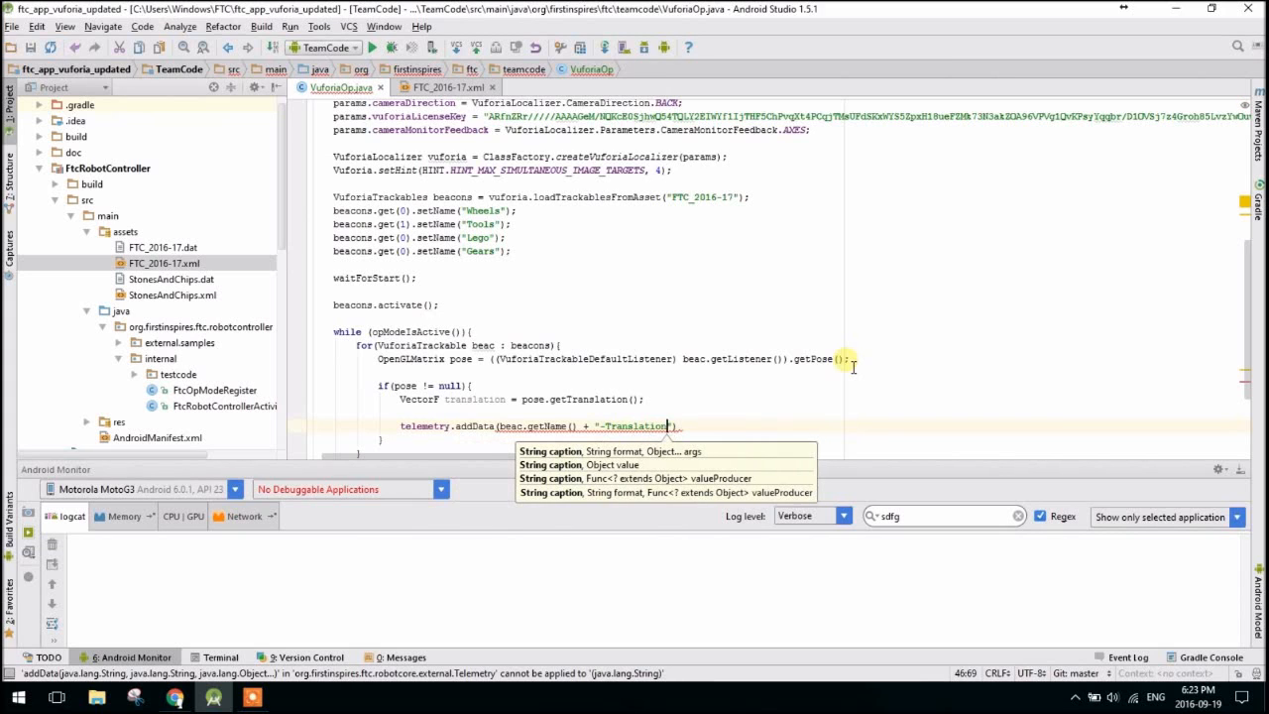
pyautogui.write(',')
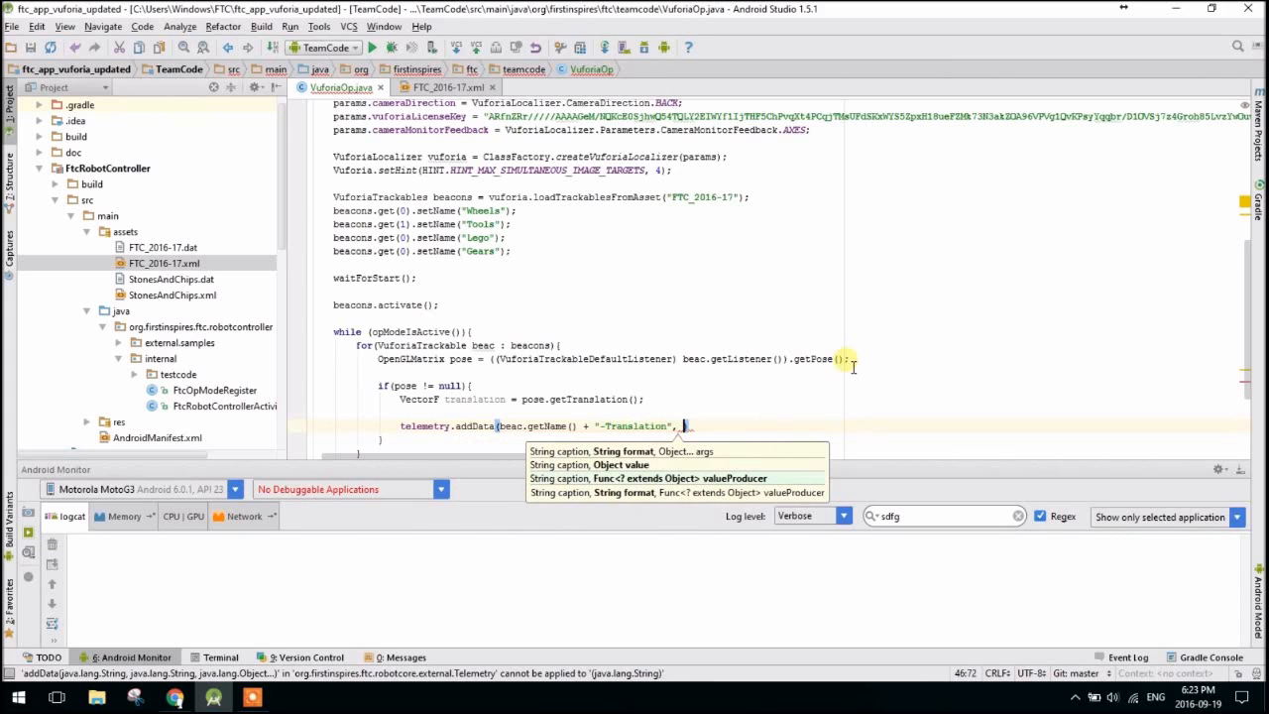
pyautogui.write('translation')
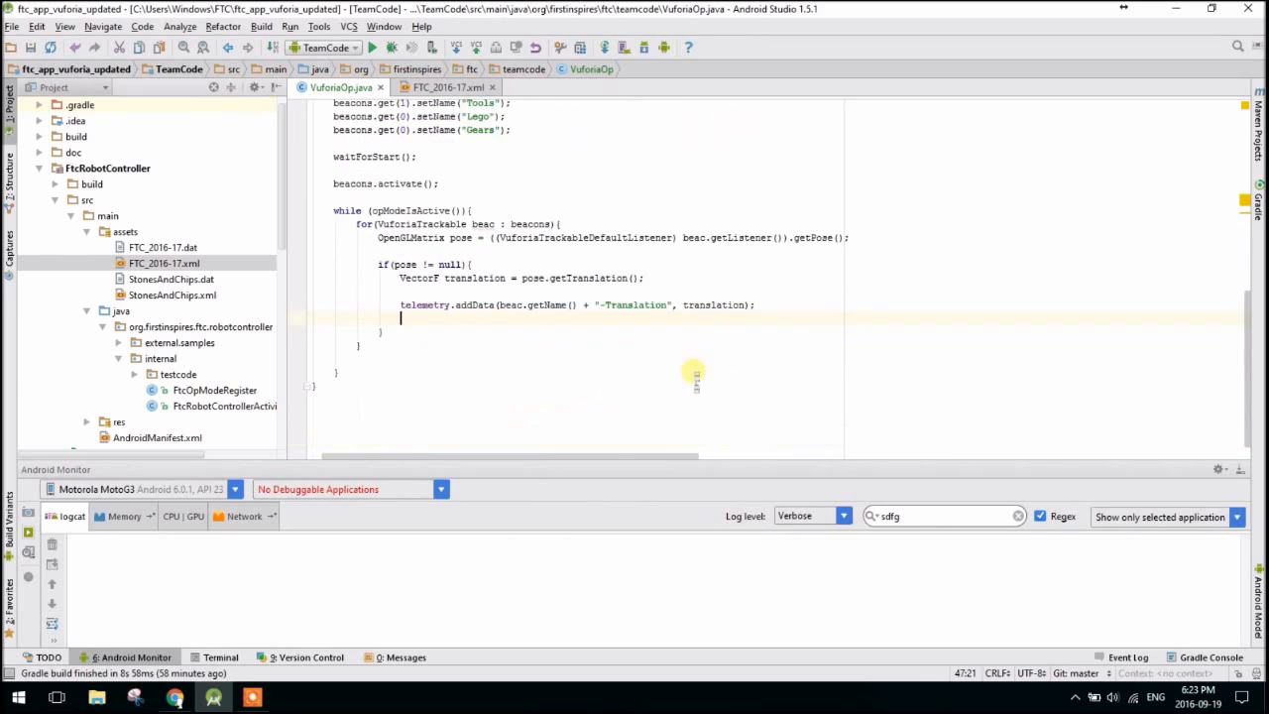
# Declare double degreesToTurn = Math.toDegrees(Math.atan2(...)).
pyautogui.write('double')
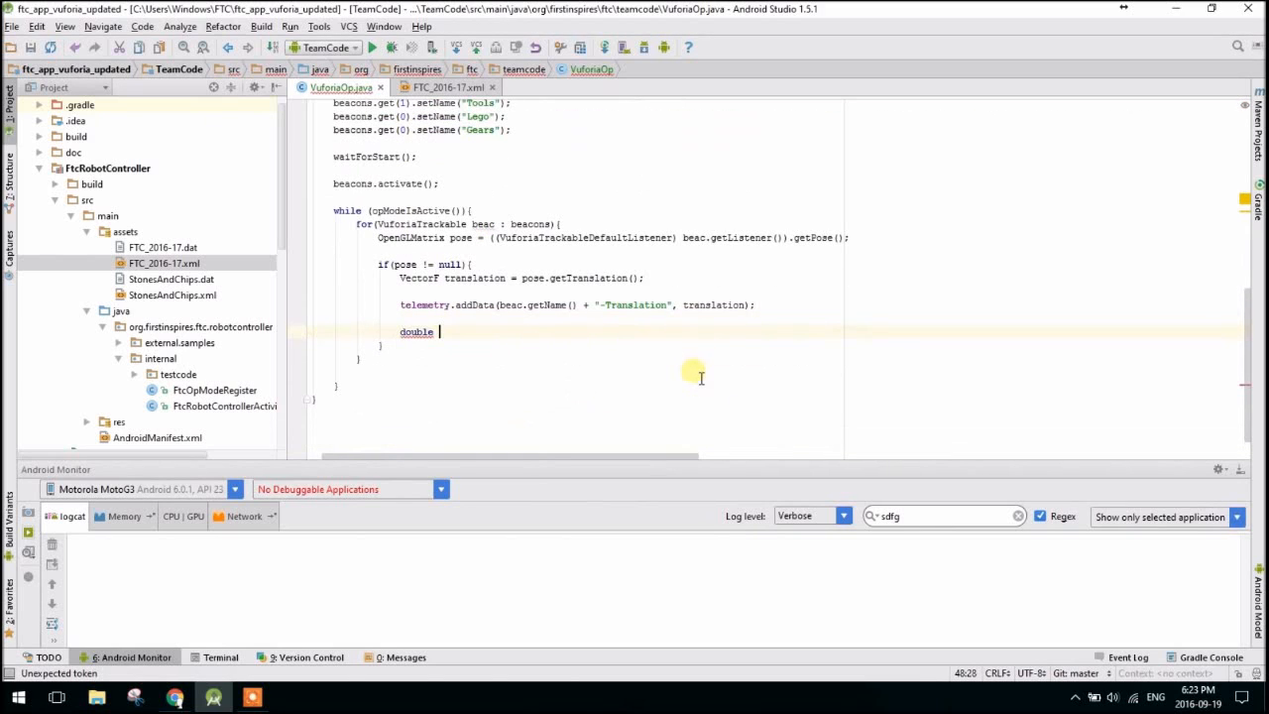
pyautogui.write('degrees')
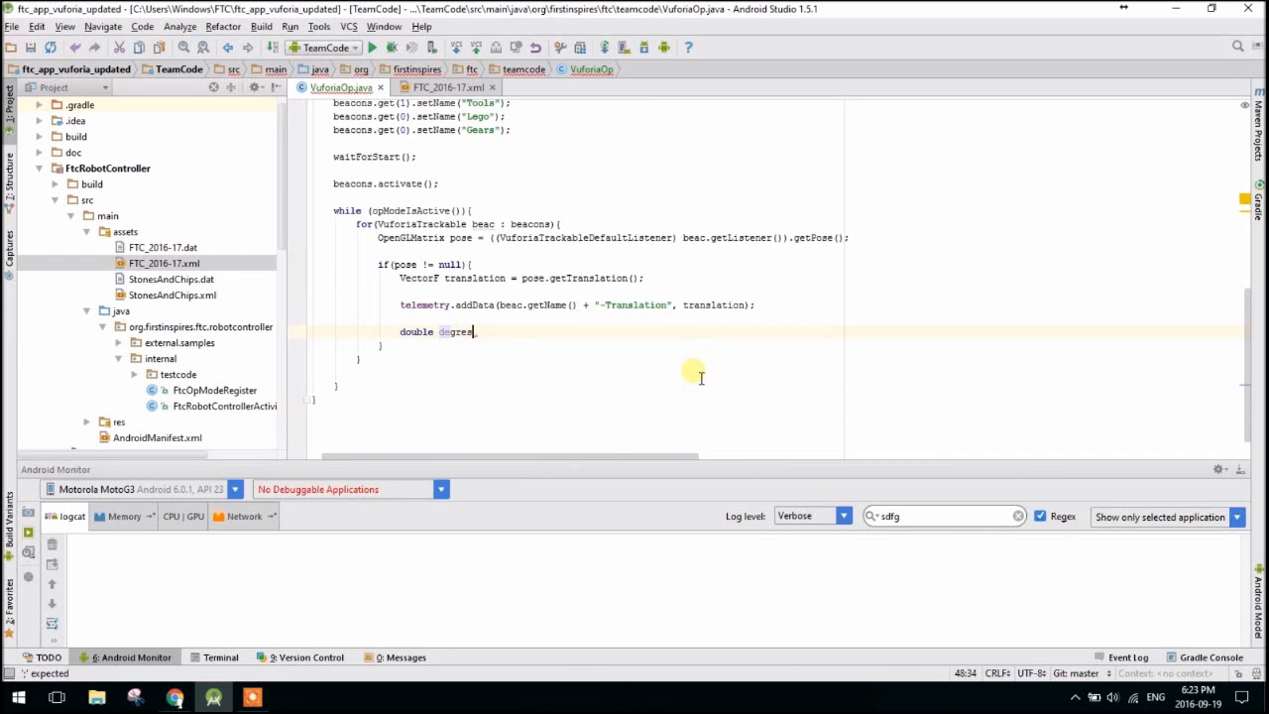
pyautogui.write('s')
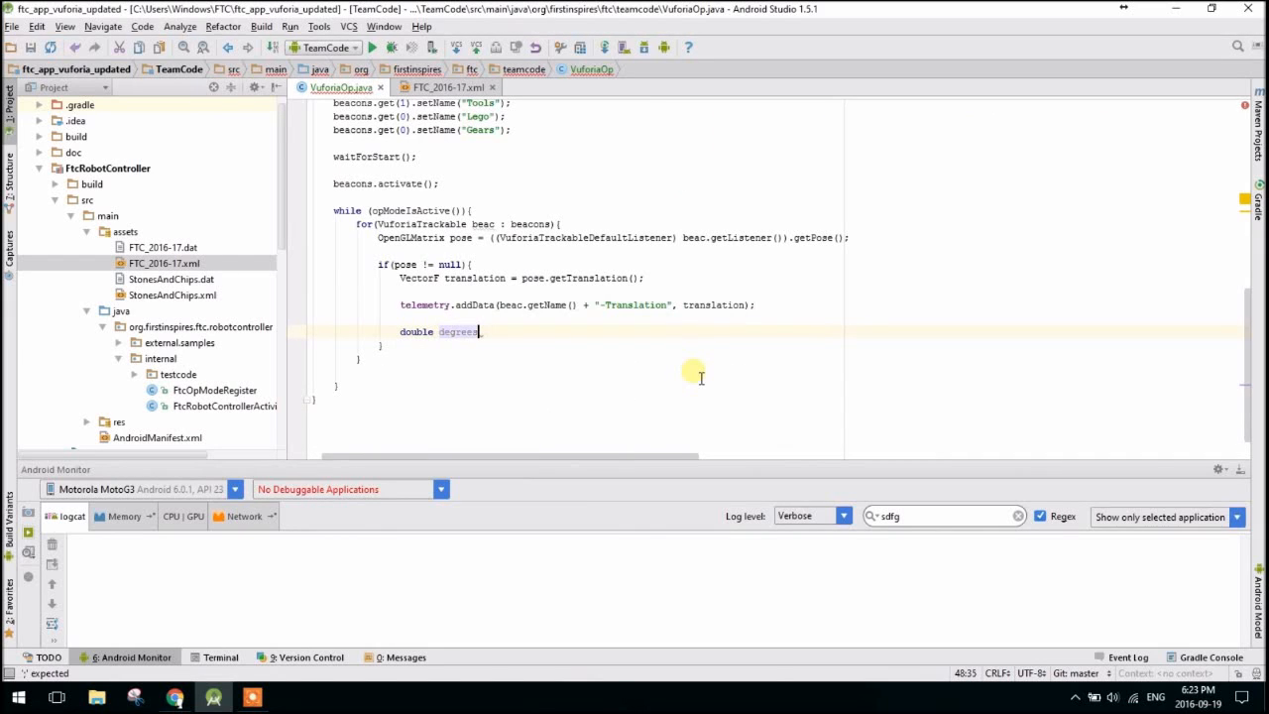
pyautogui.write('ToTurn')
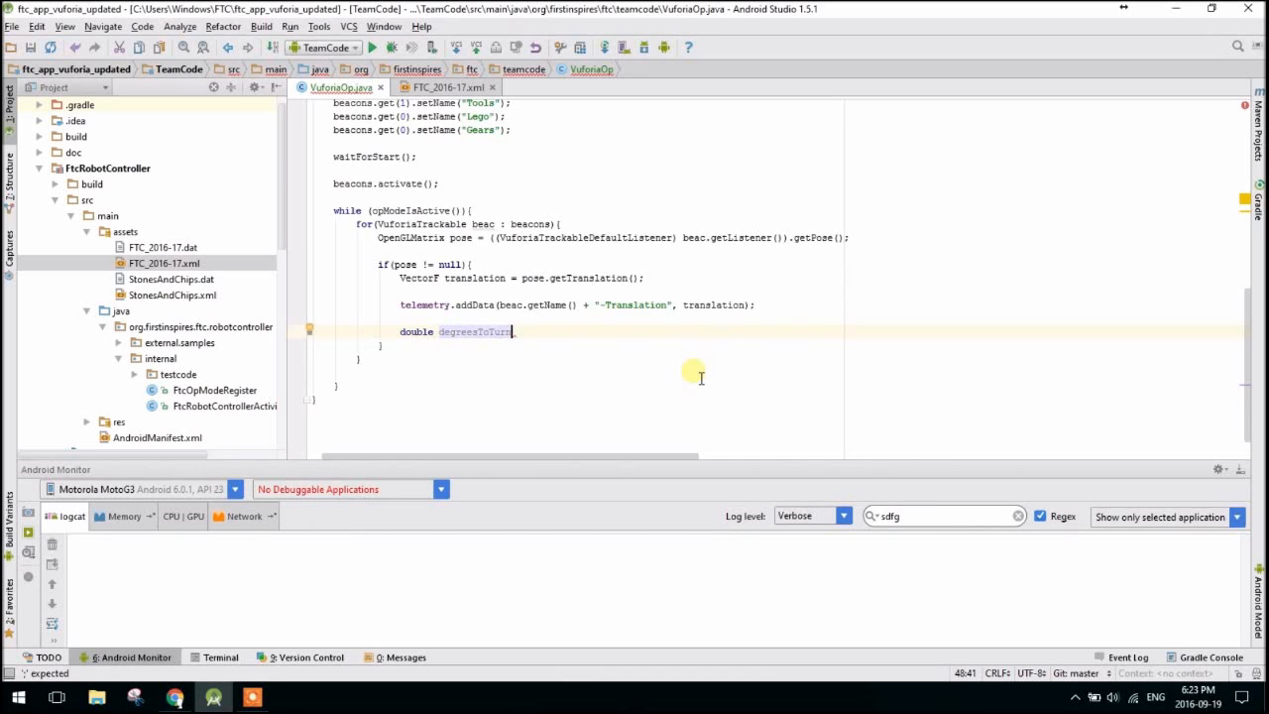
pyautogui.write('= Math.toDegrees(Math.atan2(')
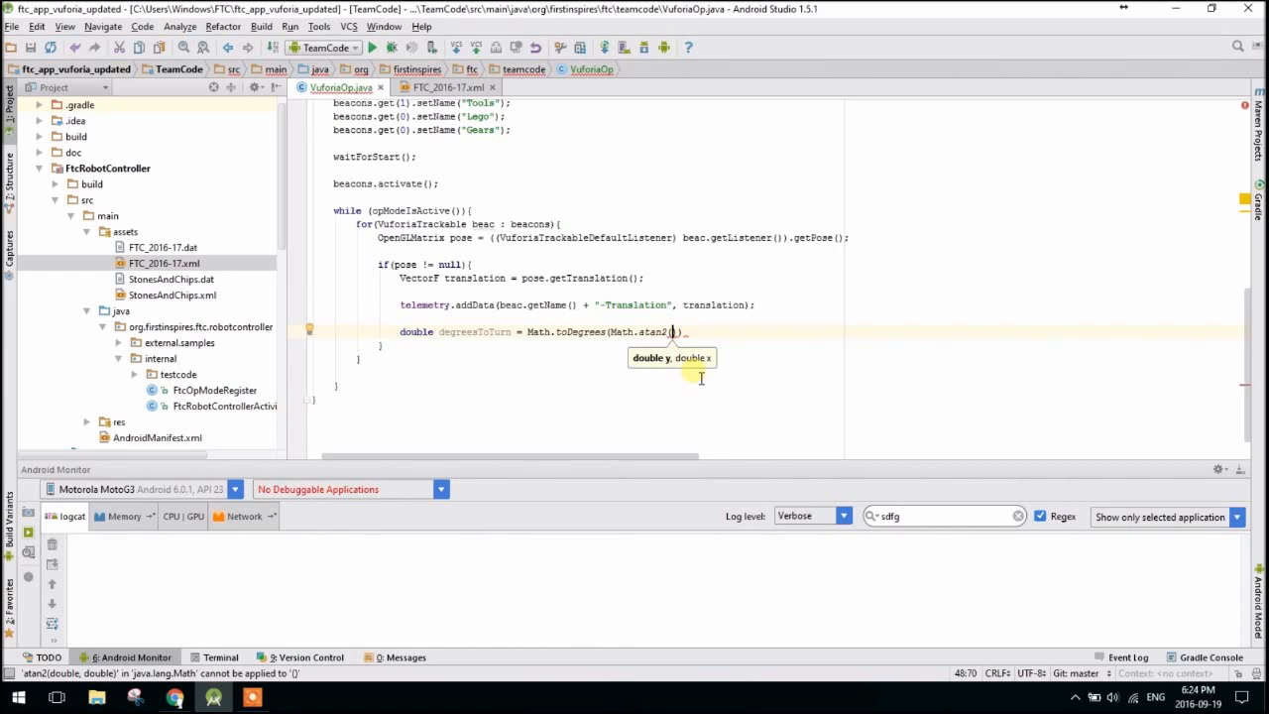
# Pass translation.get(1) and translation.get(2) as the atan2 arguments.
pyautogui.write('tra')
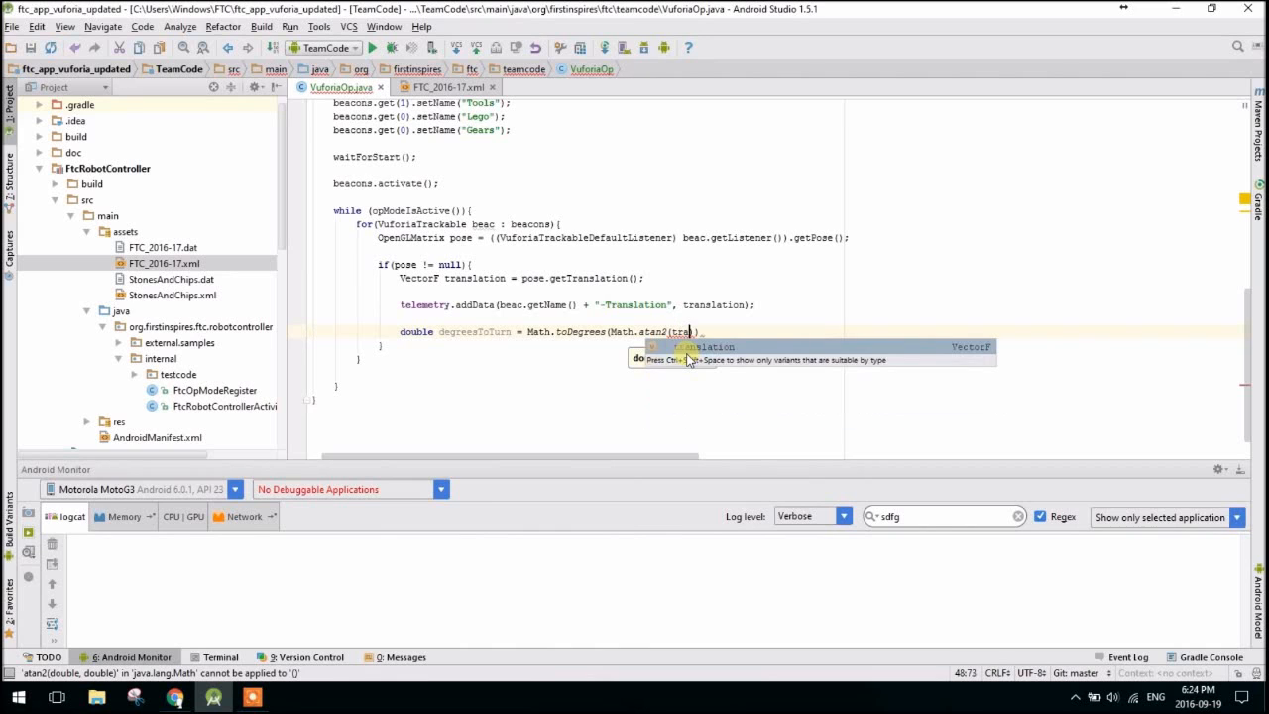
pyautogui.write('translation.get(')
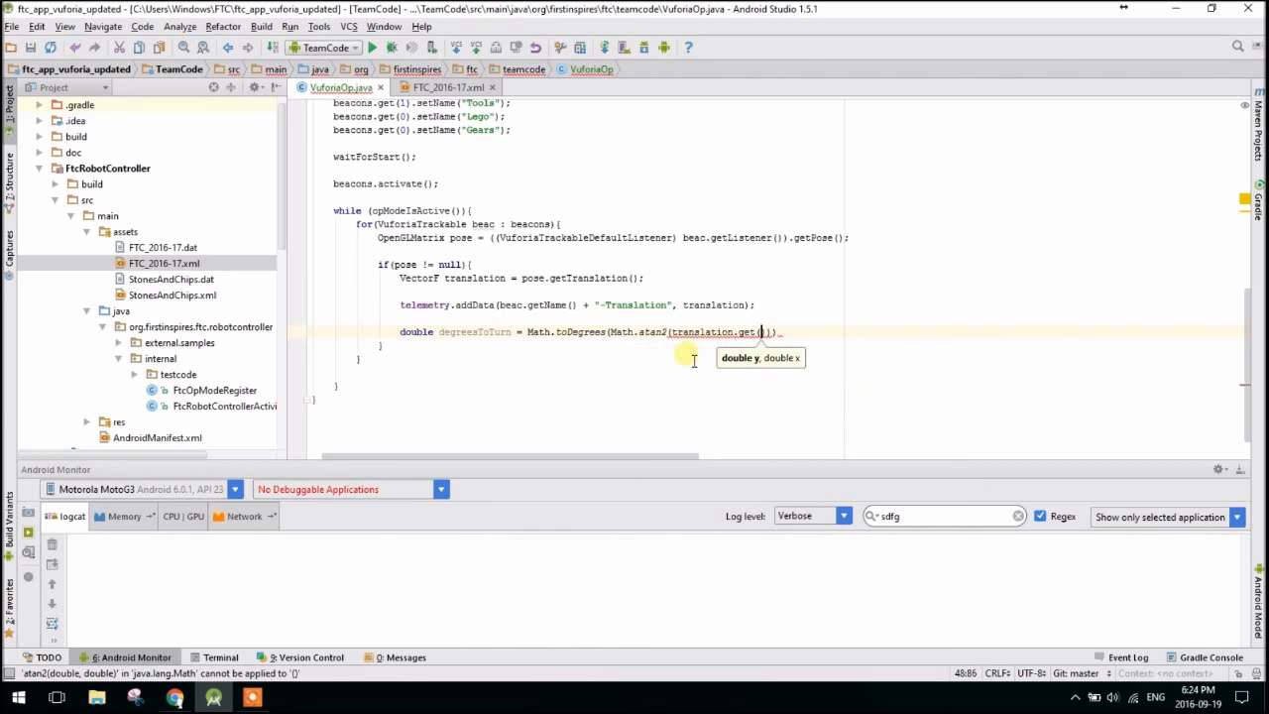
pyautogui.write('1')
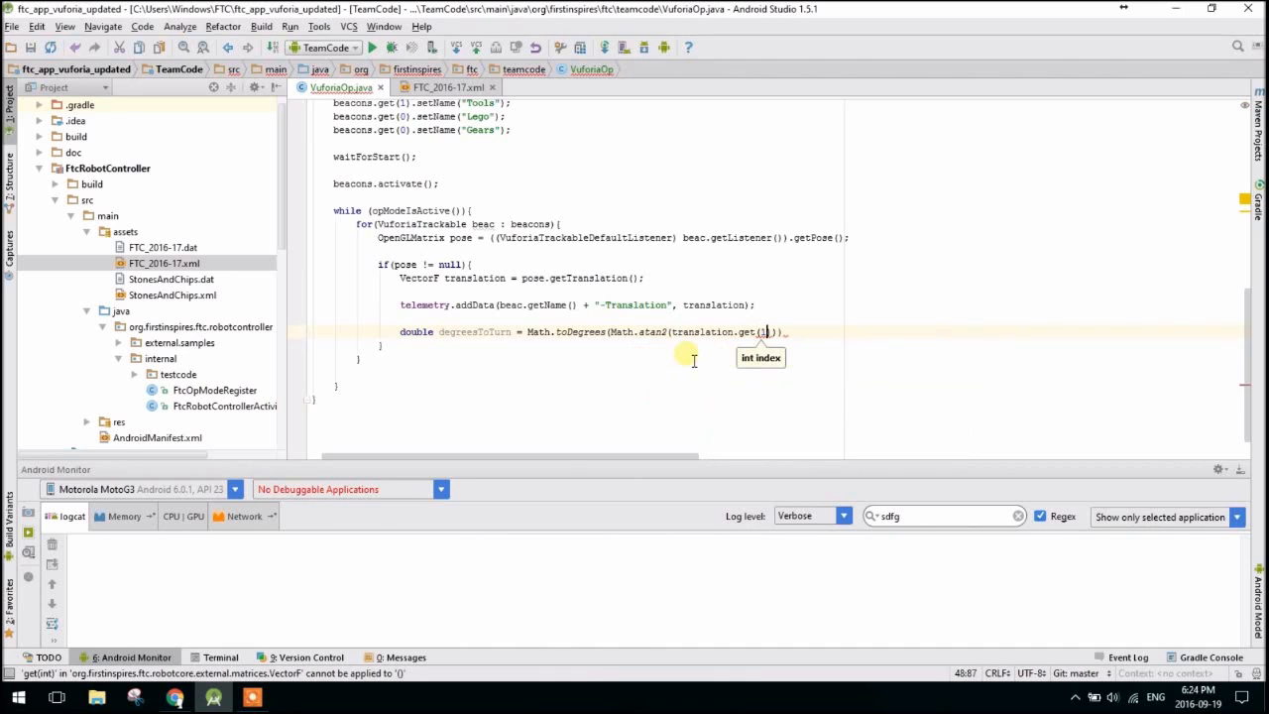
pyautogui.write(',')
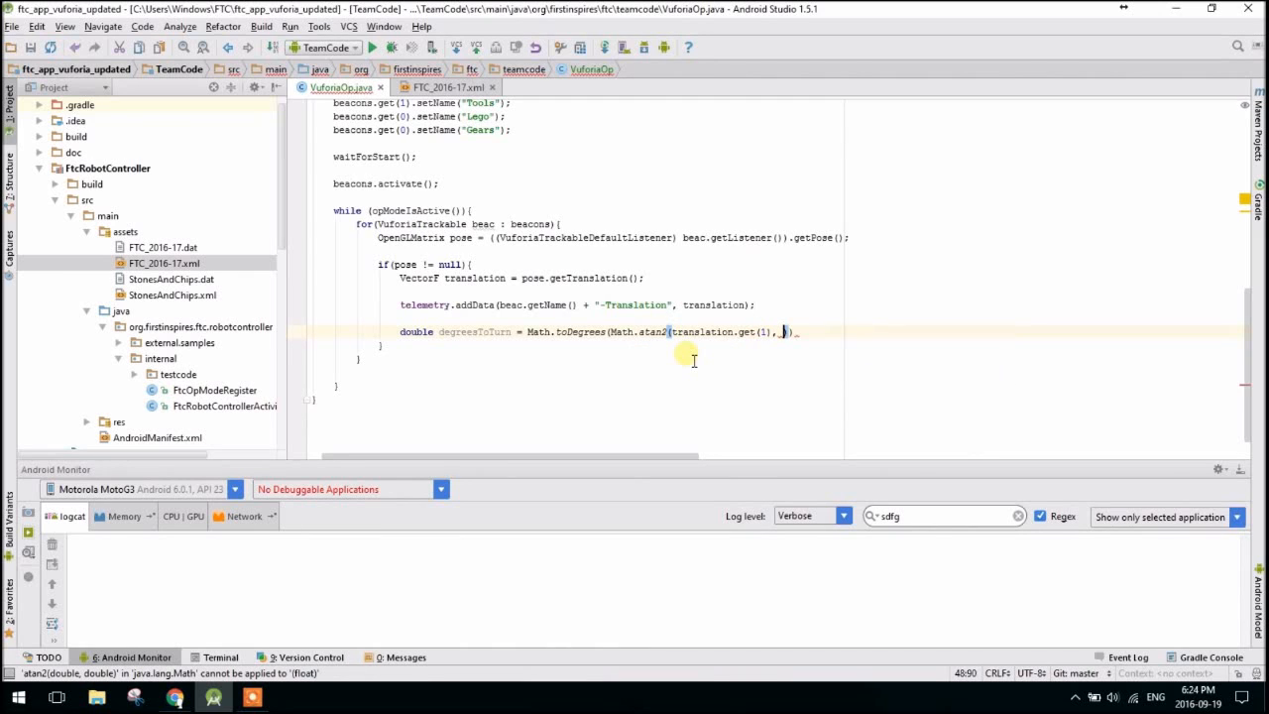
pyautogui.write('translation')
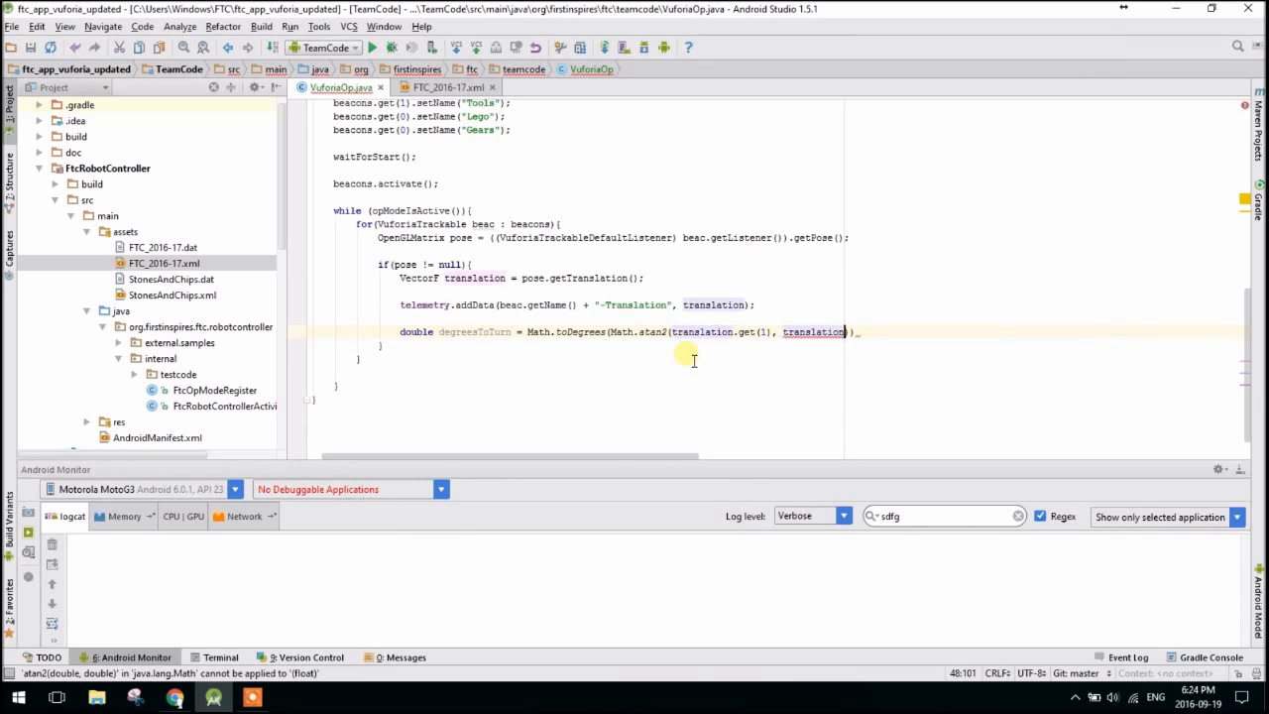
pyautogui.write('.get()')
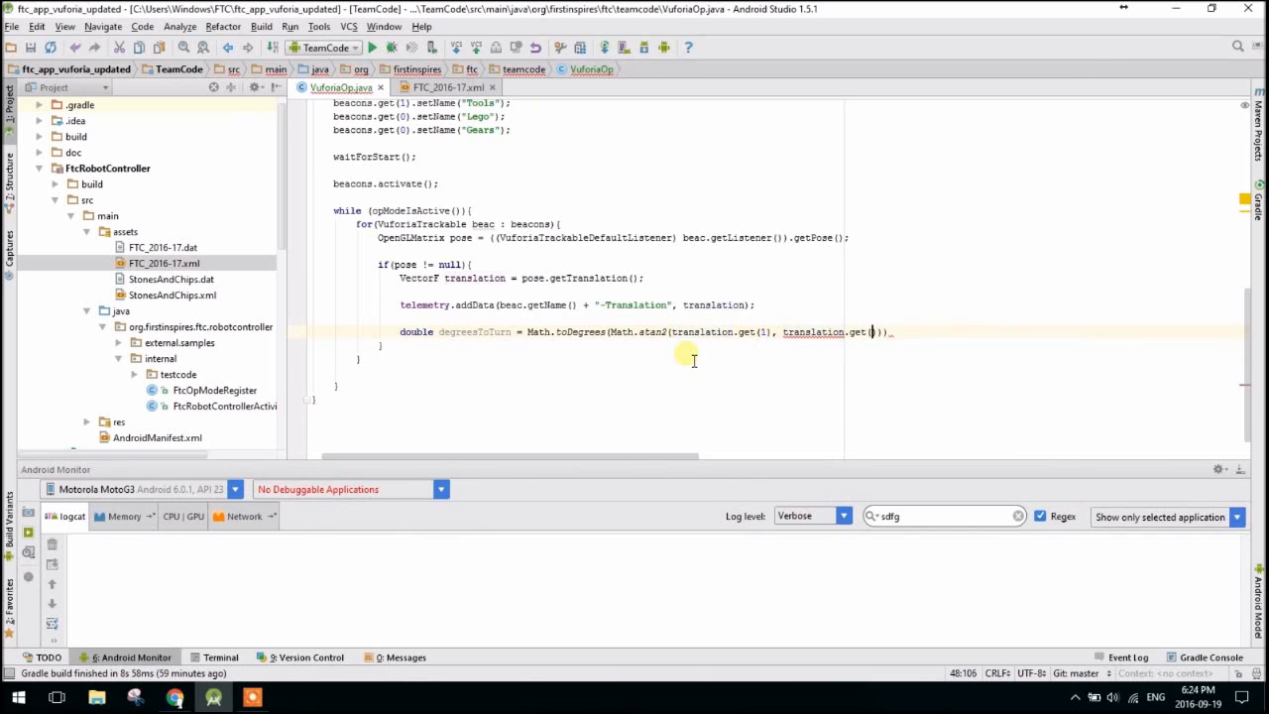
pyautogui.write('2)')
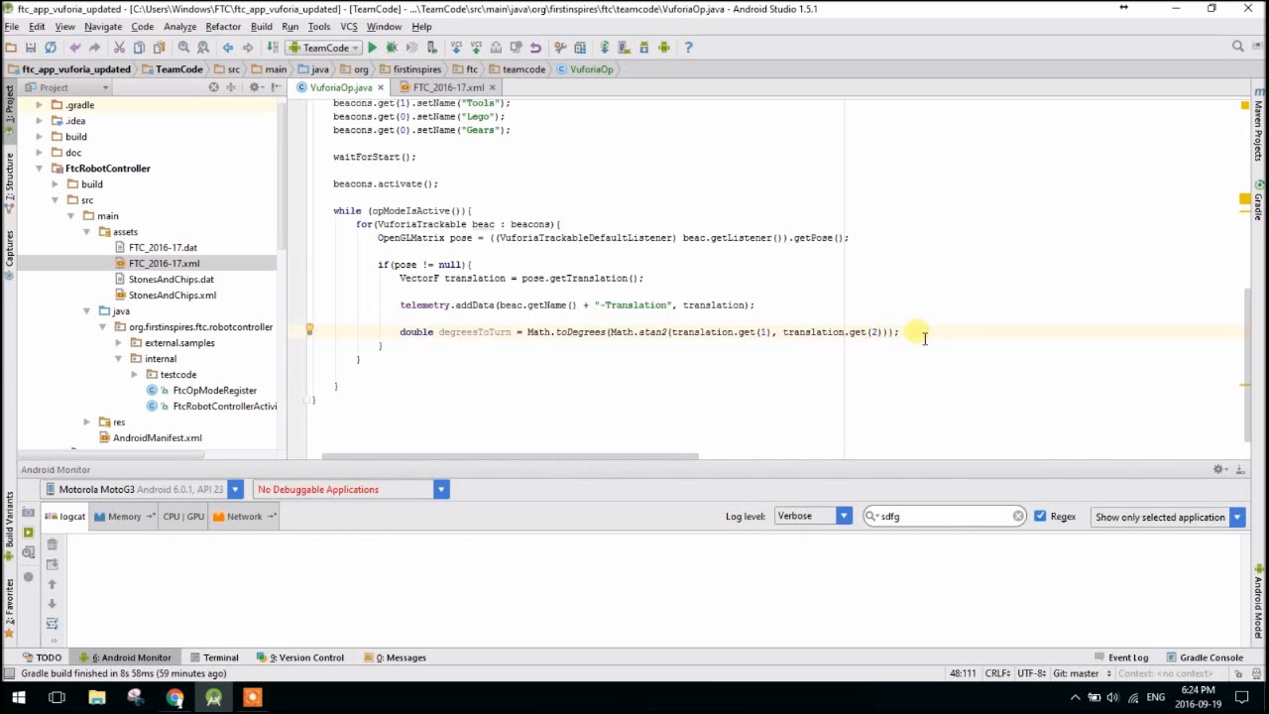
# Add telemetry.addData(beac.getName() + "-Degrees", degreesToTurn); below the angle calculation.
pyautogui.press('enter')
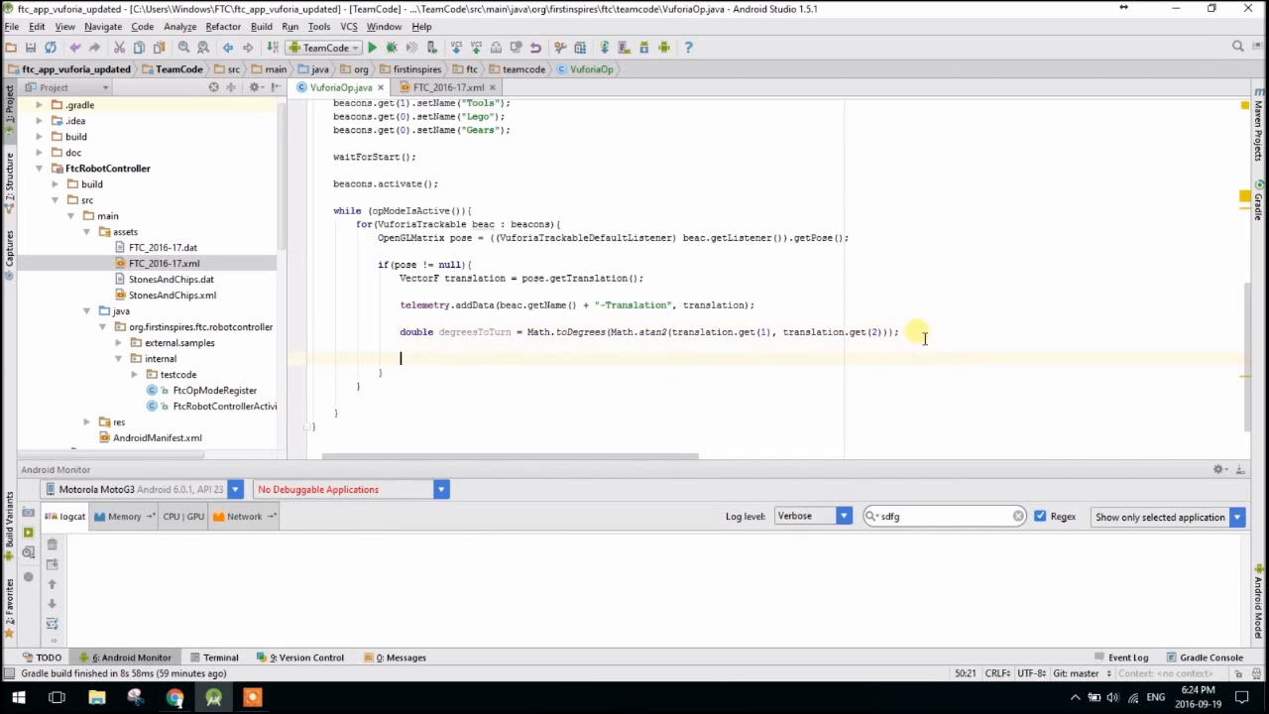
pyautogui.write('telemetry.addData("')
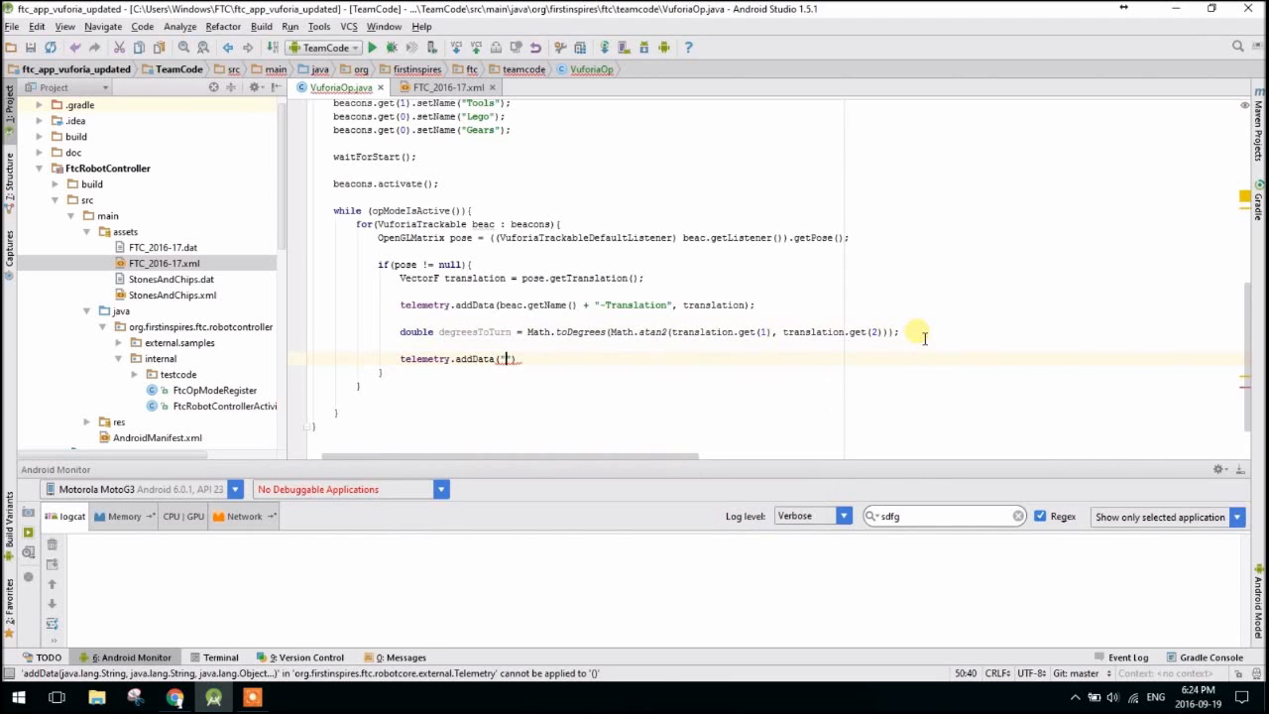
pyautogui.write('beac.')
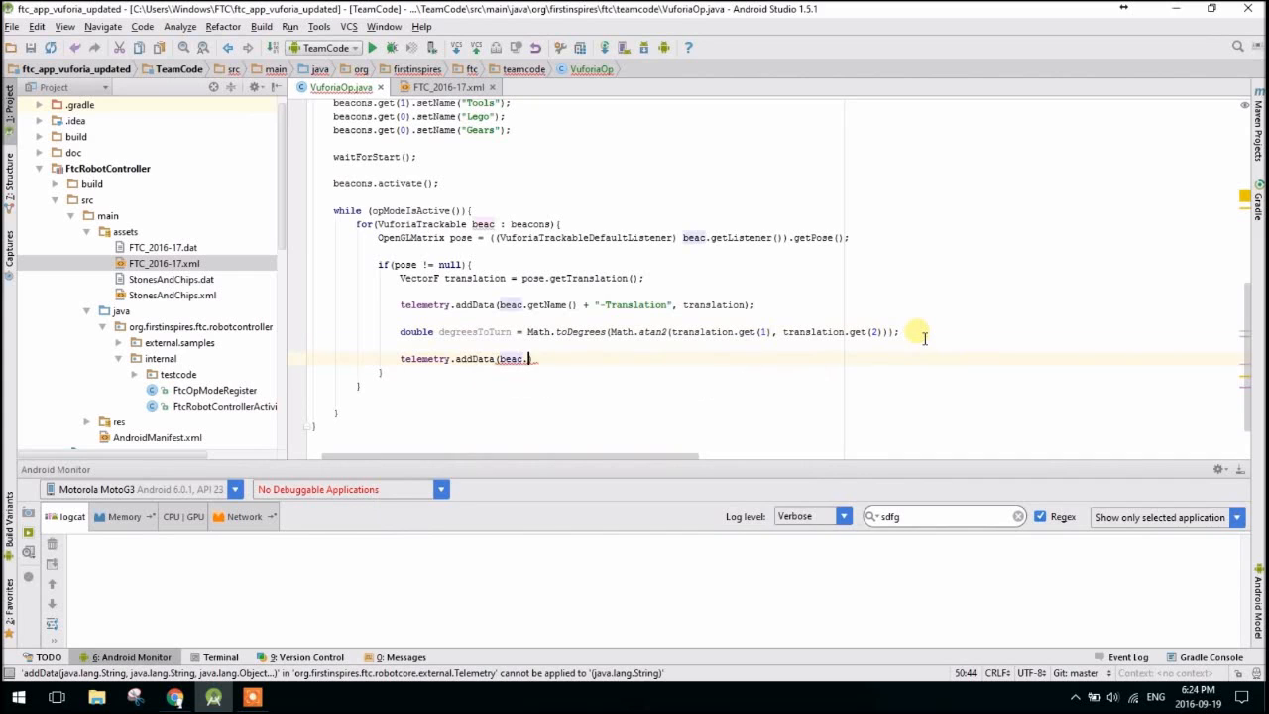
pyautogui.write('getName() +')
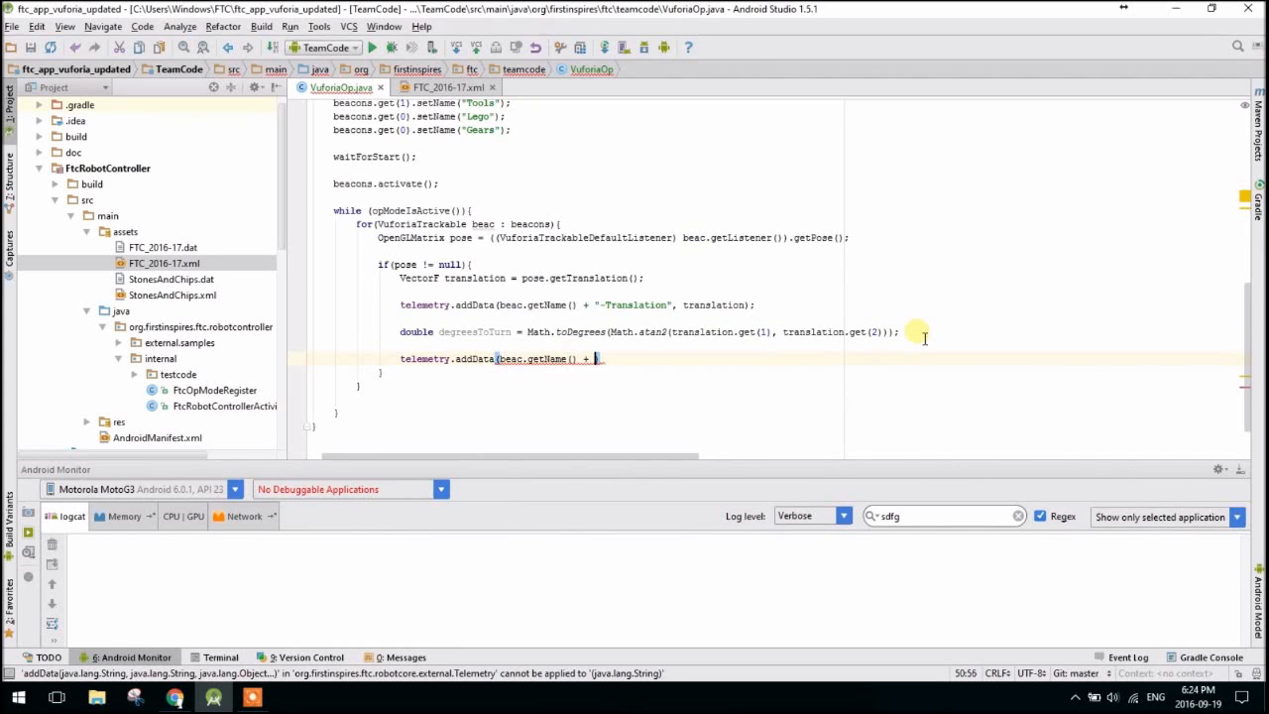
pyautogui.write('"Degrees", degreesToTurn);')
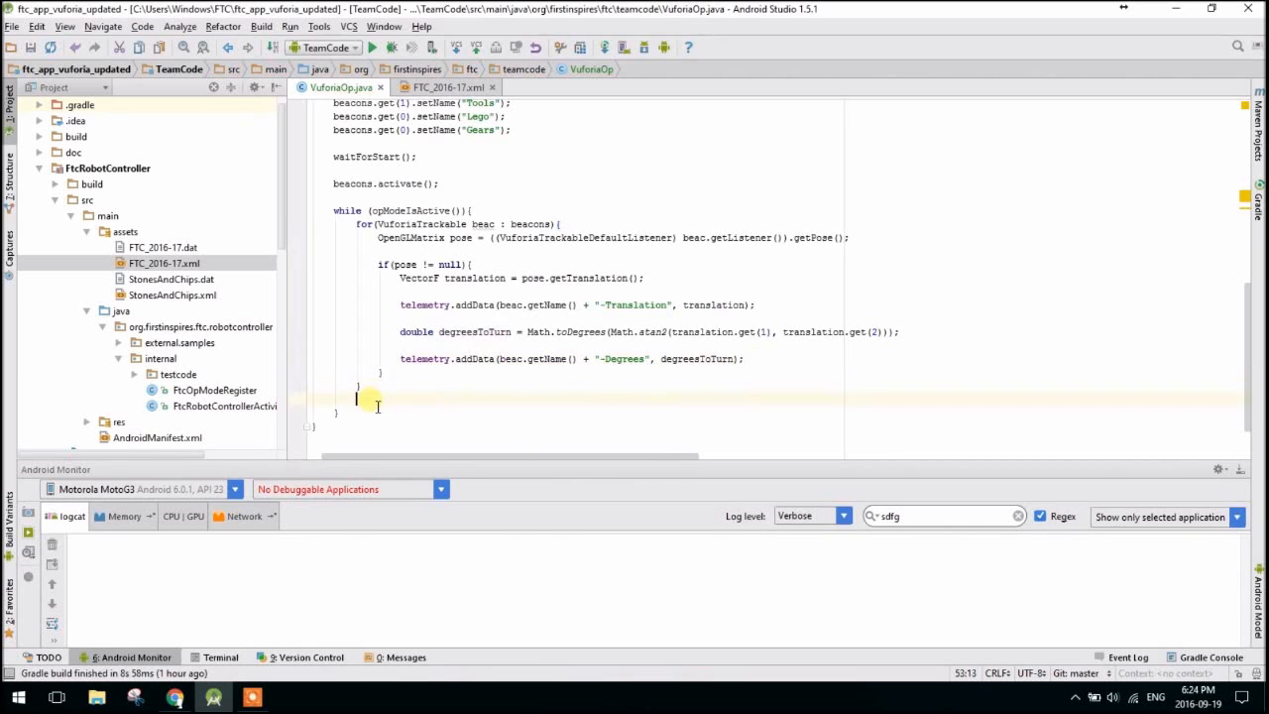
# Add telemetry.update(); after the beacon loop.
pyautogui.write('telemetry.')
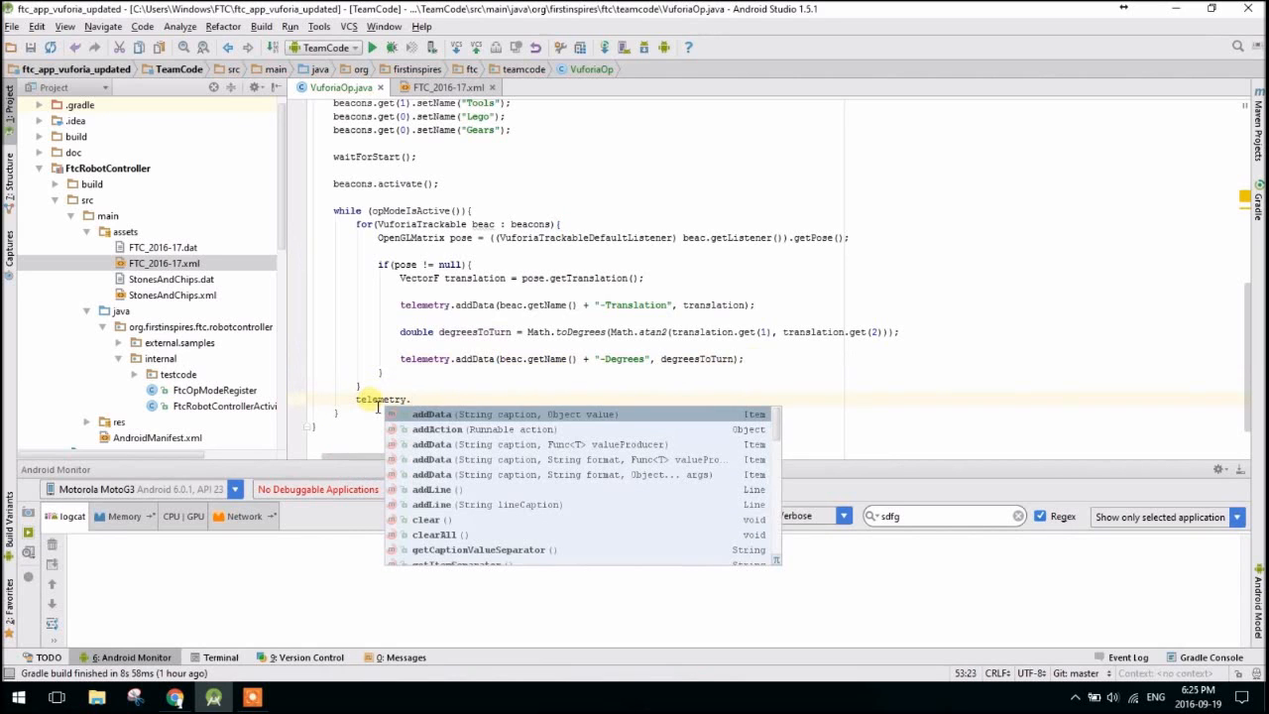
pyautogui.write('update()')
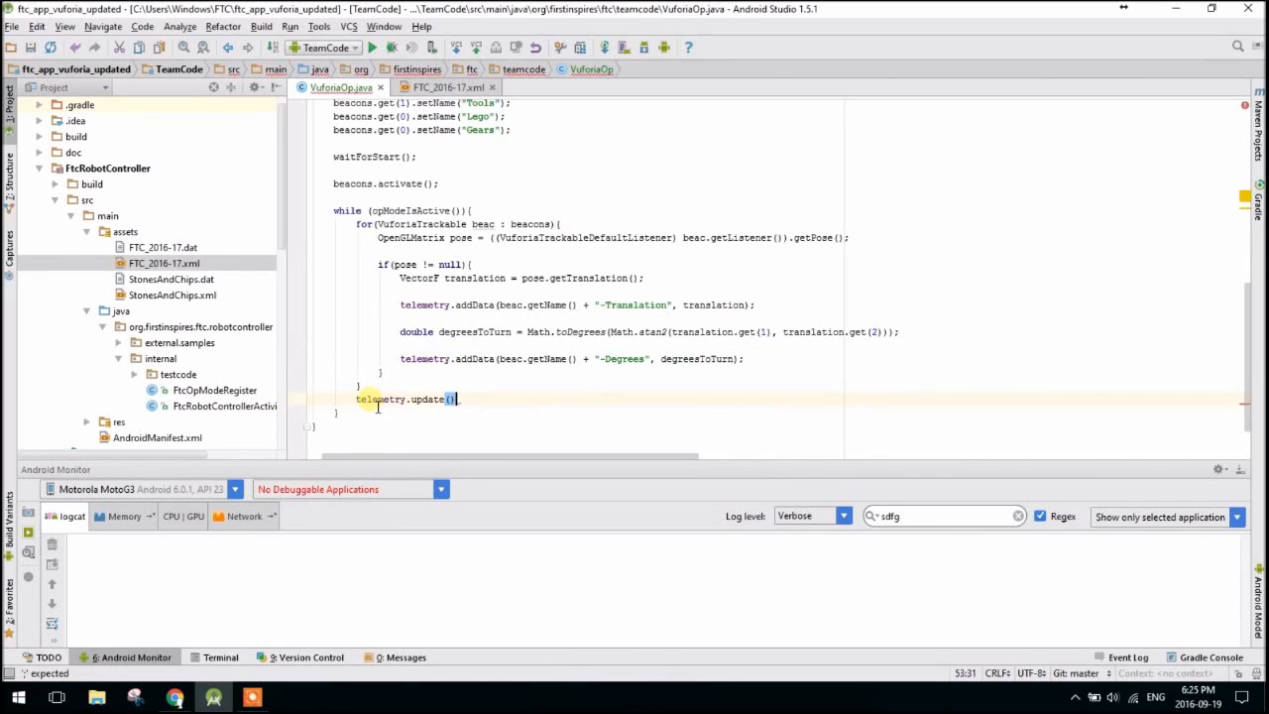
pyautogui.write(';')
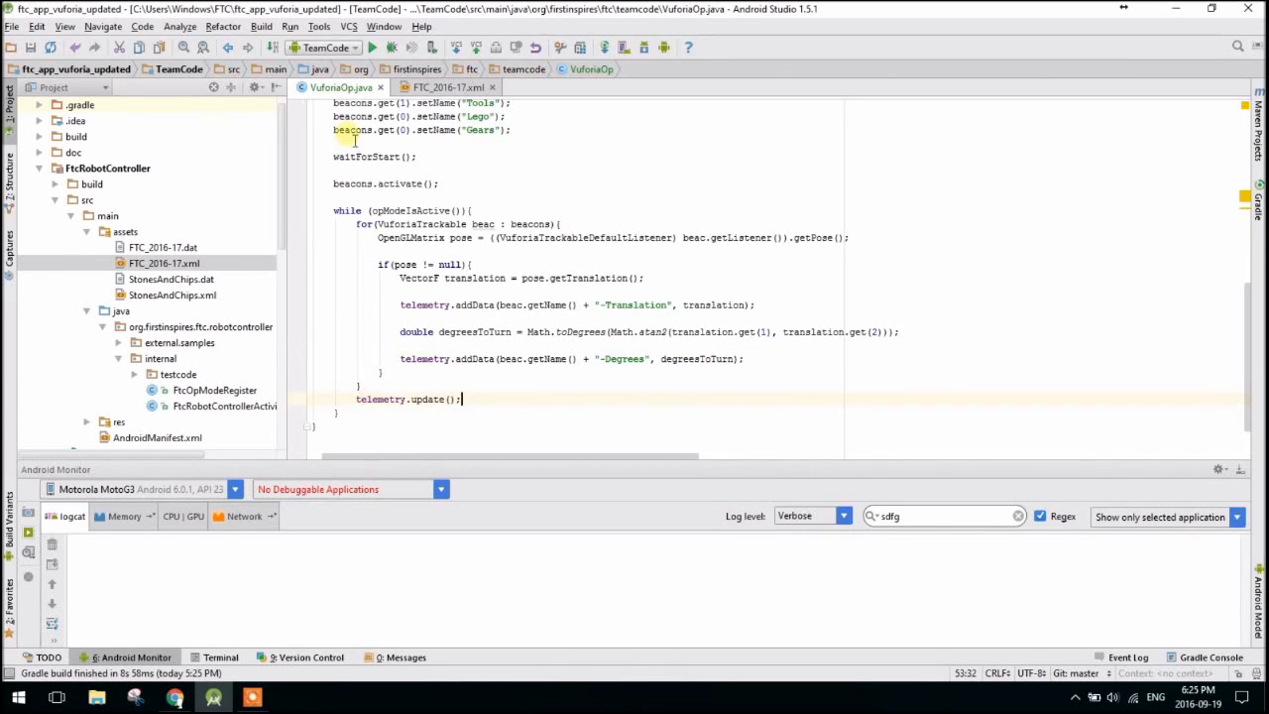
# Run the TeamCode app on the connected Motorola Moto G3.
pyautogui.click(373, 48)
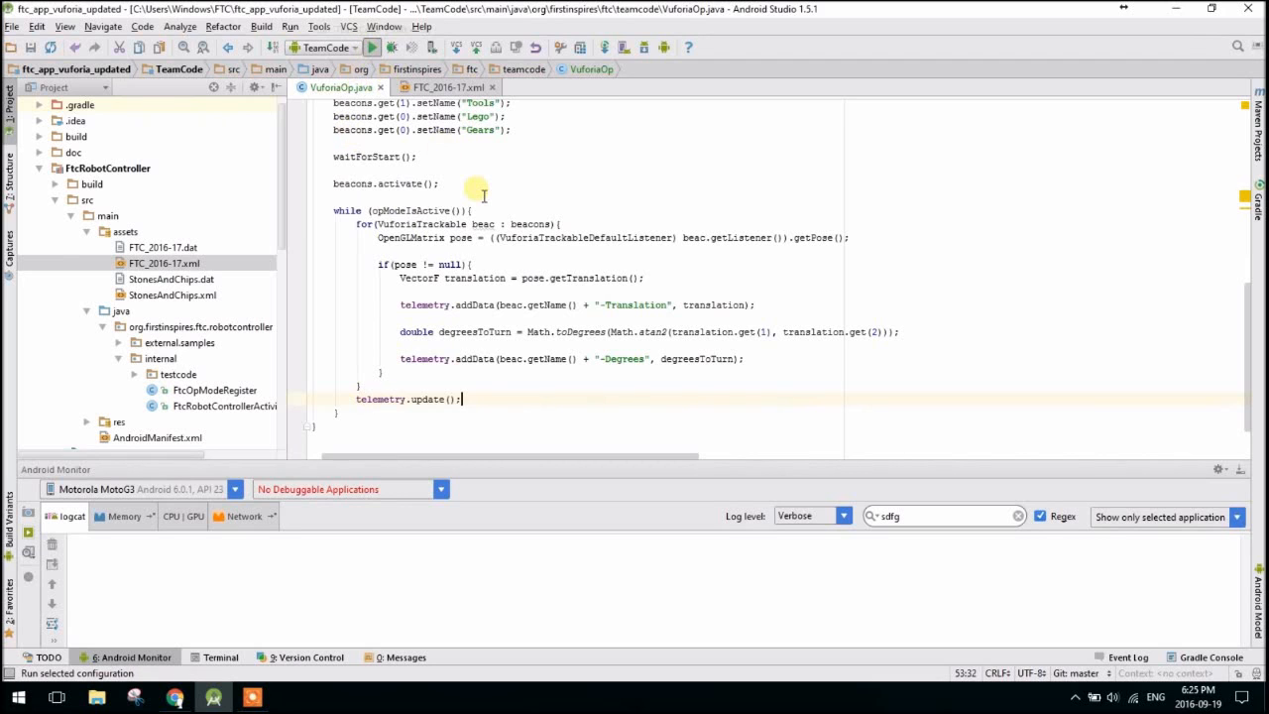
pyautogui.click(373, 48)
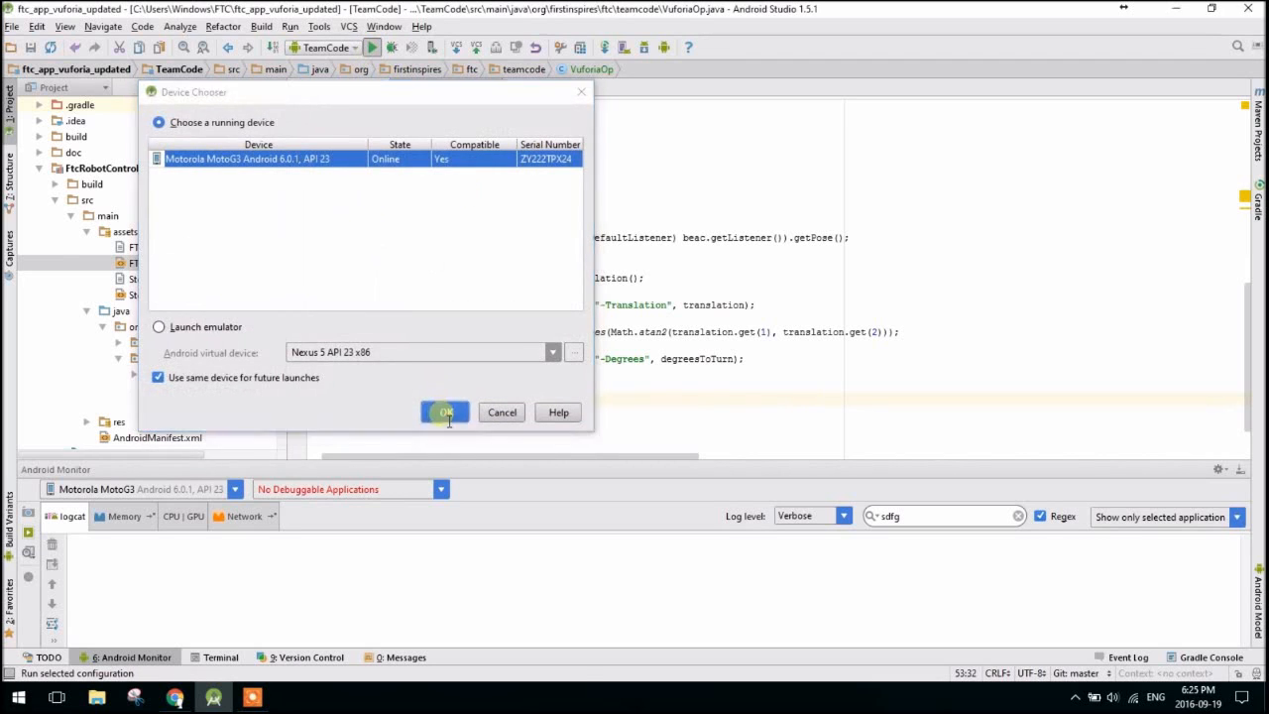
pyautogui.click(444, 412)
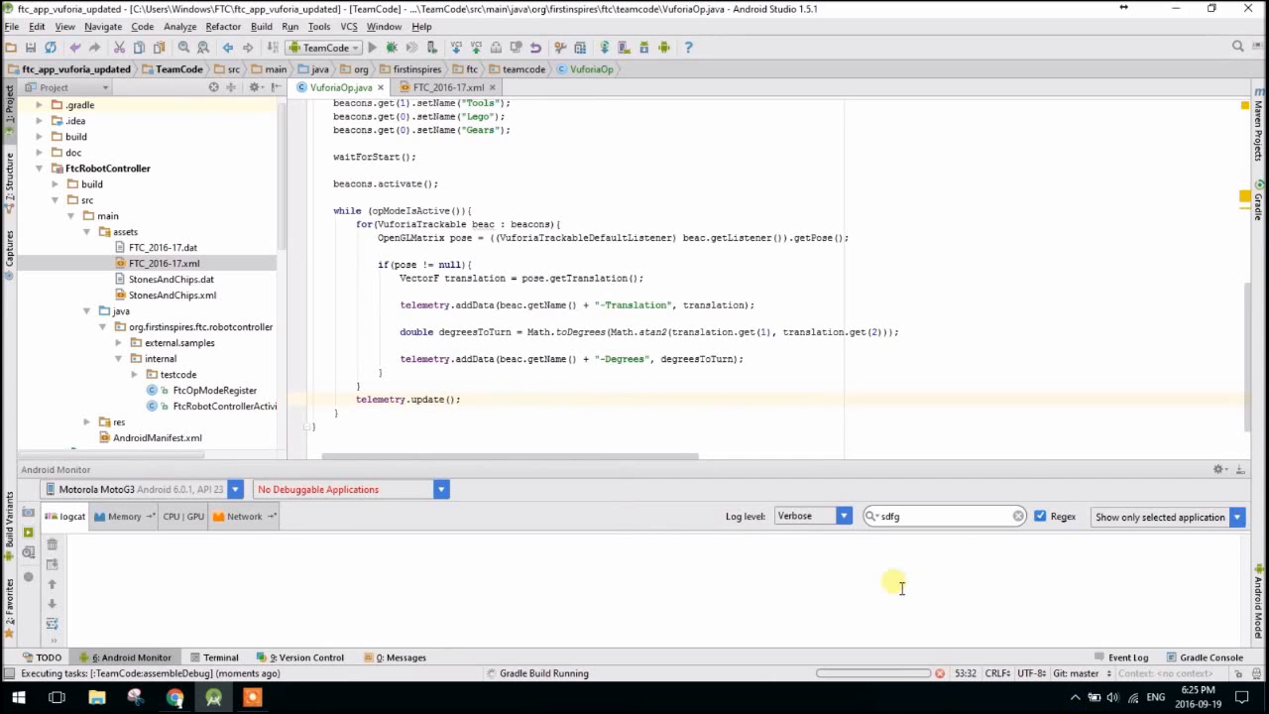
pyautogui.moveTo(758, 454)
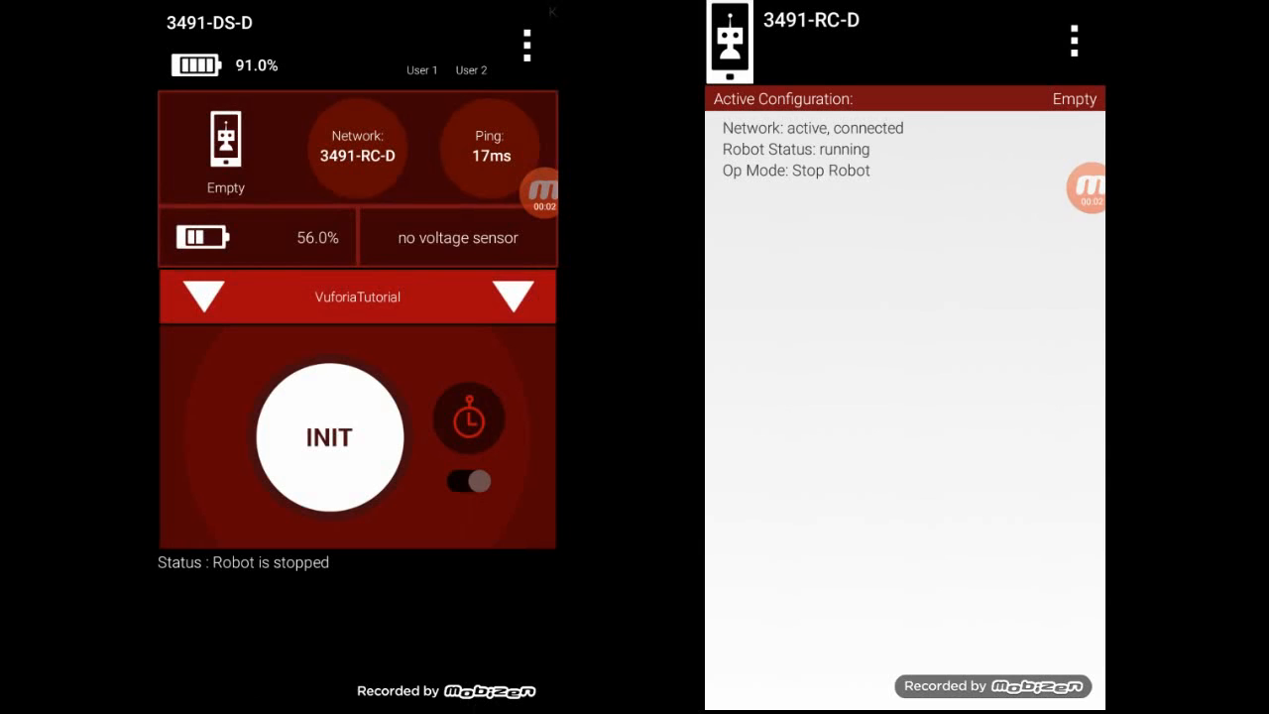
# Initialise and start the VuforiaTutorial op mode on the Driver Station.
pyautogui.click(329, 438)
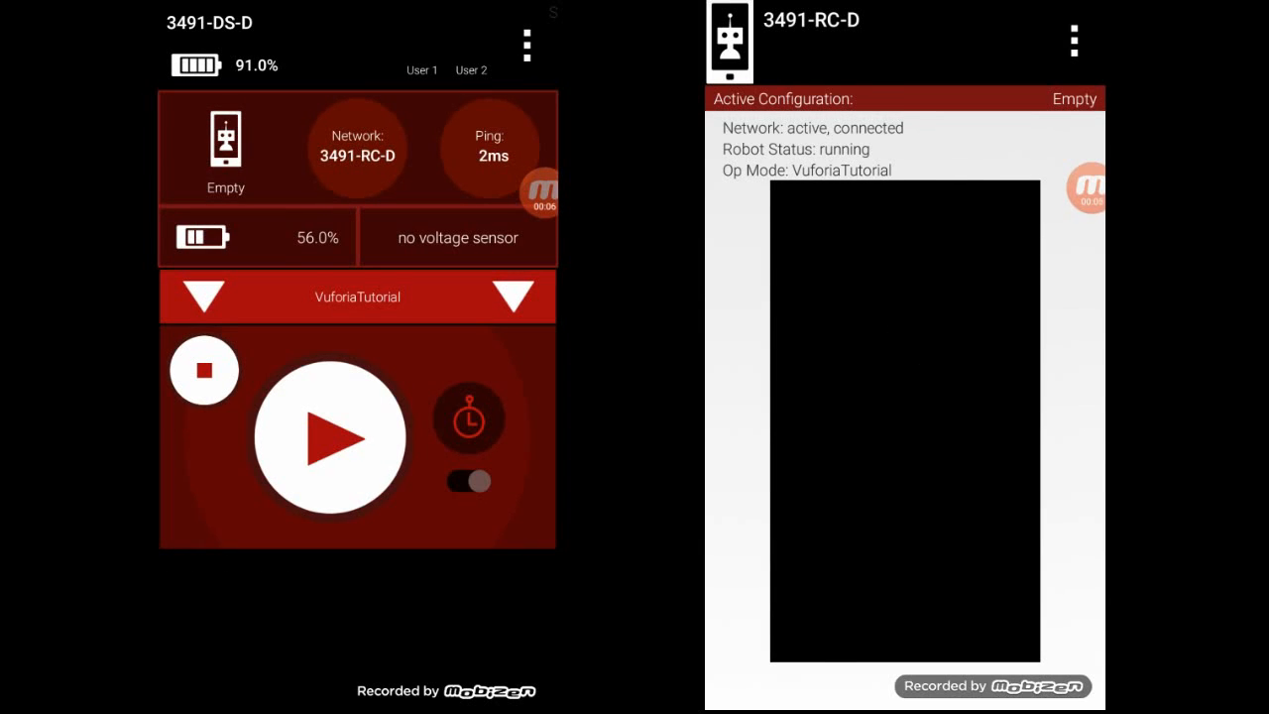
pyautogui.click(329, 438)
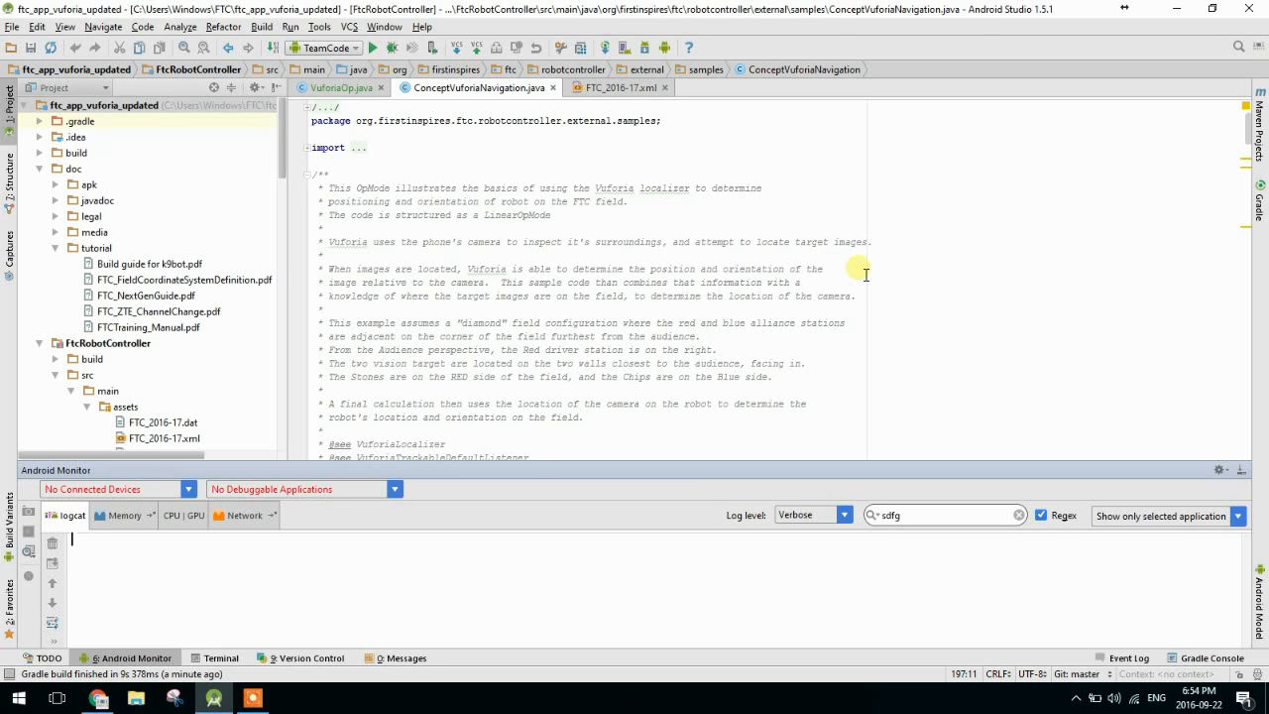
pyautogui.moveTo(724, 261)
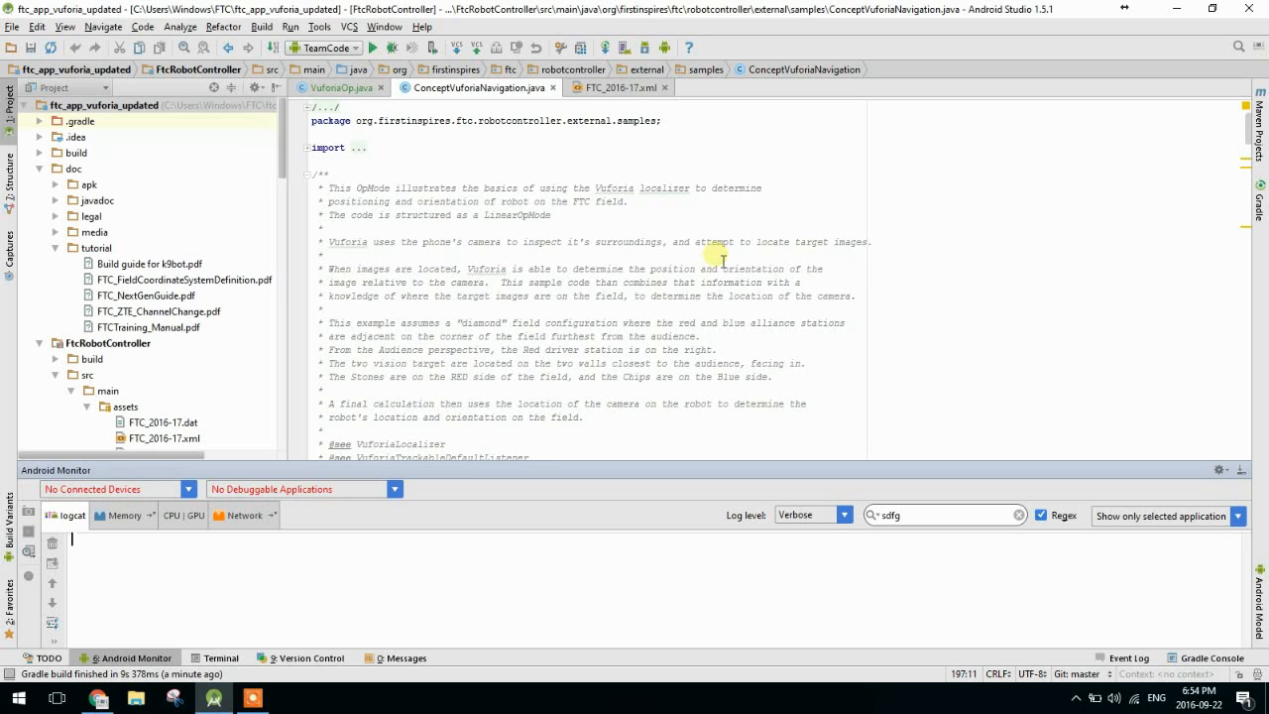
pyautogui.moveTo(258, 210)
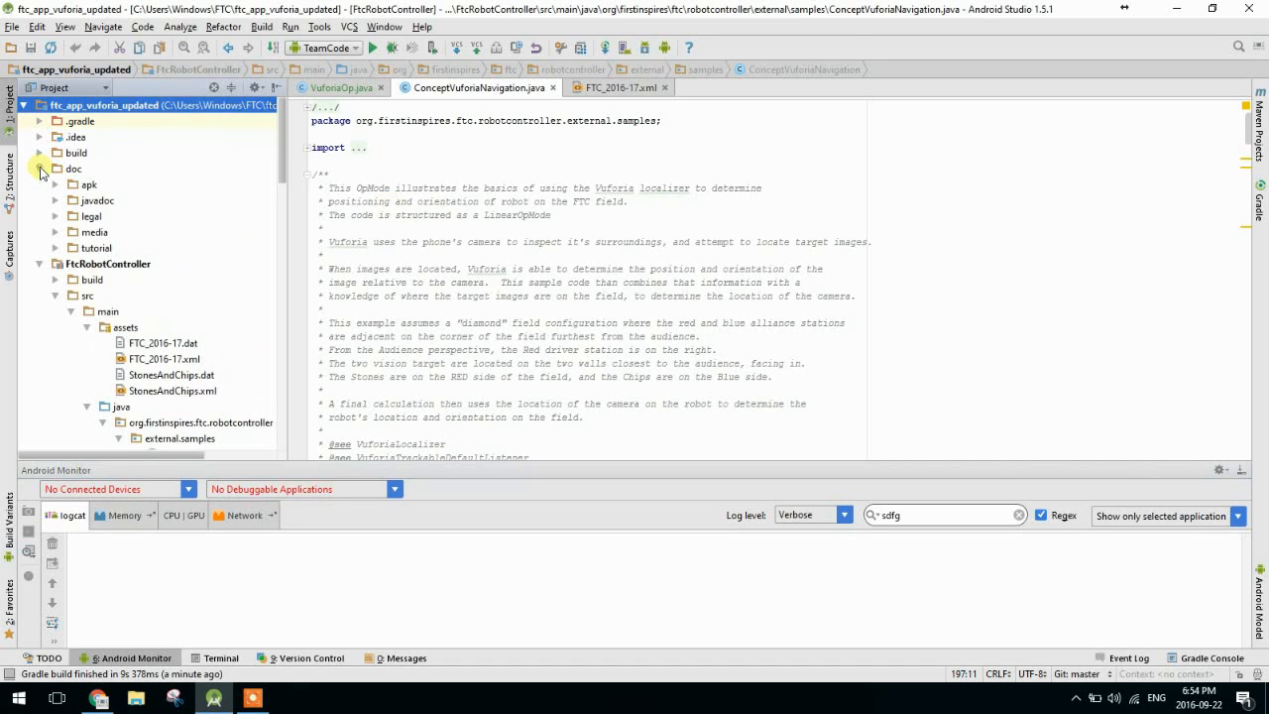
pyautogui.click(55, 246)
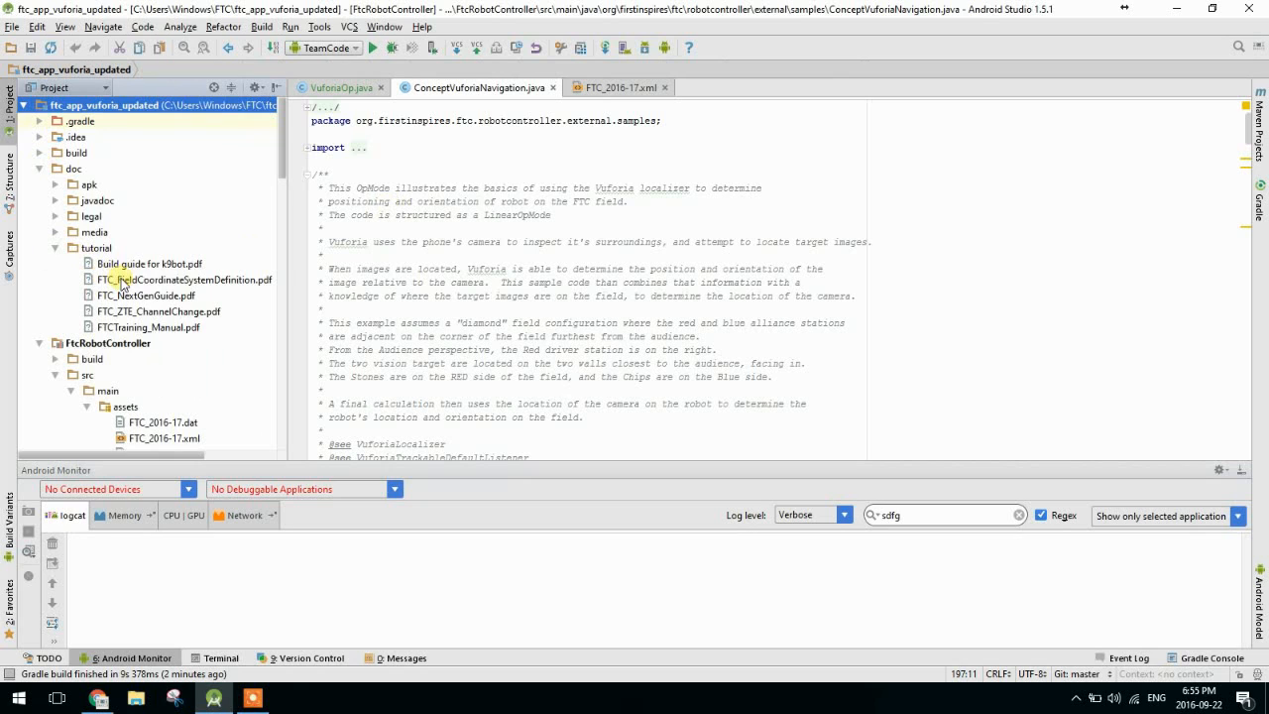
pyautogui.moveTo(177, 285)
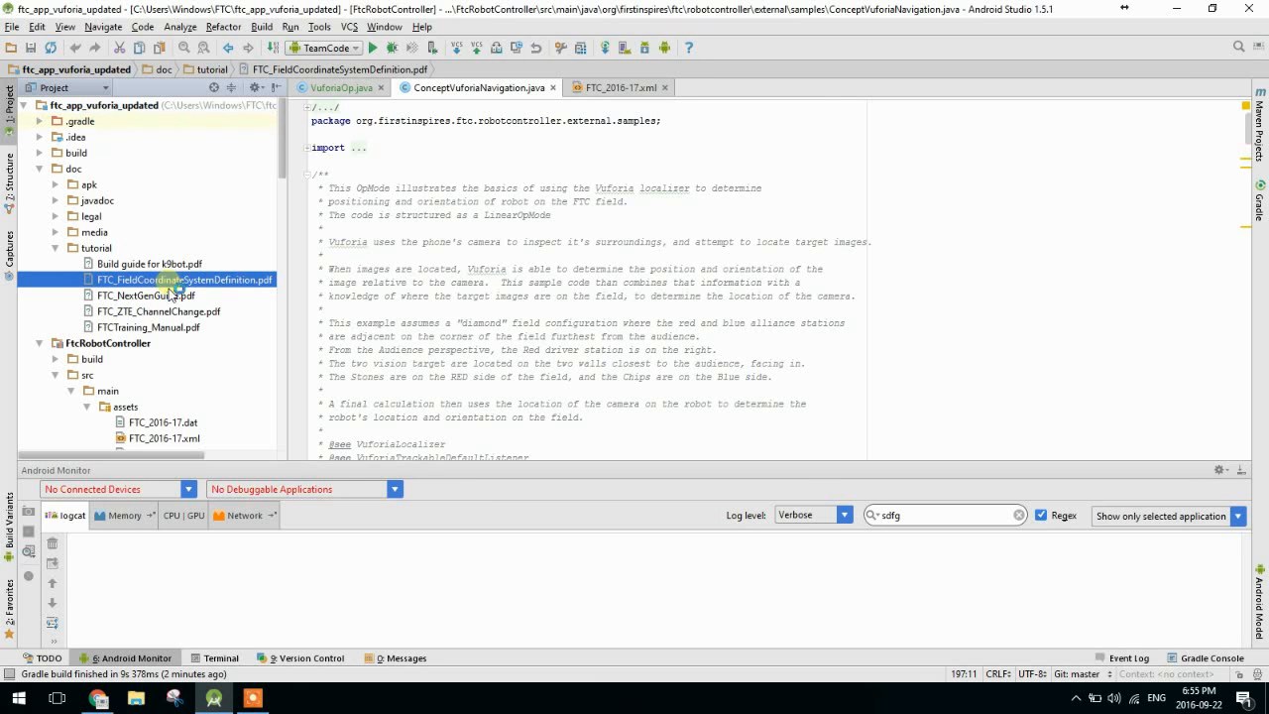
pyautogui.doubleClick(183, 280)
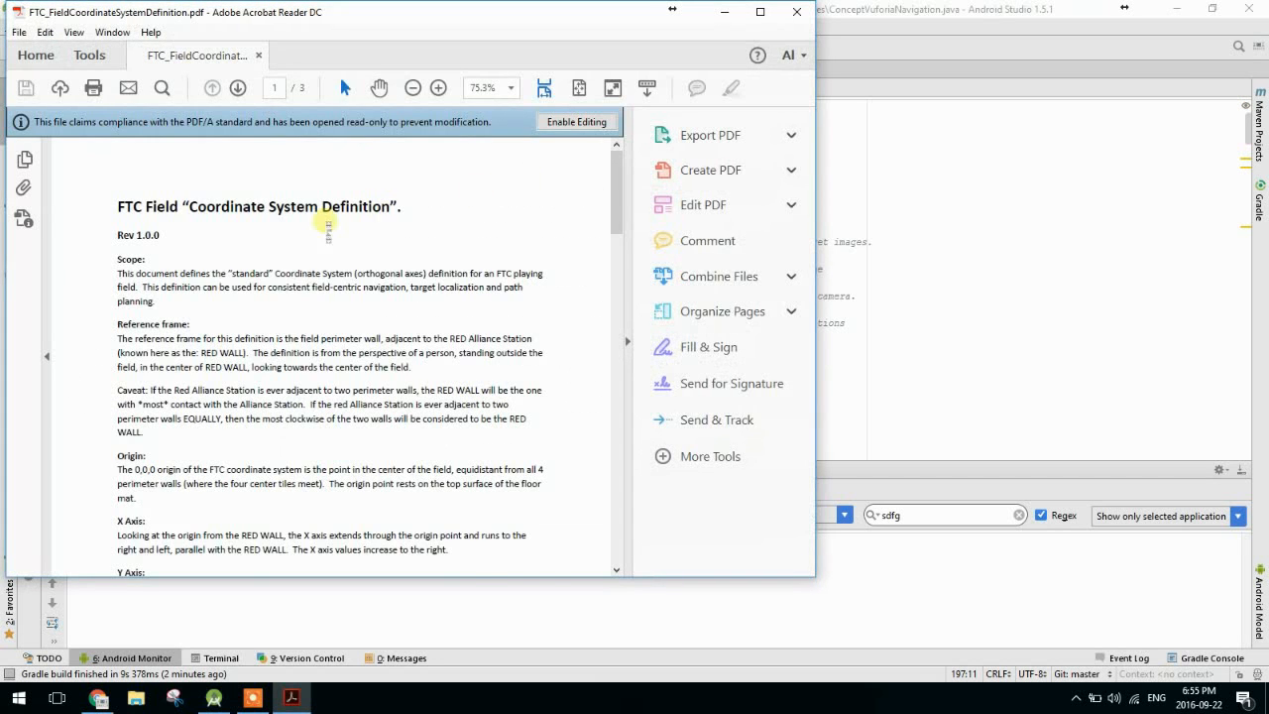
pyautogui.scroll(-3)
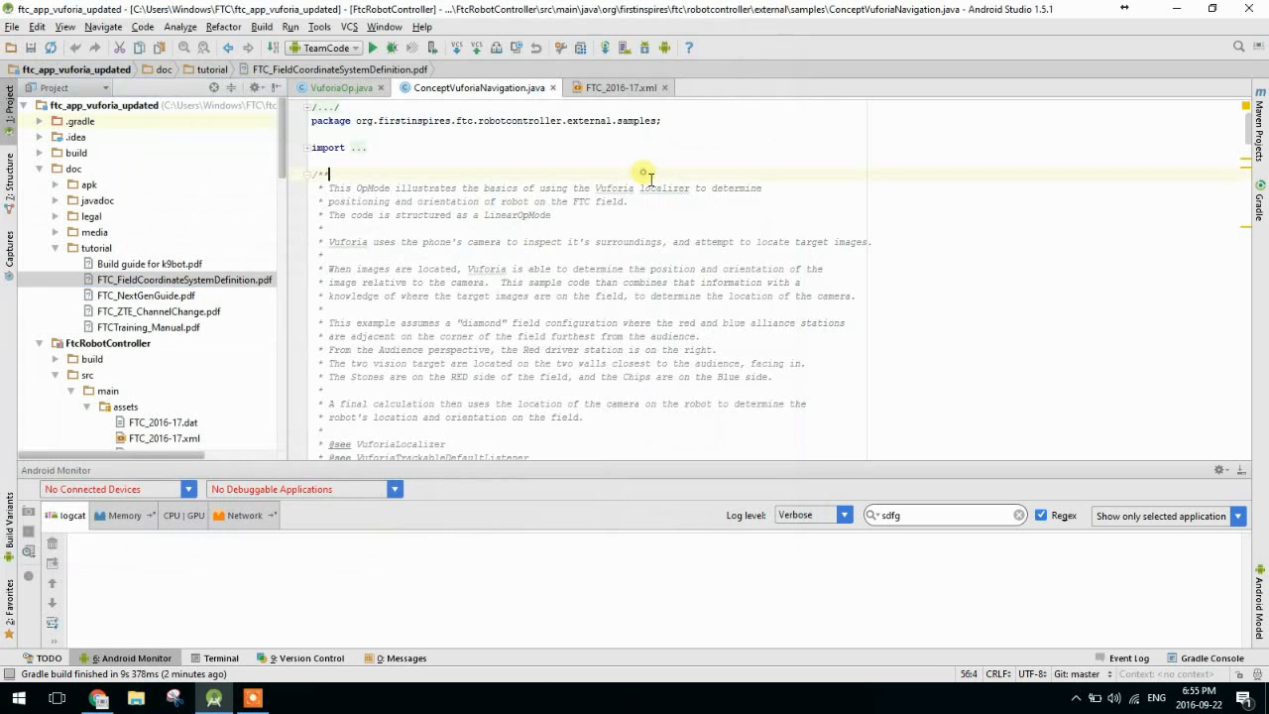
pyautogui.scroll(-3)
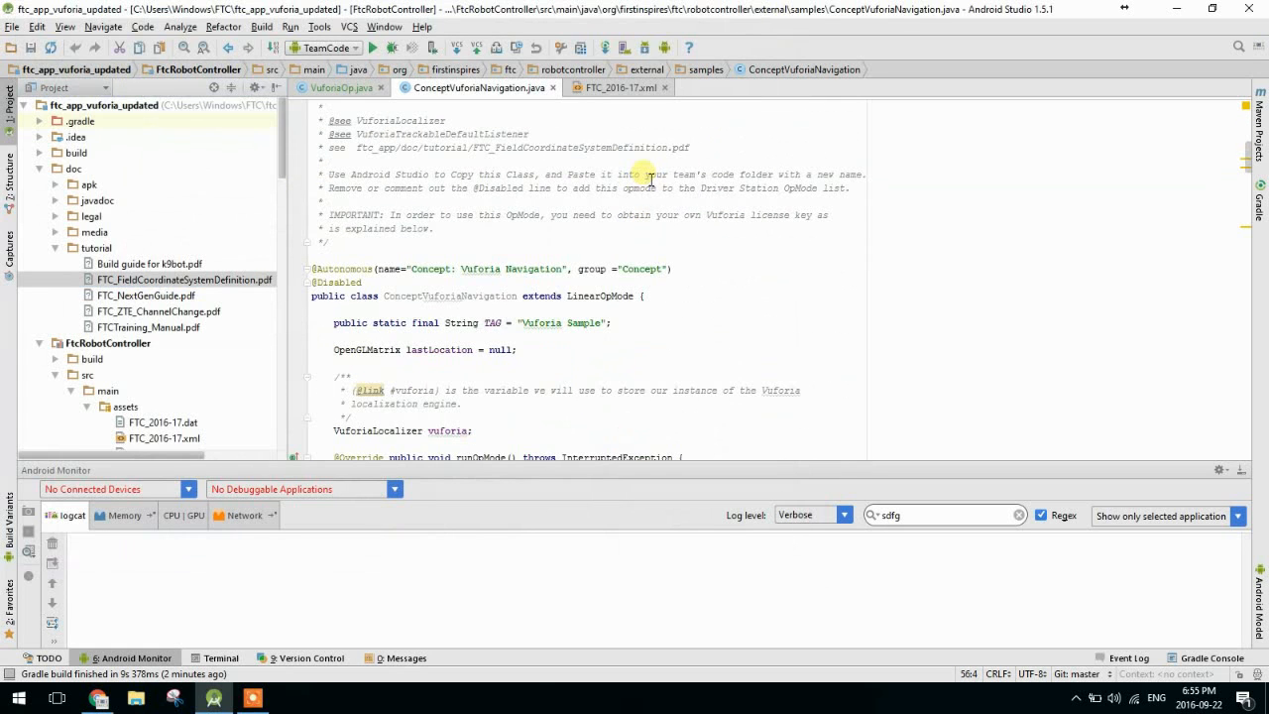
pyautogui.scroll(-3)
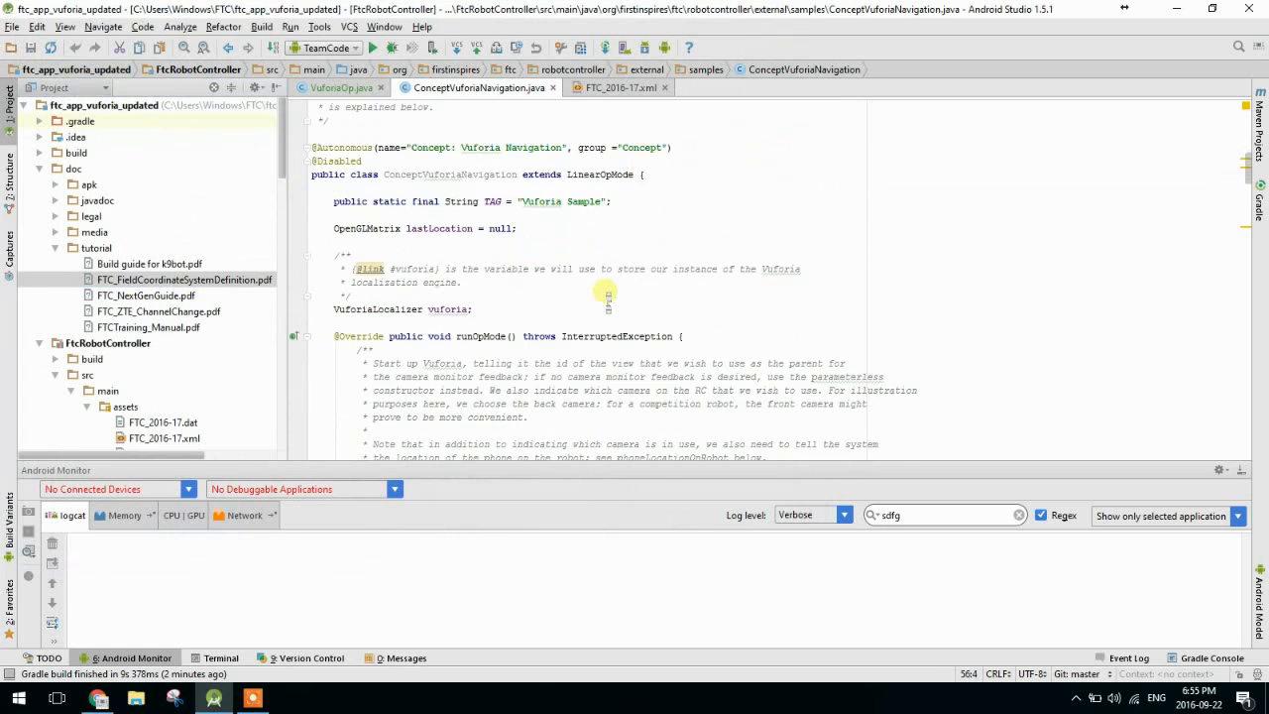
pyautogui.scroll(-3)
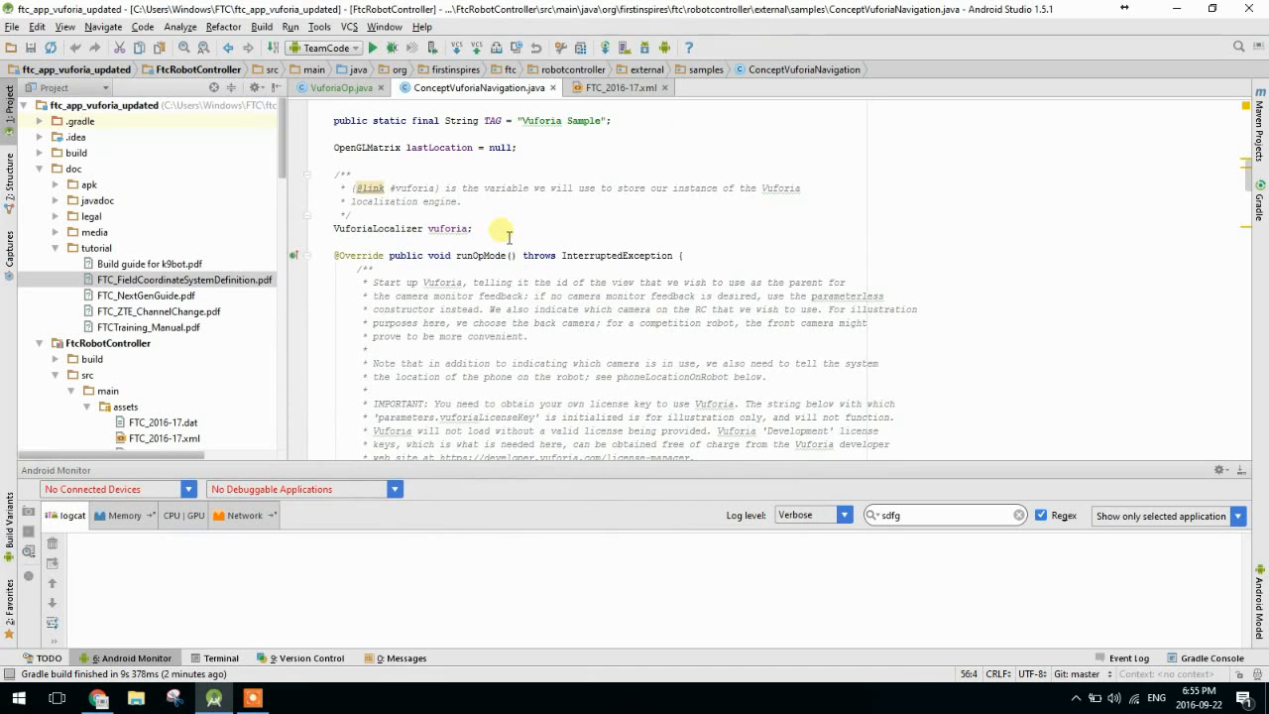
pyautogui.scroll(-3)
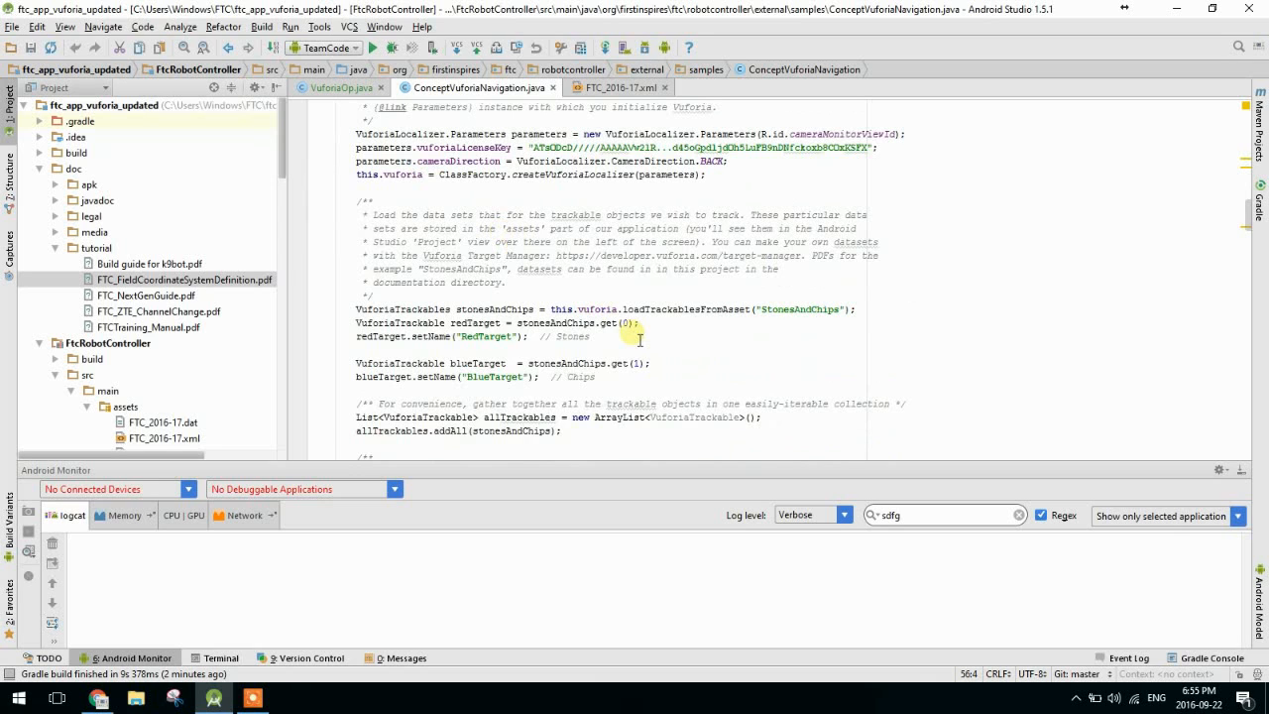
pyautogui.moveTo(771, 315)
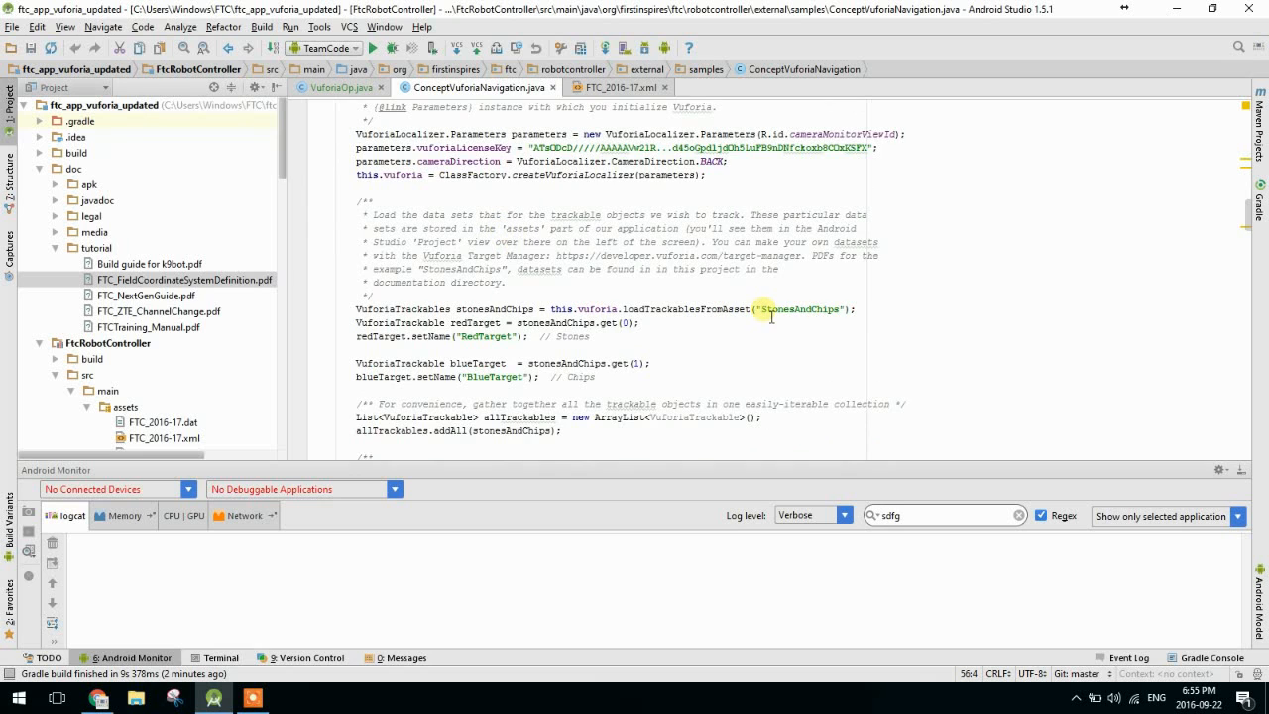
pyautogui.scroll(-3)
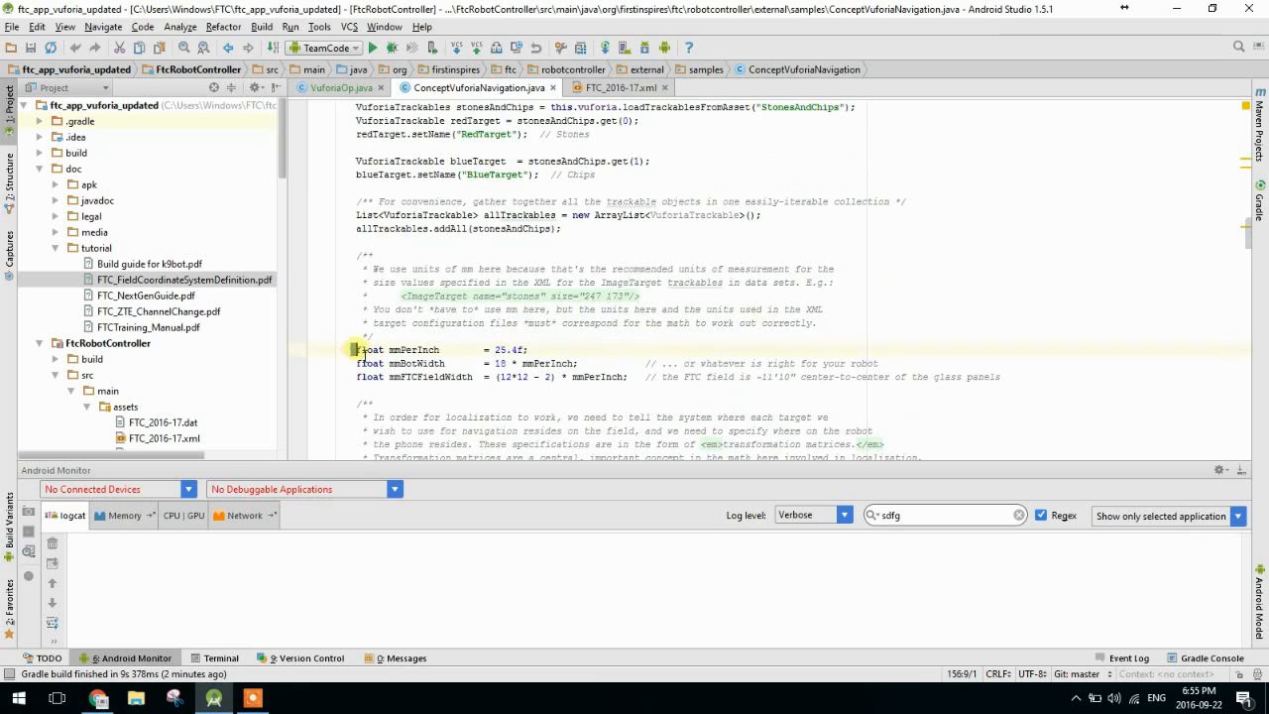
pyautogui.moveTo(361, 349); pyautogui.dragTo(598, 377)
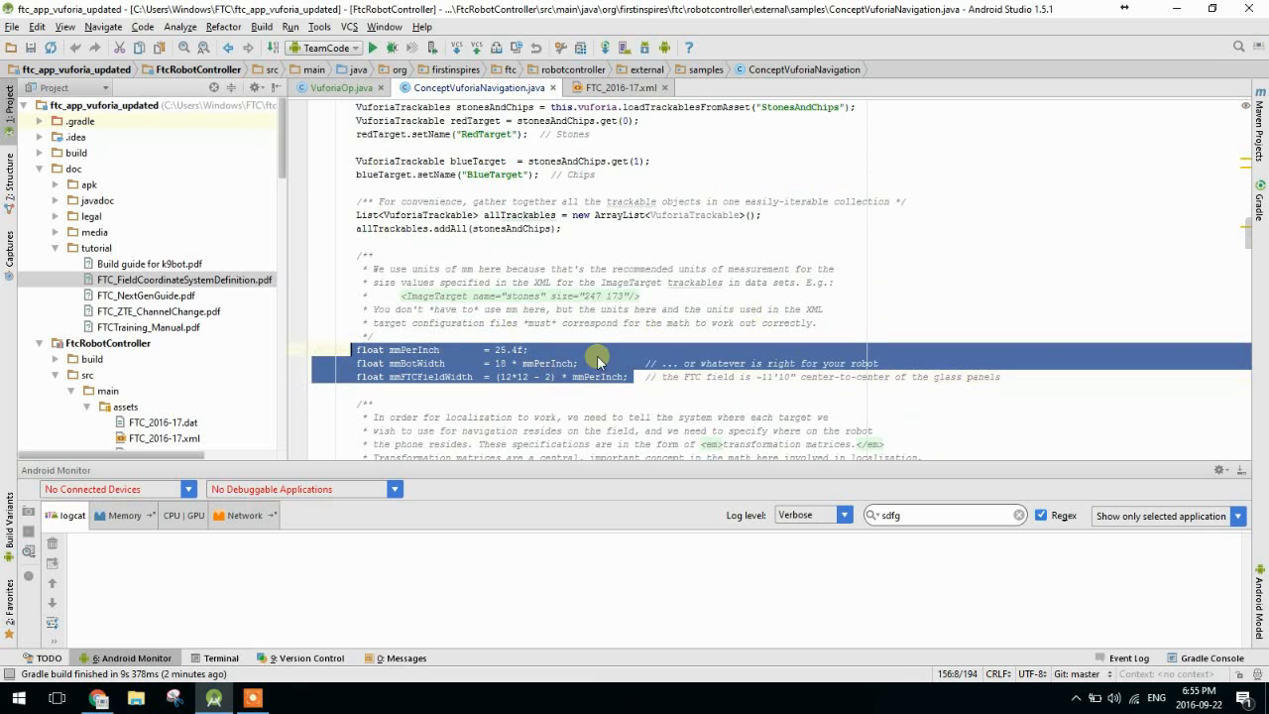
pyautogui.click(506, 362)
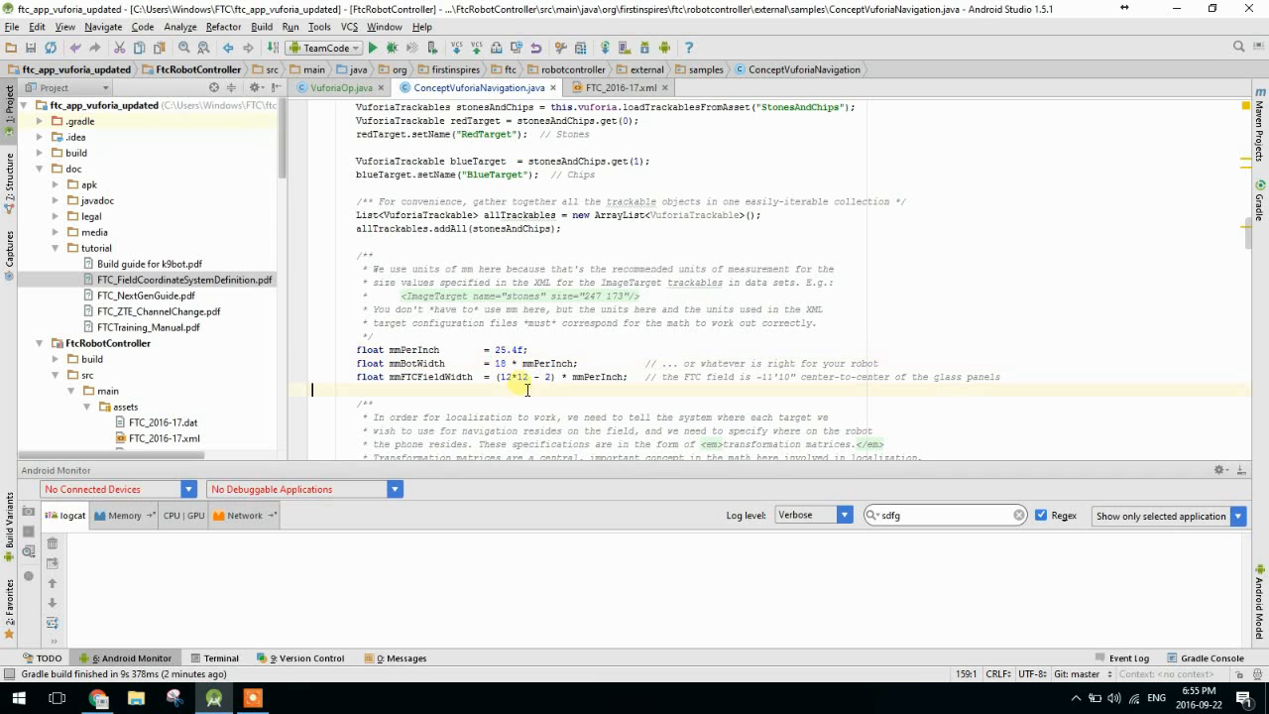
pyautogui.scroll(-3)
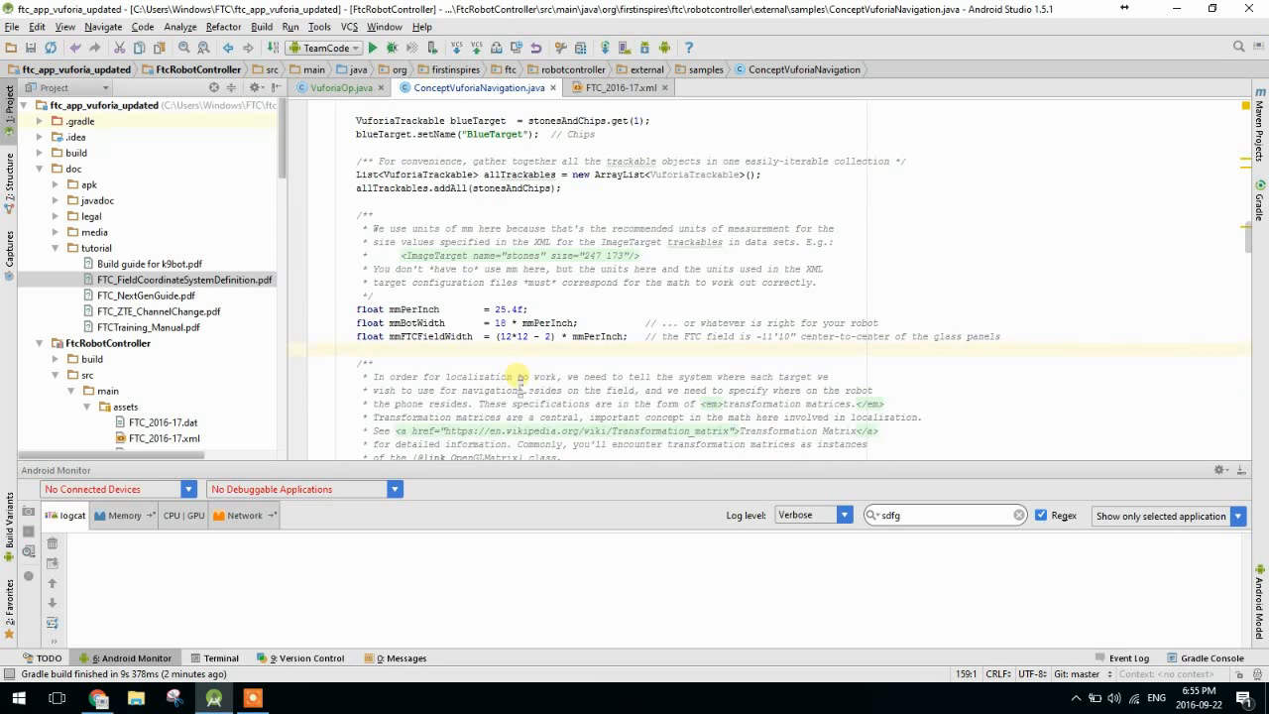
pyautogui.scroll(-3)
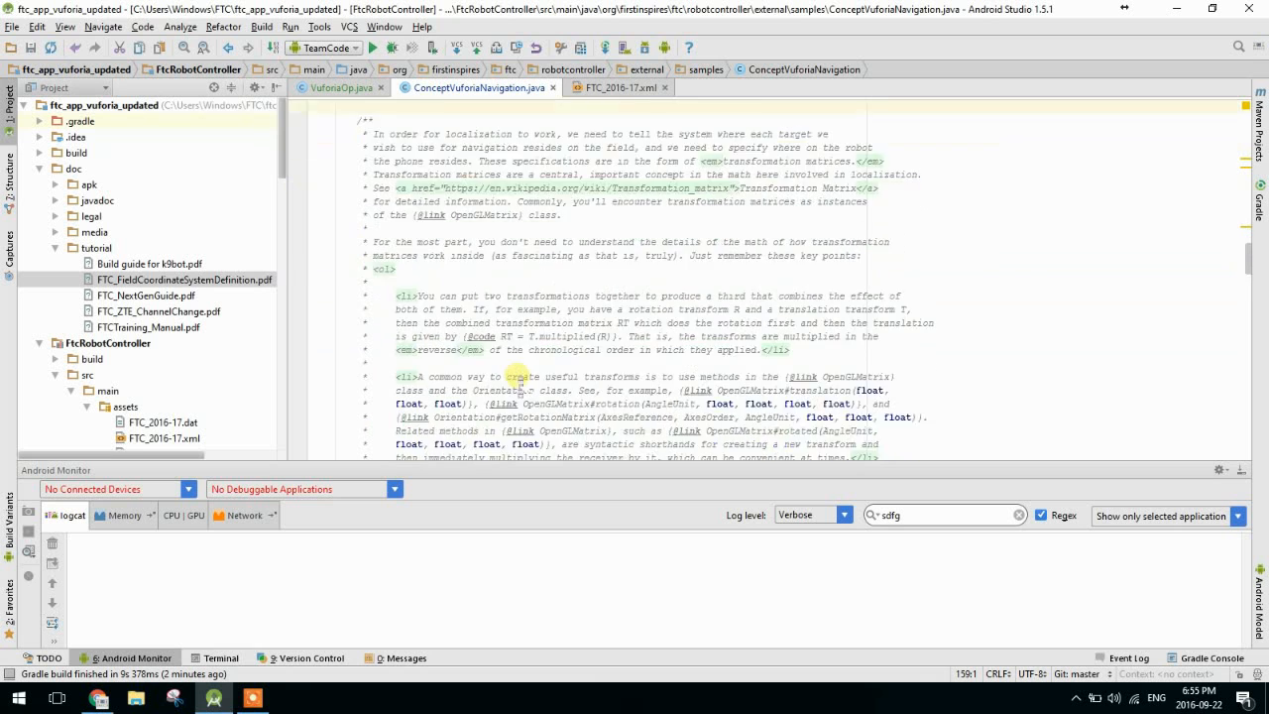
pyautogui.scroll(-3)
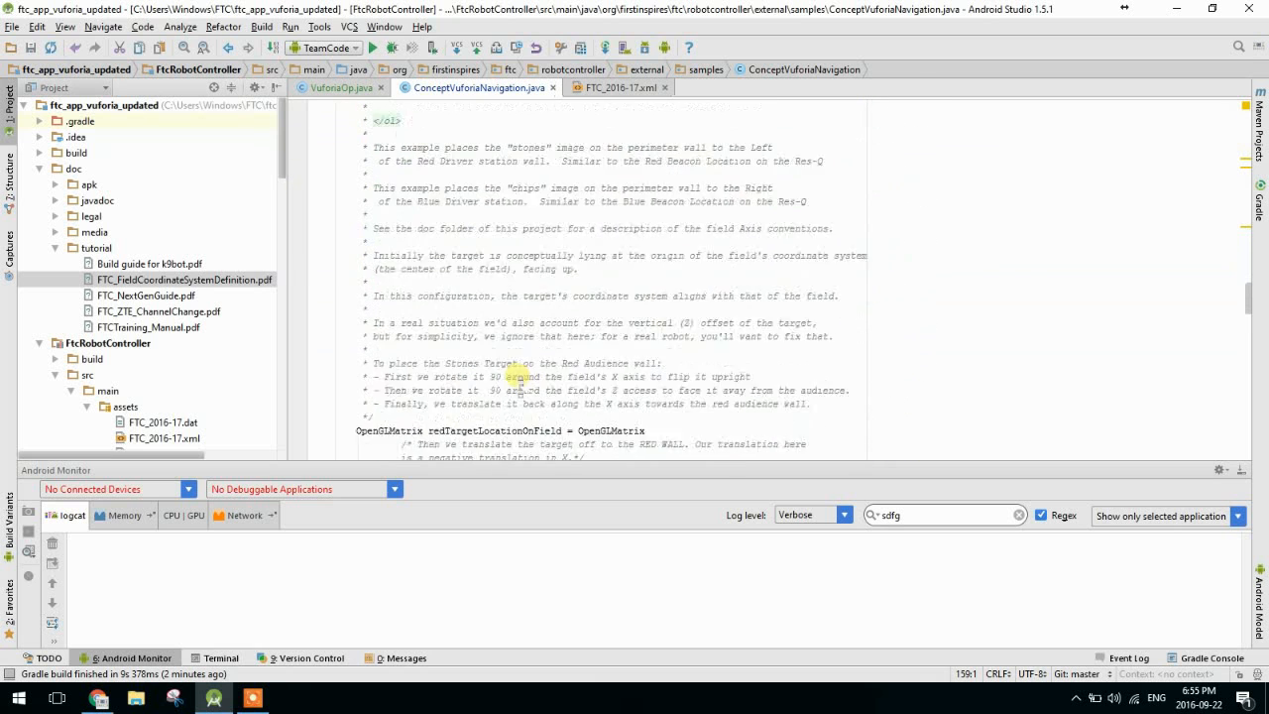
pyautogui.scroll(-3)
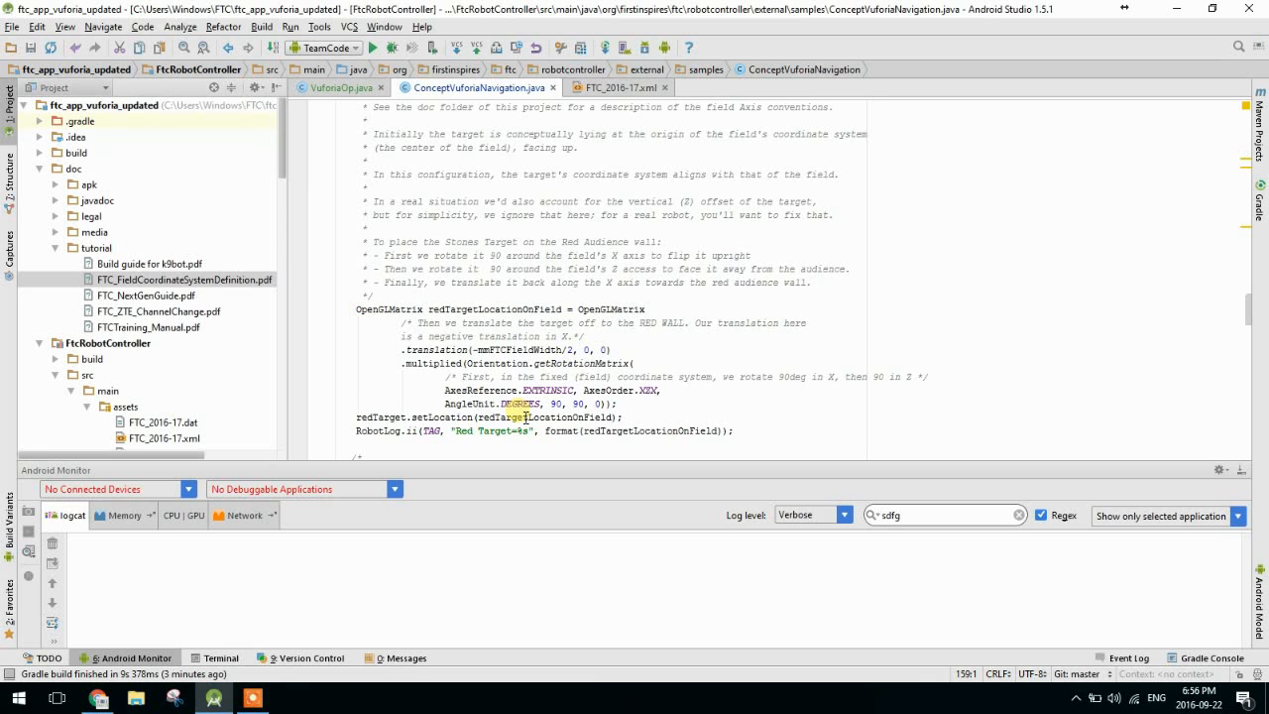
pyautogui.scroll(-3)
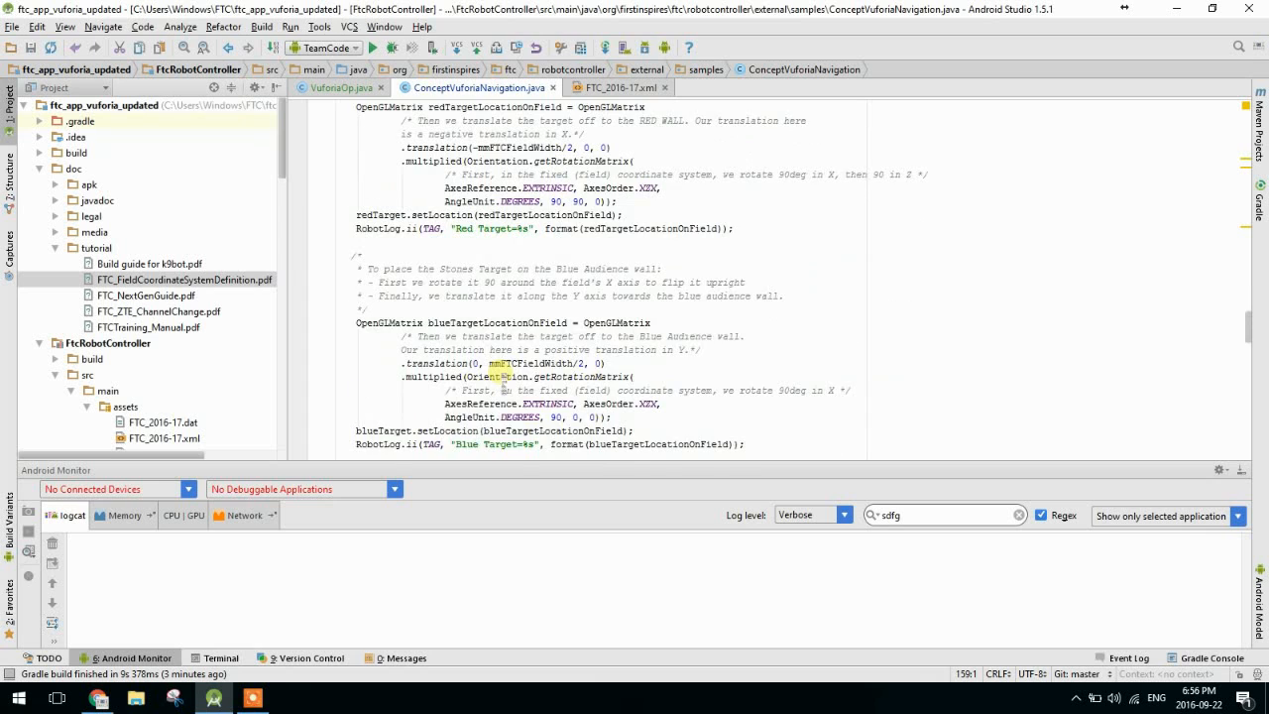
pyautogui.scroll(-3)
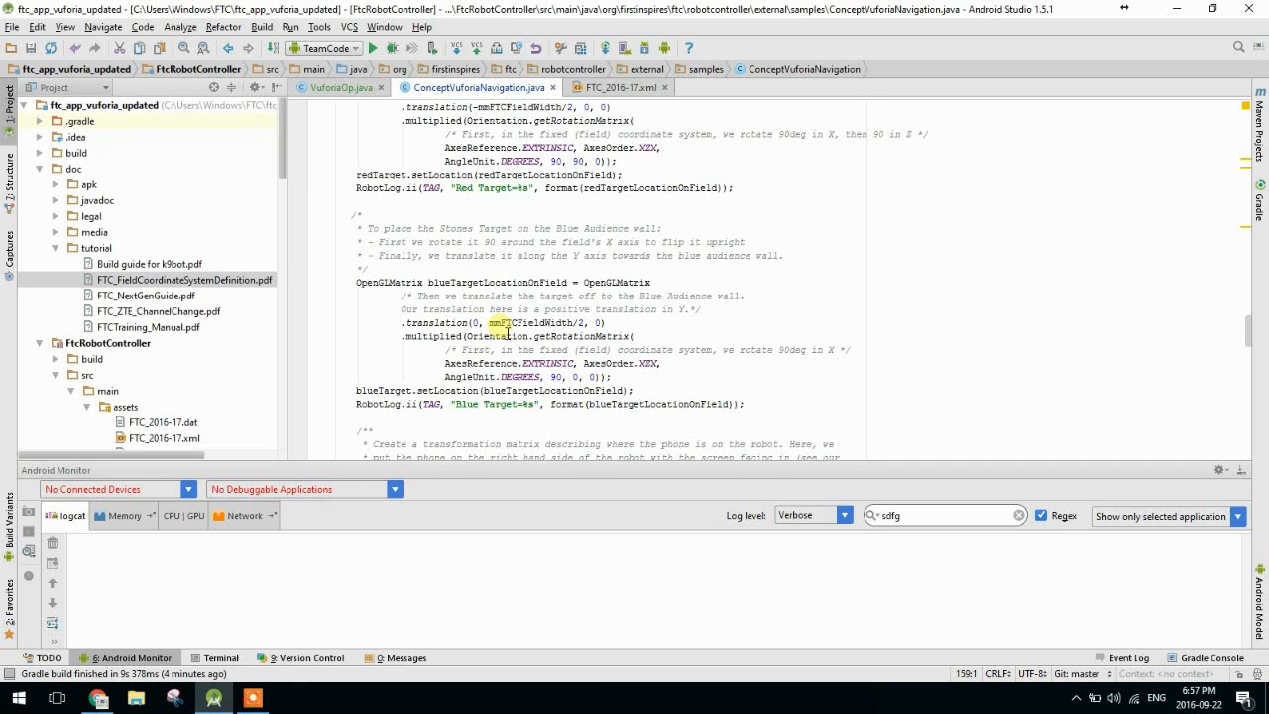
pyautogui.scroll(-3)
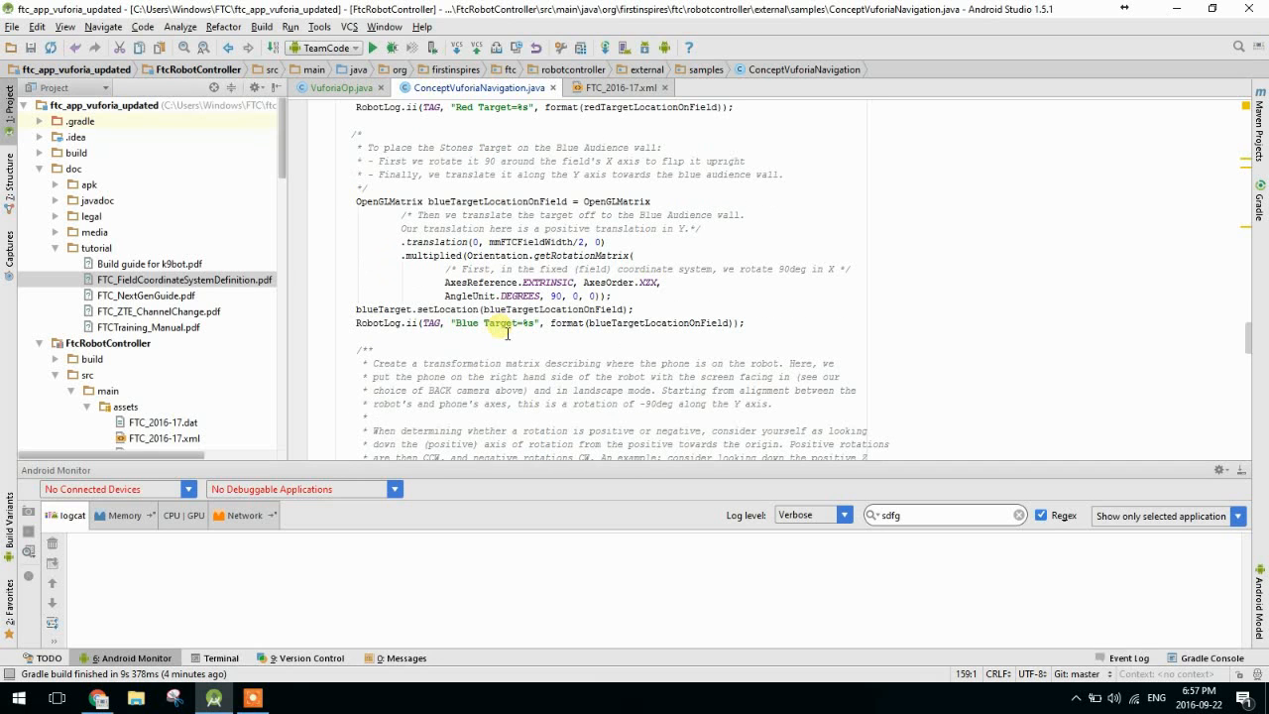
pyautogui.scroll(-3)
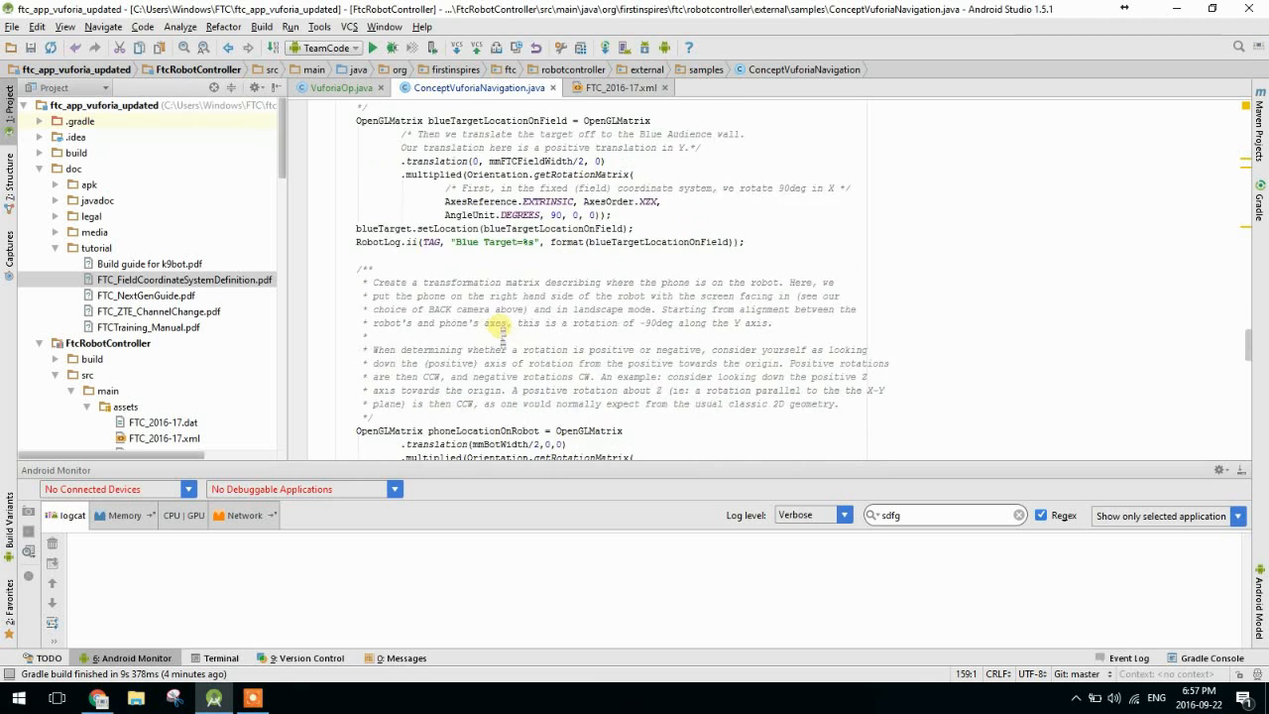
pyautogui.scroll(-3)
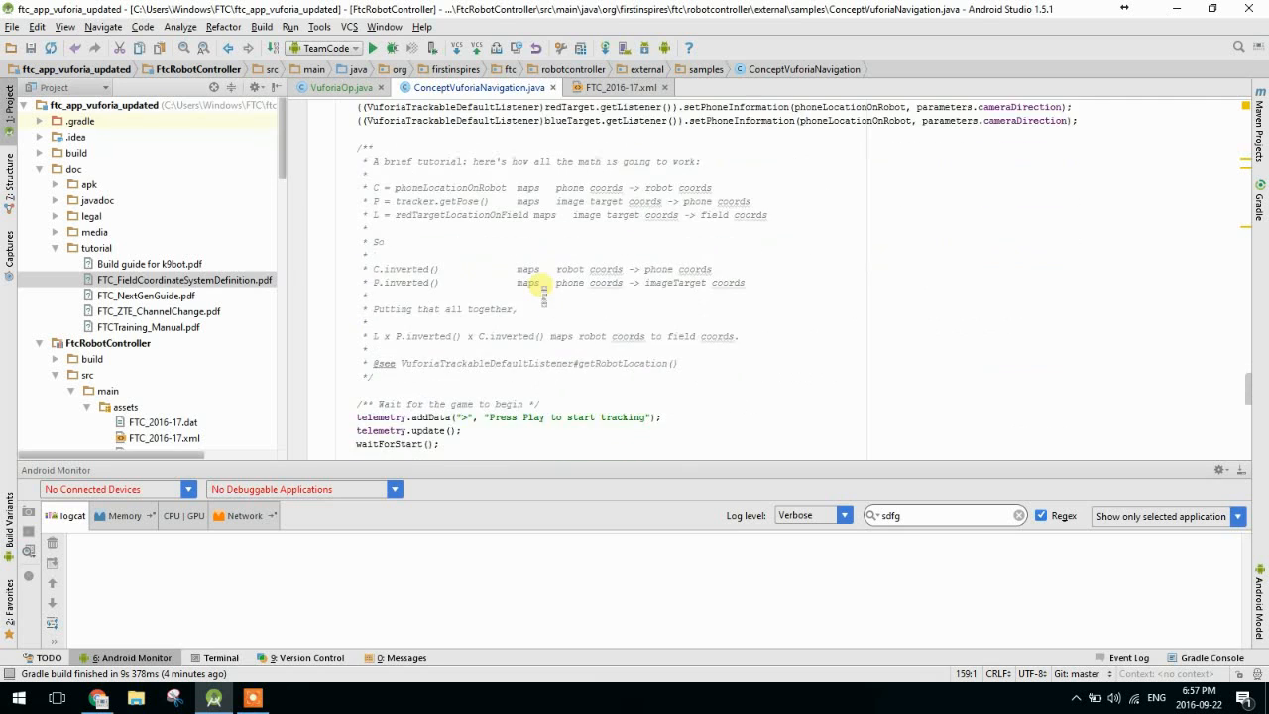
pyautogui.scroll(-3)
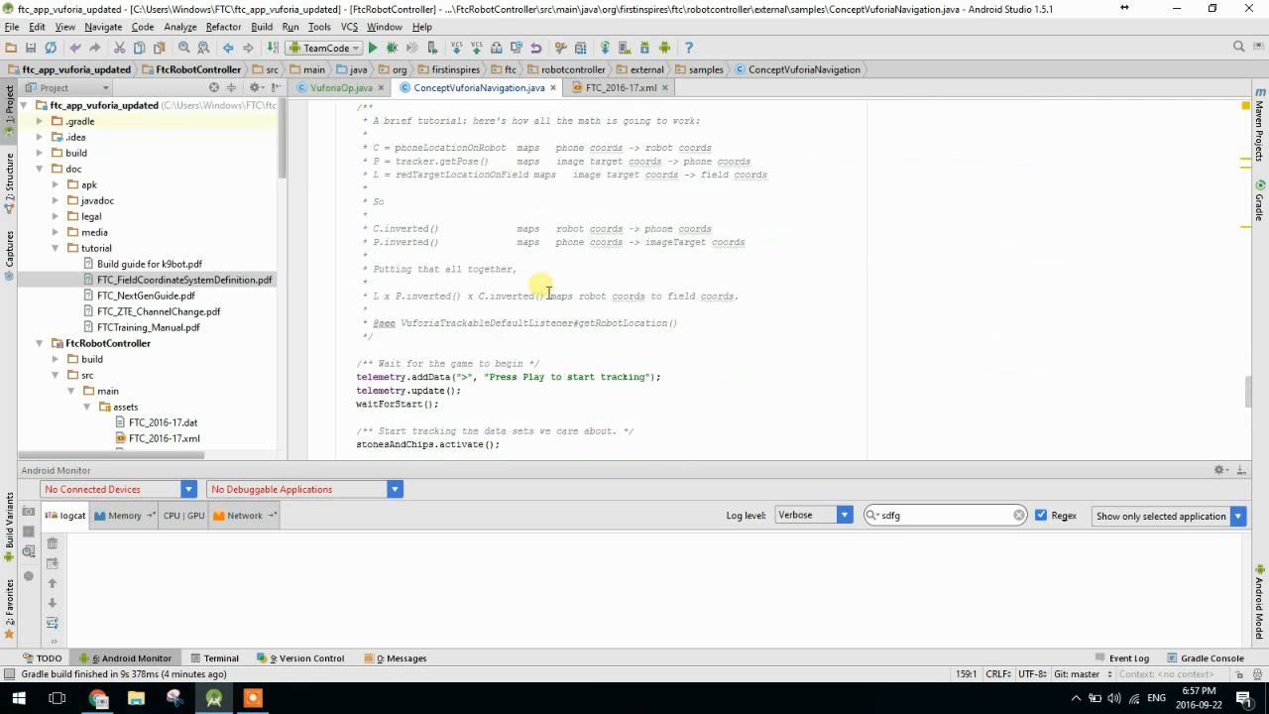
pyautogui.scroll(-3)
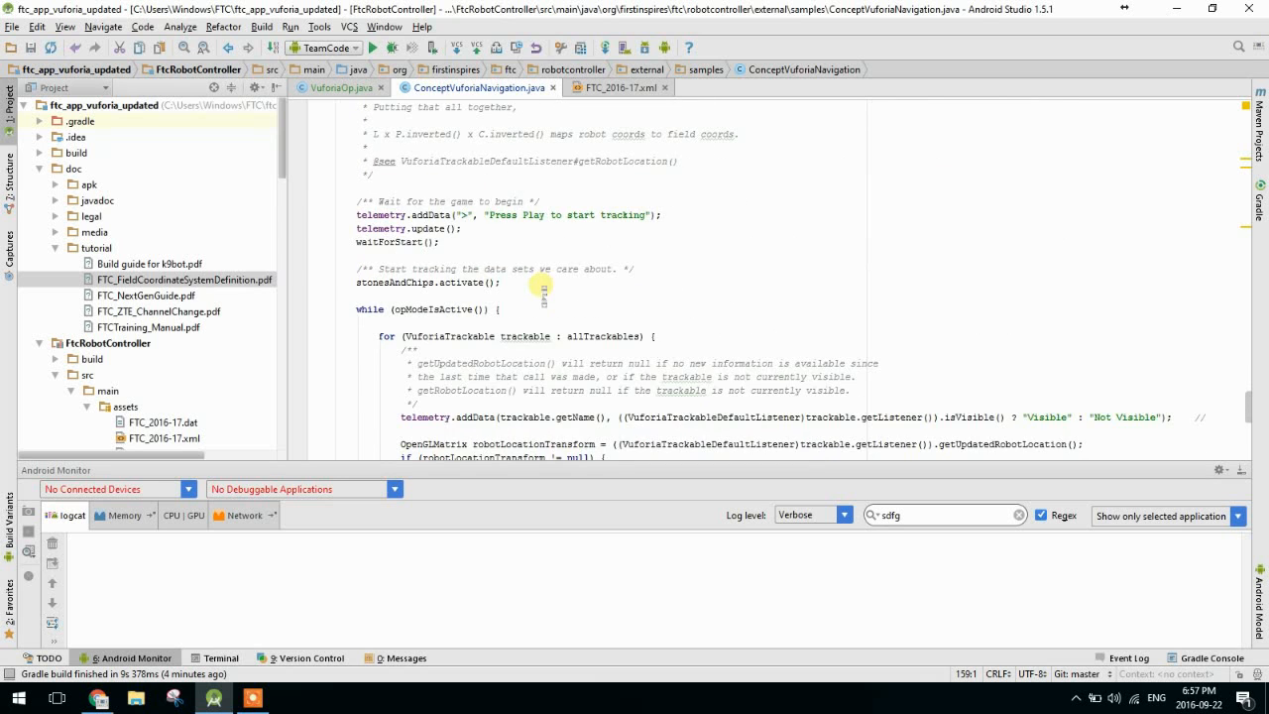
pyautogui.scroll(-3)
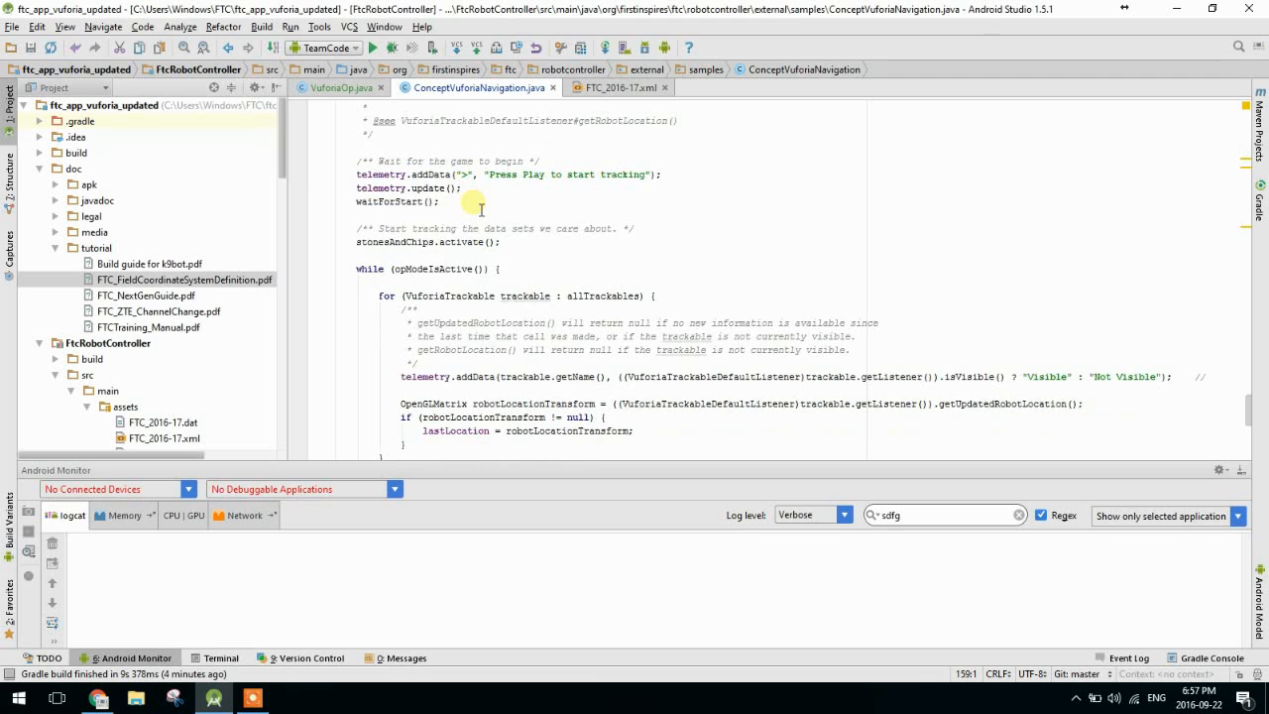
pyautogui.scroll(-3)
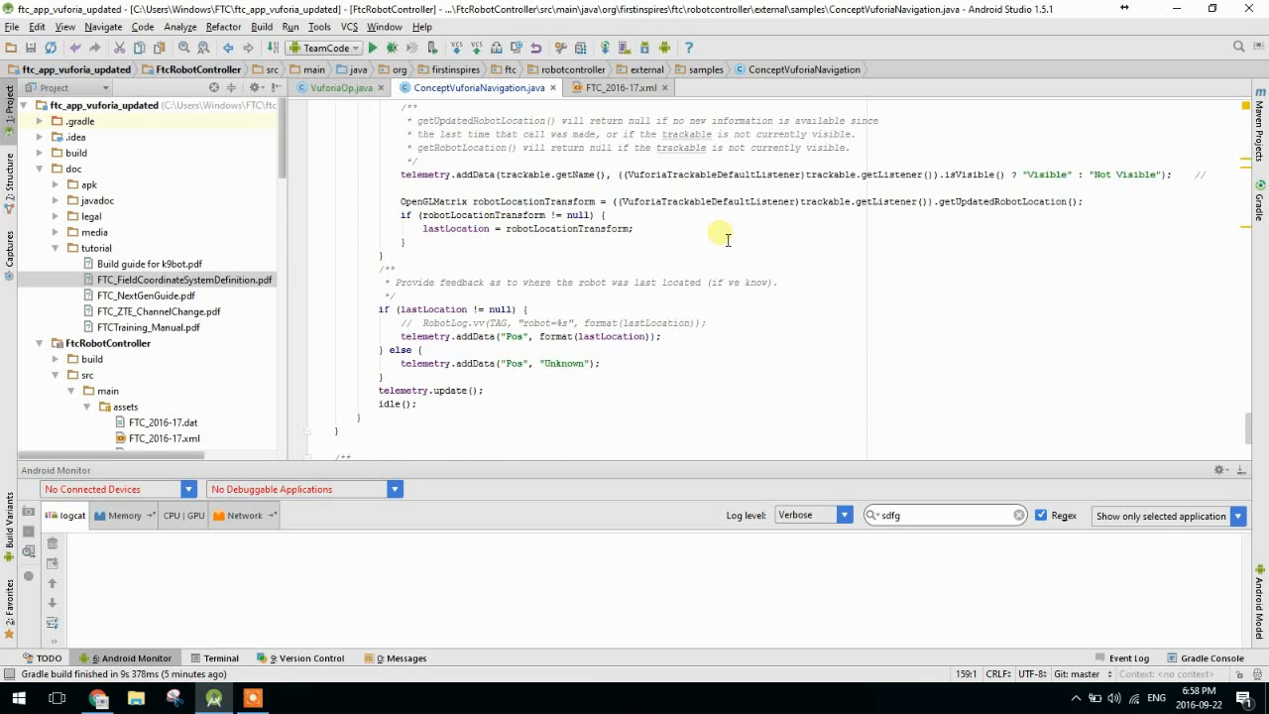
pyautogui.scroll(-3)
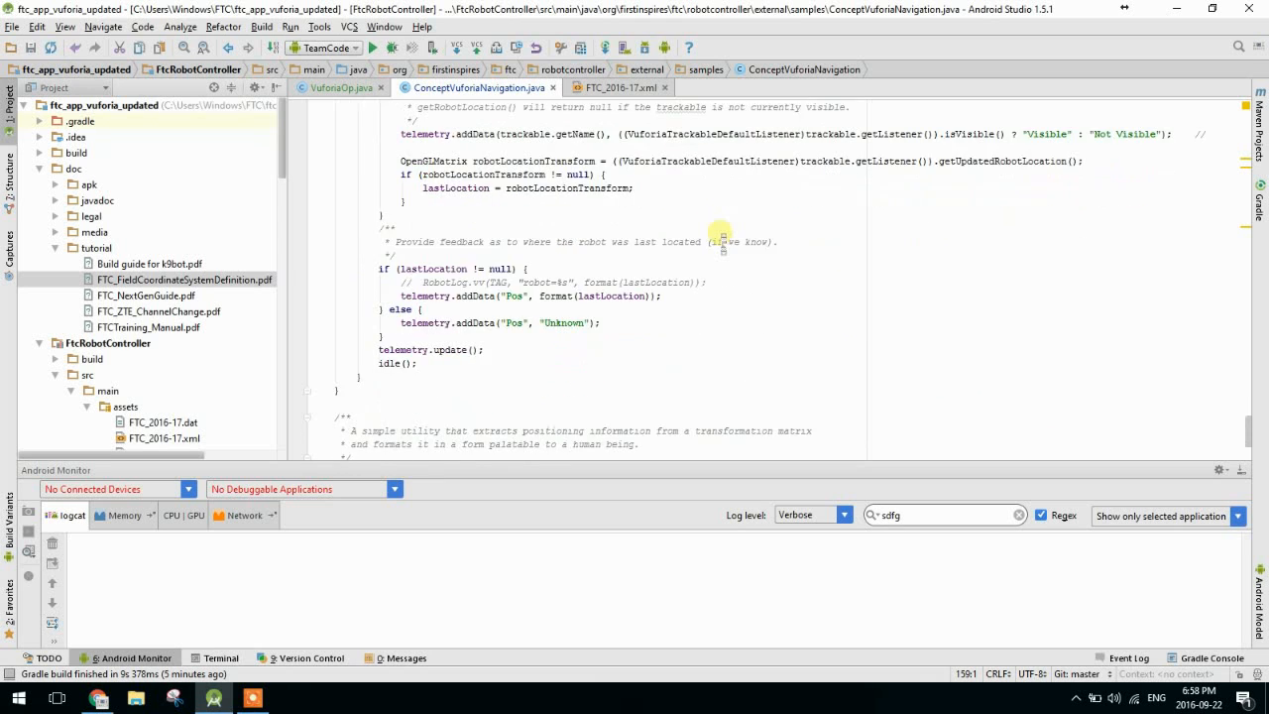